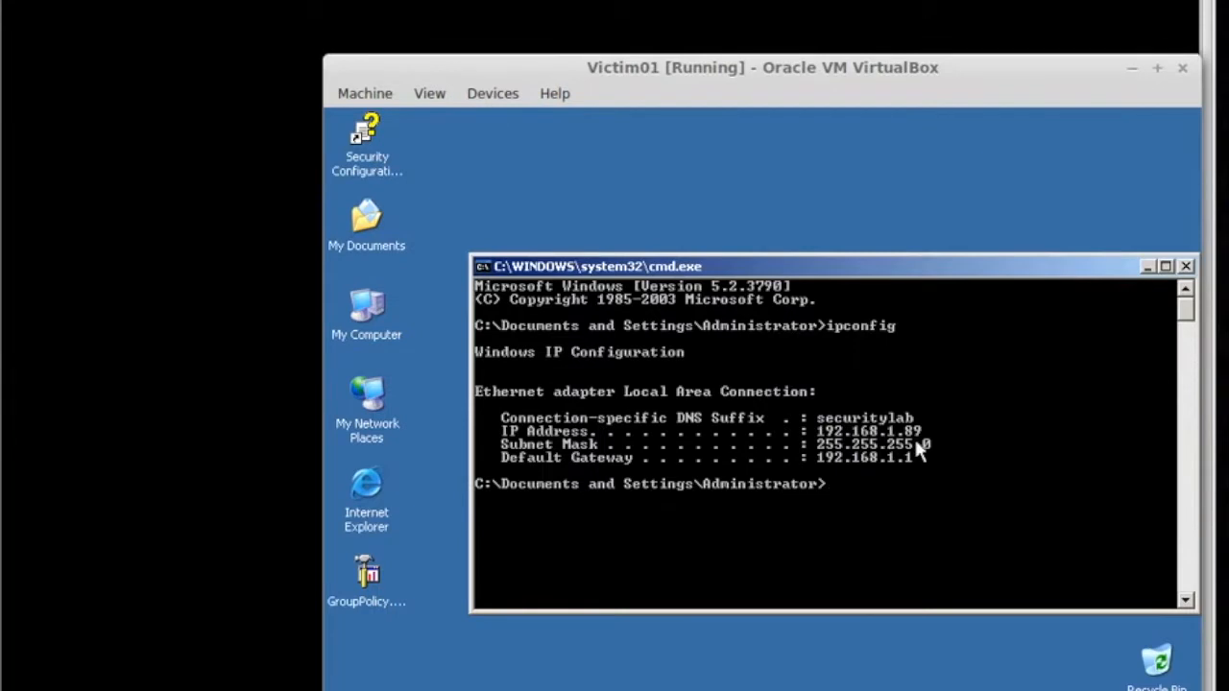
mouse_move(910, 501)
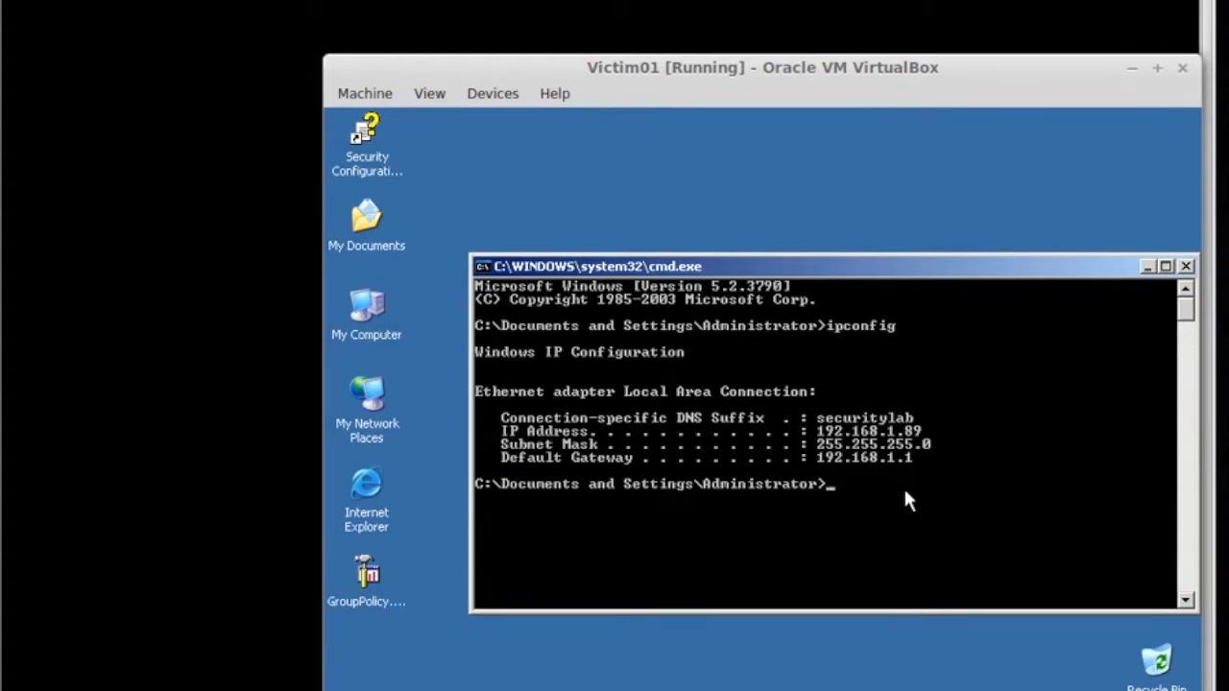
List the local user accounts on the victim Windows VM with net user
type("net user")
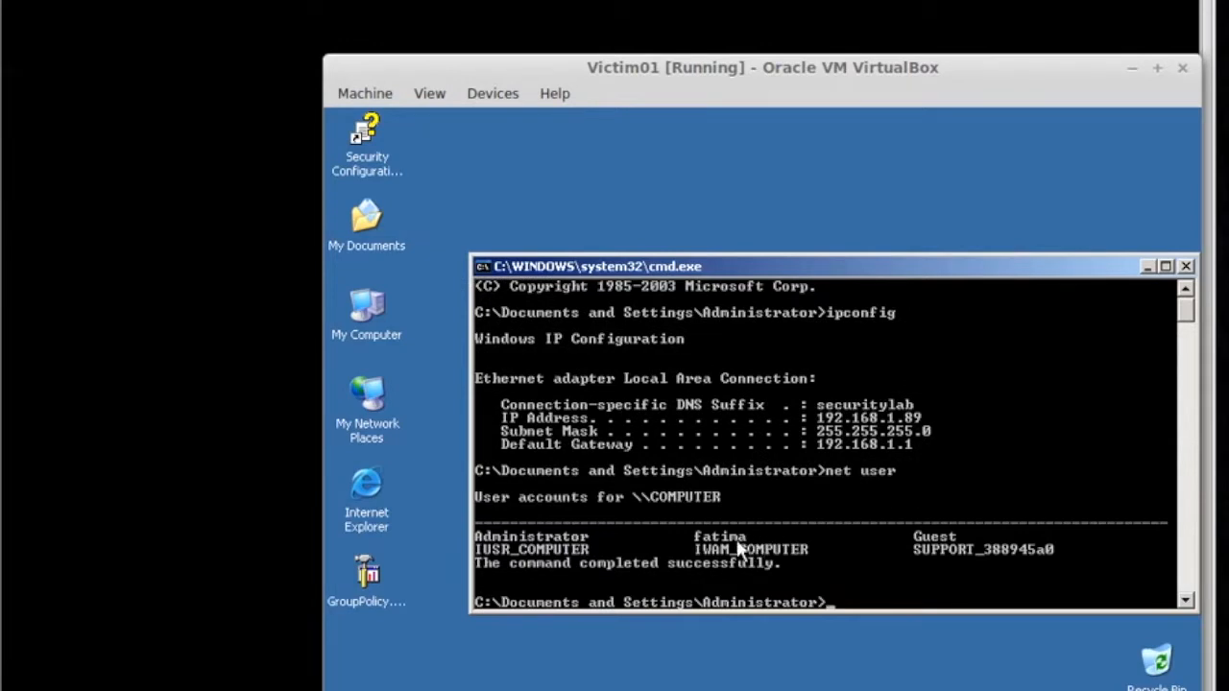
mouse_move(729, 549)
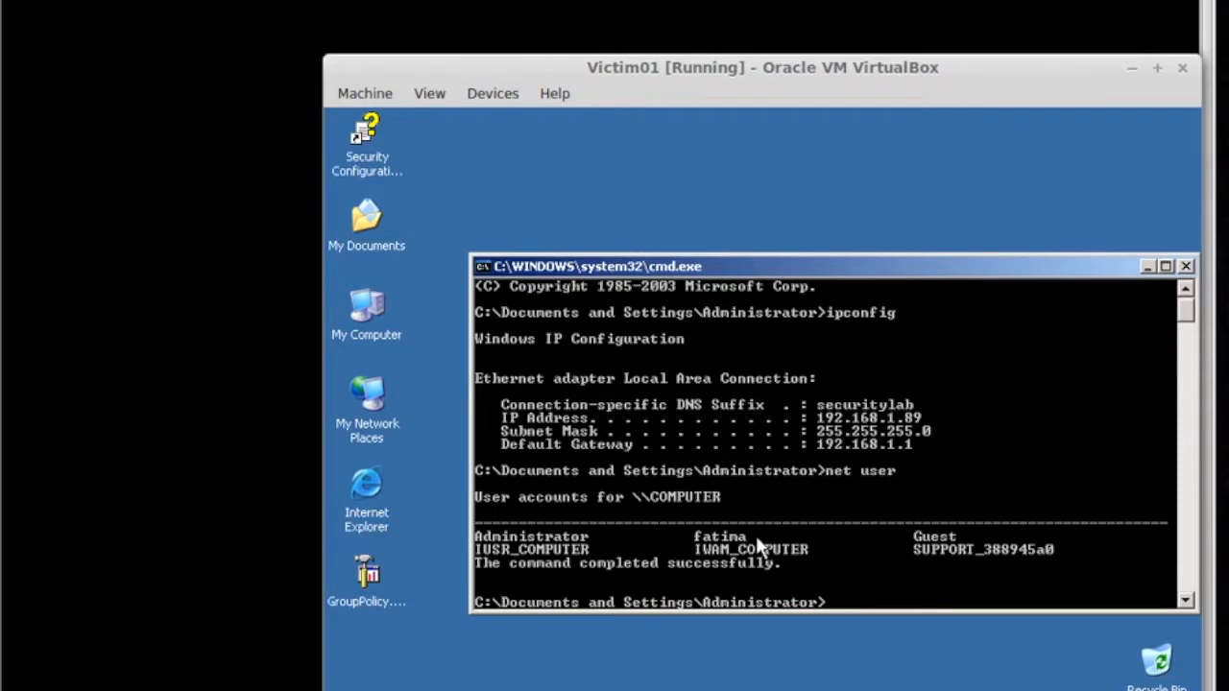
mouse_move(735, 550)
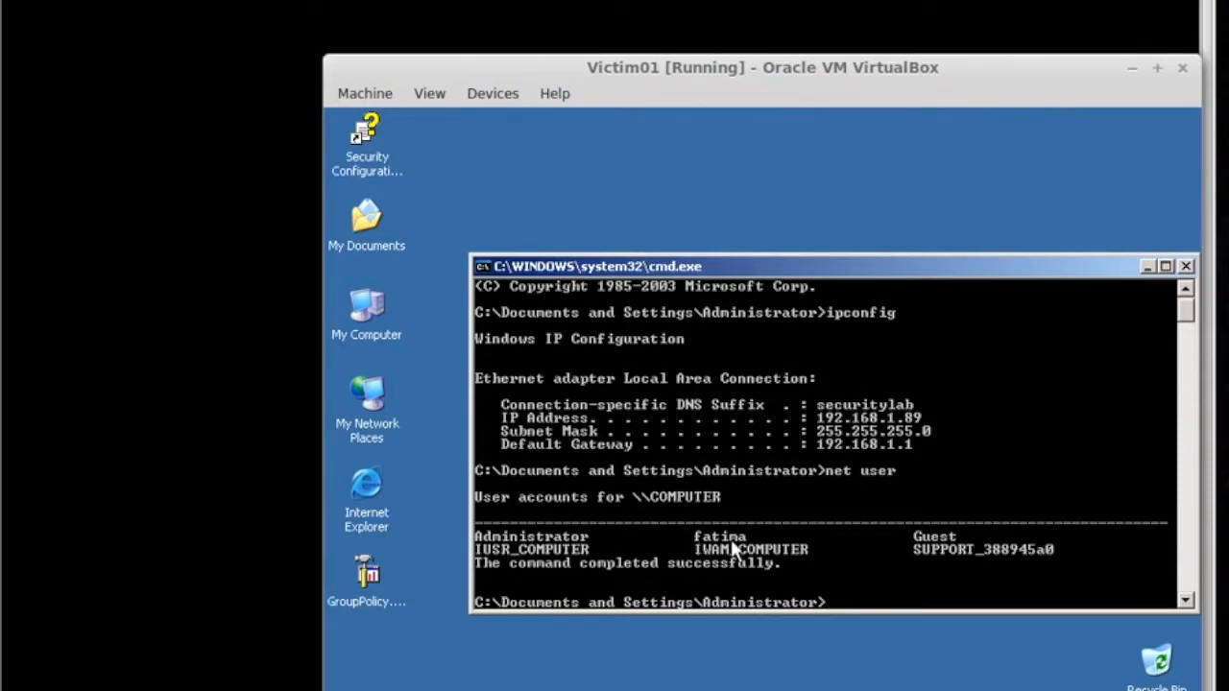
mouse_move(720, 485)
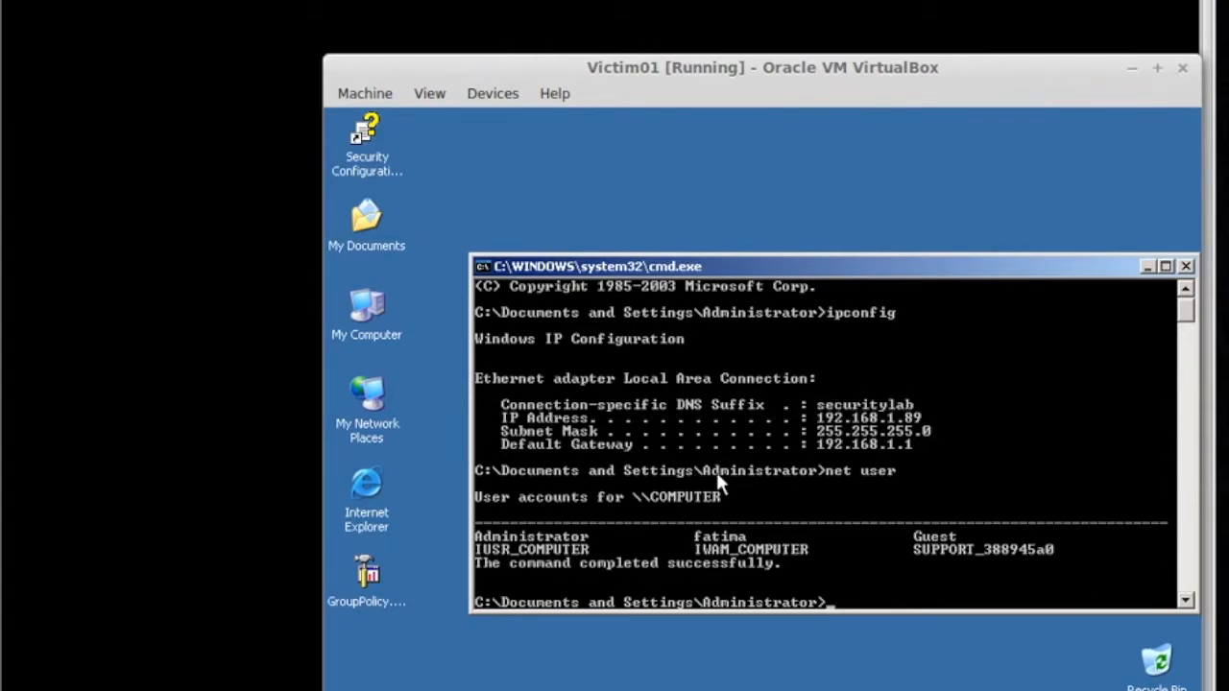
mouse_move(666, 324)
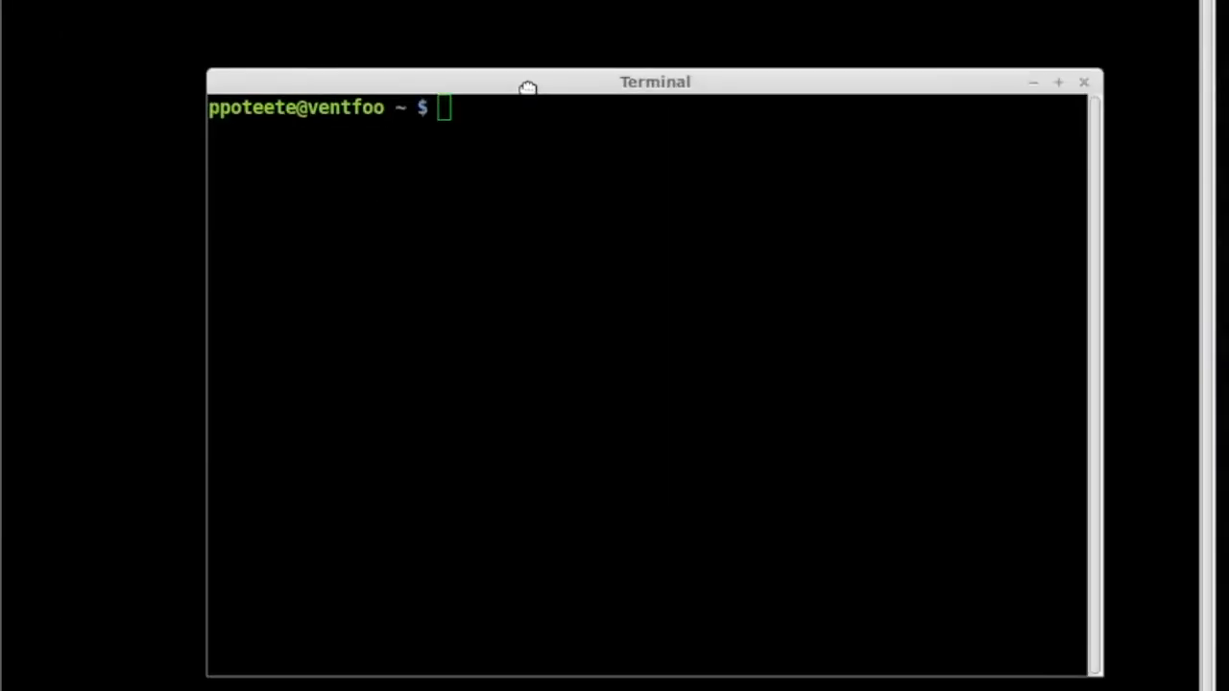
Telnet to the victim at 192.168.1.89 and log in as fatima
type("telnet")
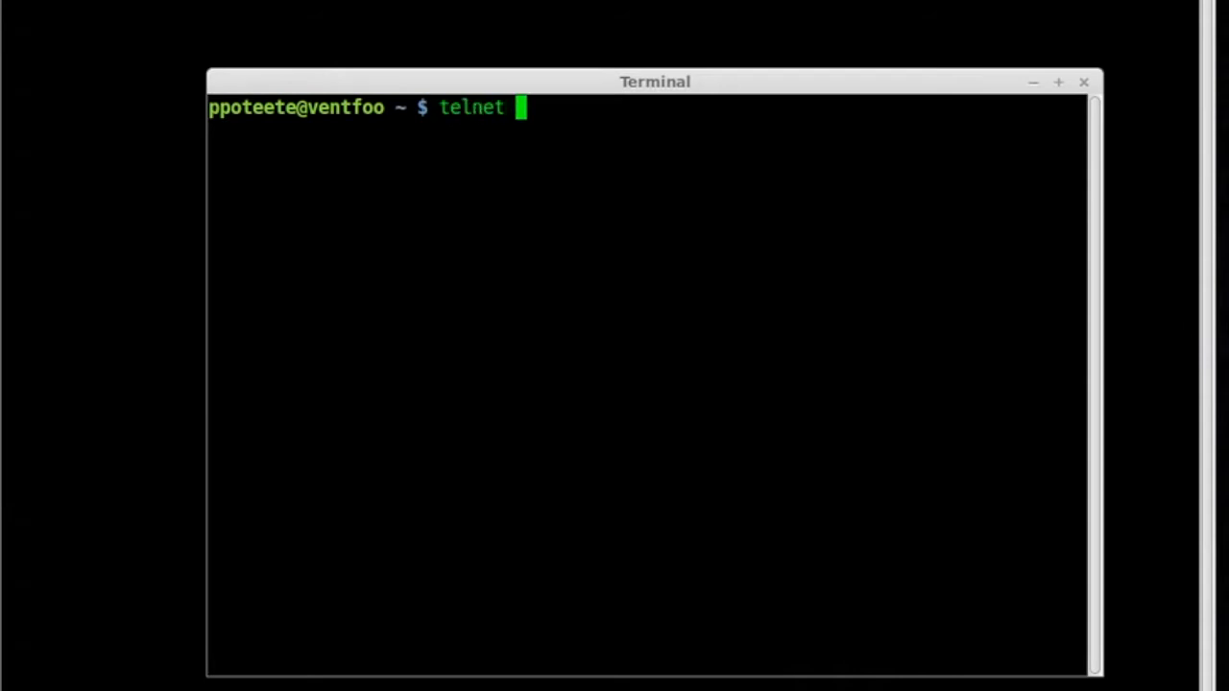
type("192.168")
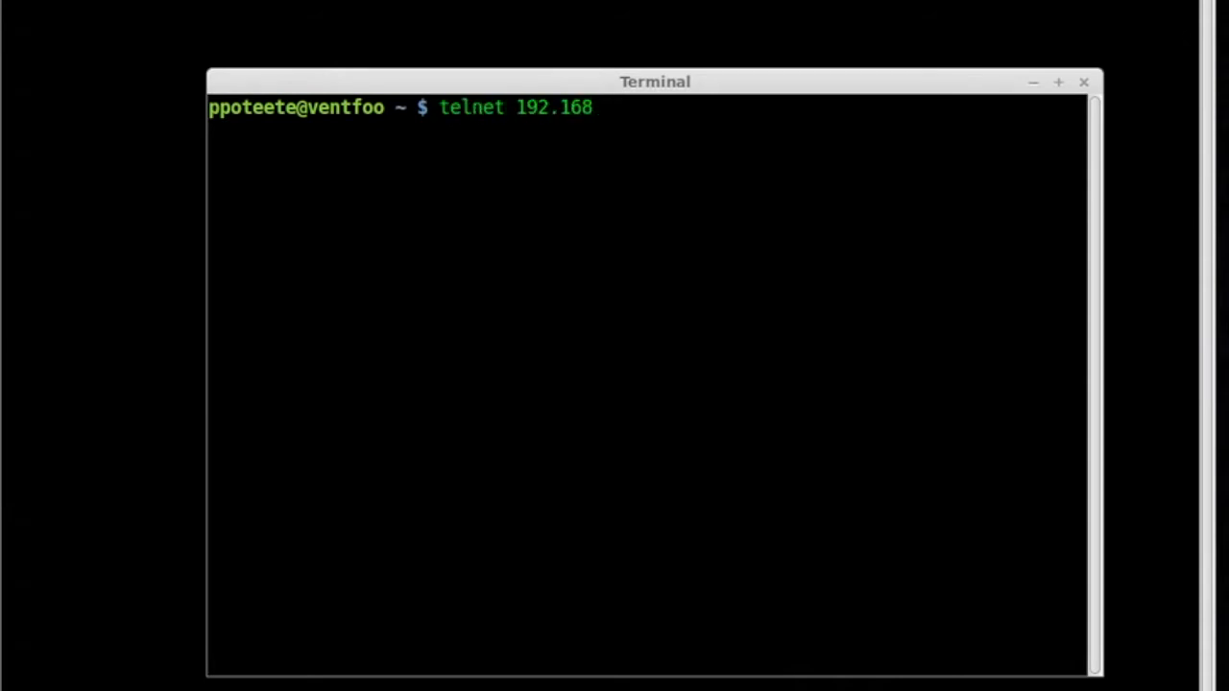
type(".1.")
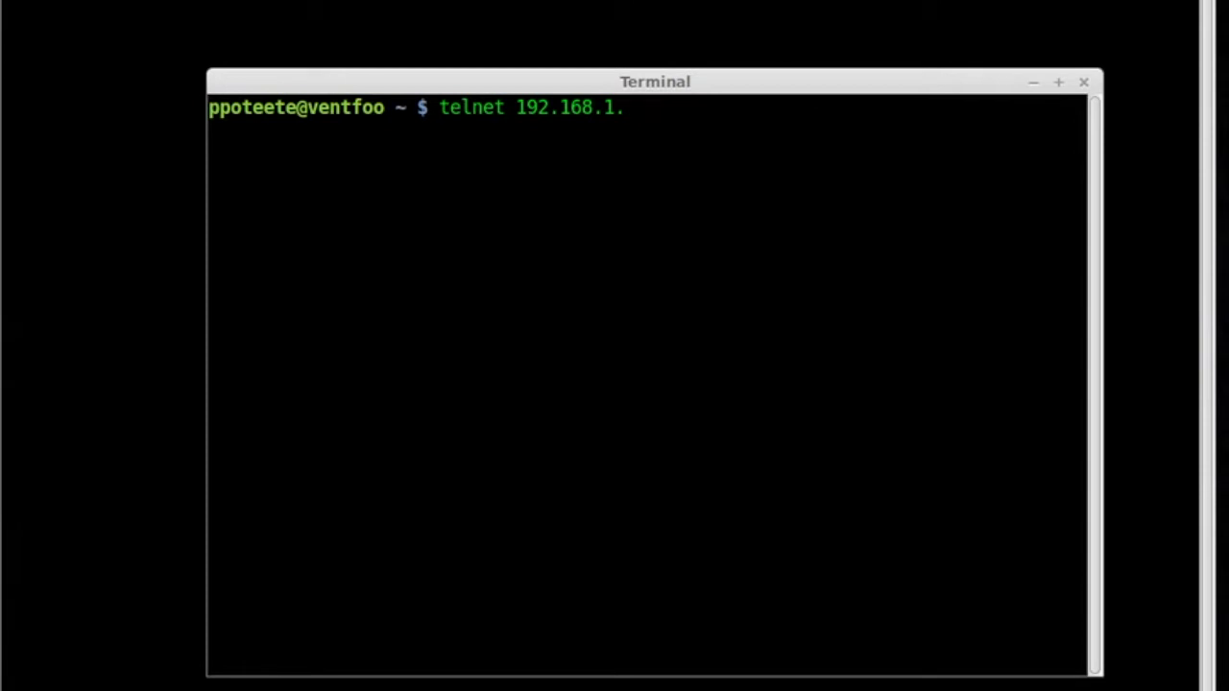
type("89")
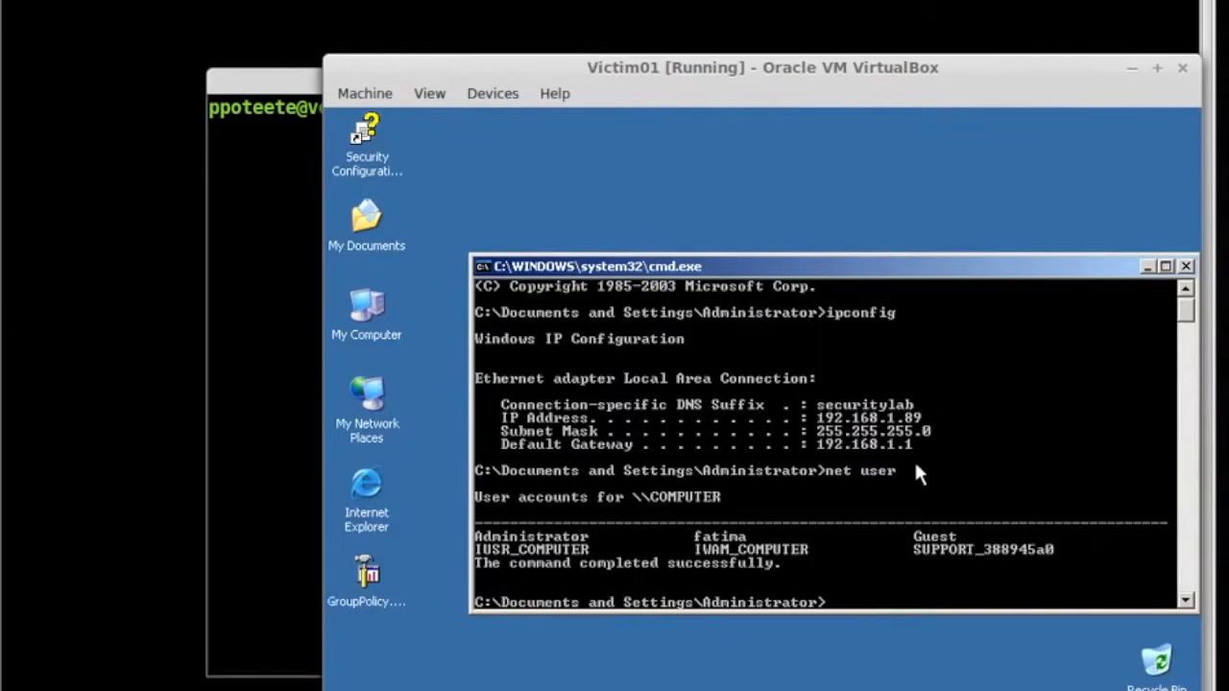
type("telnet 192.168.1.89")
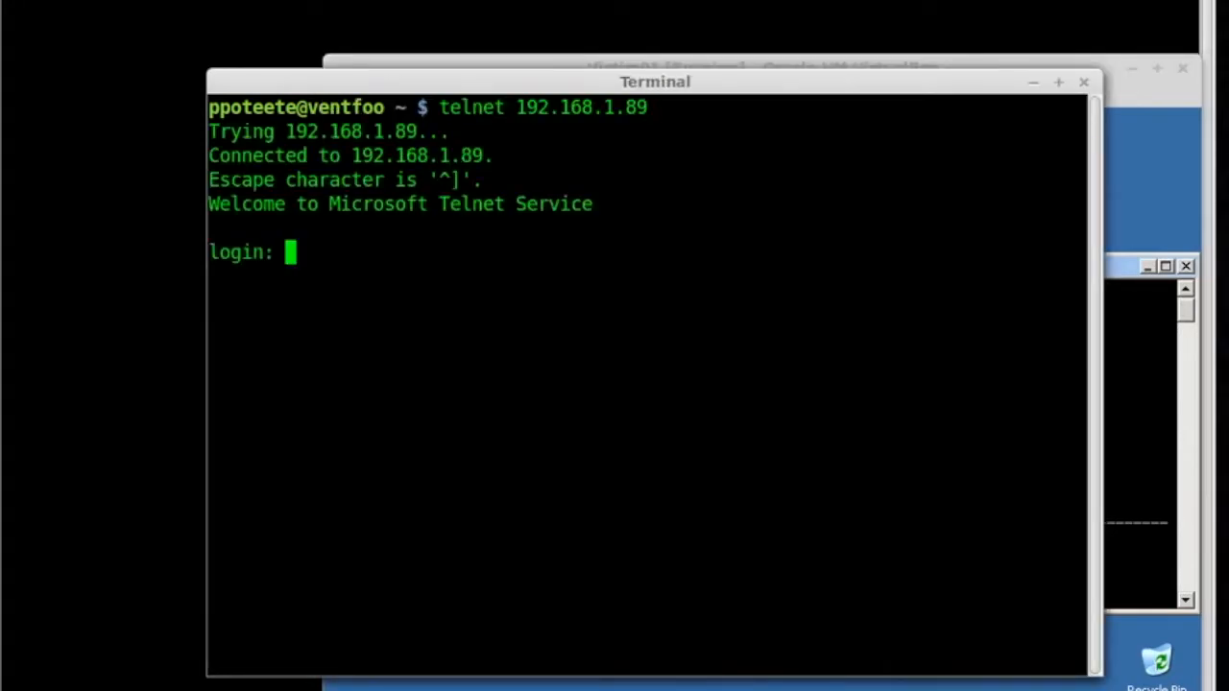
type("fatima")
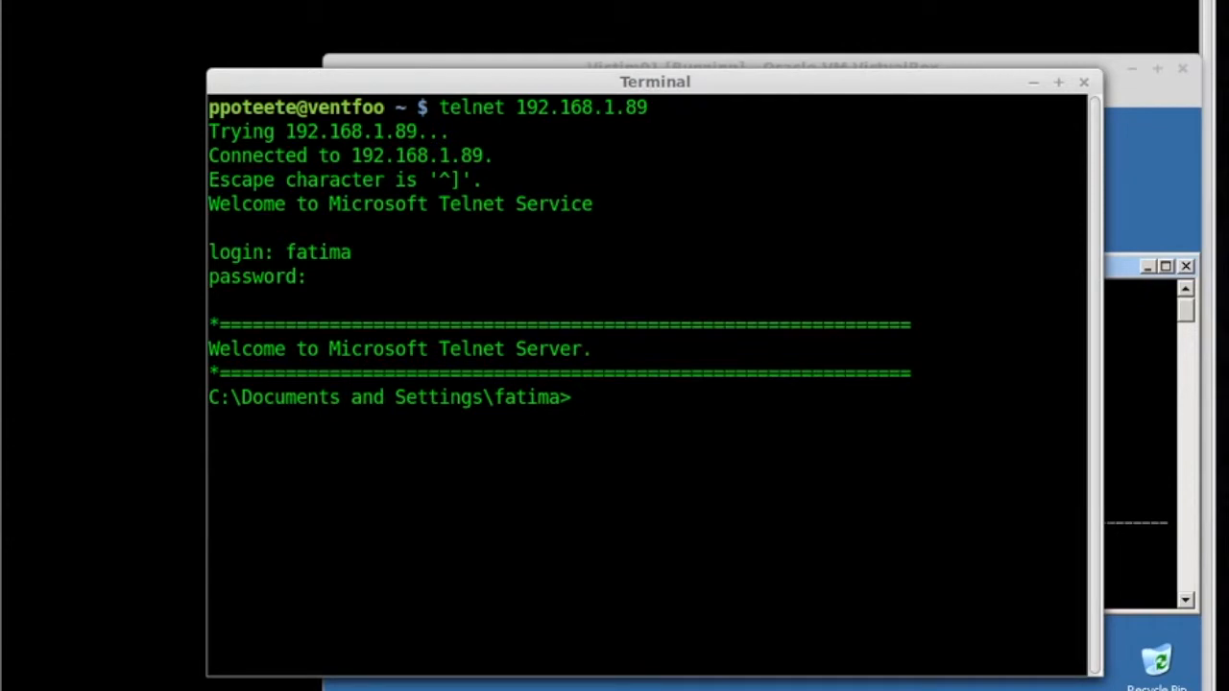
mouse_move(570, 240)
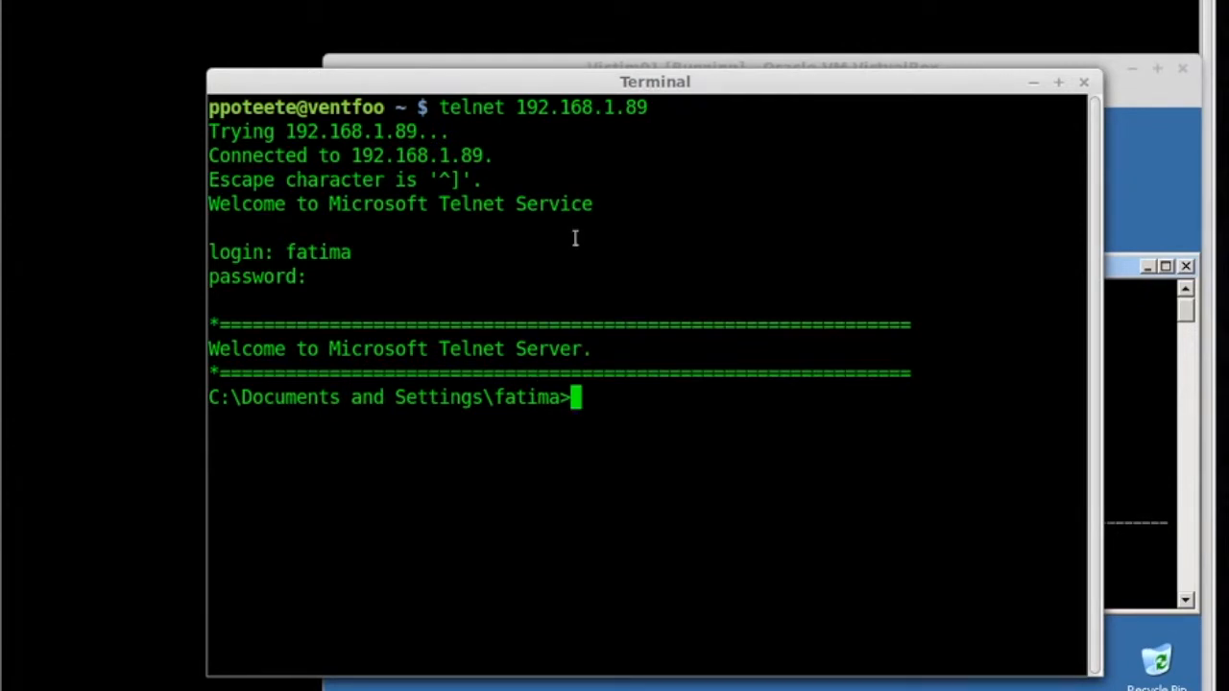
Run dir, whoami and ipconfig on the victim, then exit the telnet session
type("dir")
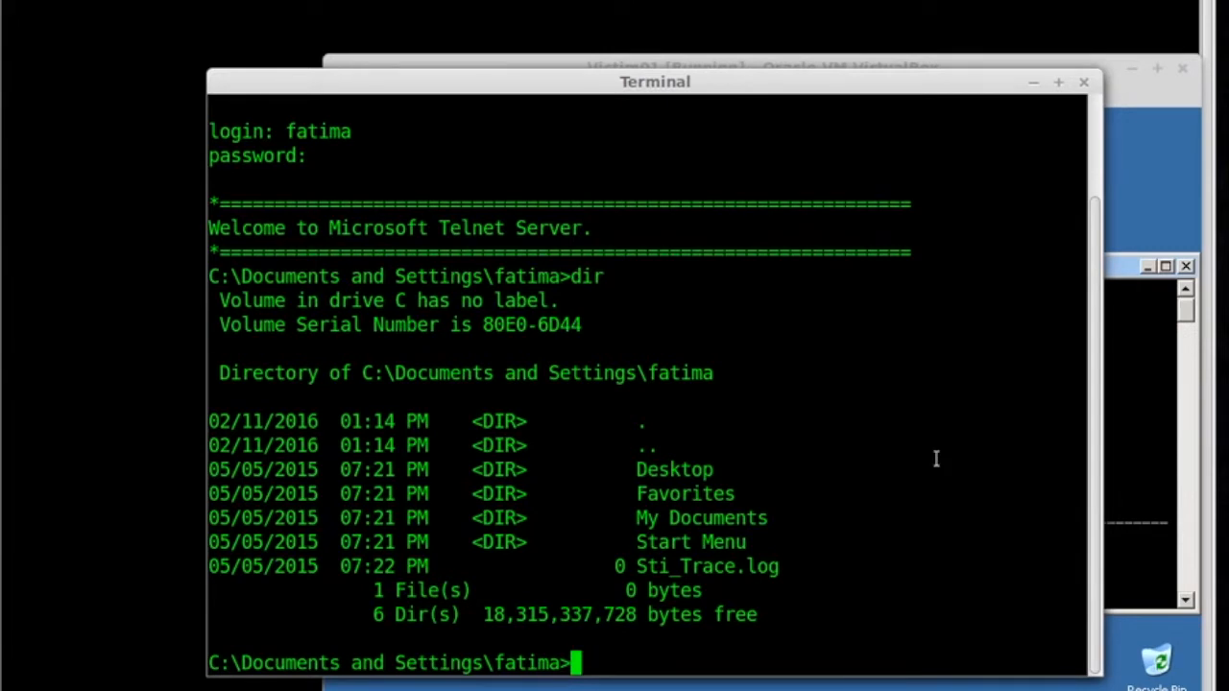
type("whoam")
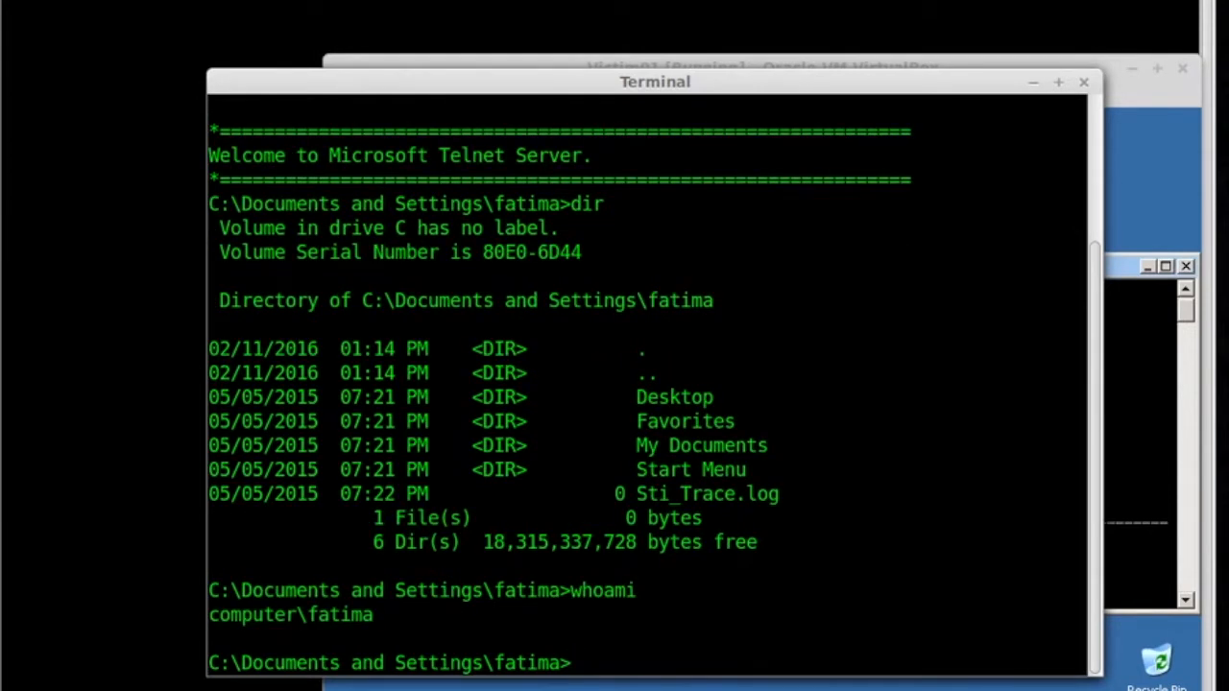
type("ipconfig")
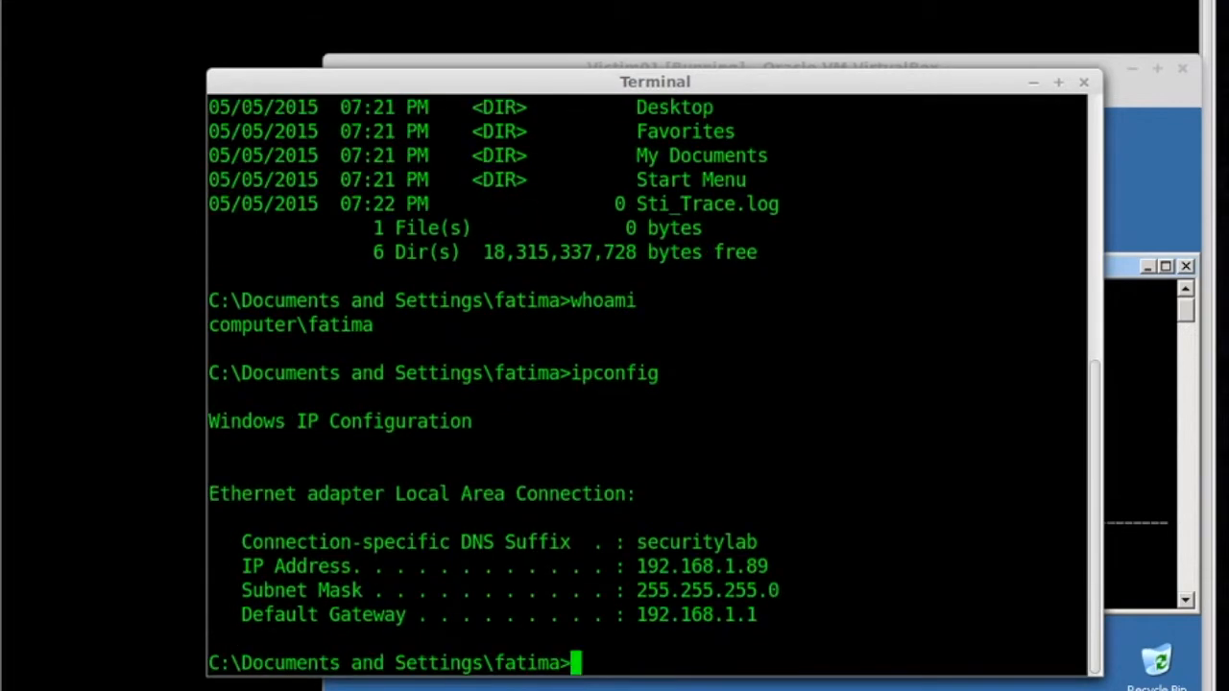
mouse_move(763, 313)
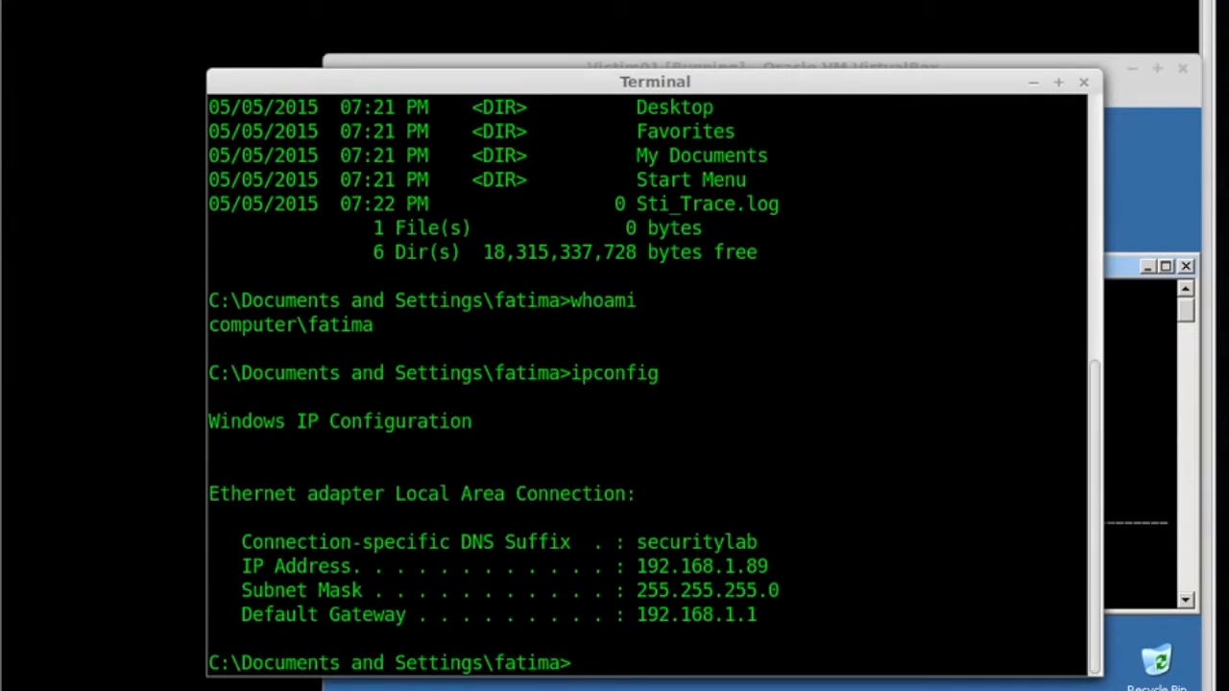
type("exit")
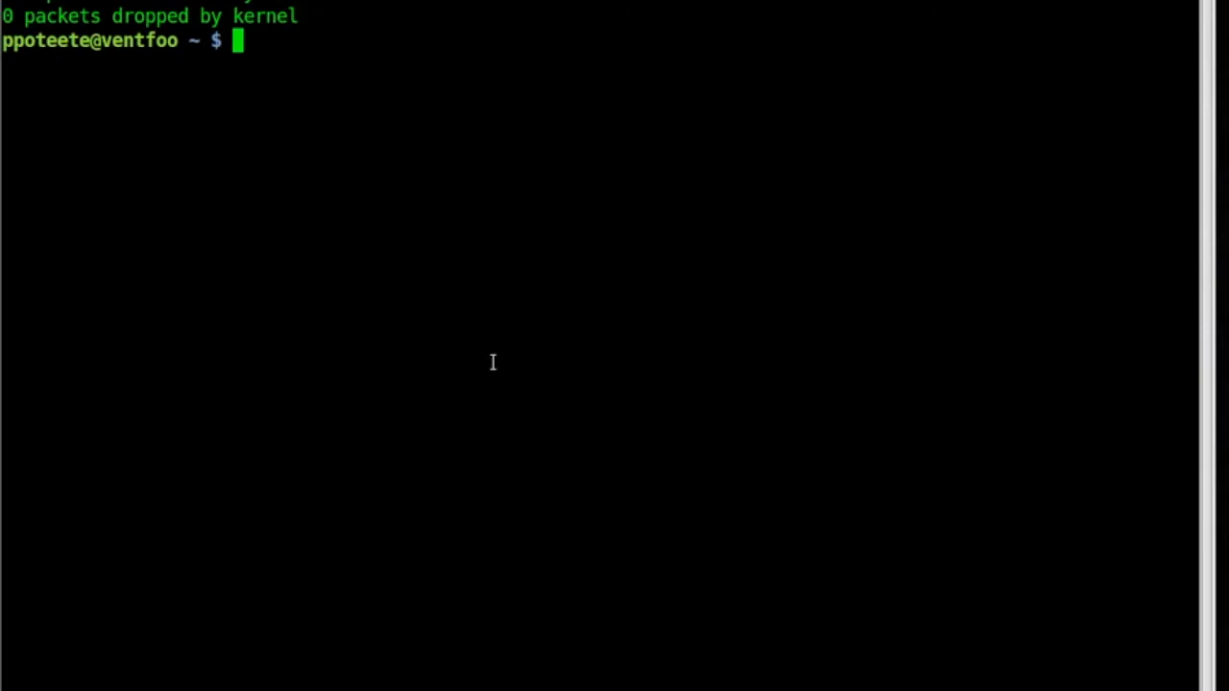
Run dsniff -mn -p against telnet01.pcap, which returns no credentials
type("dsniff -")
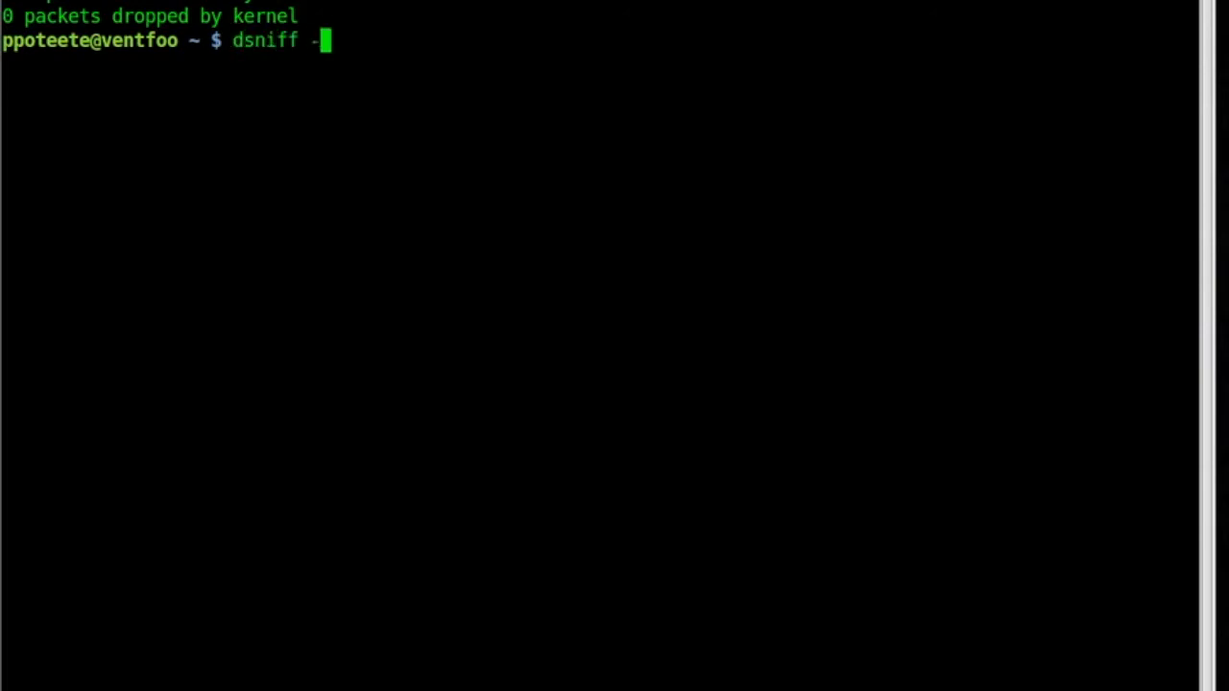
type("p")
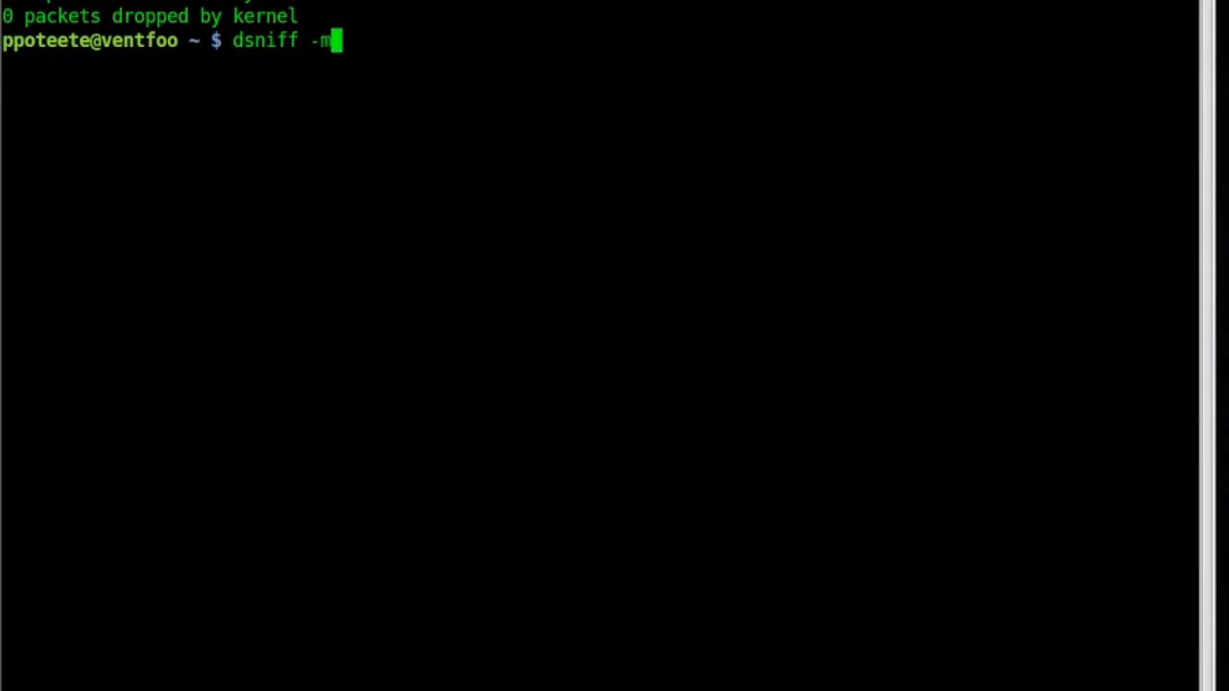
type("n -p")
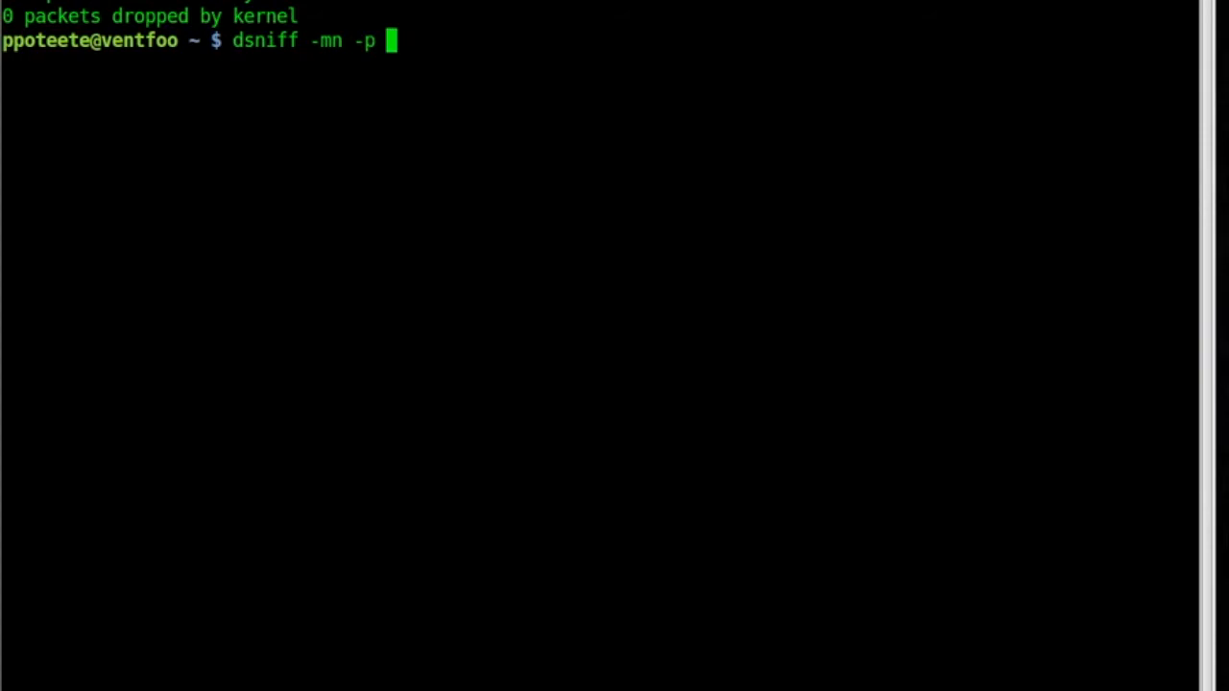
type("telnet01.pcap")
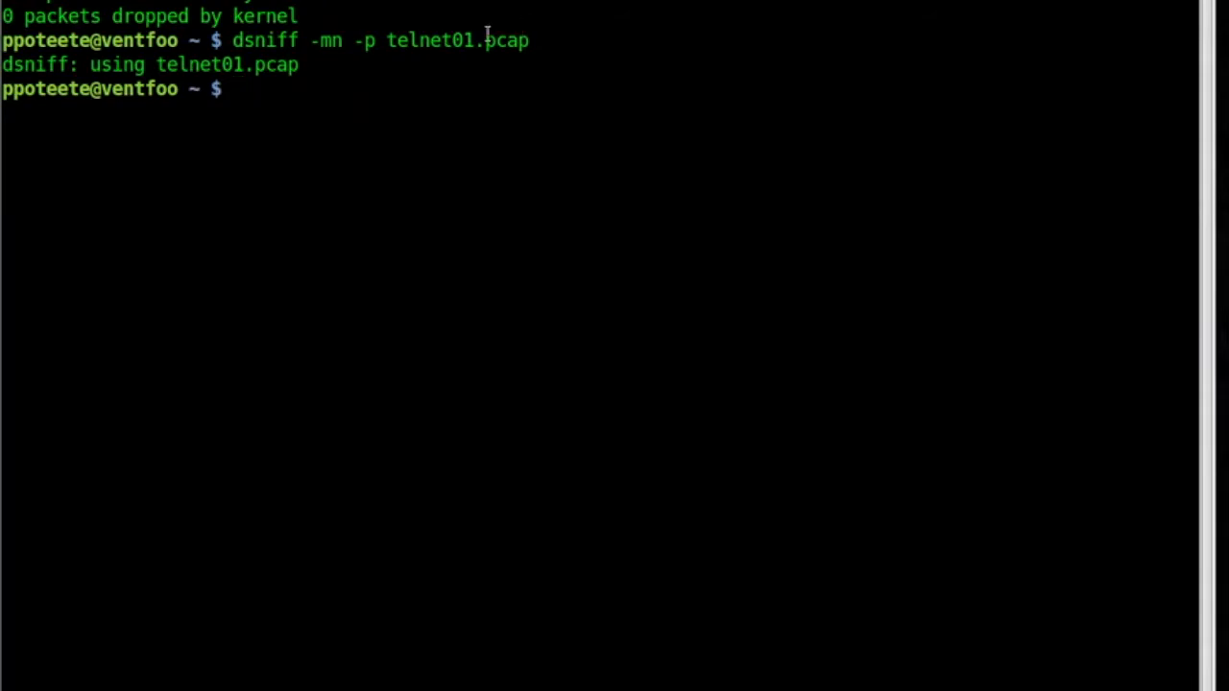
mouse_move(507, 89)
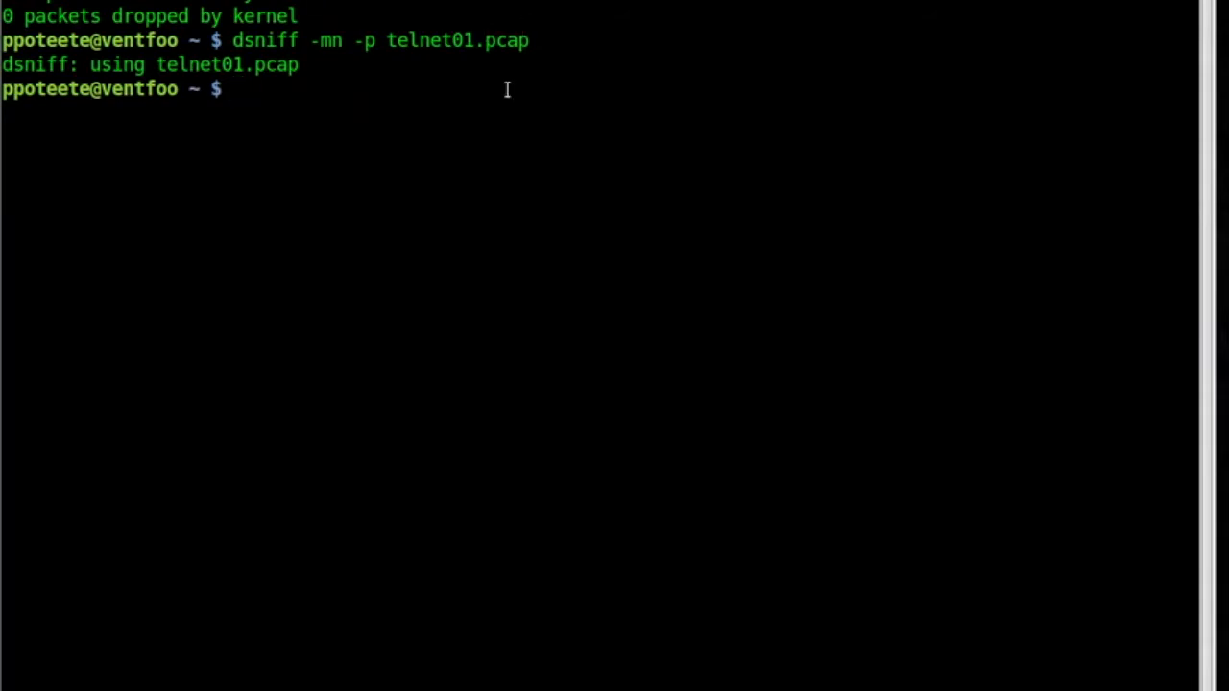
Run net-creds.py -p telnet01.pcap to extract the Telnet username and password
type("net-creds.py -")
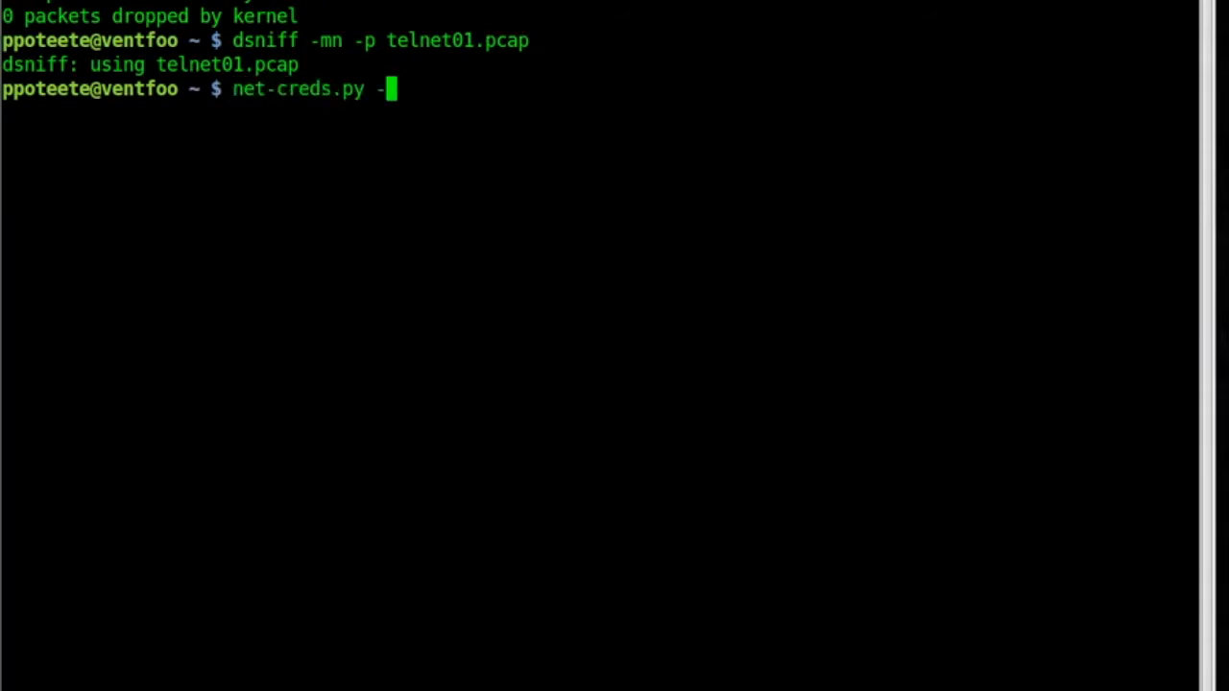
type("p telnet01.pcap")
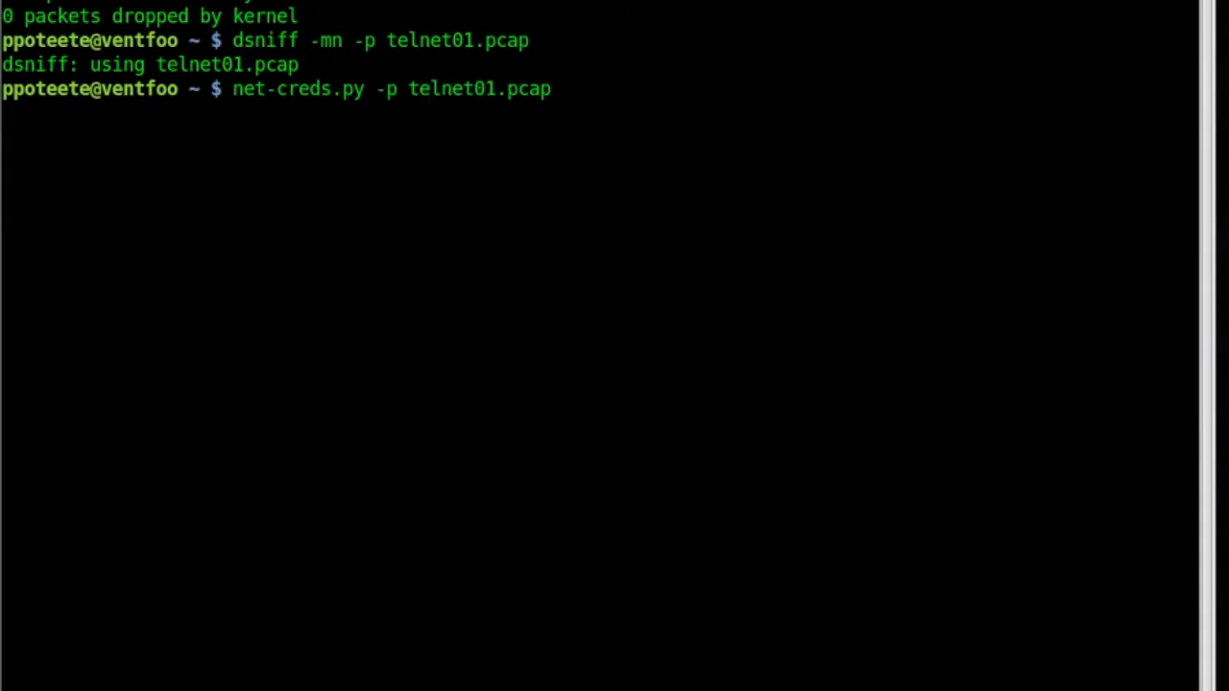
key("Return")
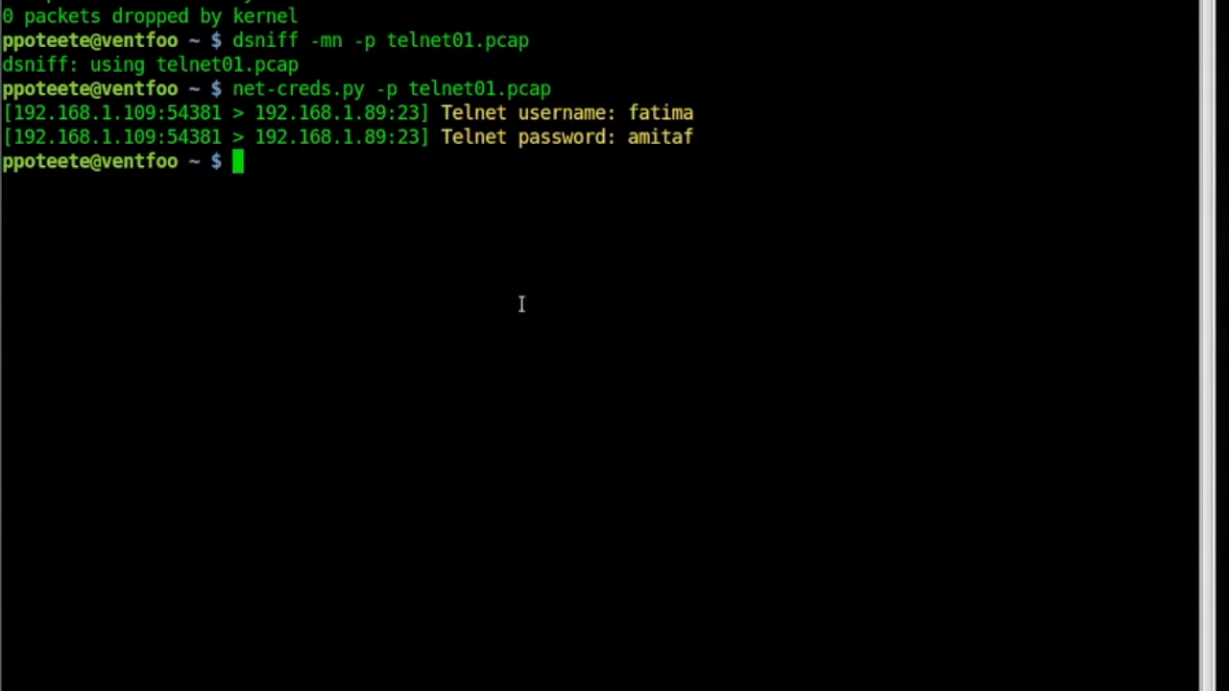
double_click(660, 112)
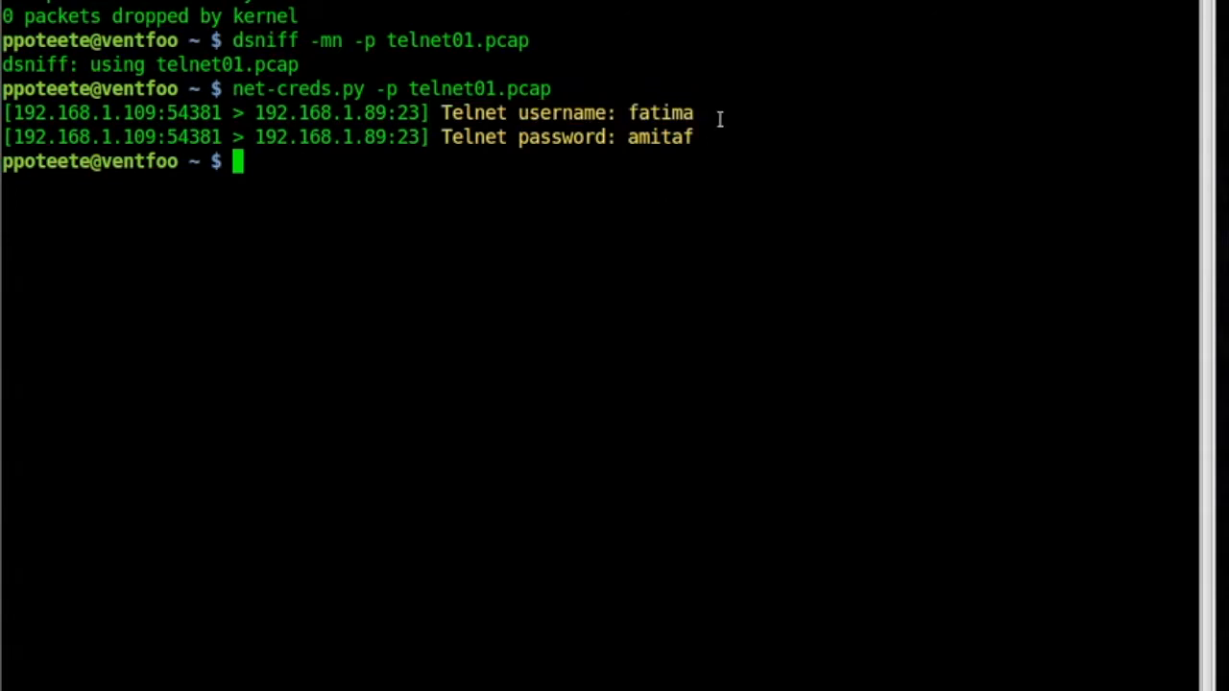
Load telnet01.pcap in Wireshark and examine packet 4's Telnet Do Suppress Go Ahead option
type("wireshark")
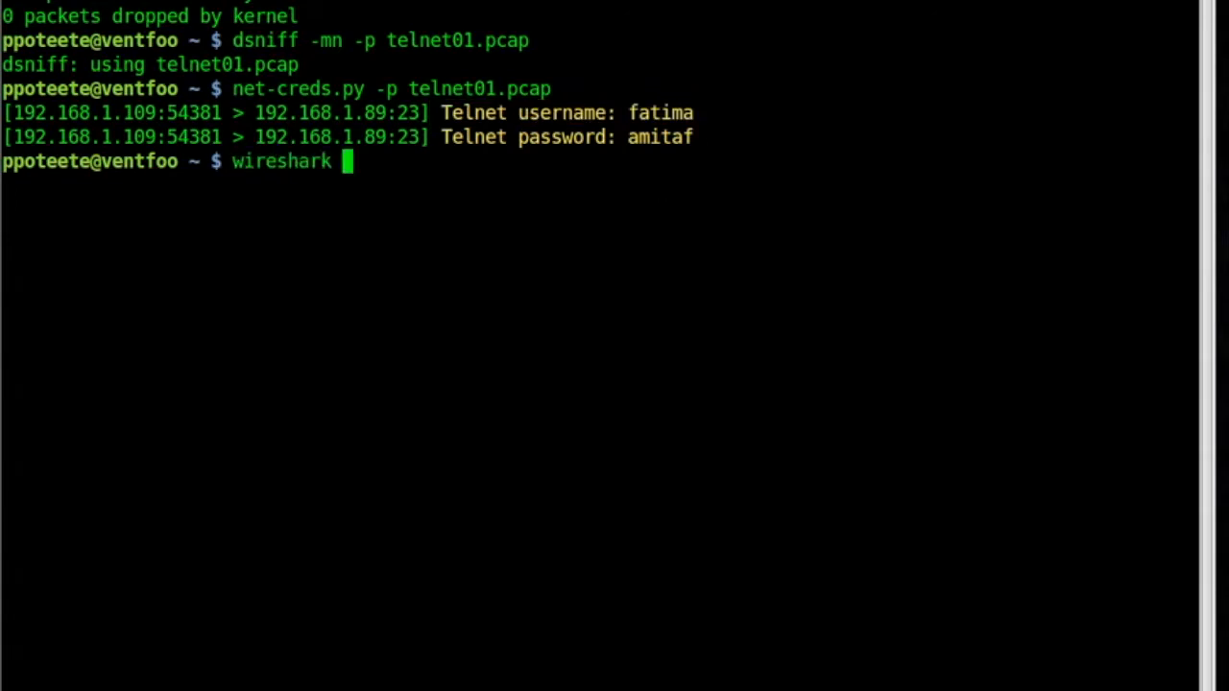
type("telnet01.pcap")
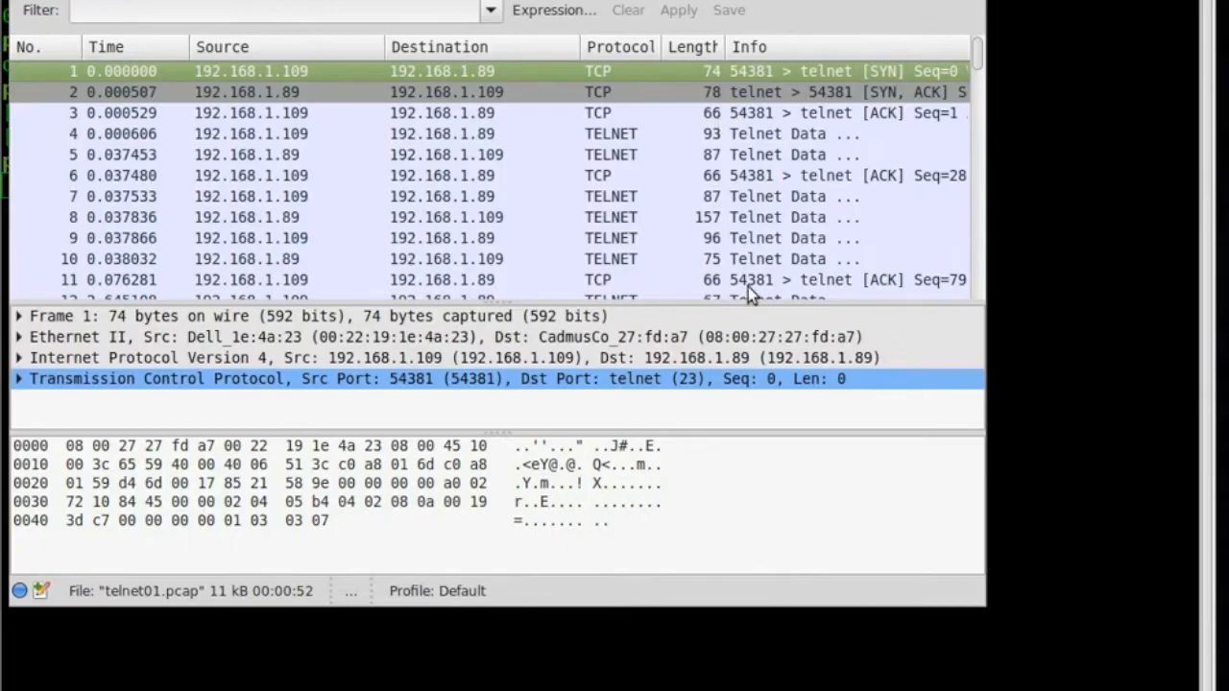
left_click(385, 134)
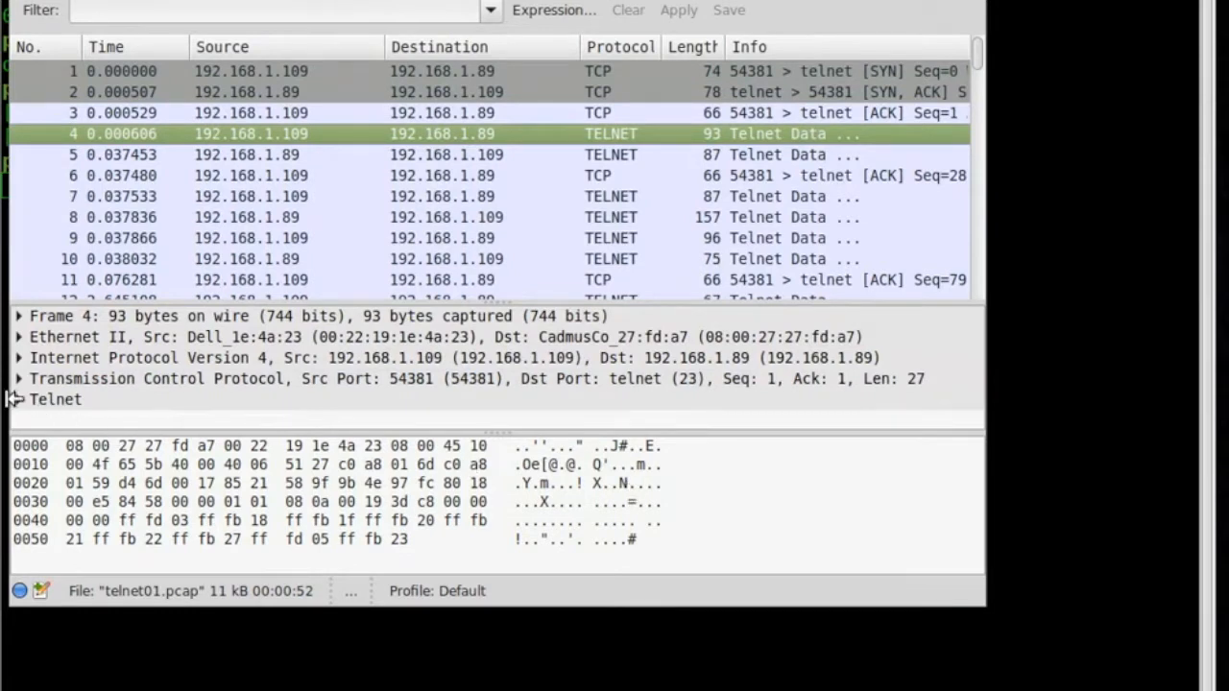
left_click(17, 400)
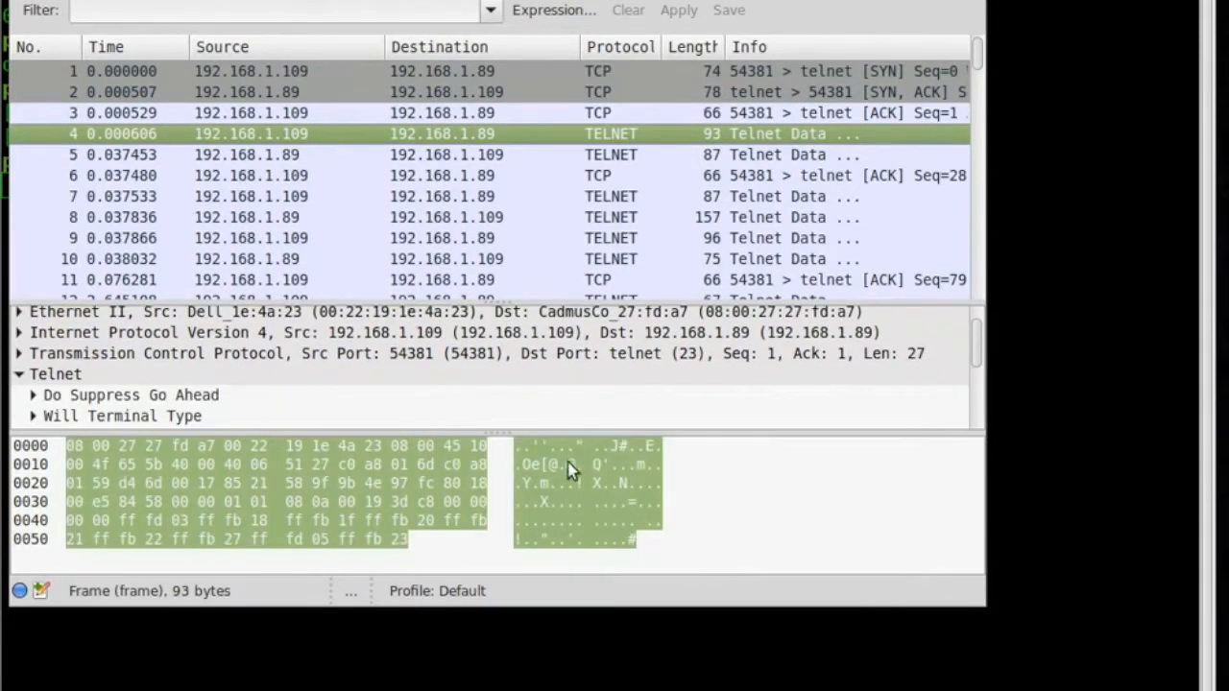
left_click(33, 395)
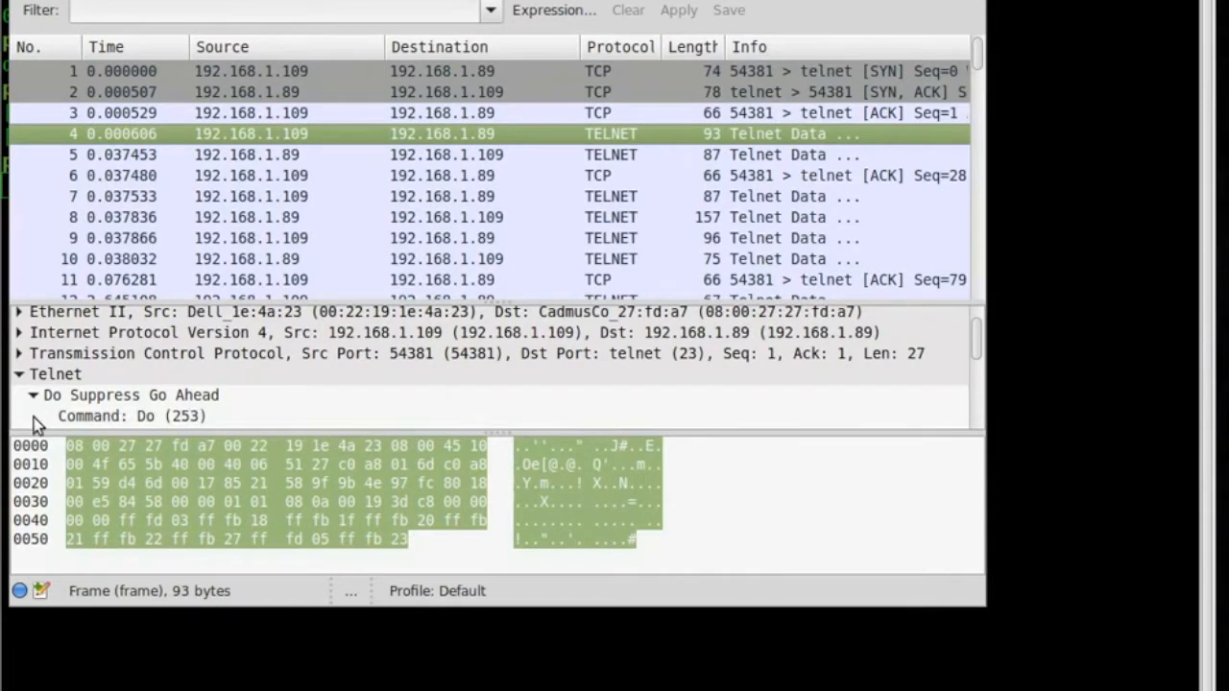
Review the TCP acknowledgment and flags fields, then select the opening SYN packet 1
left_click(132, 416)
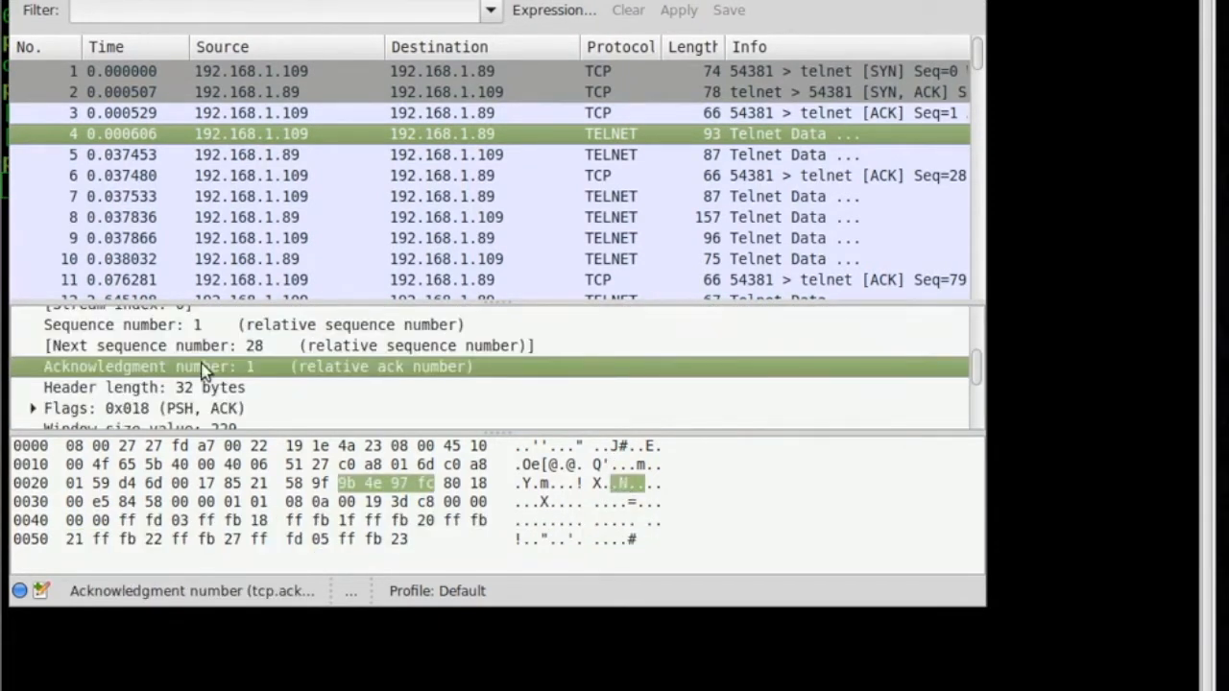
scroll("down", 3)
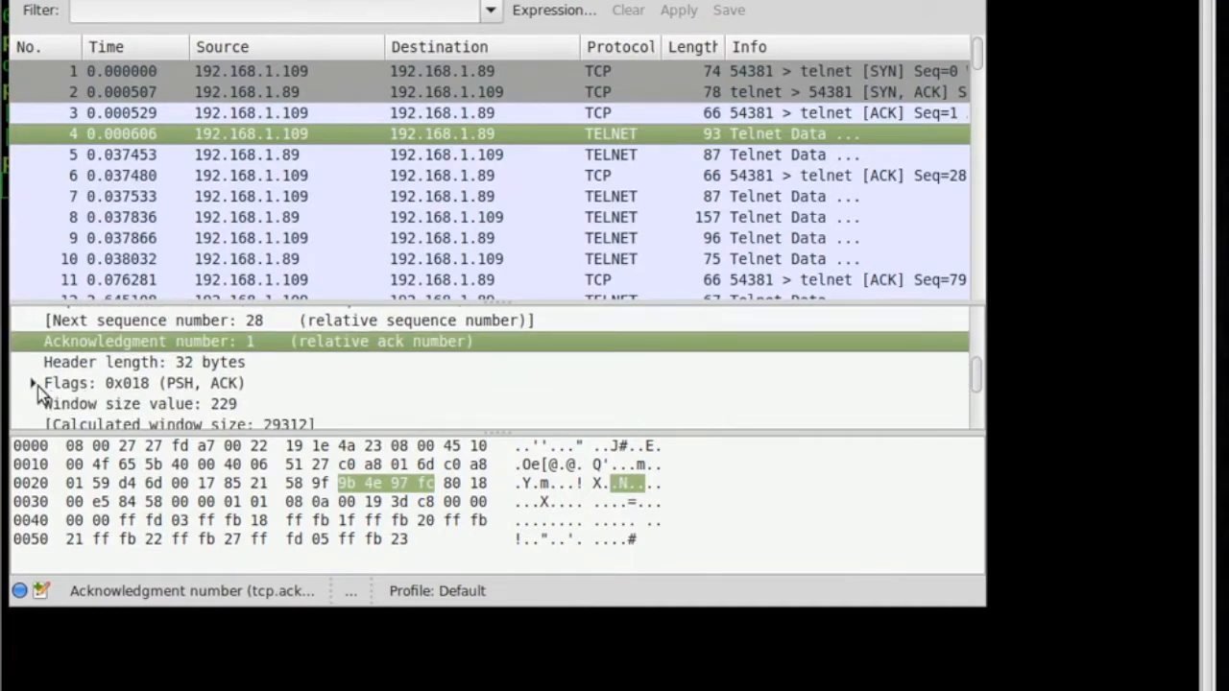
left_click(31, 383)
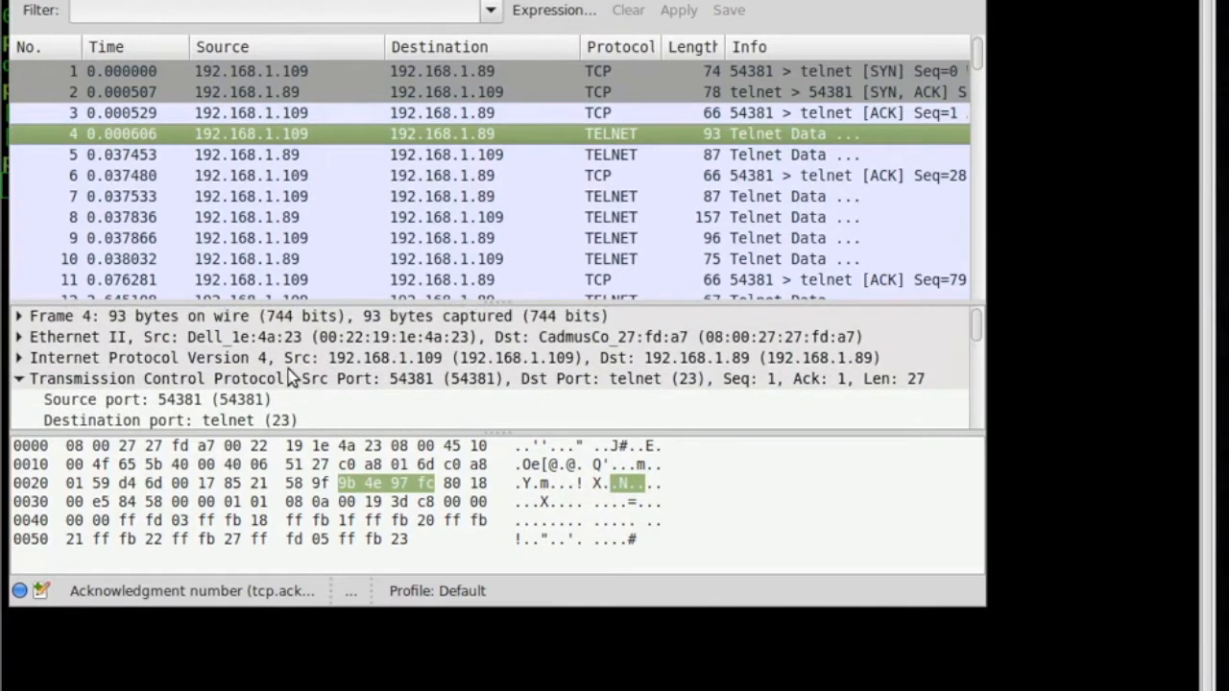
left_click(17, 379)
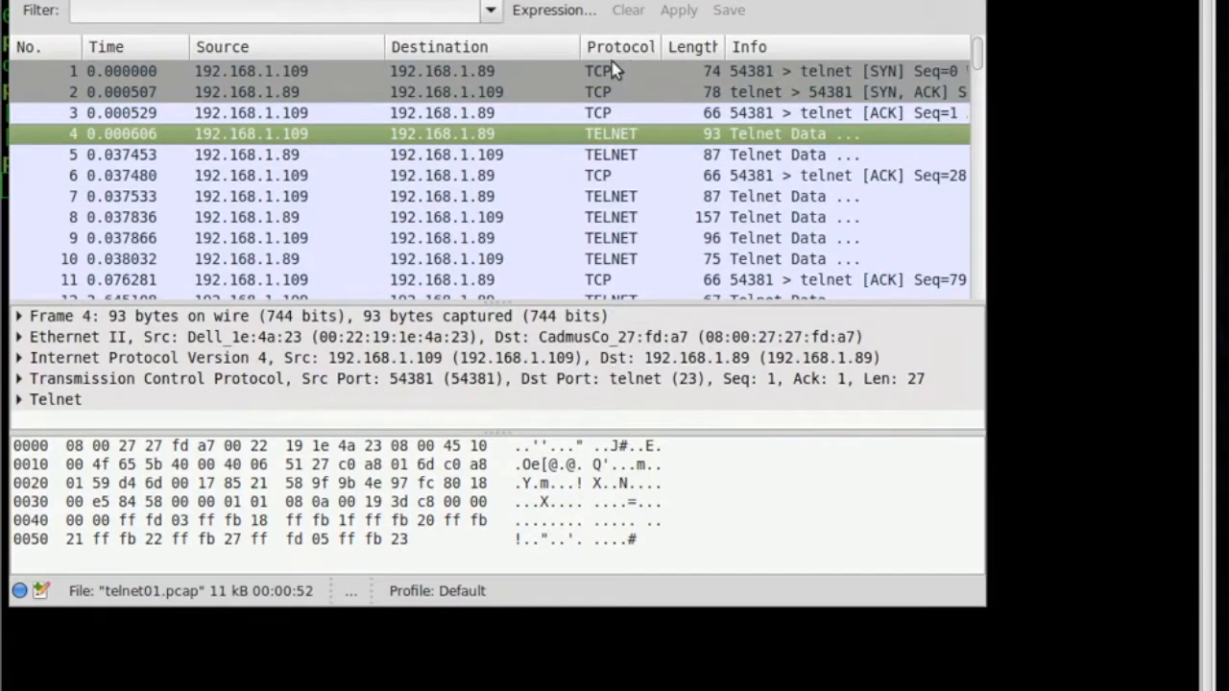
left_click(252, 71)
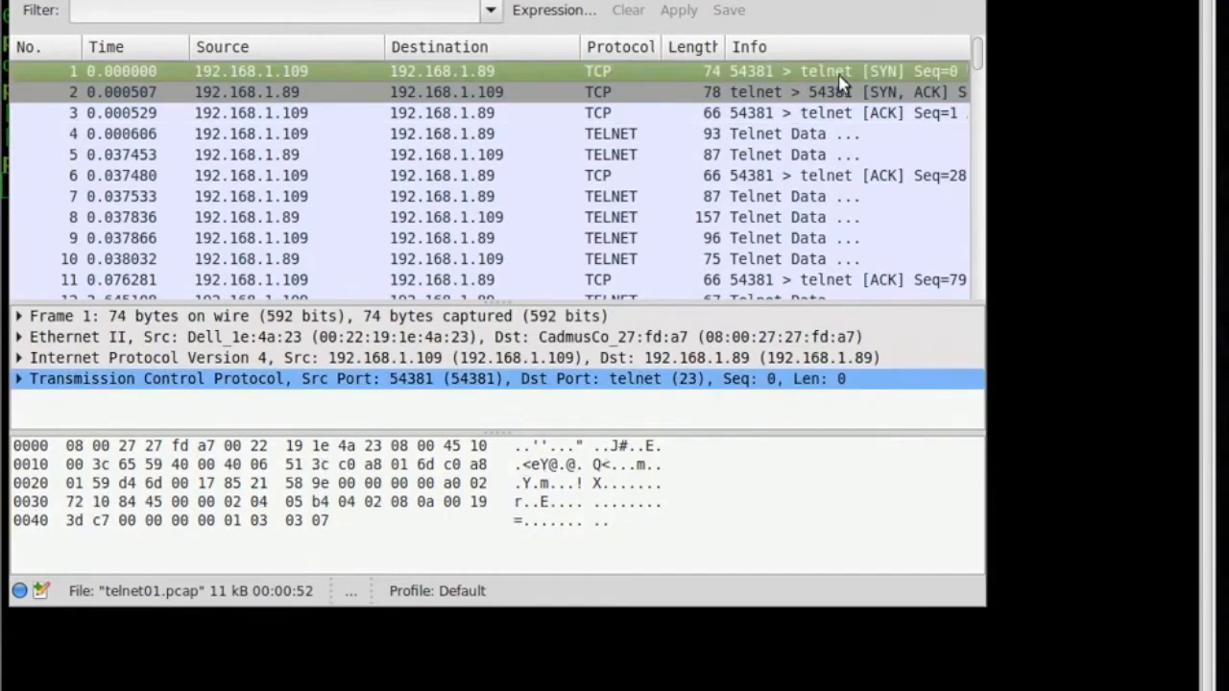
mouse_move(888, 82)
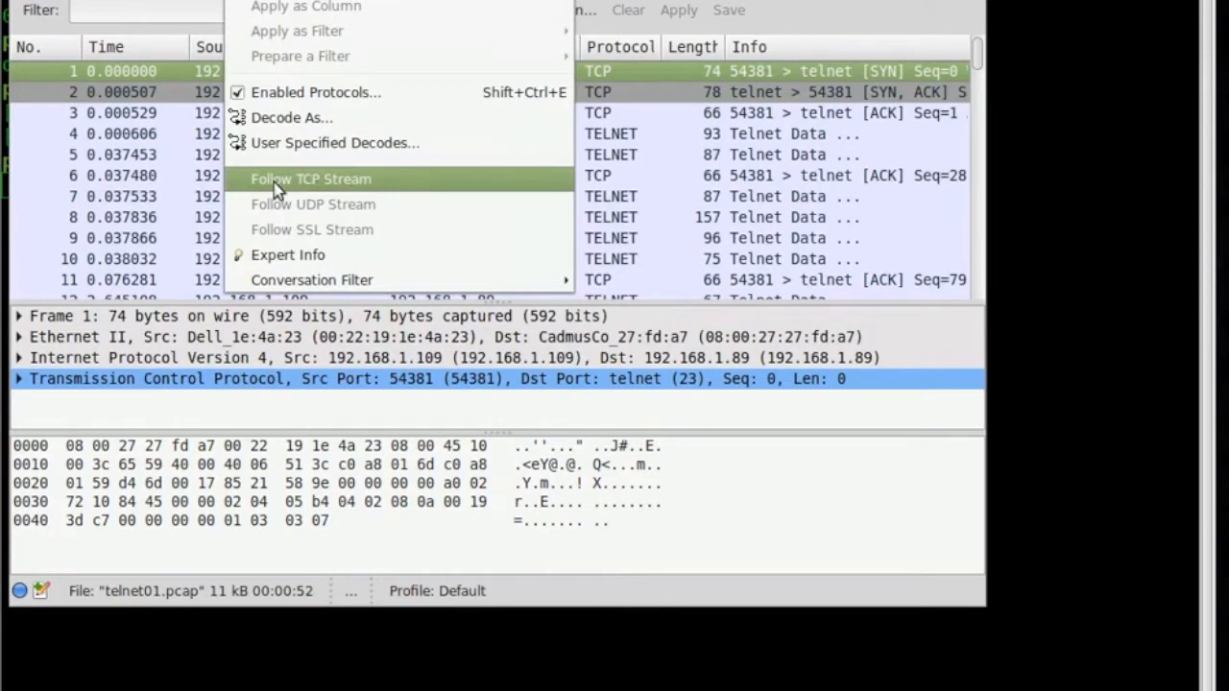
mouse_move(351, 181)
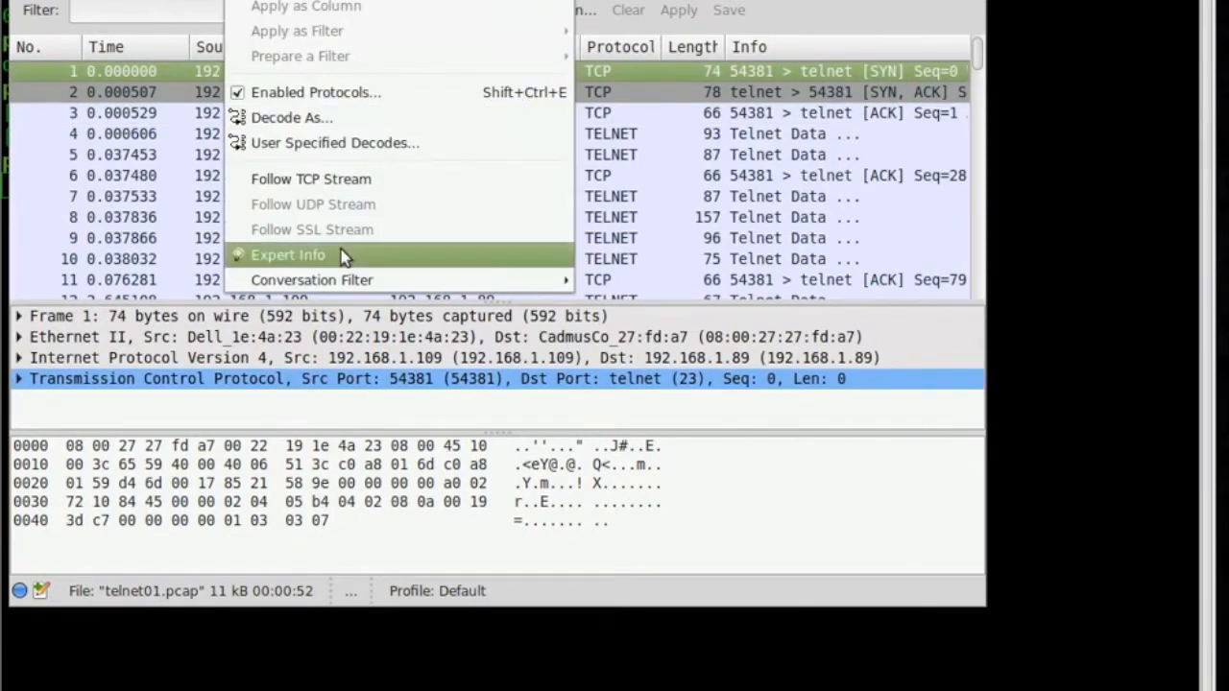
mouse_move(338, 184)
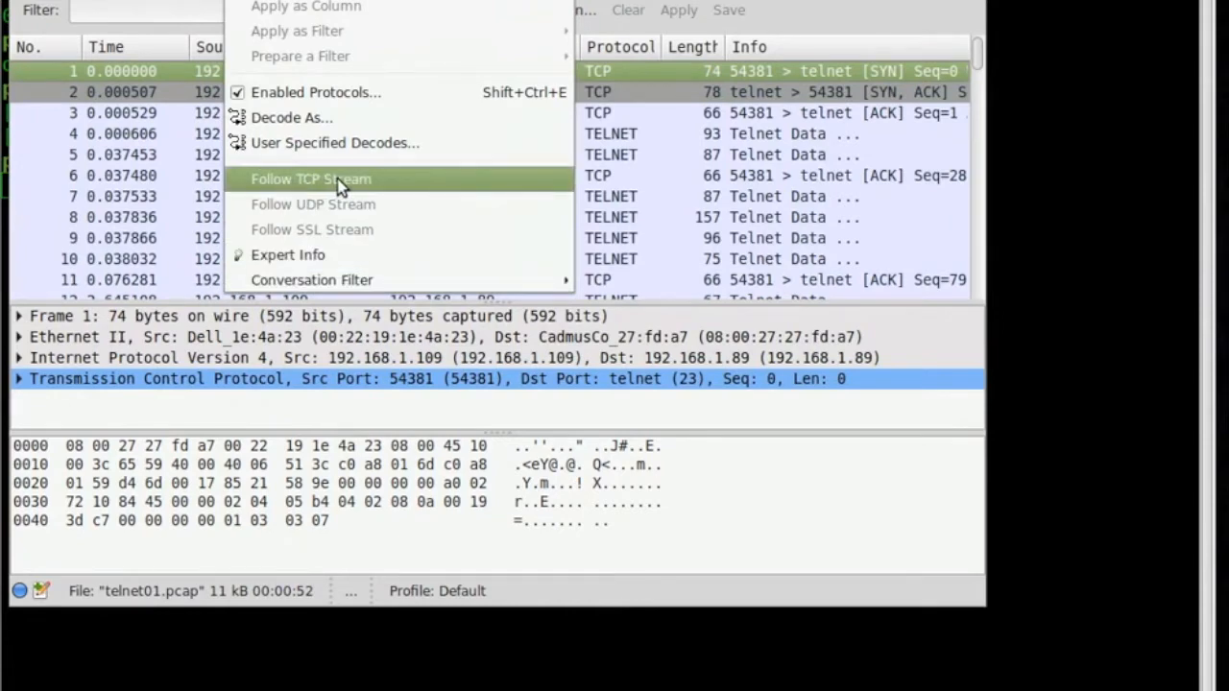
left_click(310, 179)
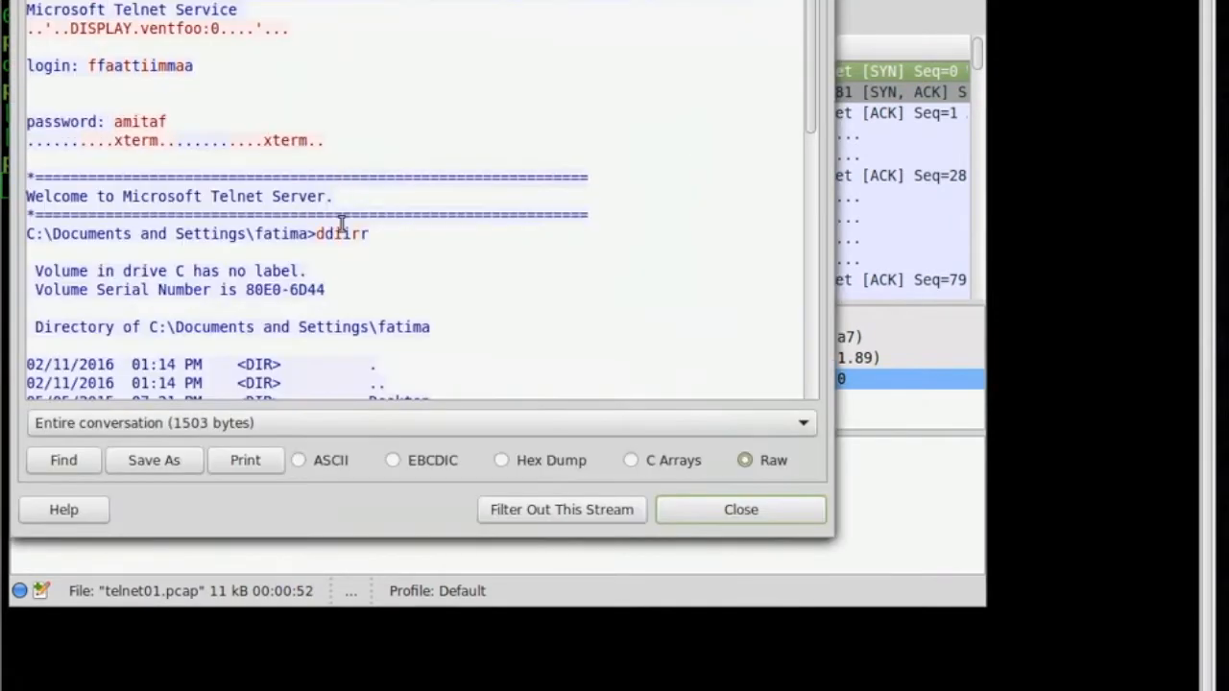
mouse_move(457, 30)
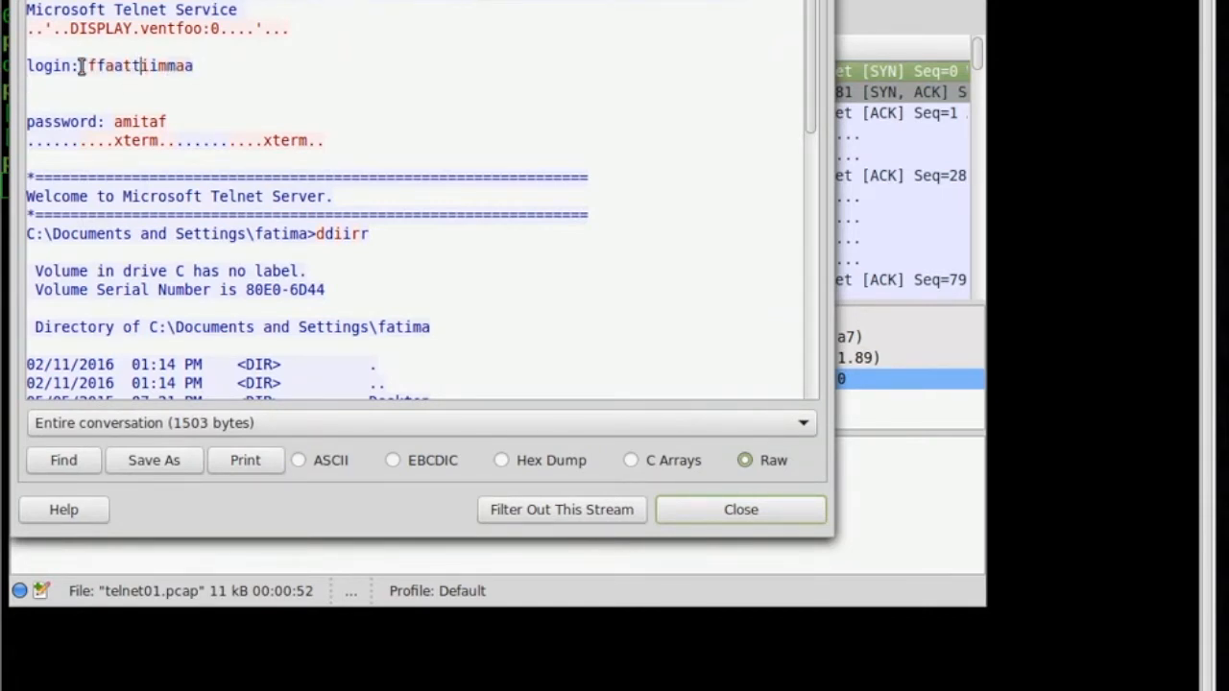
double_click(135, 65)
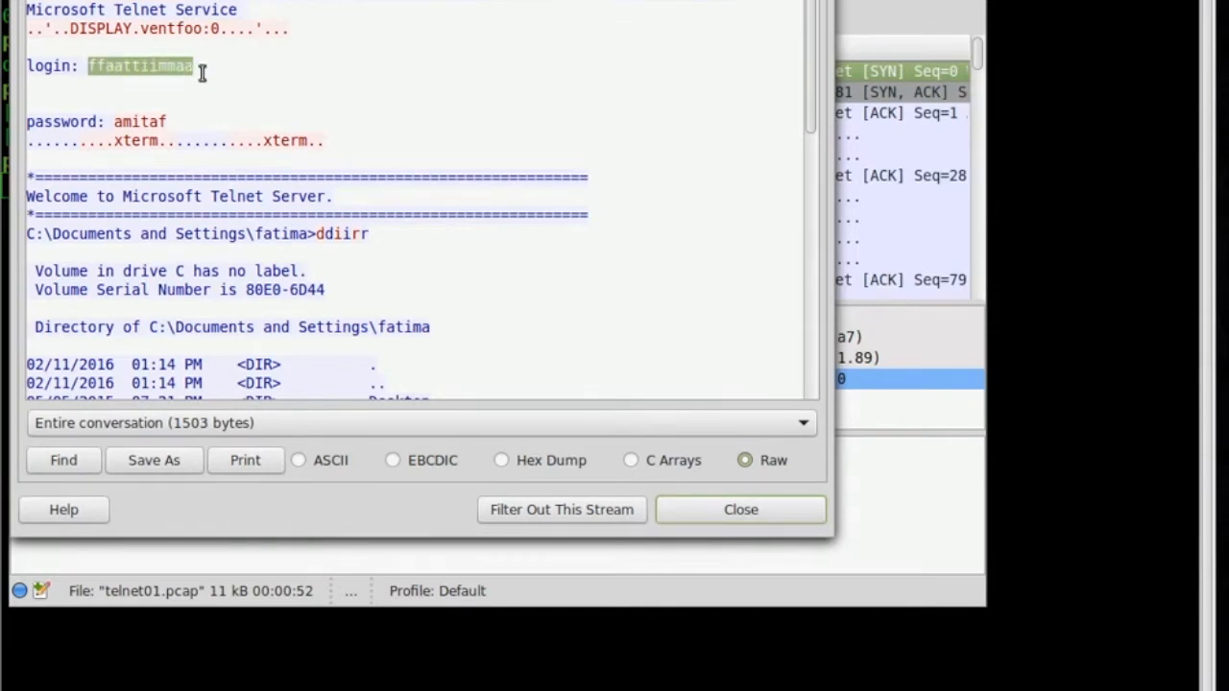
left_click(120, 65)
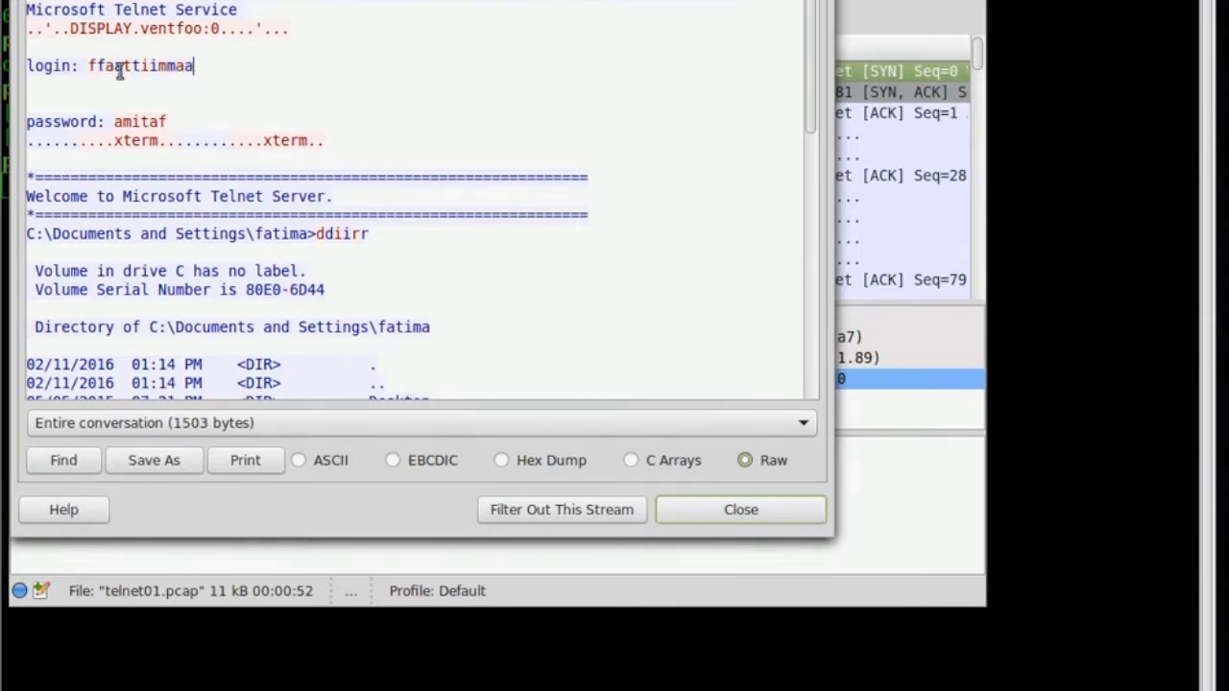
double_click(137, 121)
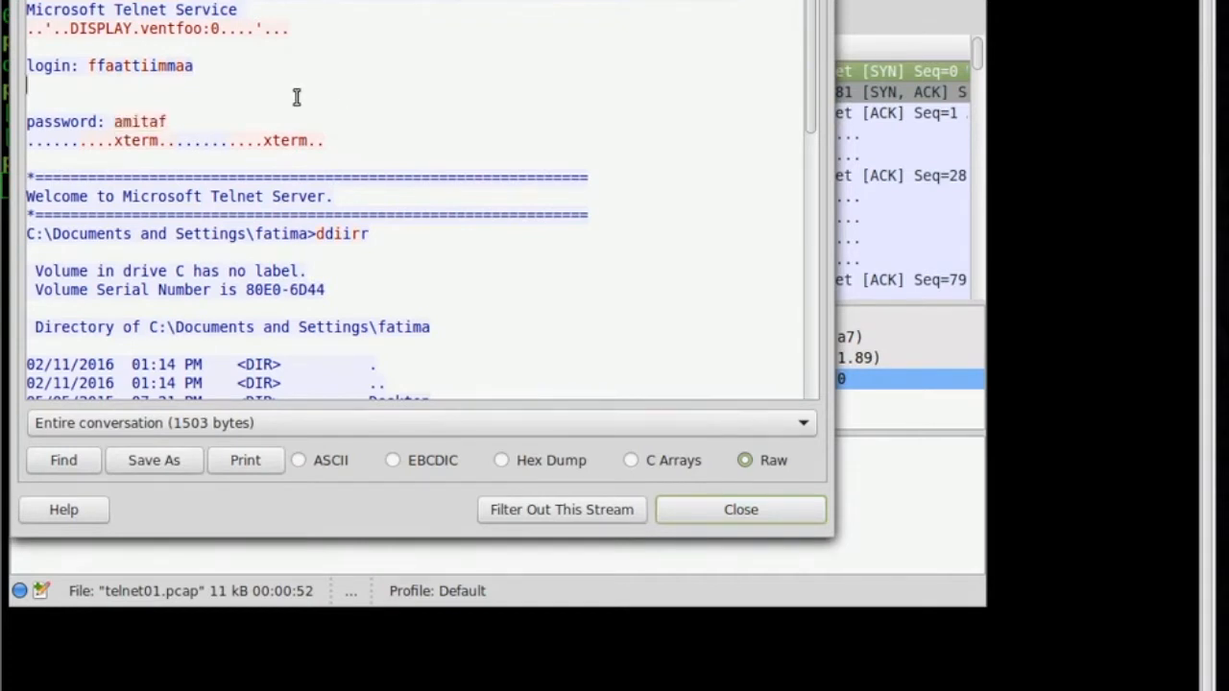
Scroll through the conversation showing the dir, whoami, ipconfig and exit commands
scroll("down", 3)
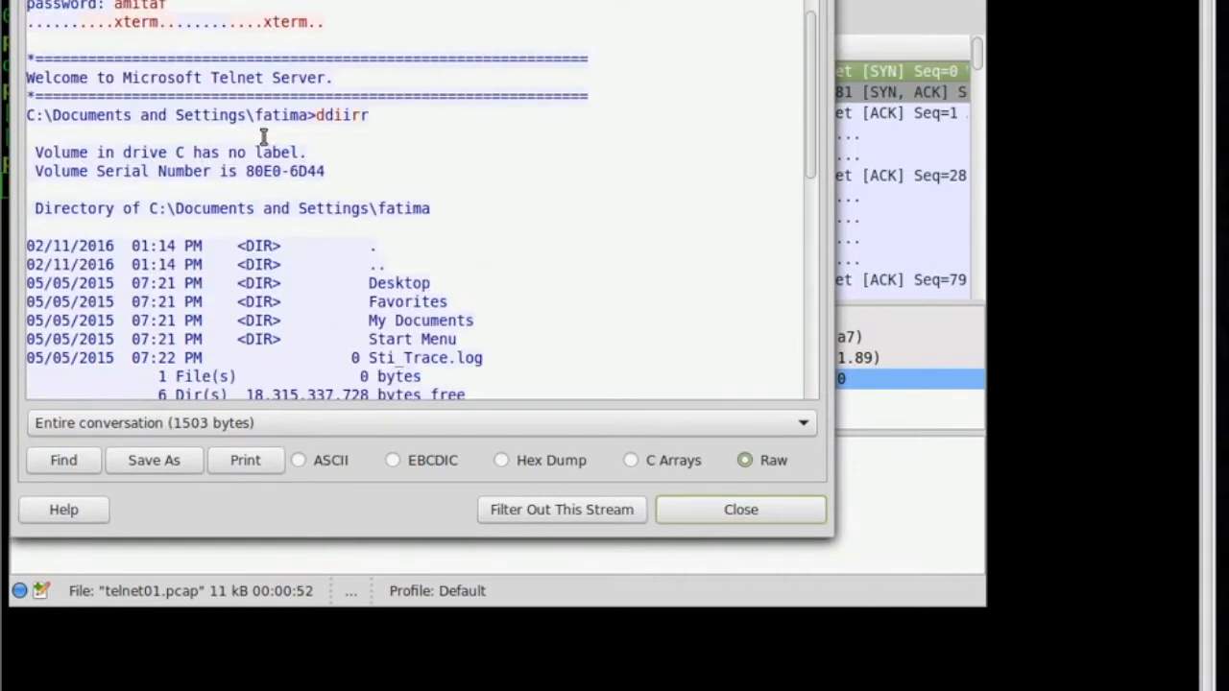
mouse_move(185, 79)
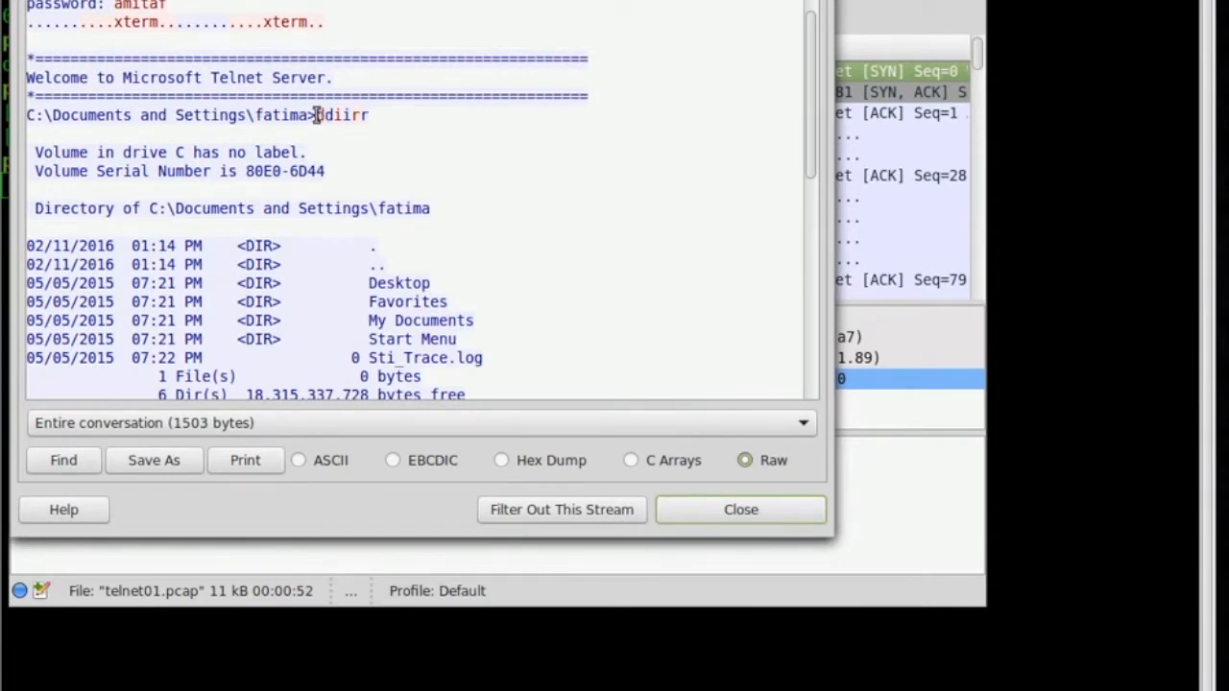
scroll("down", 3)
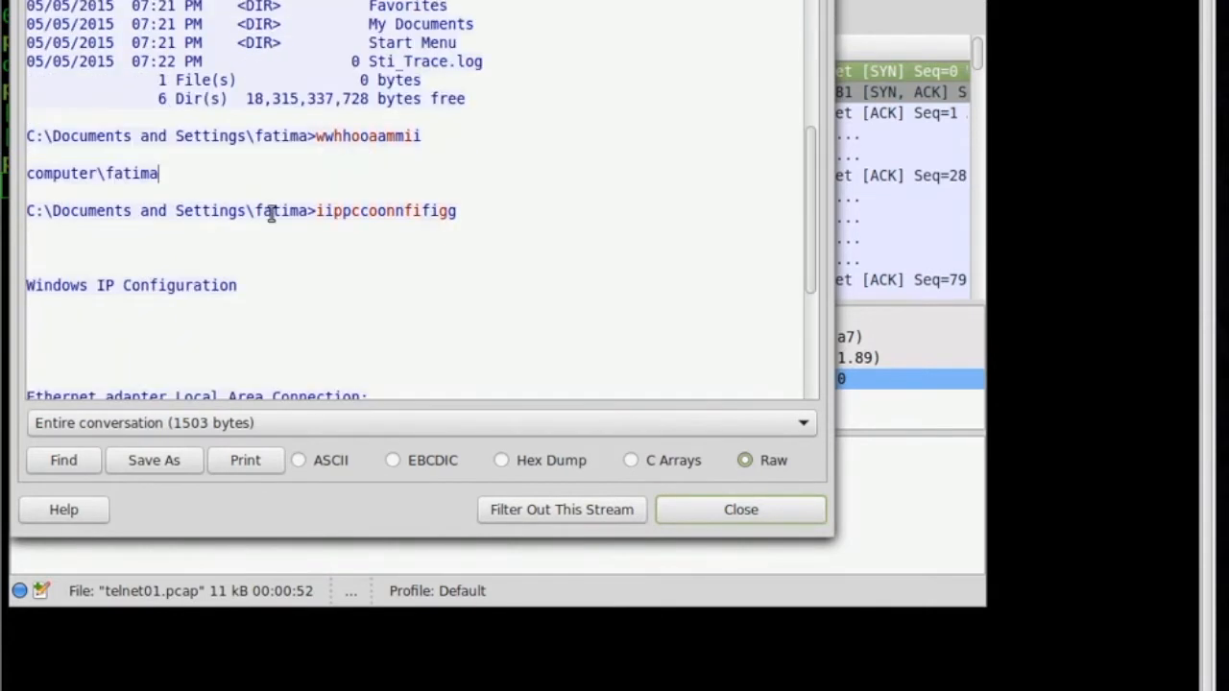
double_click(384, 210)
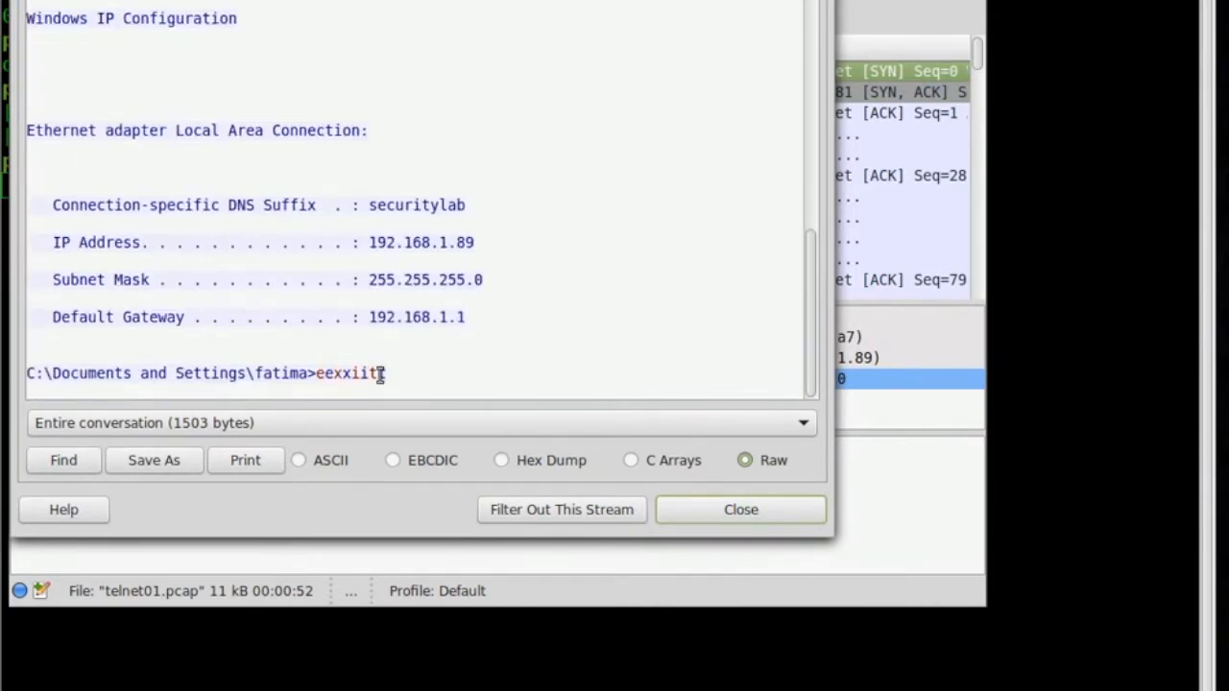
mouse_move(593, 252)
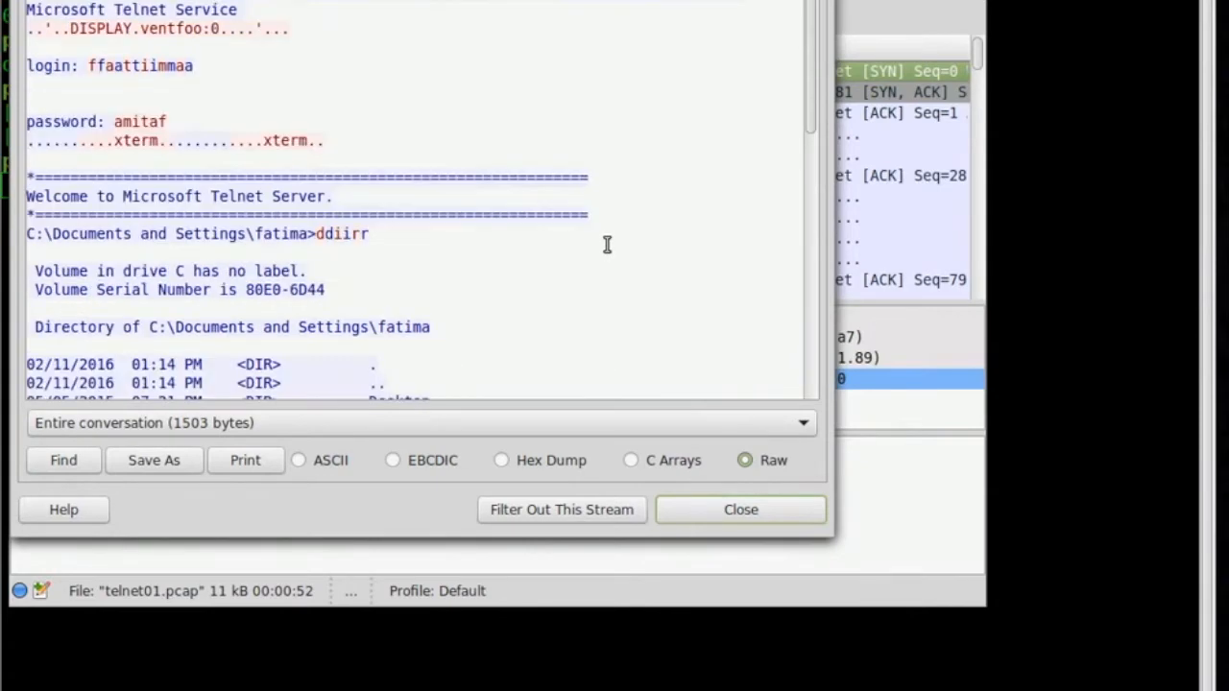
scroll("down", 3)
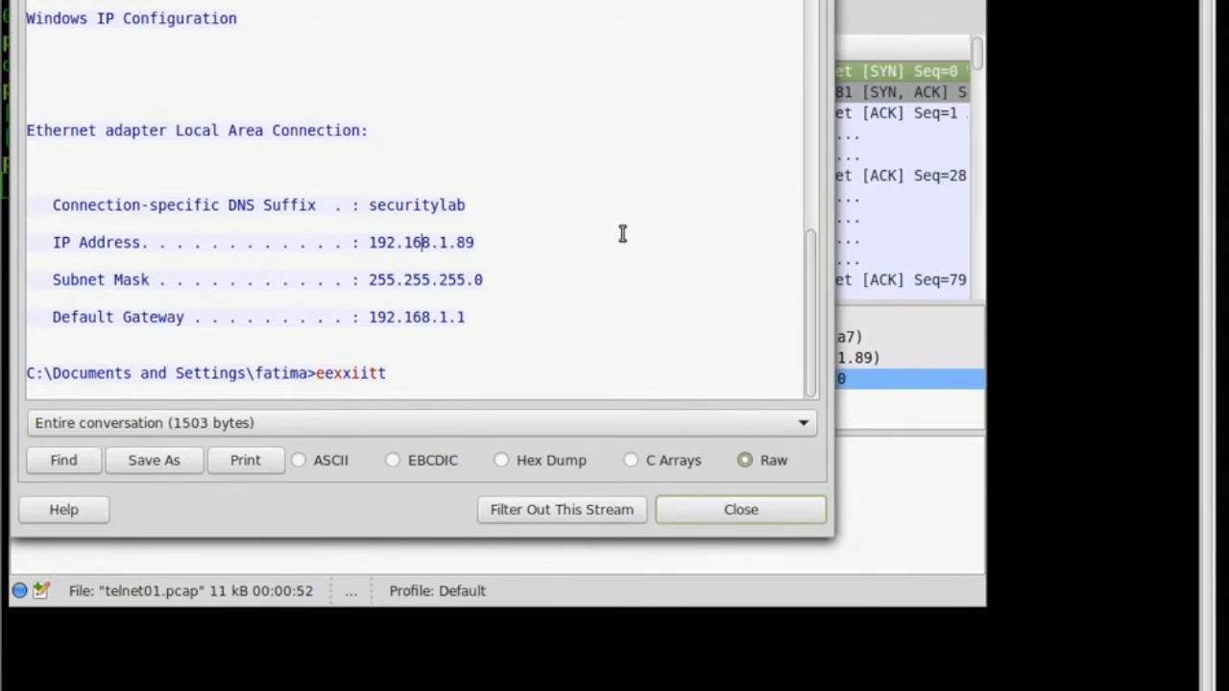
mouse_move(740, 510)
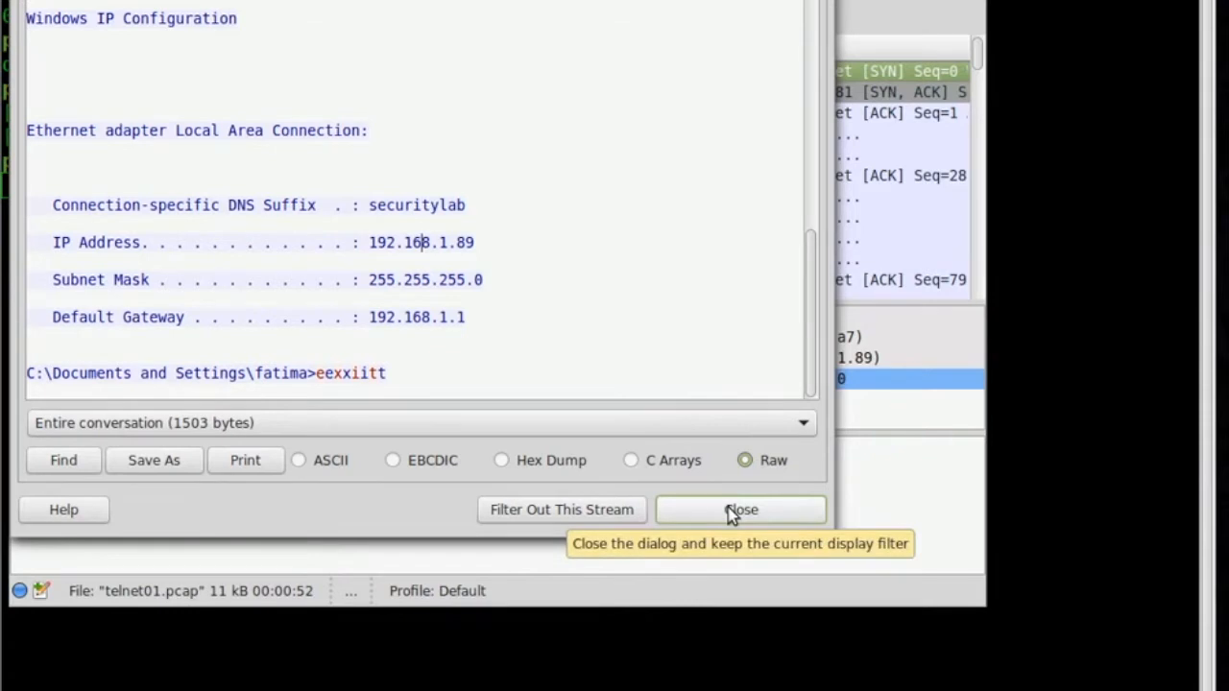
Close the Follow TCP Stream view, leaving the capture filtered to tcp.stream eq 0
left_click(740, 510)
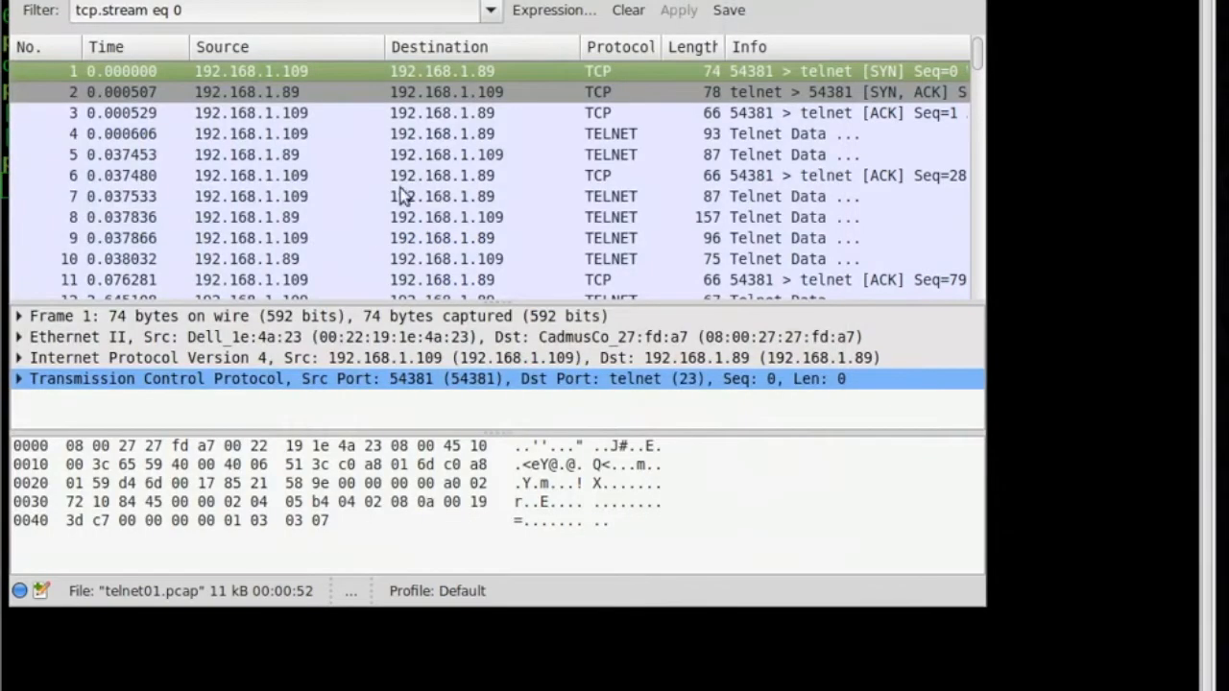
mouse_move(419, 202)
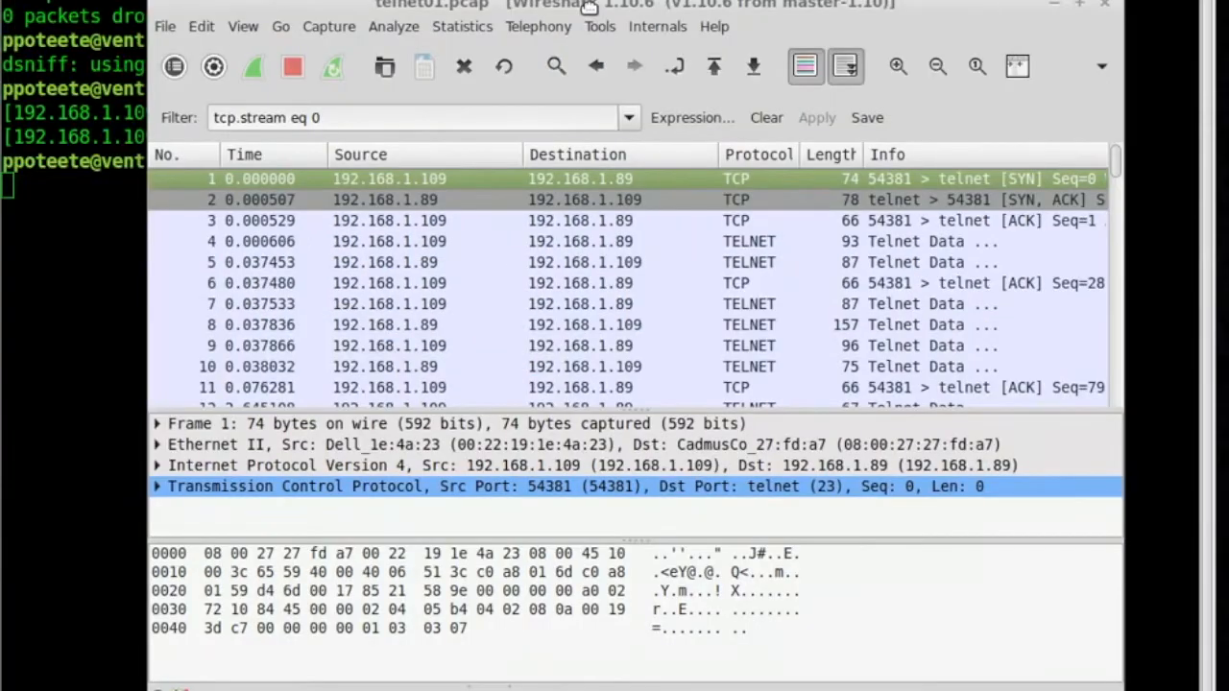
mouse_move(590, 11)
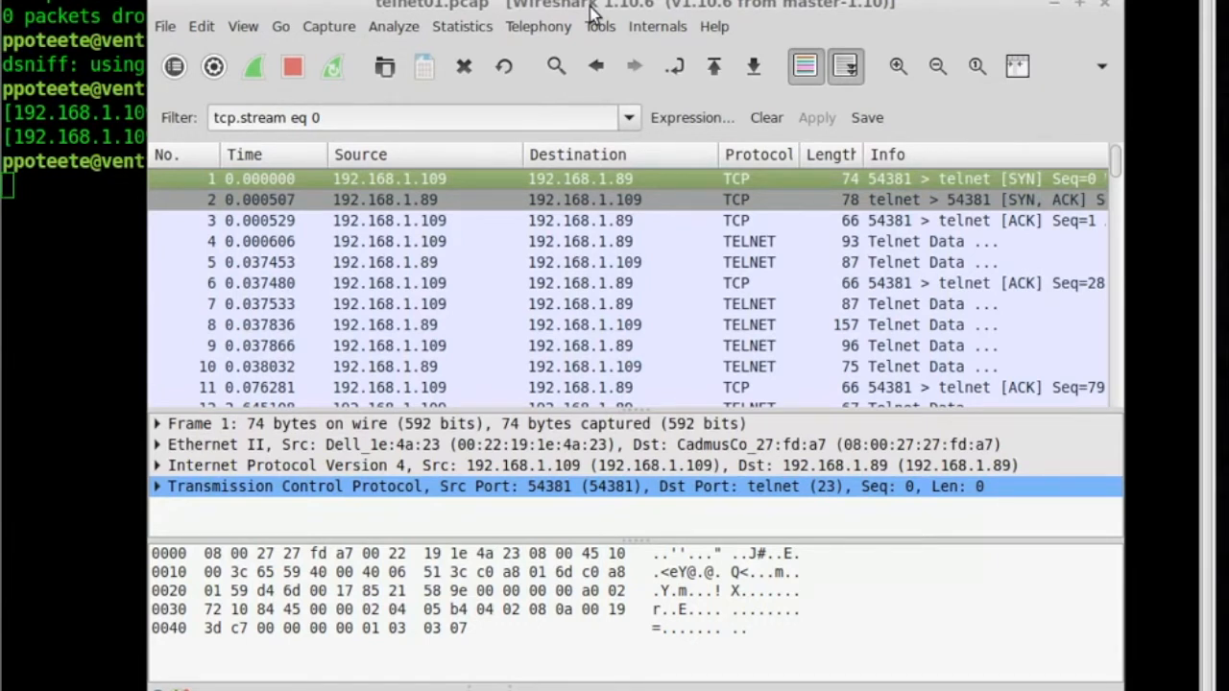
mouse_move(639, 341)
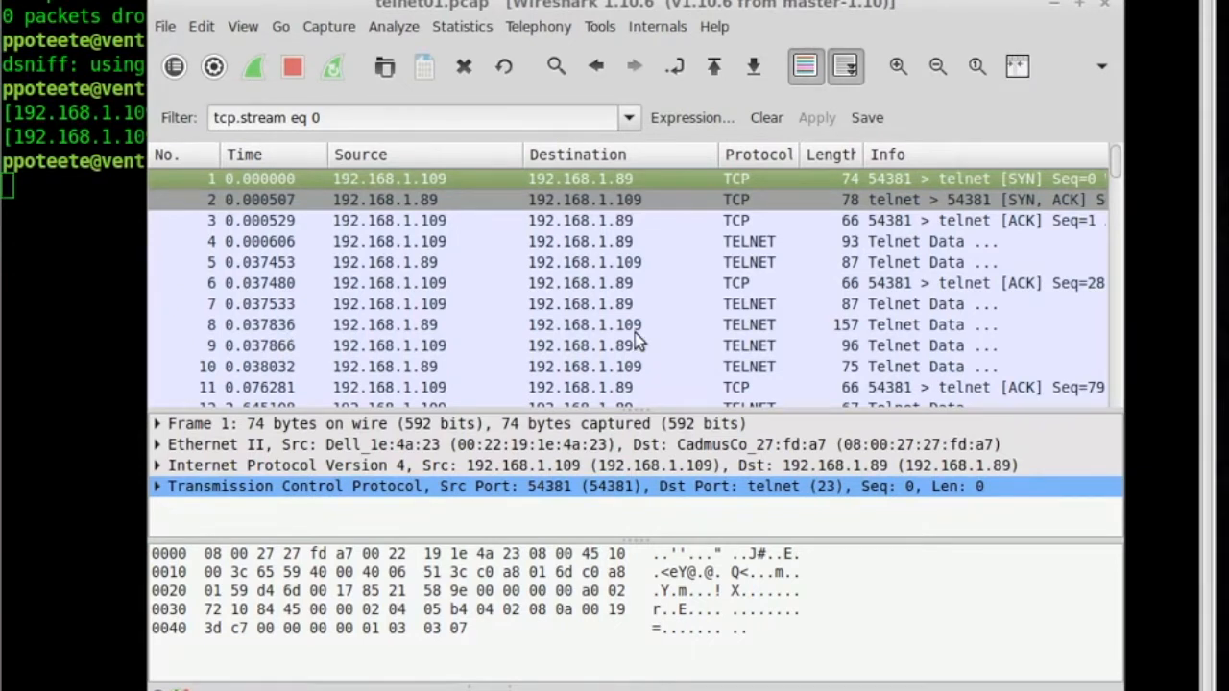
mouse_move(489, 370)
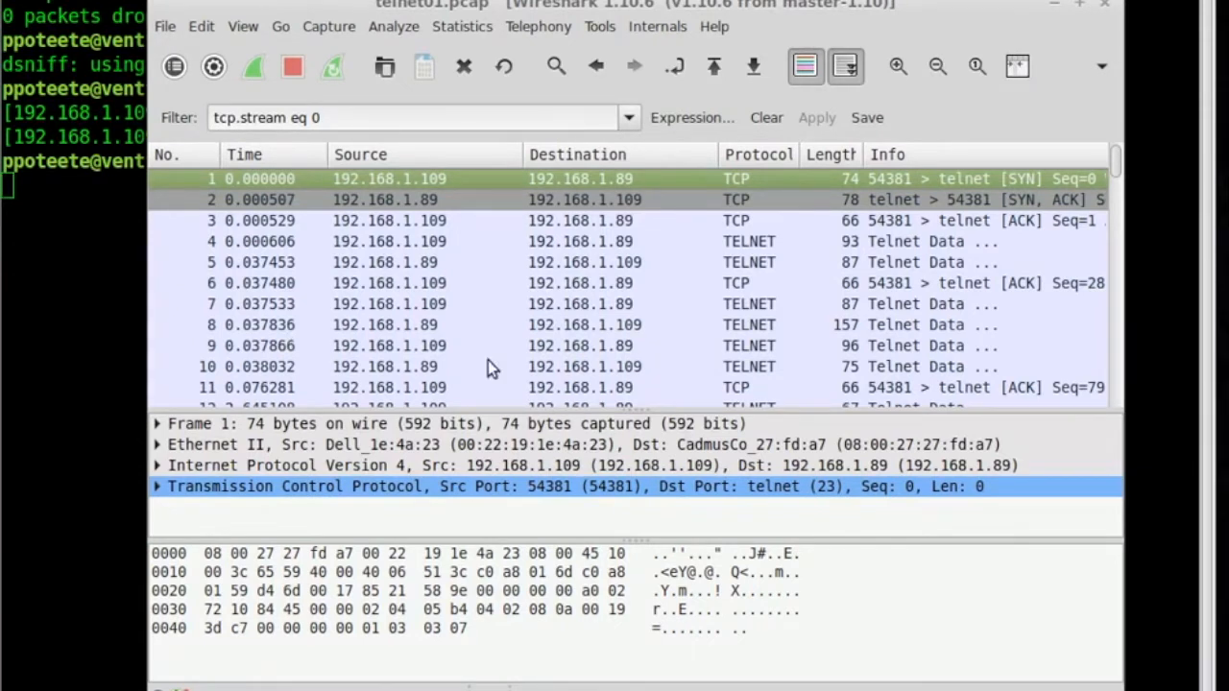
mouse_move(725, 206)
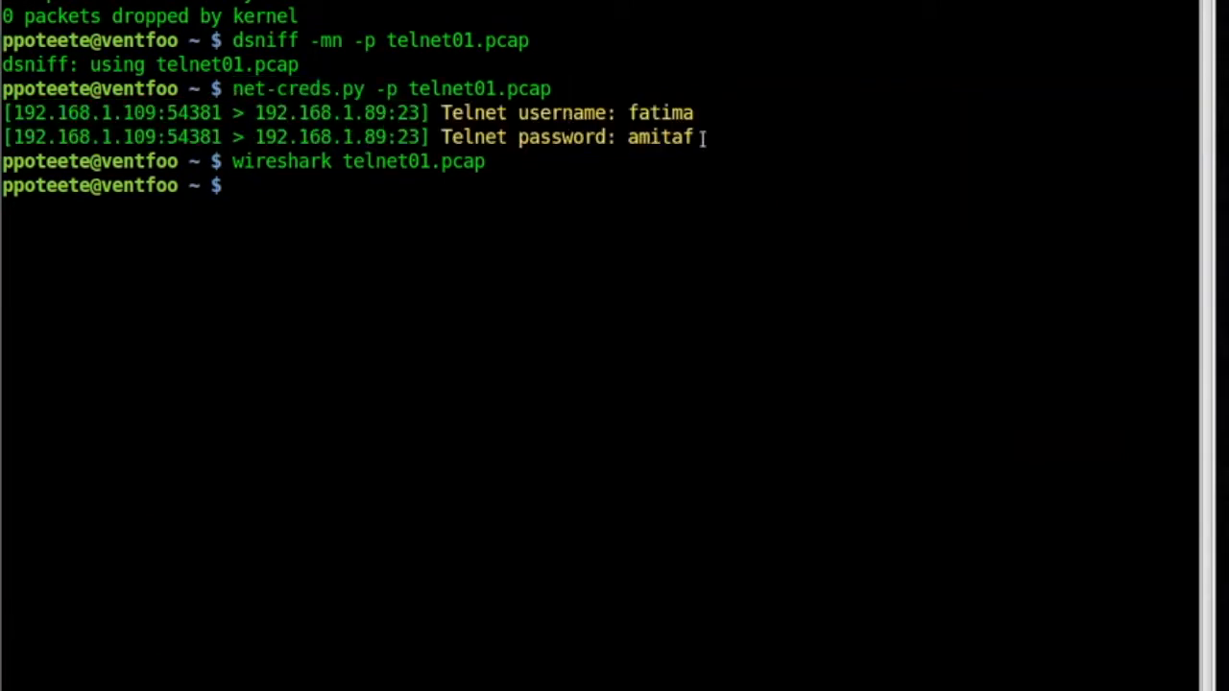
triple_click(567, 137)
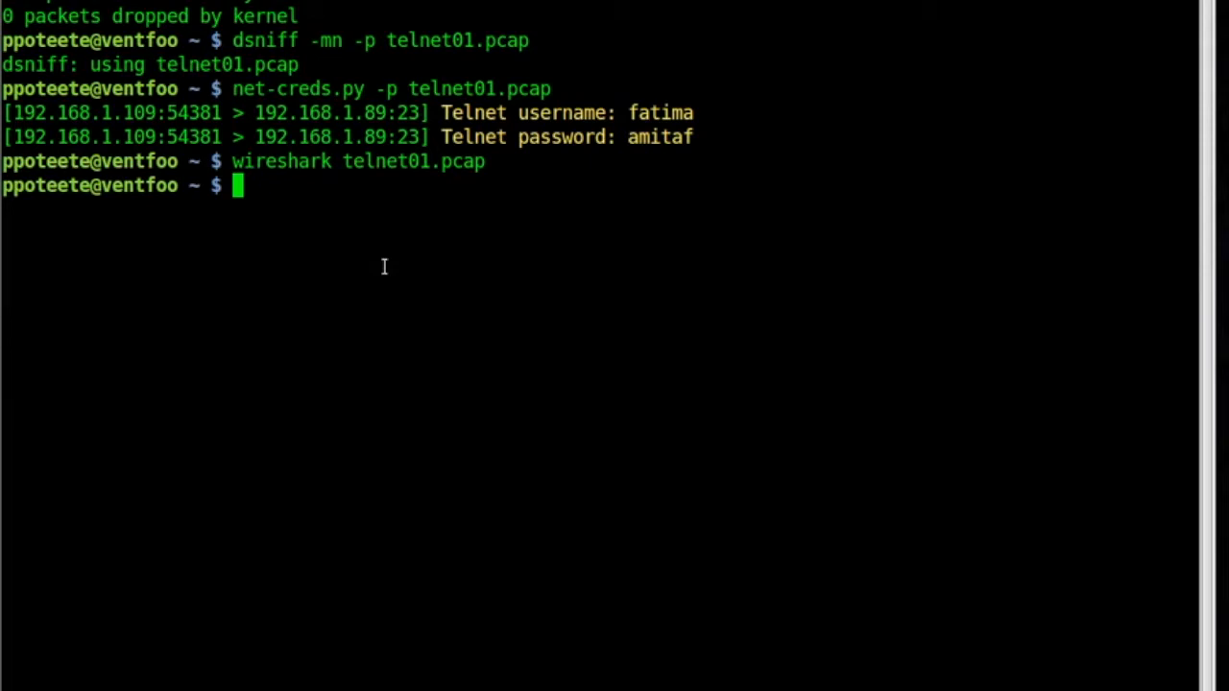
mouse_move(444, 333)
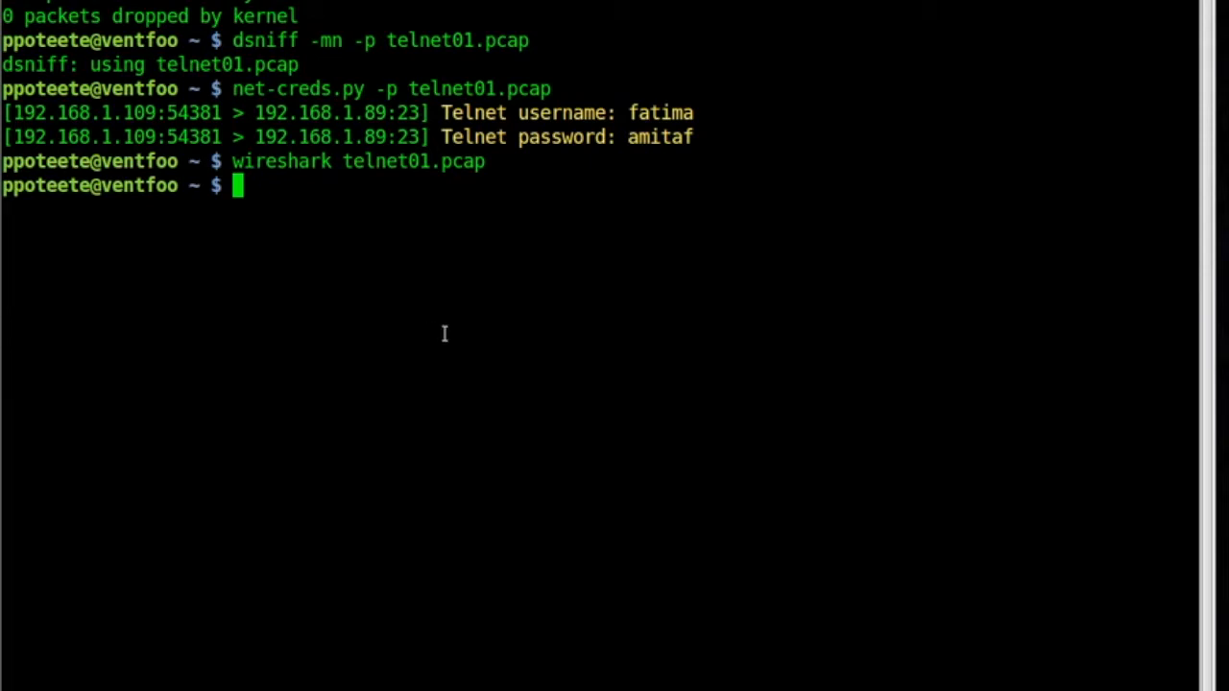
mouse_move(360, 333)
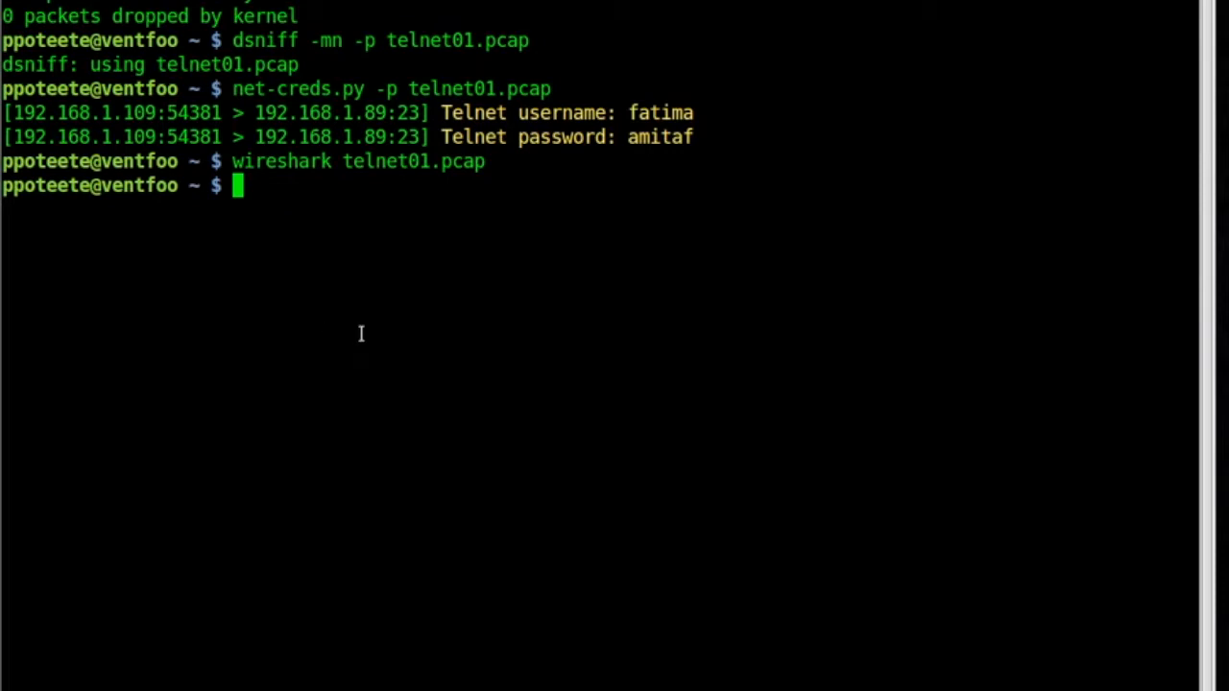
Start a sudo tcpdump capture of port 21 traffic into ftp01.pcap
type("sudo tcpdump -w telnet01.pcap 'port 23'")
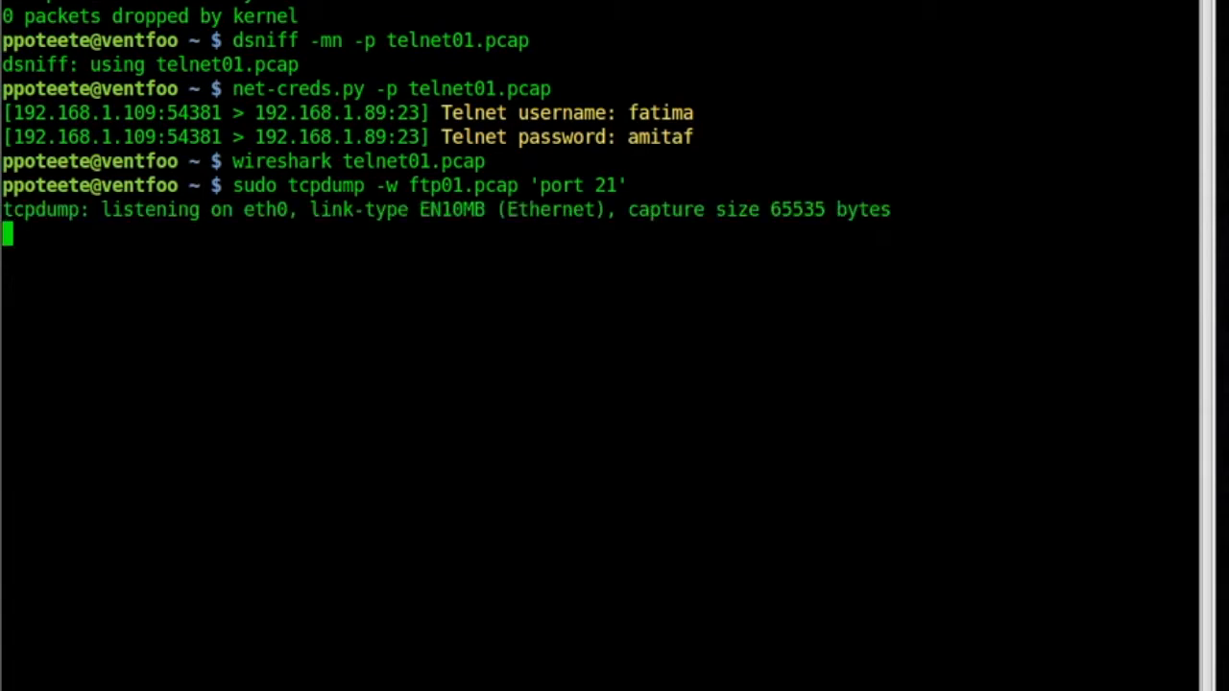
mouse_move(677, 192)
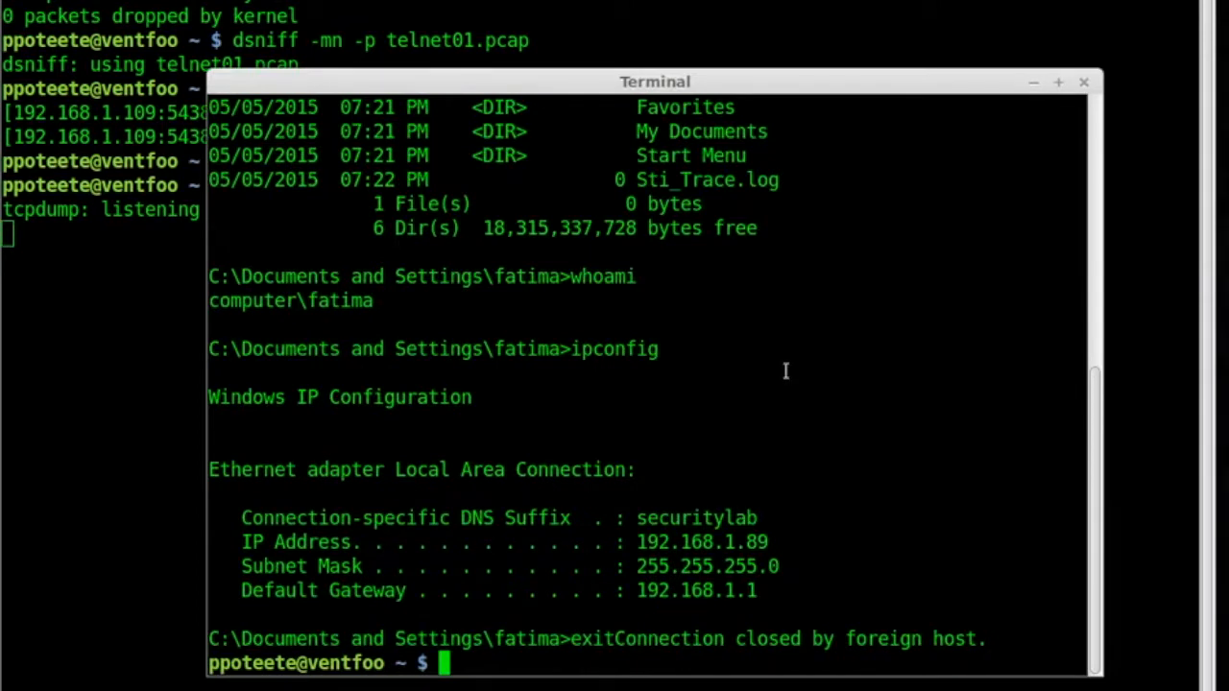
Open an FTP session to 192.168.1.89 and log in as user fatima
type("ftp")
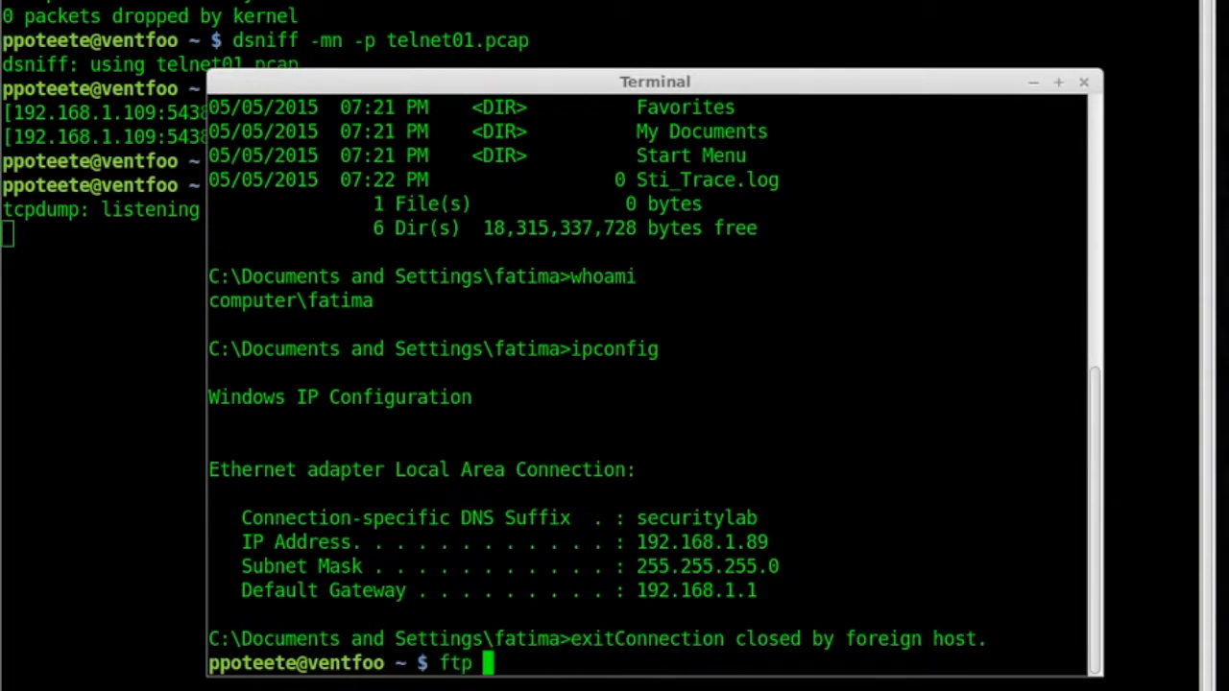
type("-n")
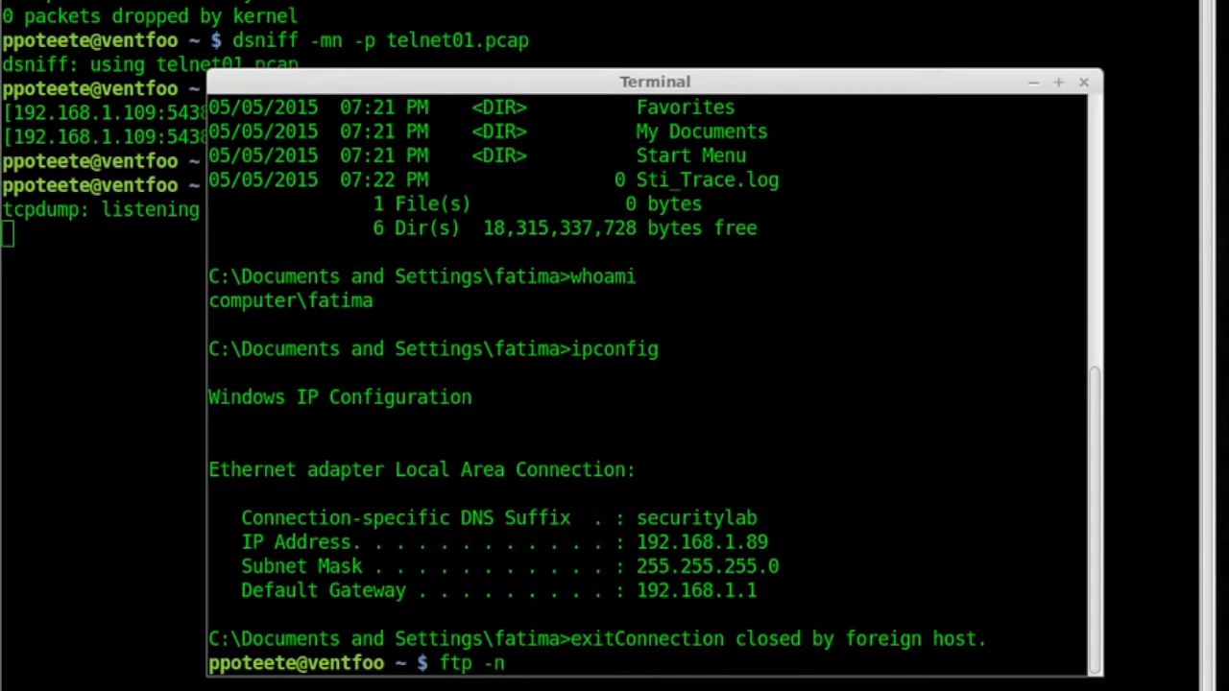
type("19")
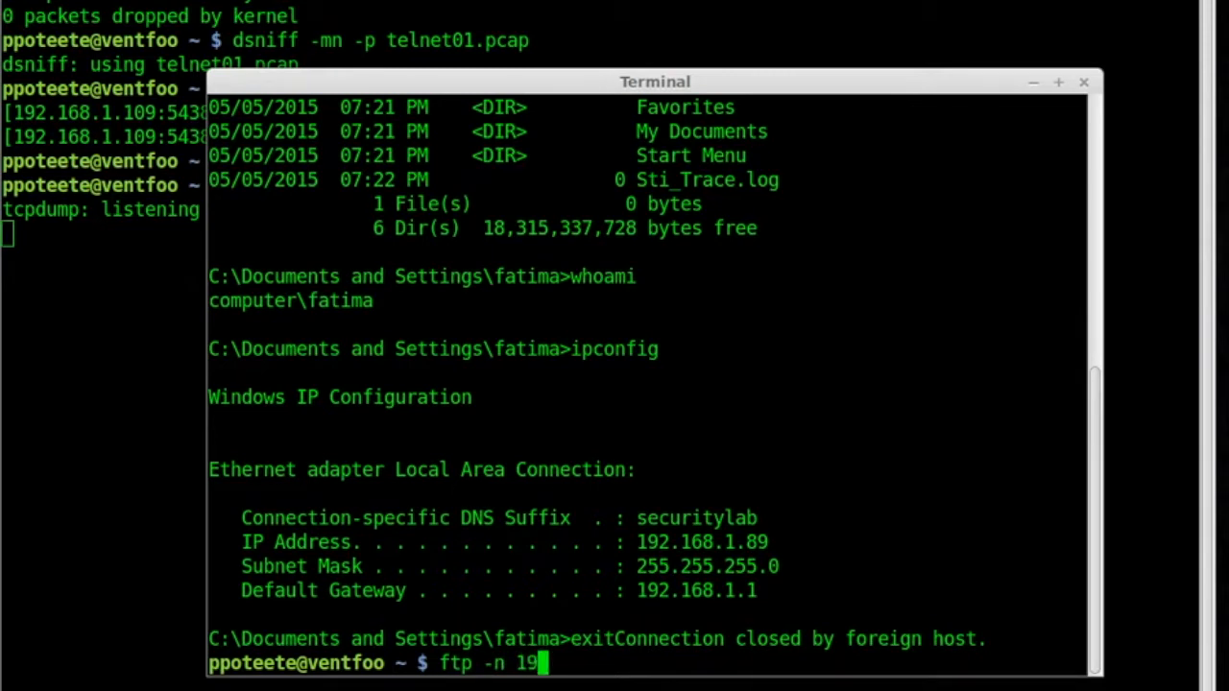
type("2.168.1.89")
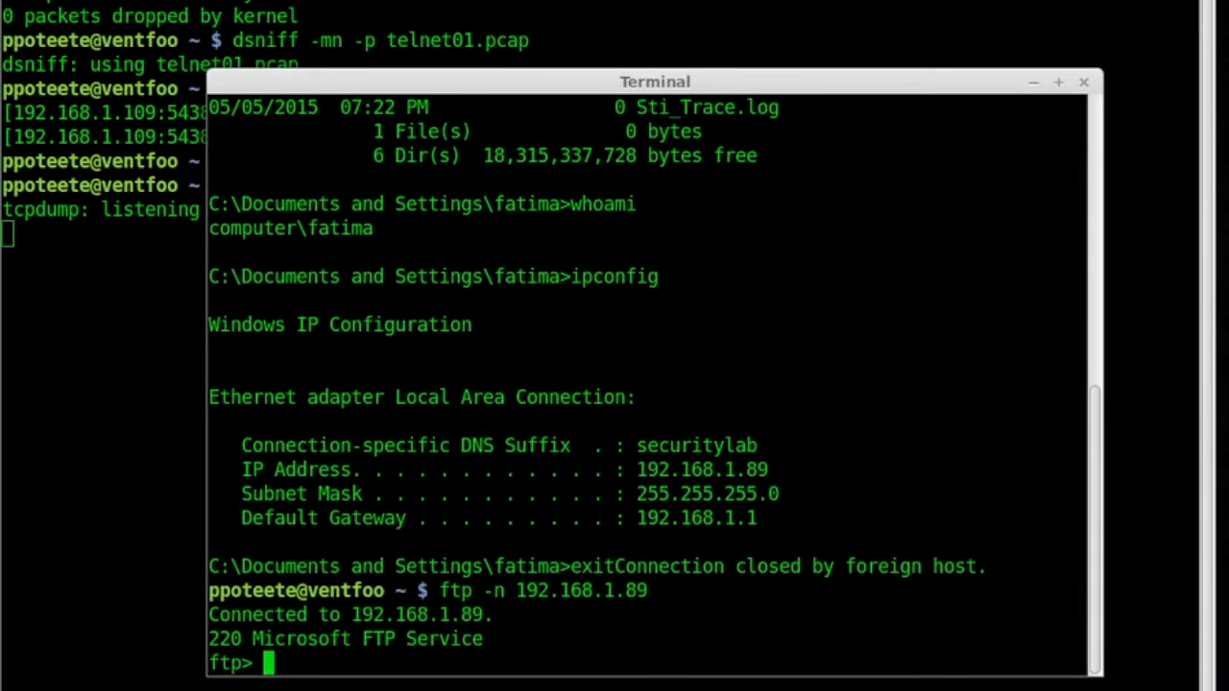
type("open")
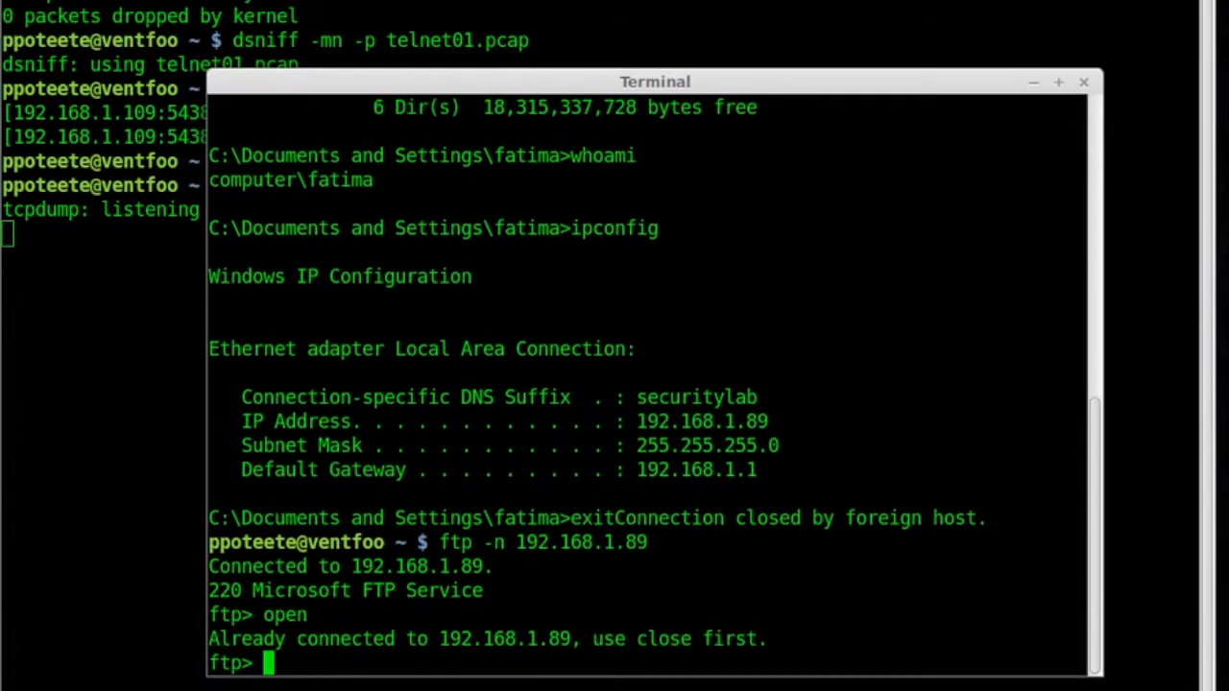
type("user")
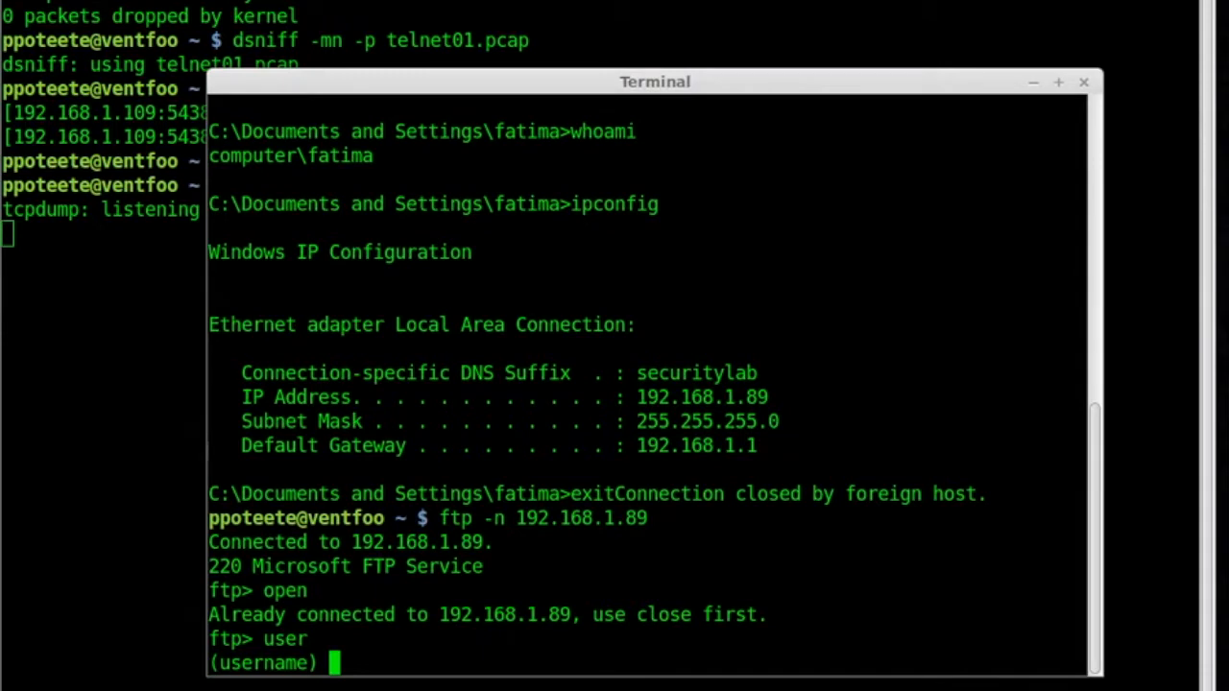
type("fatima")
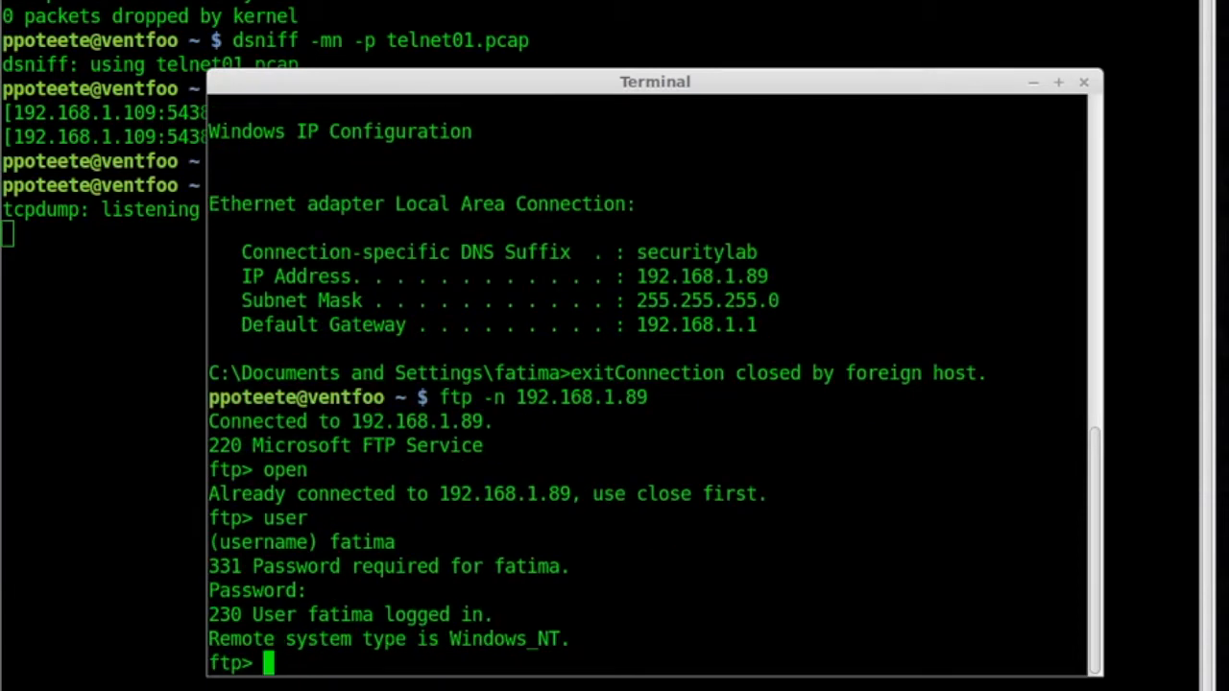
Run system, ls and status on the FTP server, then quit the session
type("s")
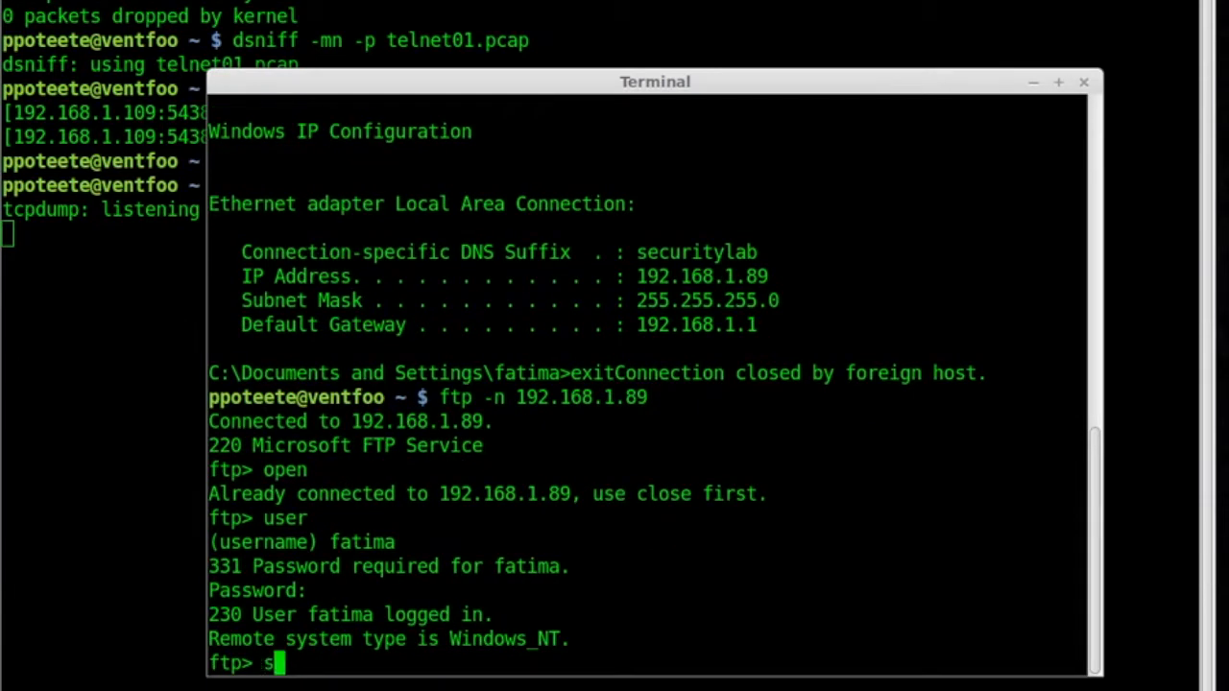
type("ystem")
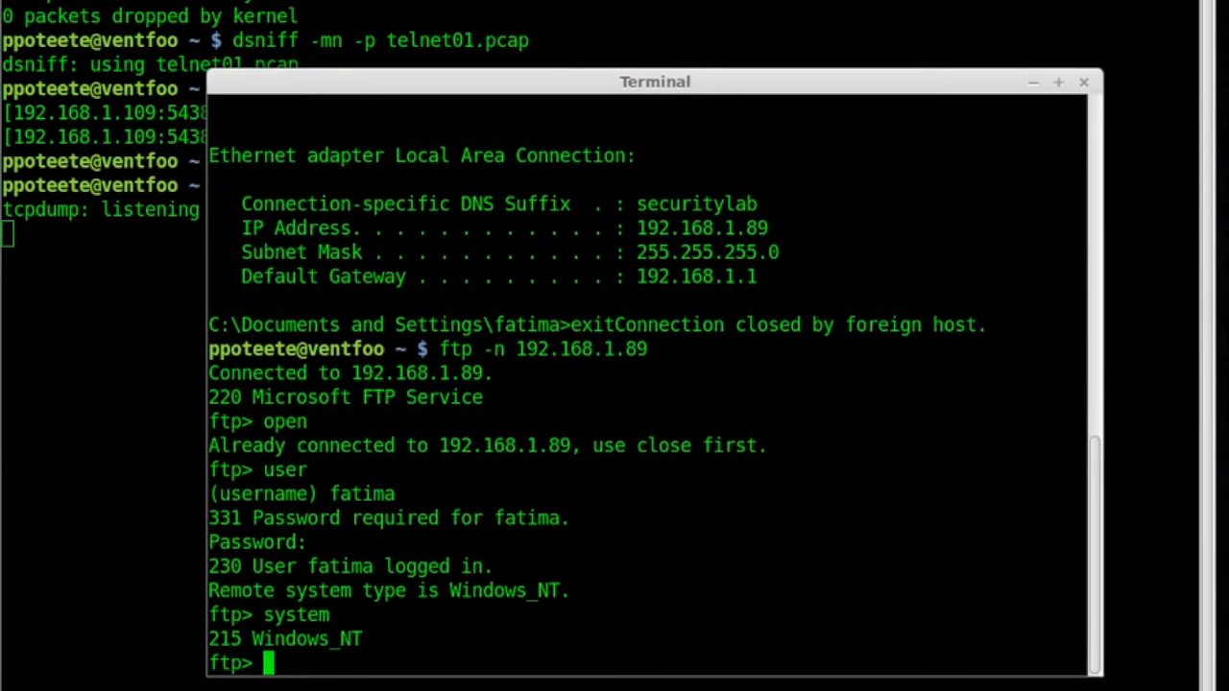
type("l")
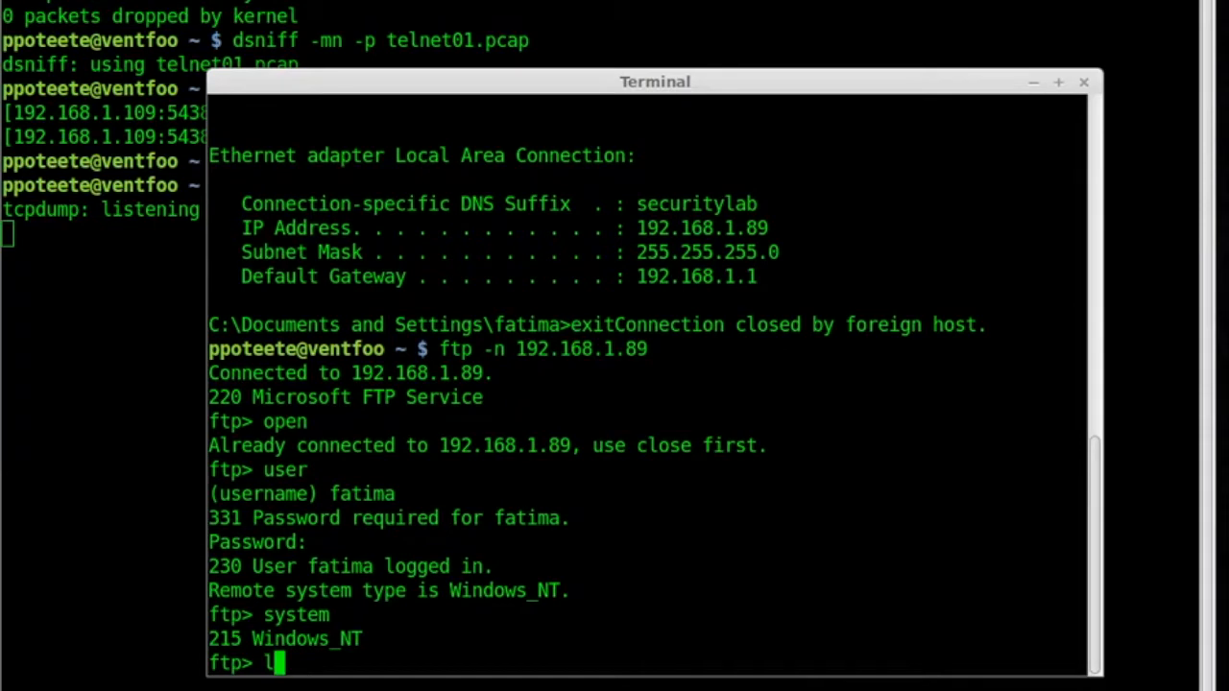
type("ls")
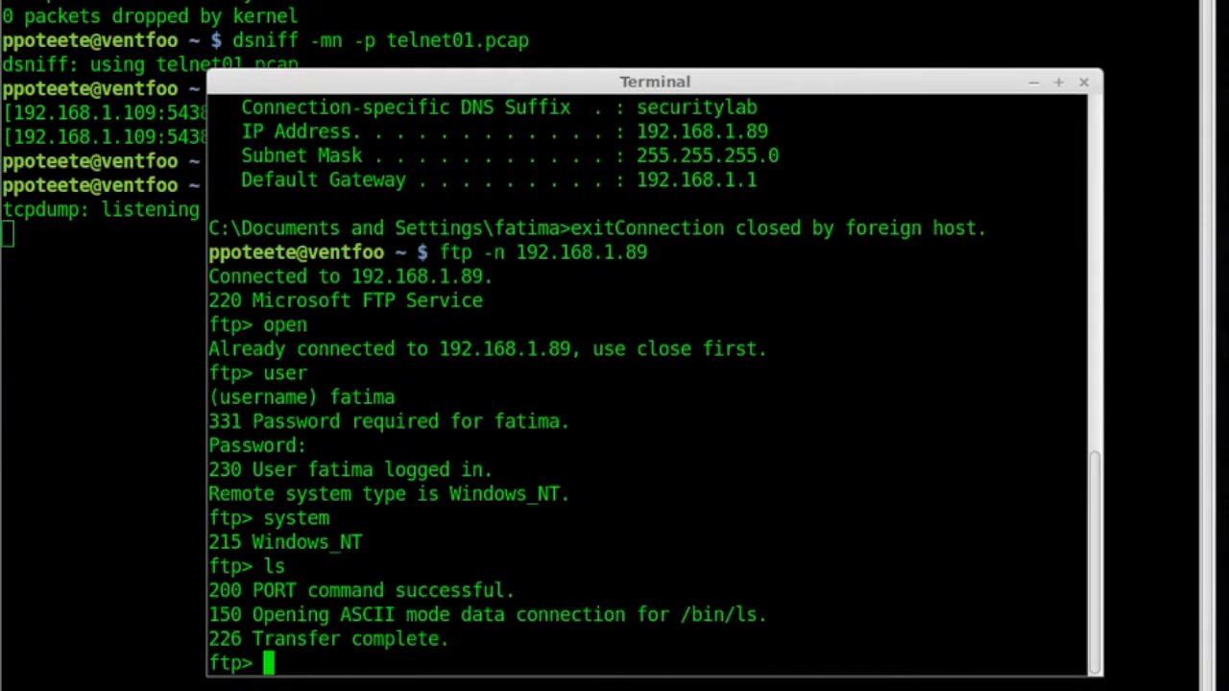
type("status")
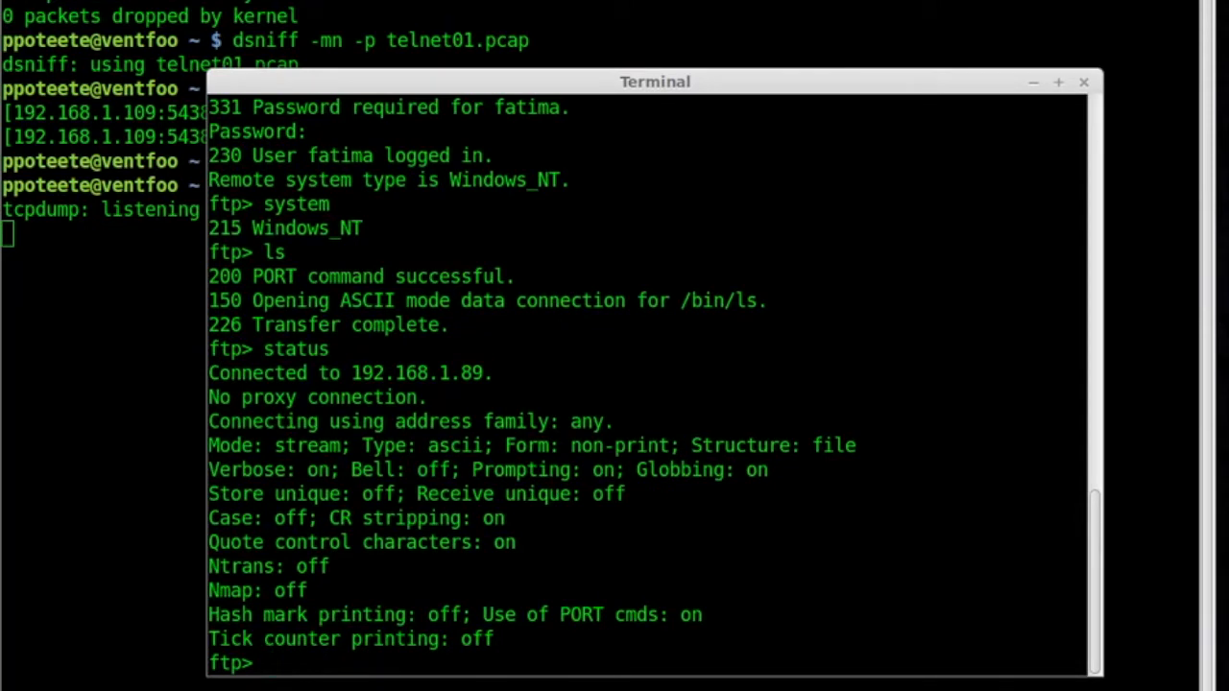
type("put")
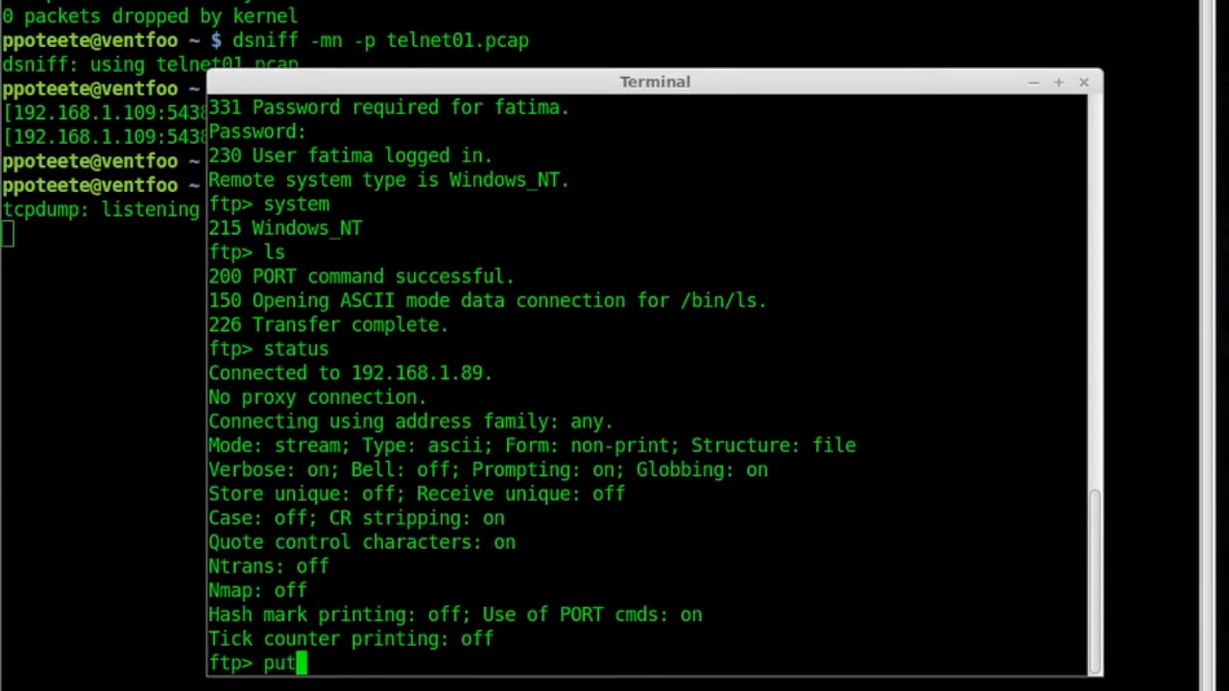
type("ge")
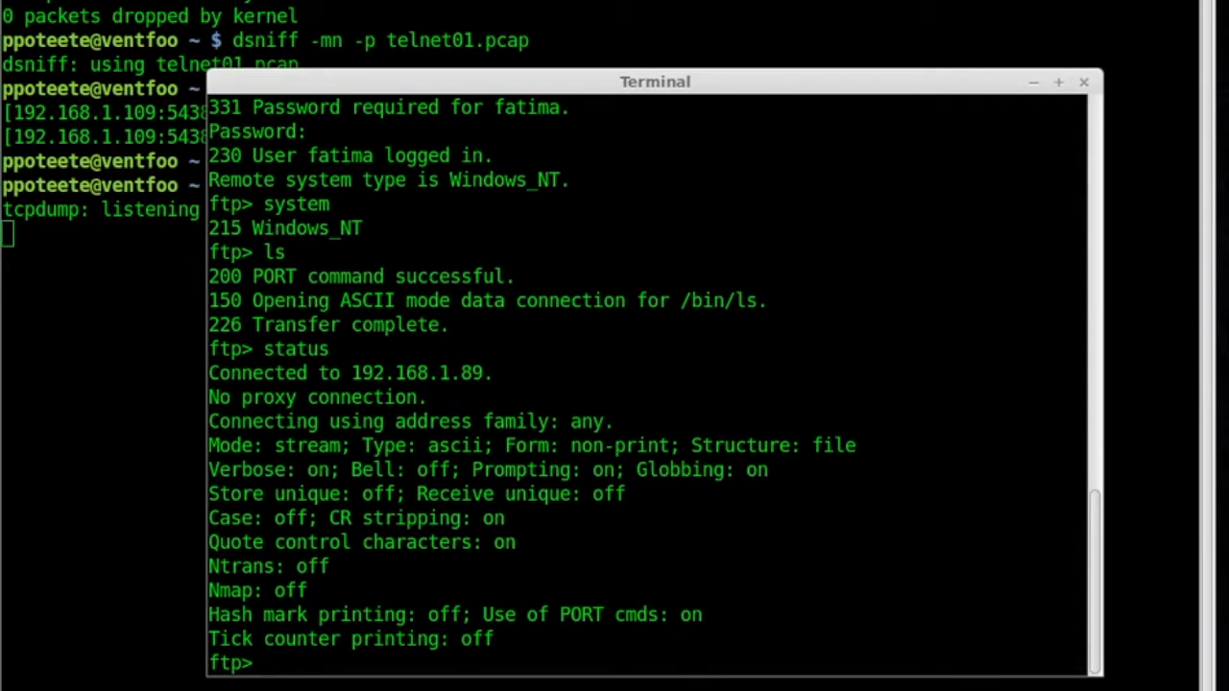
type("qu")
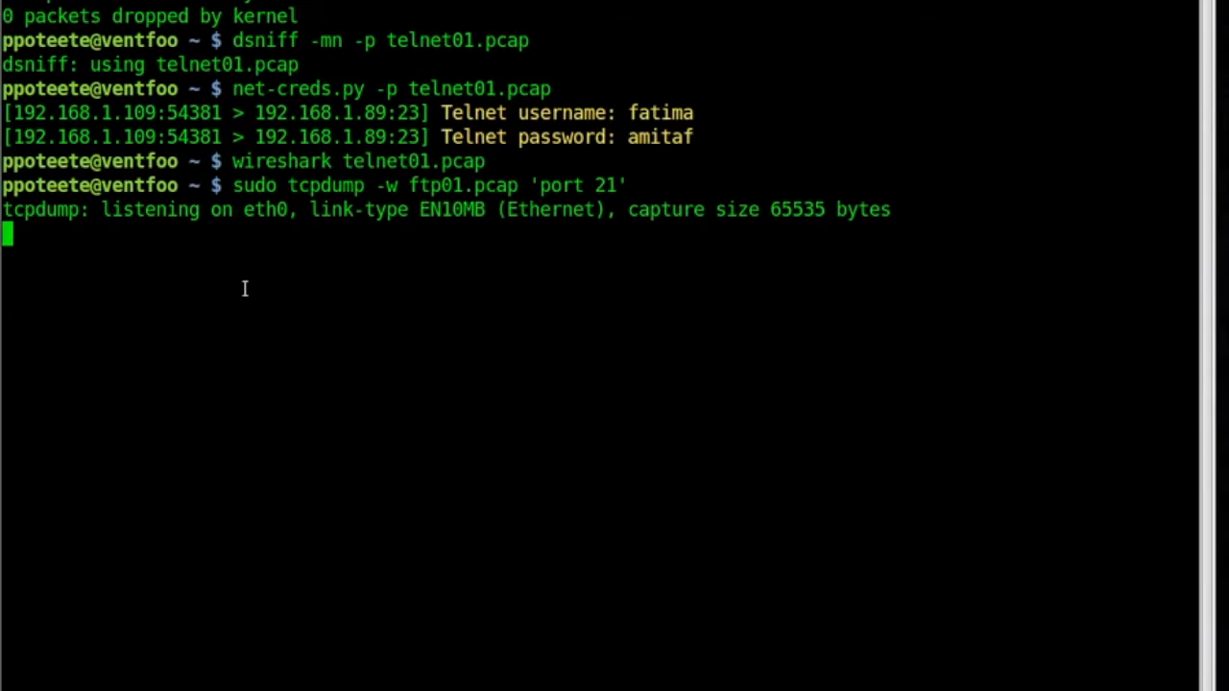
mouse_move(488, 439)
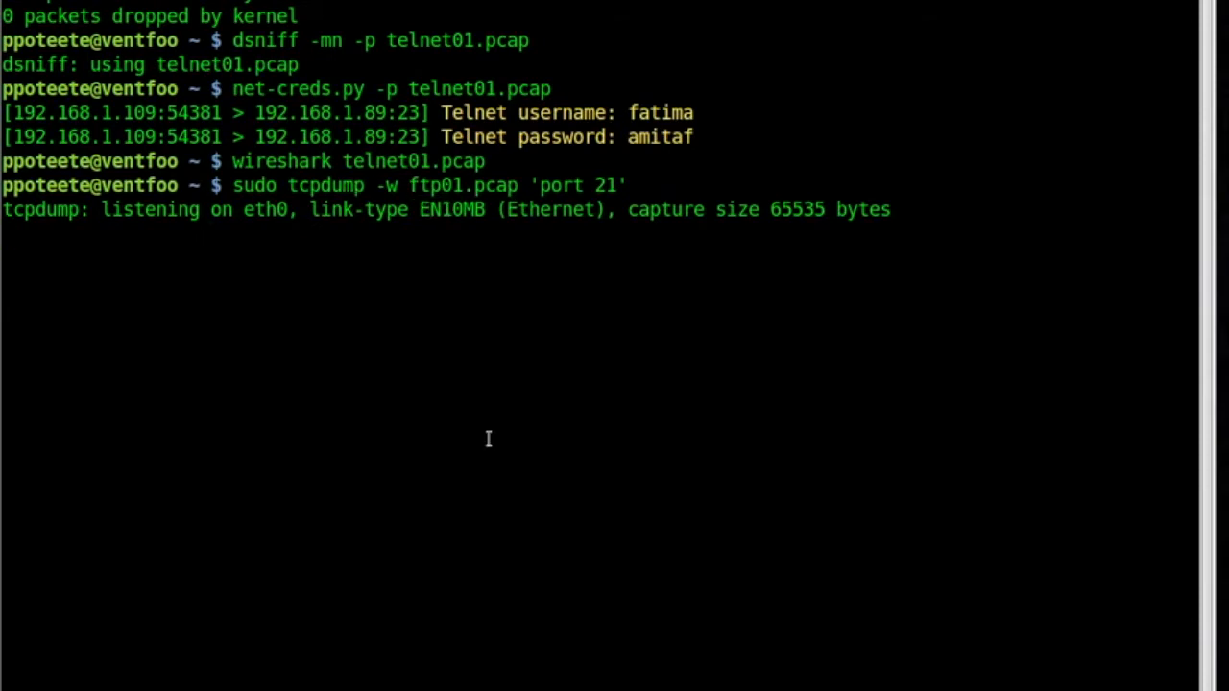
Stop the port 21 capture at 31 packets and run dsniff -p and -m on ftp01.pcap
key("ctrl+c")
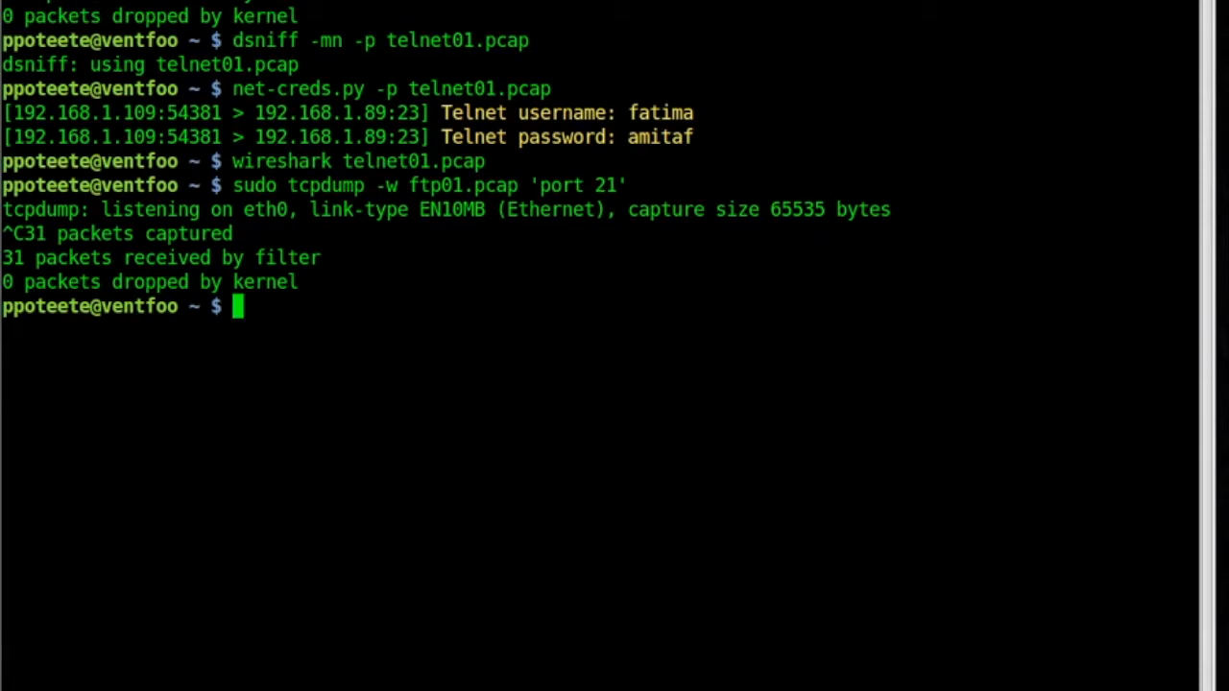
type("dsniff")
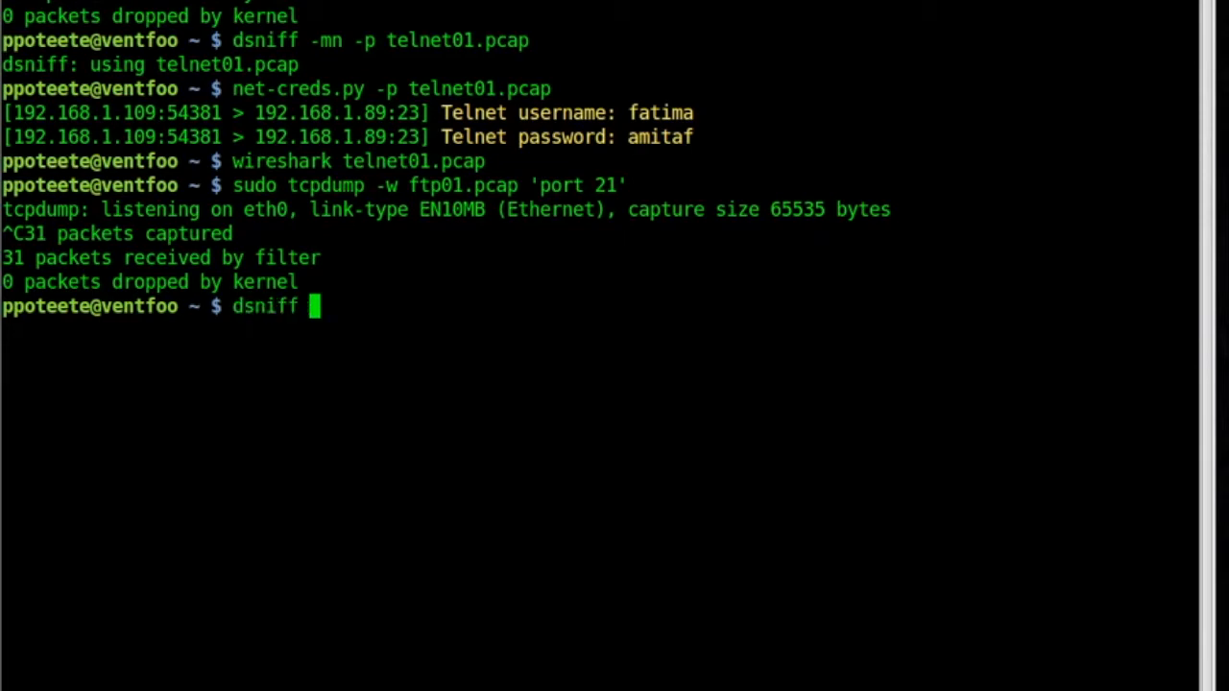
type("-p ftp01.pcap")
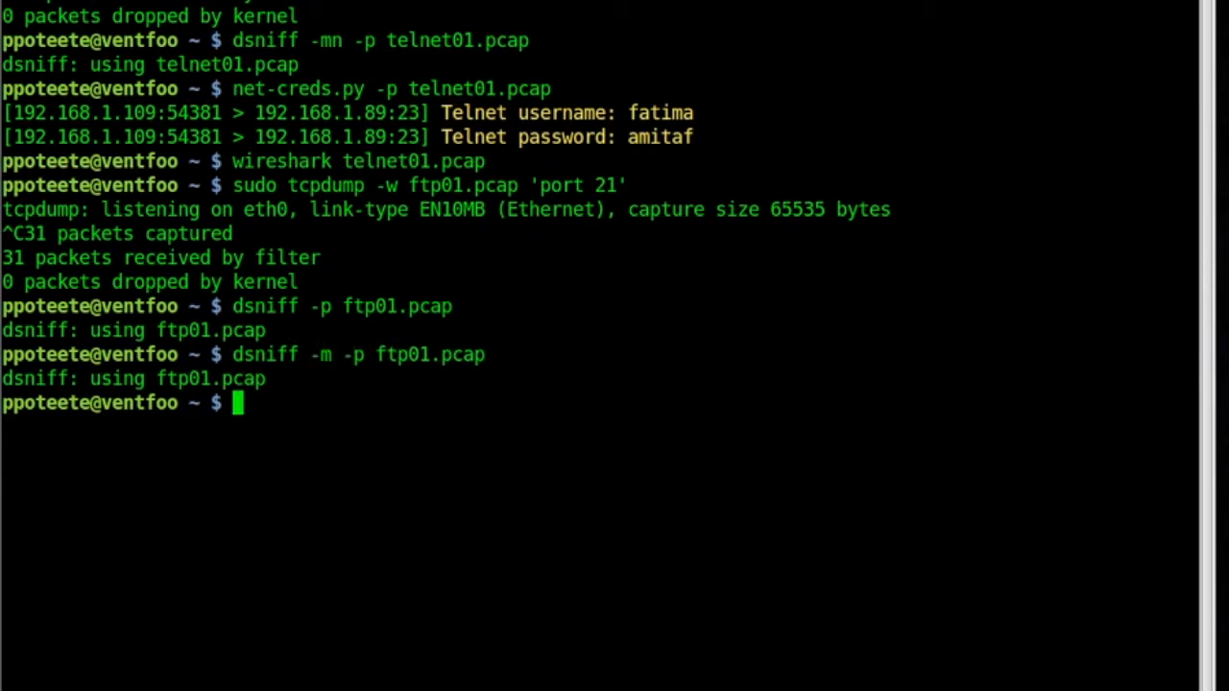
type("dsniff -m -p ftp01.pcap")
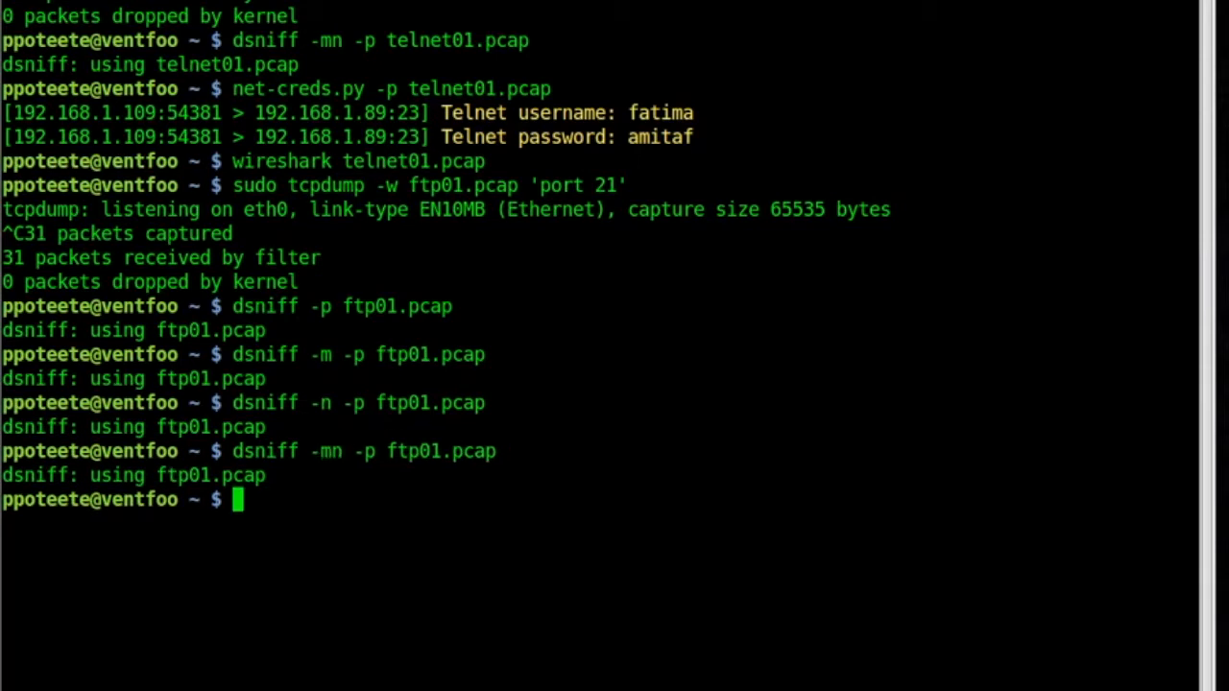
type("net-creds.py")
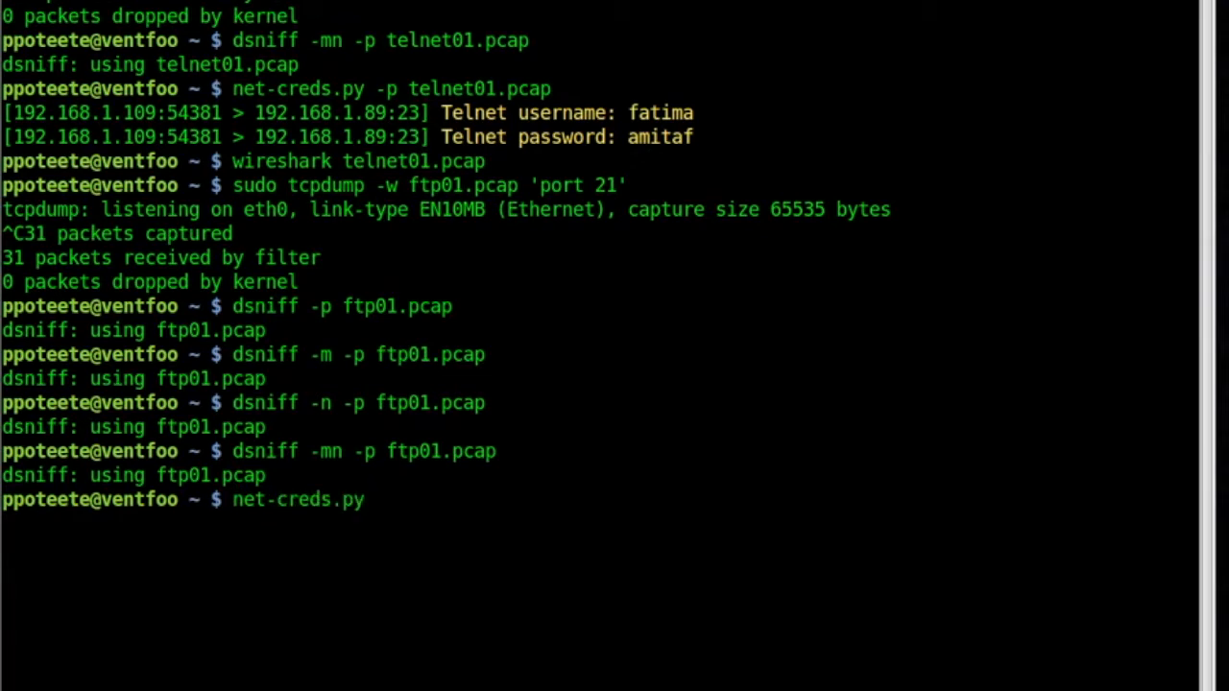
type("-p ftp01.pcap")
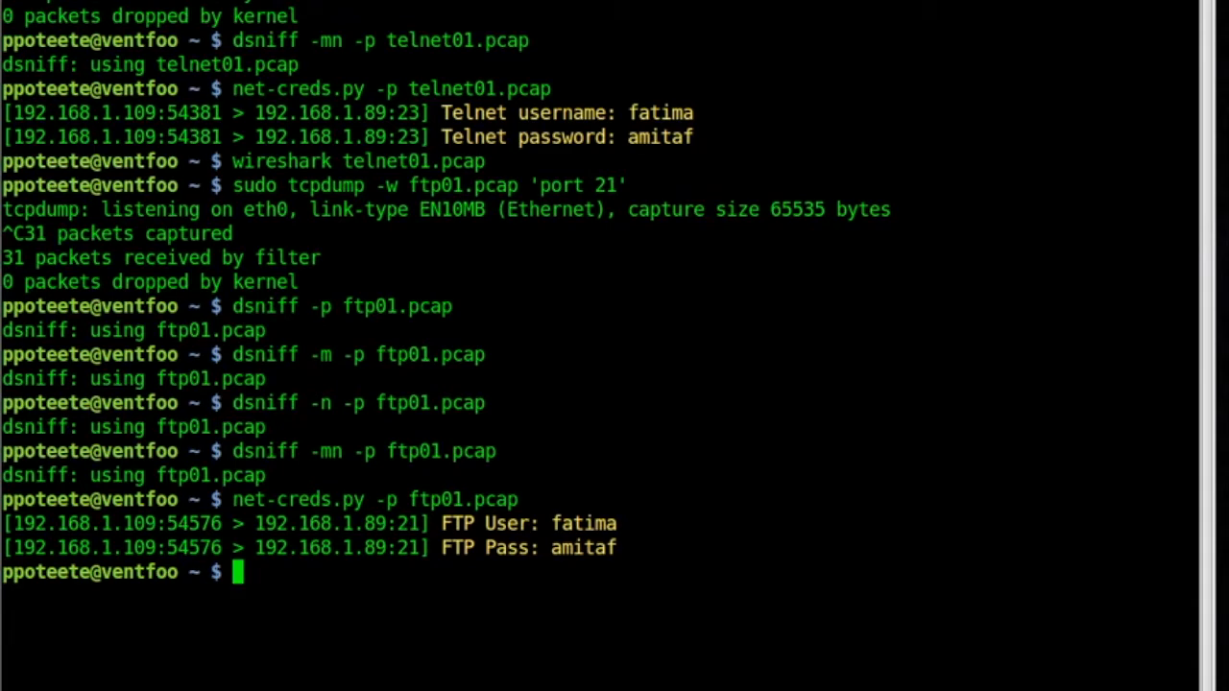
type("wi")
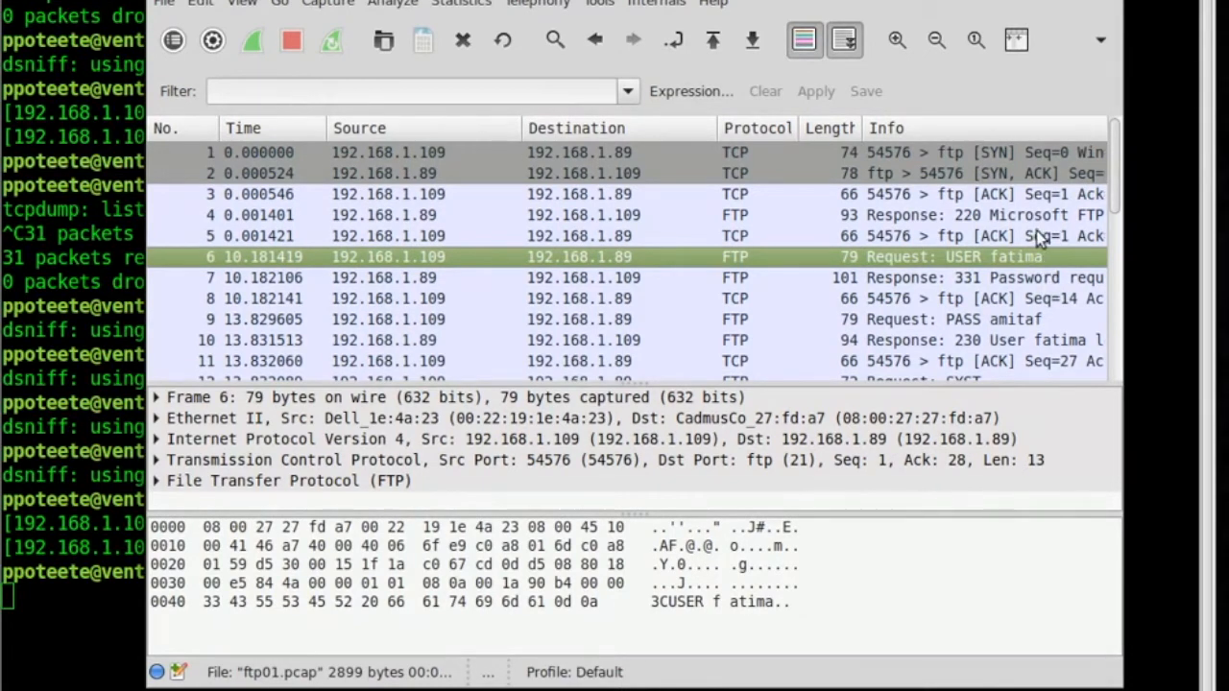
mouse_move(882, 163)
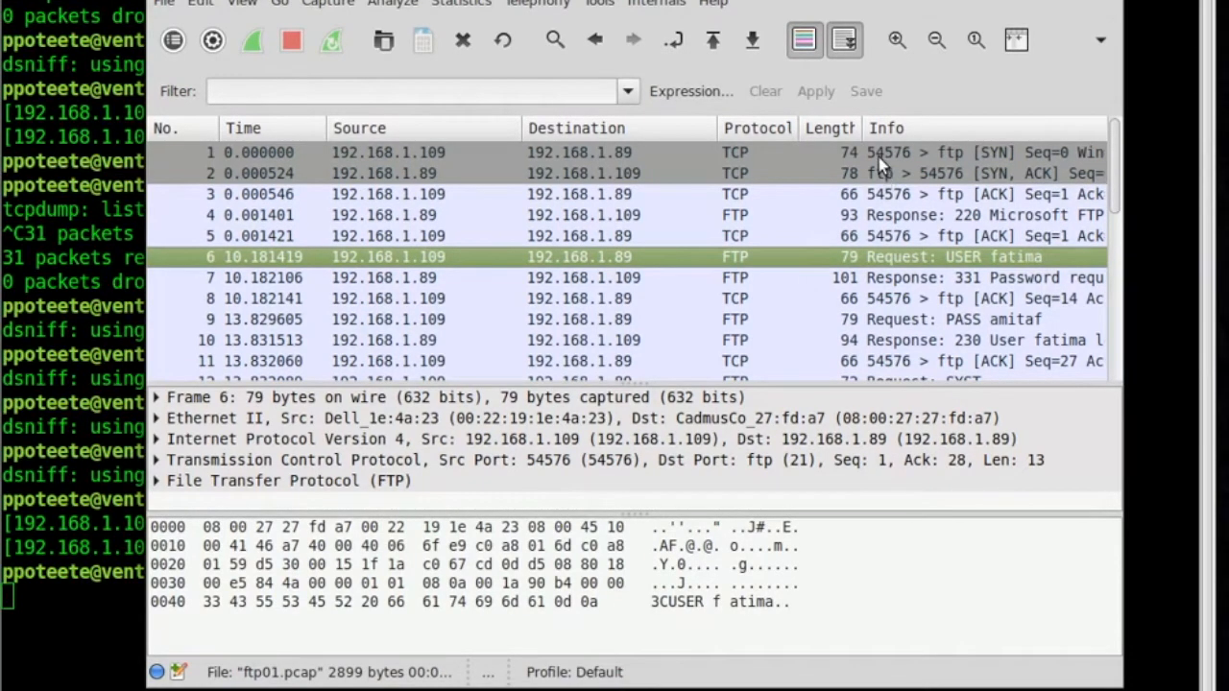
Select the FTP connection's first packet in ftp01.pcap and bring up the Analyze options
left_click(391, 3)
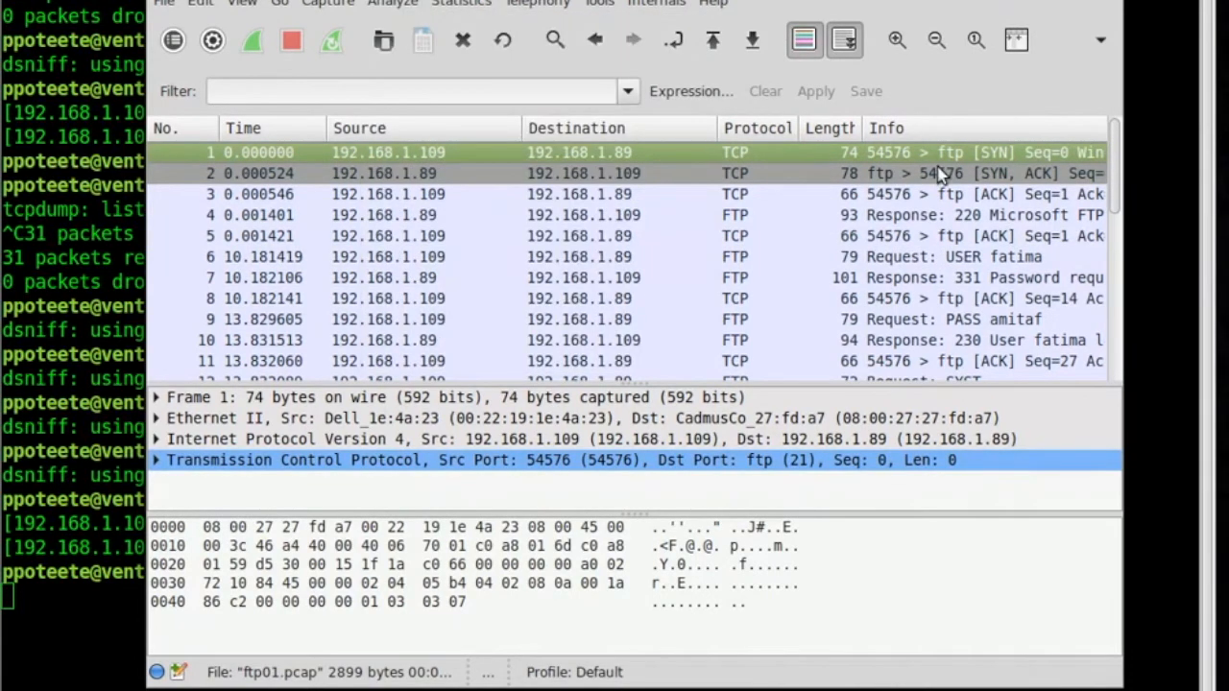
mouse_move(997, 162)
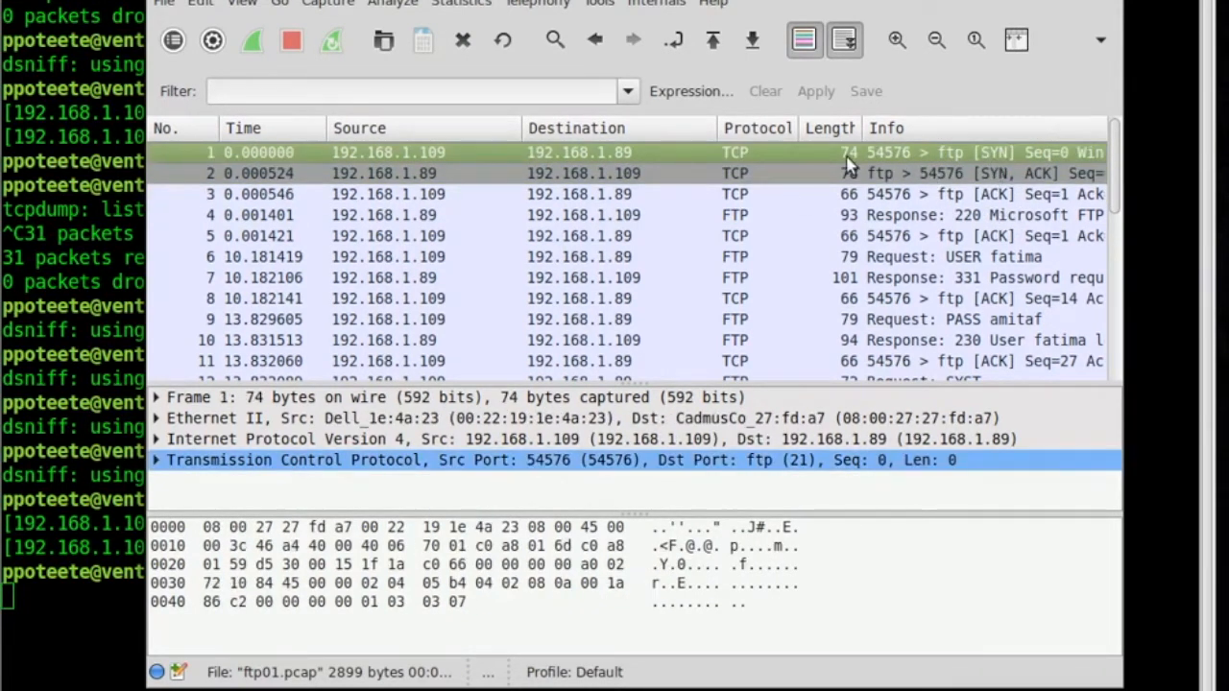
left_click(392, 4)
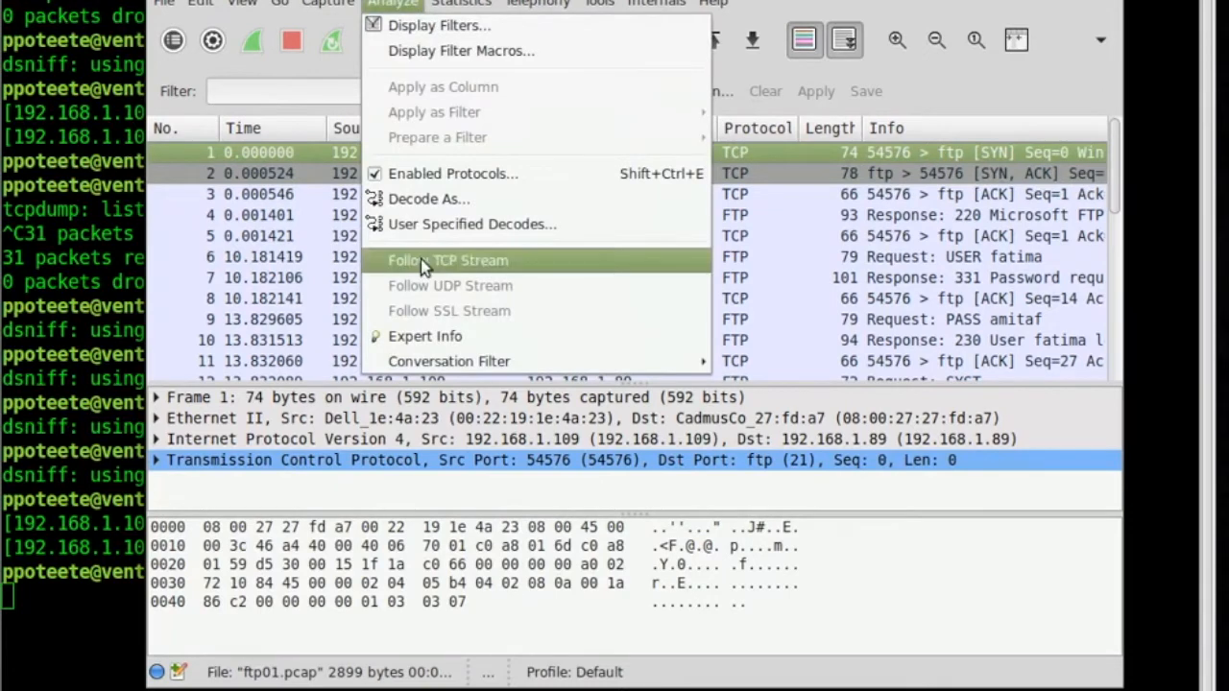
Follow the TCP stream, highlight the SYST, LIST and QUIT commands, then close the conversation
left_click(446, 260)
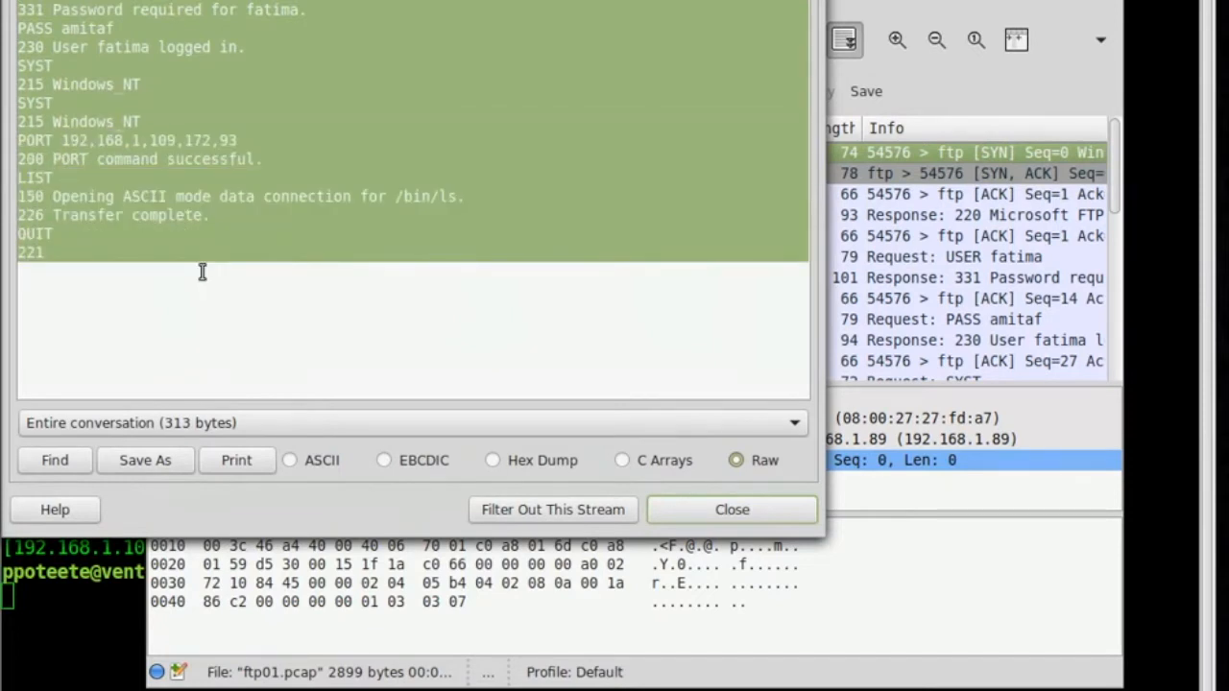
mouse_move(362, 260)
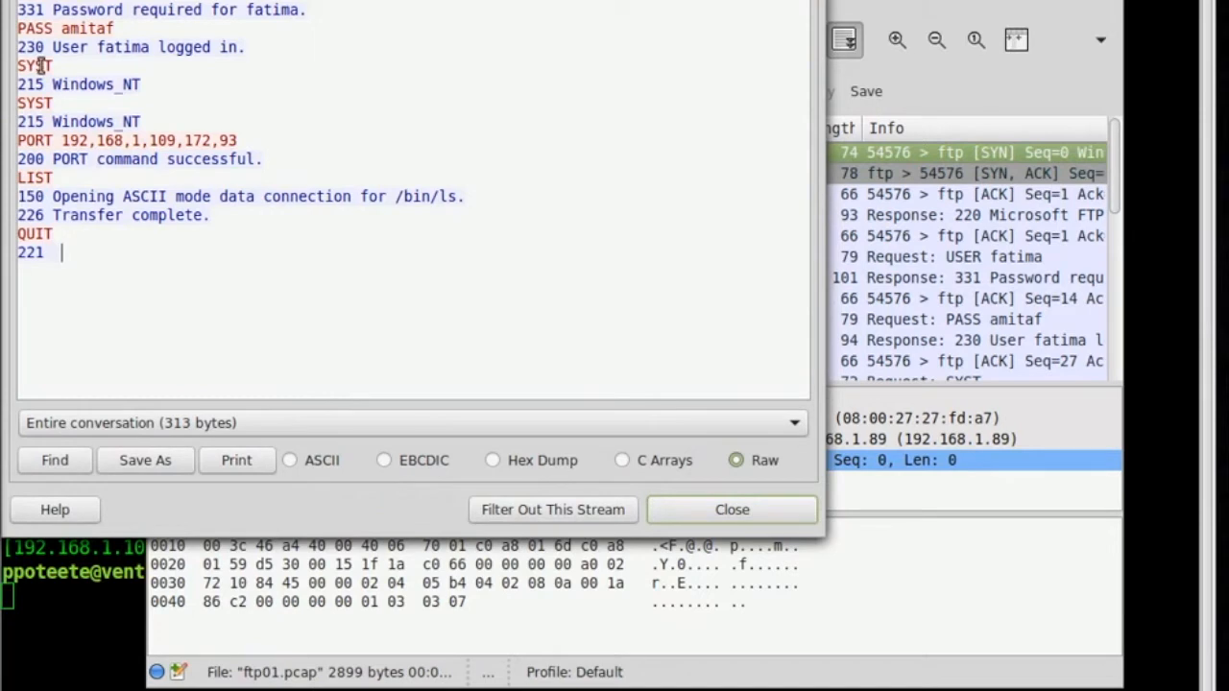
double_click(35, 66)
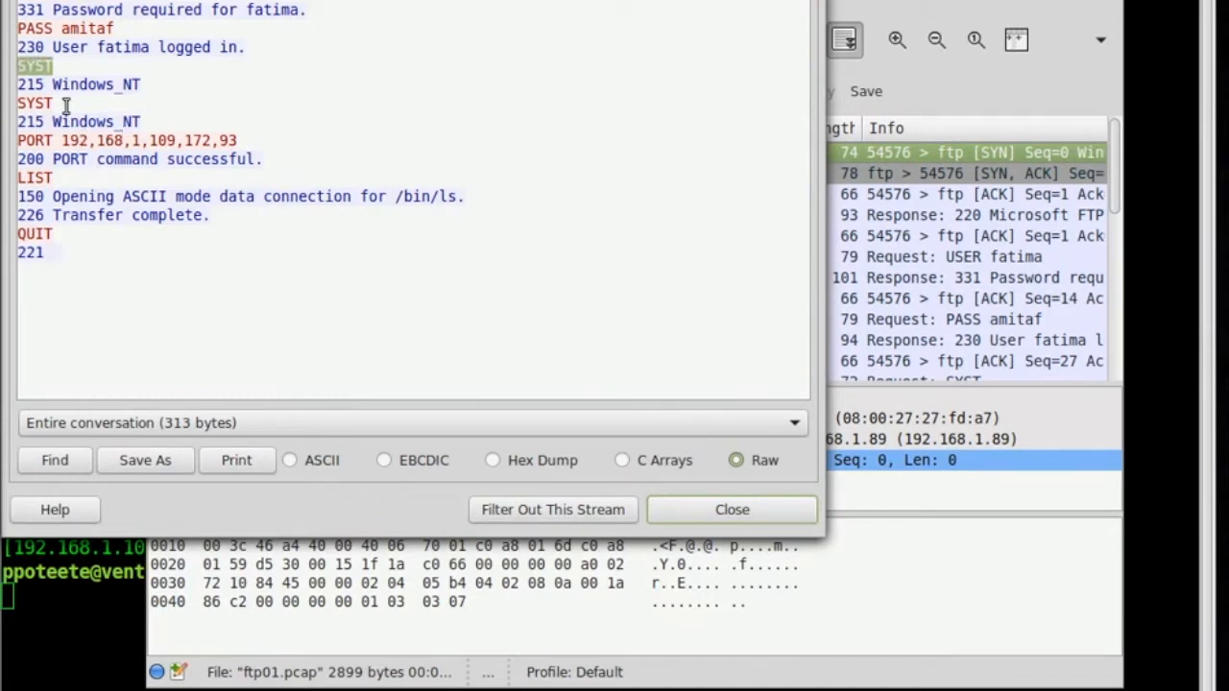
double_click(82, 121)
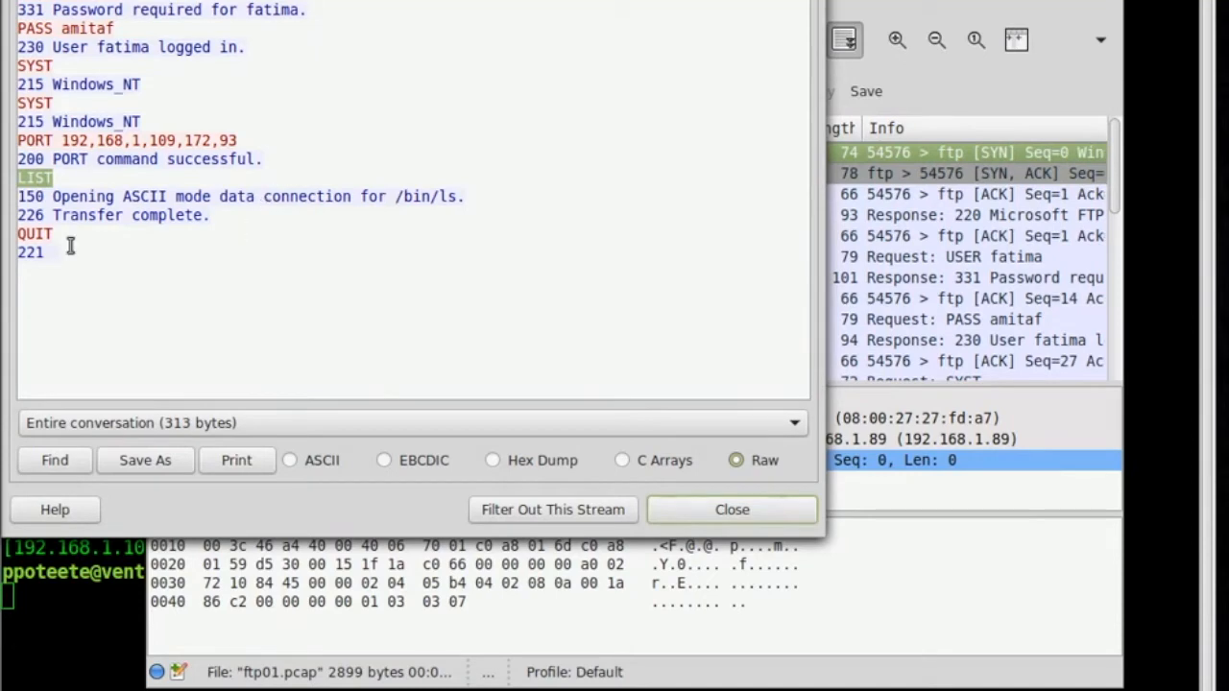
double_click(35, 233)
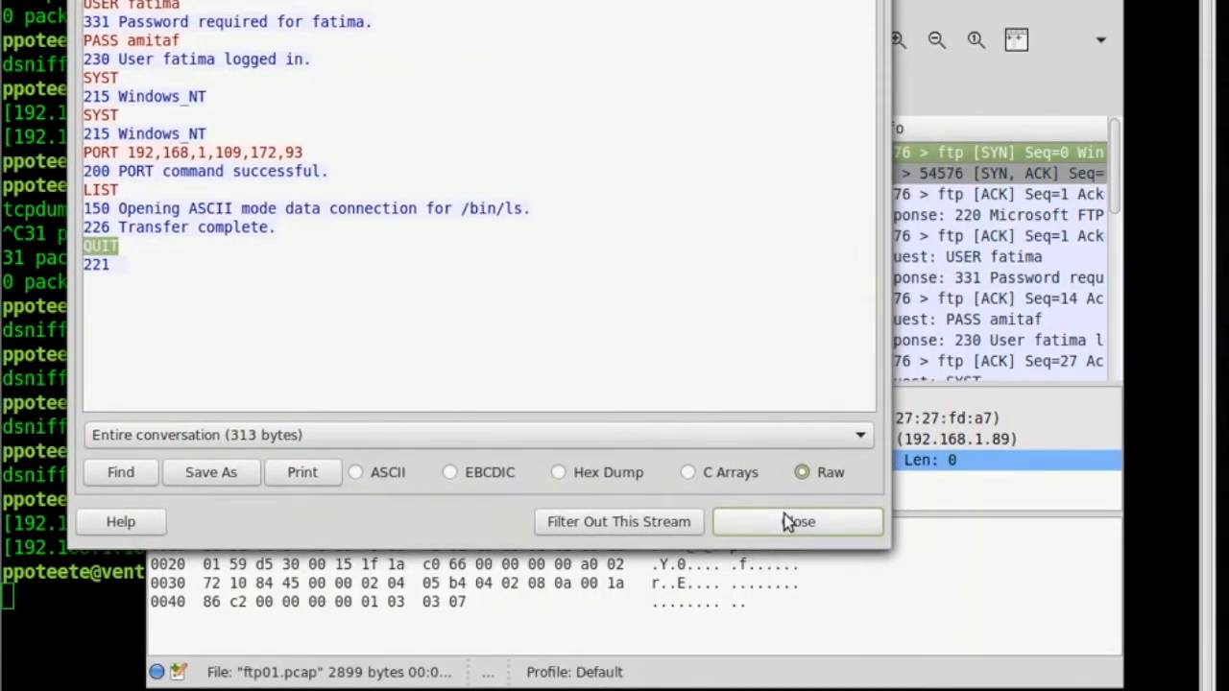
left_click(797, 522)
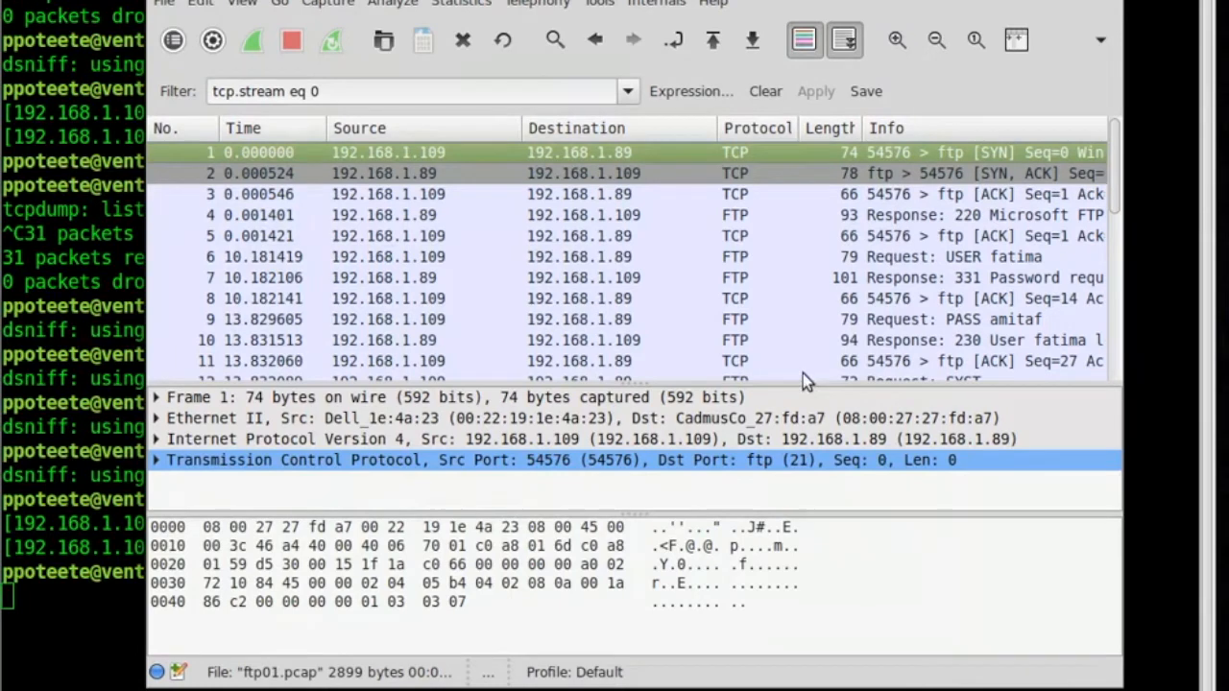
mouse_move(891, 323)
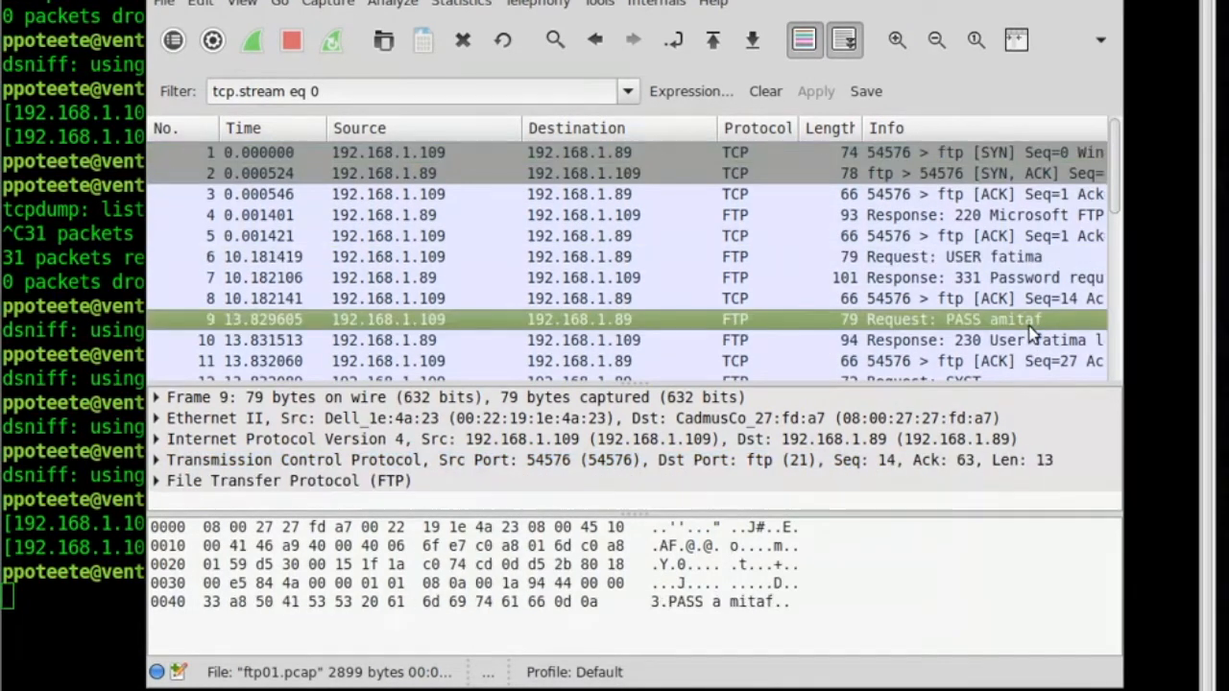
left_click(384, 257)
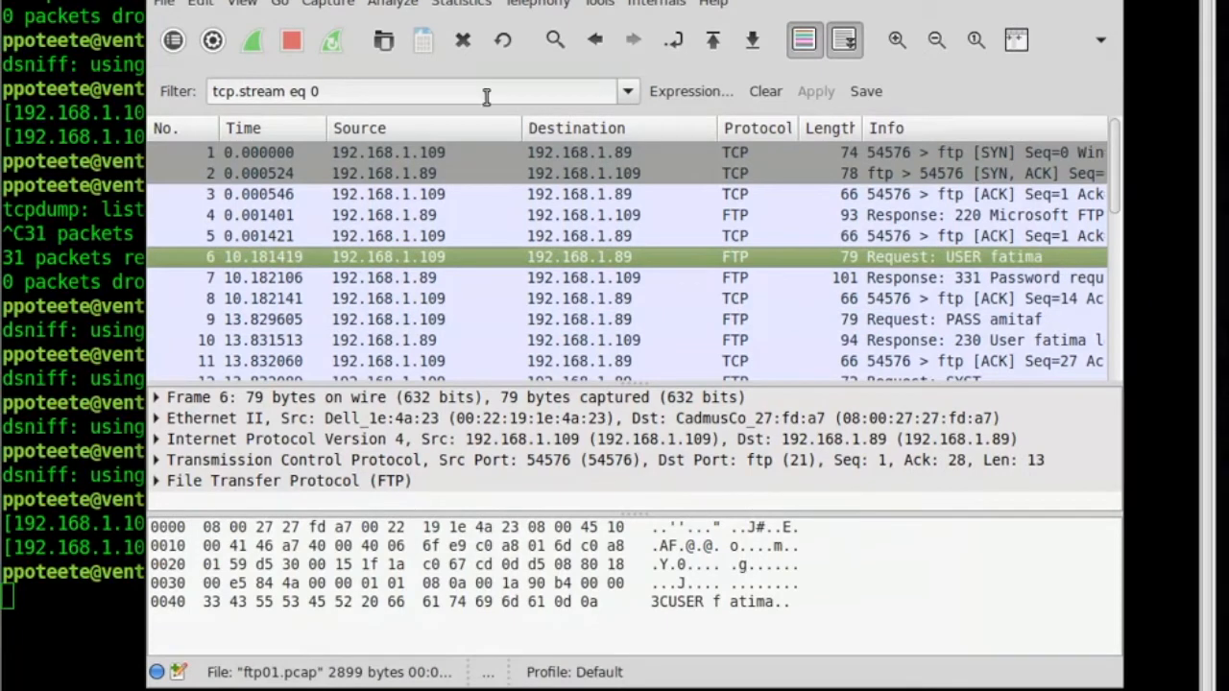
scroll("down", 3)
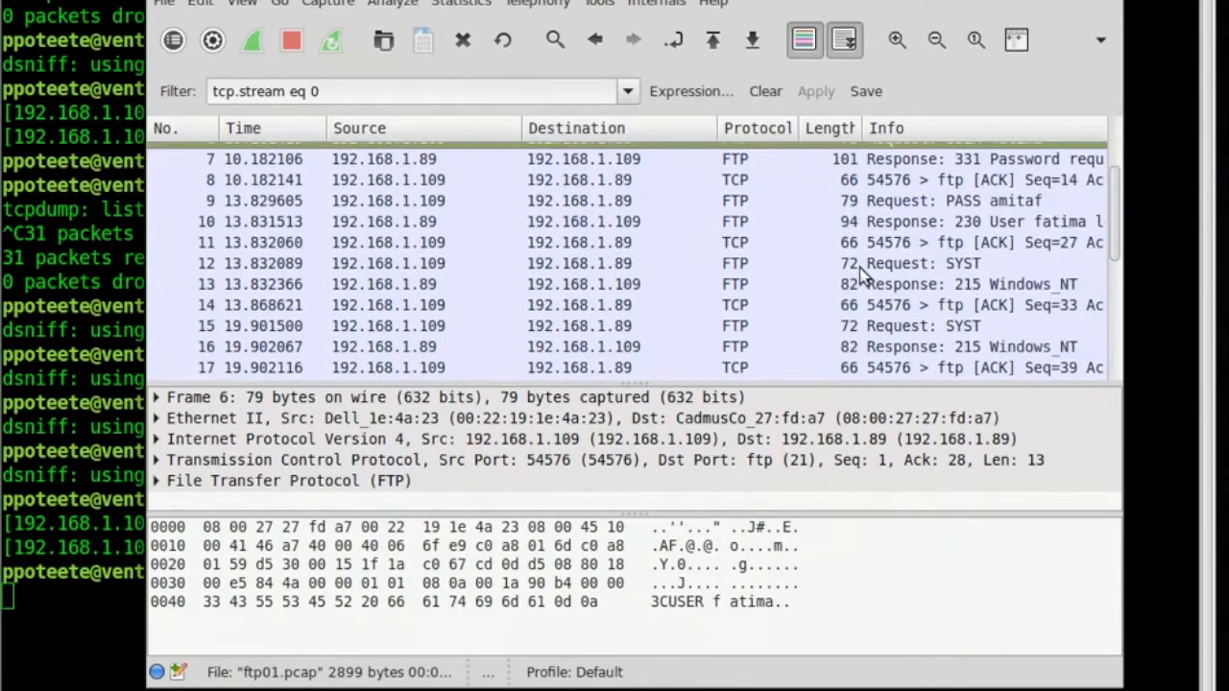
left_click(576, 284)
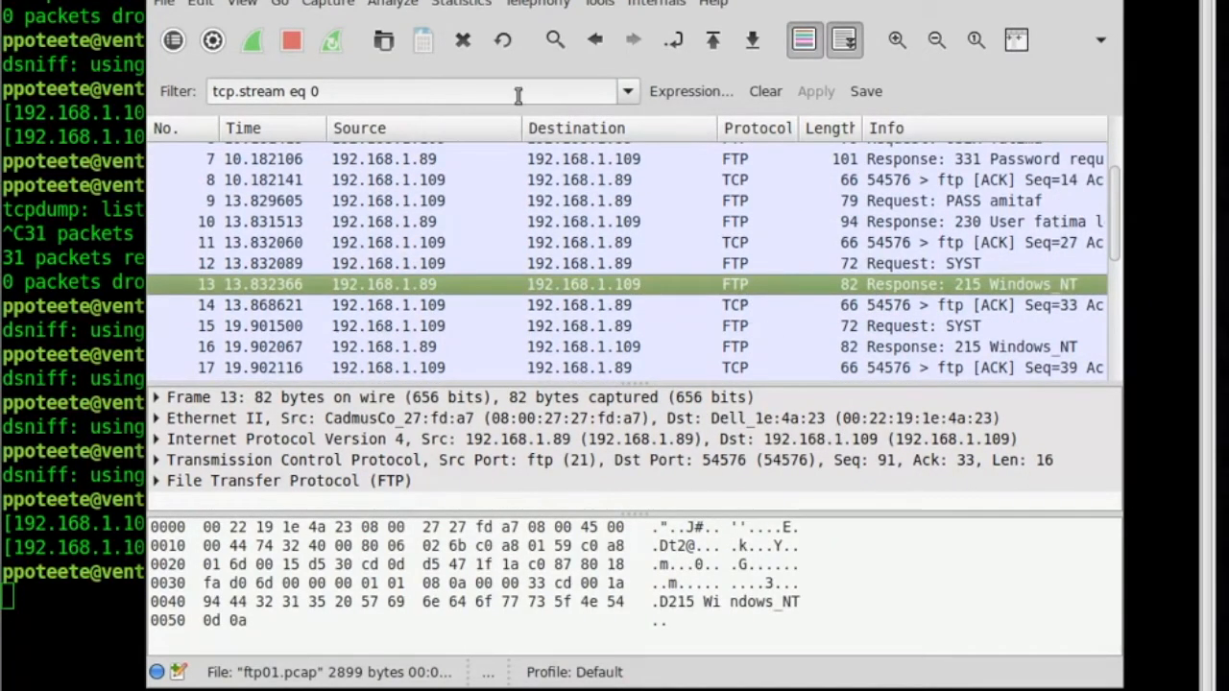
left_click(391, 4)
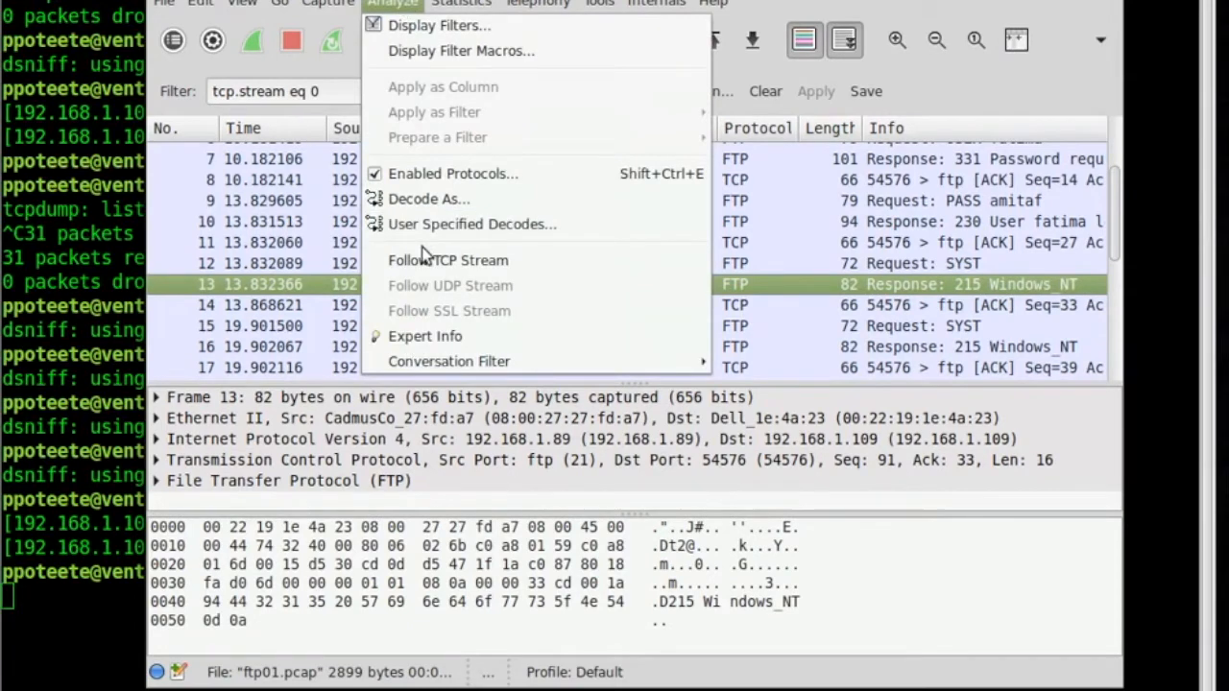
left_click(447, 260)
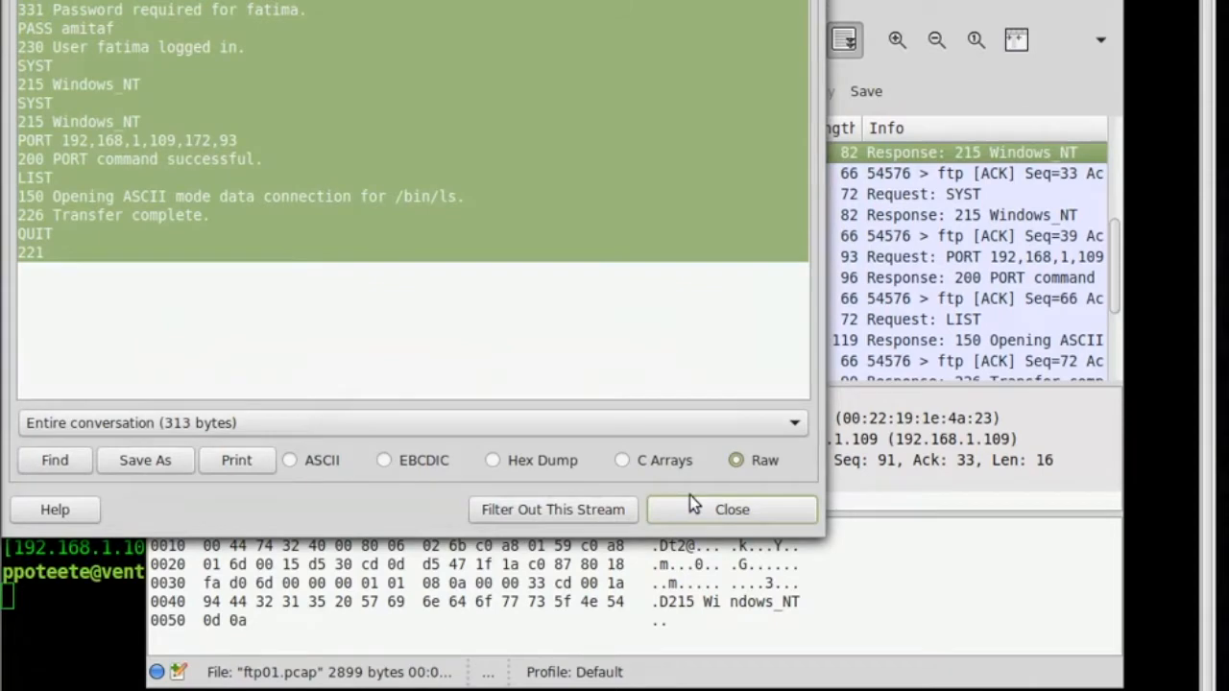
left_click(732, 510)
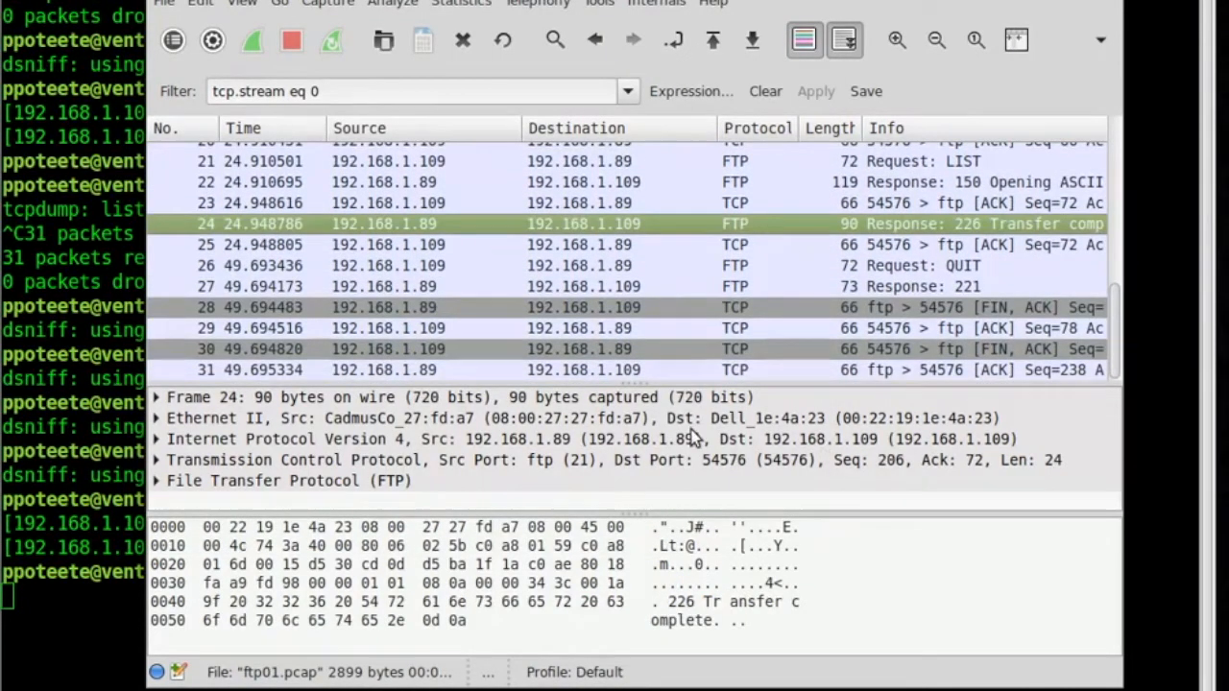
left_click(397, 3)
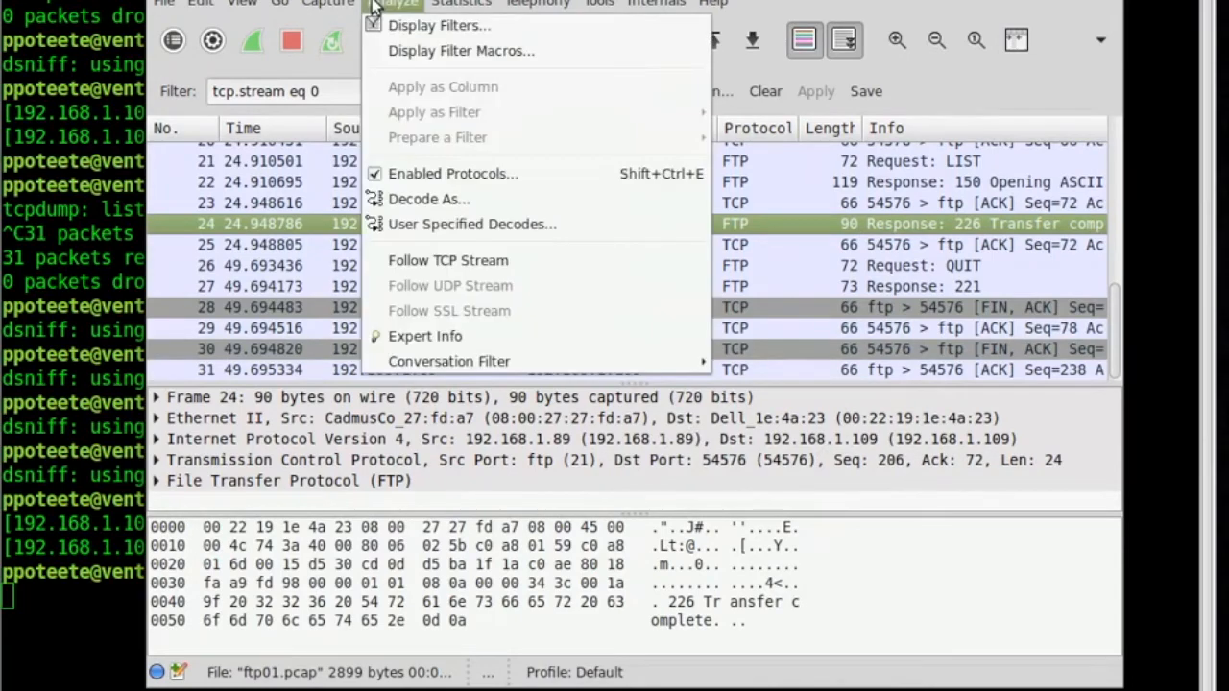
left_click(447, 260)
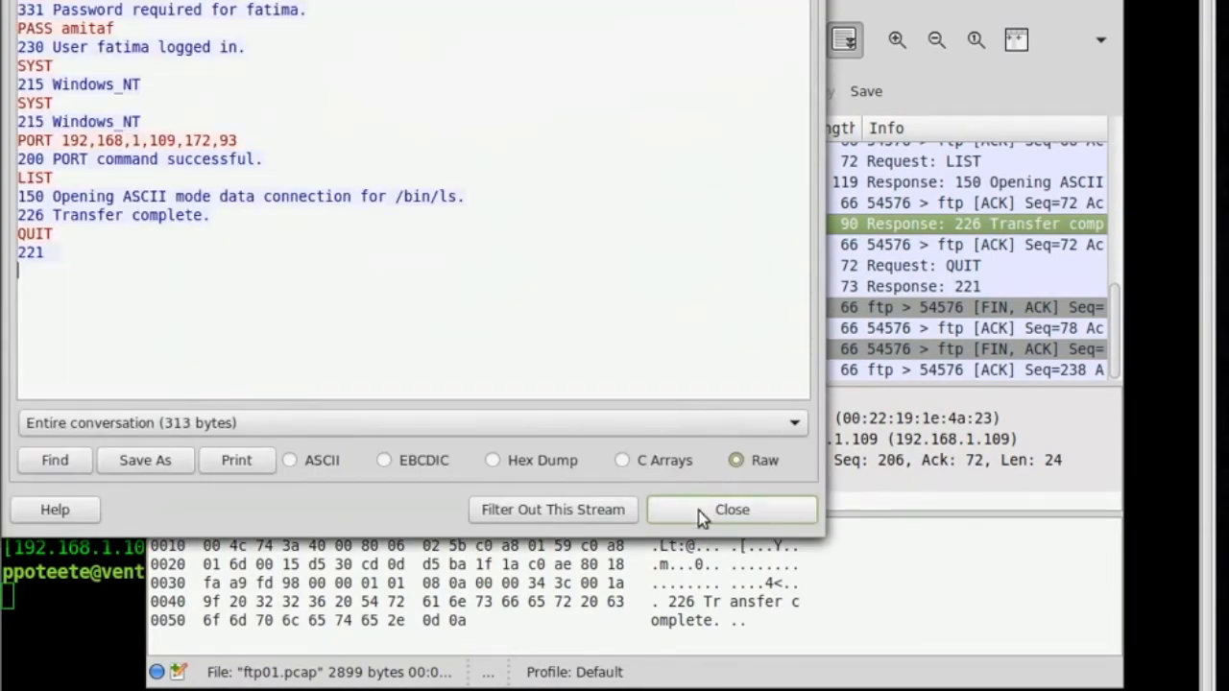
left_click(732, 510)
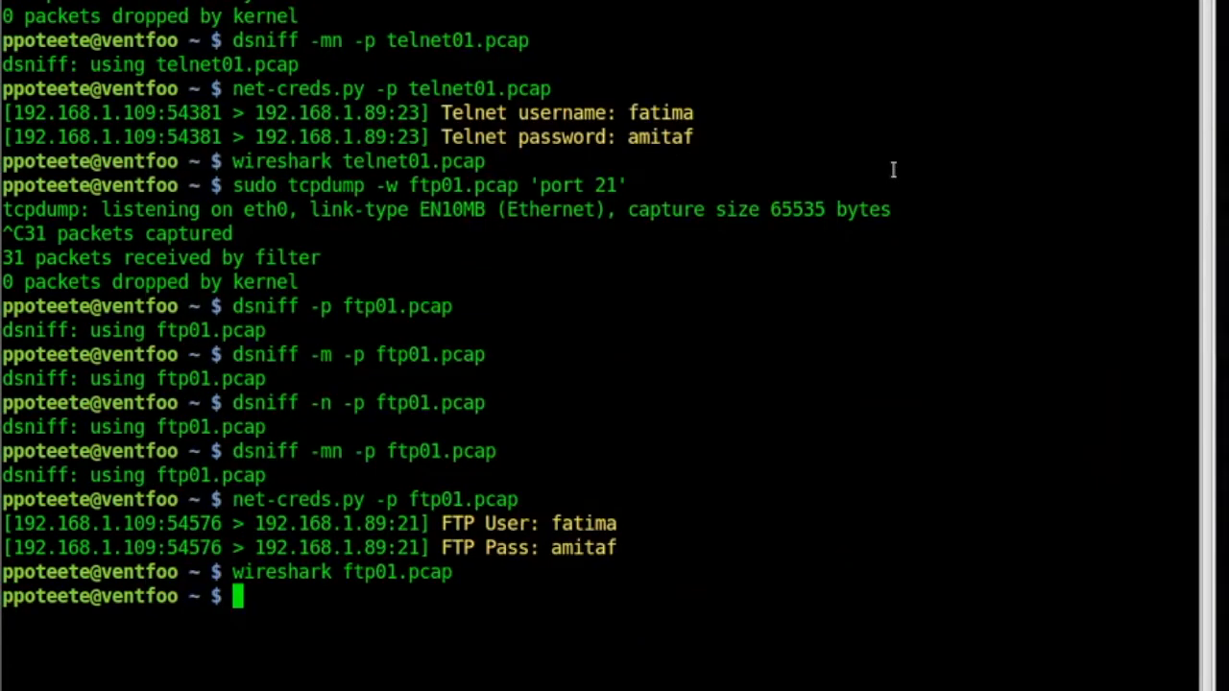
mouse_move(794, 541)
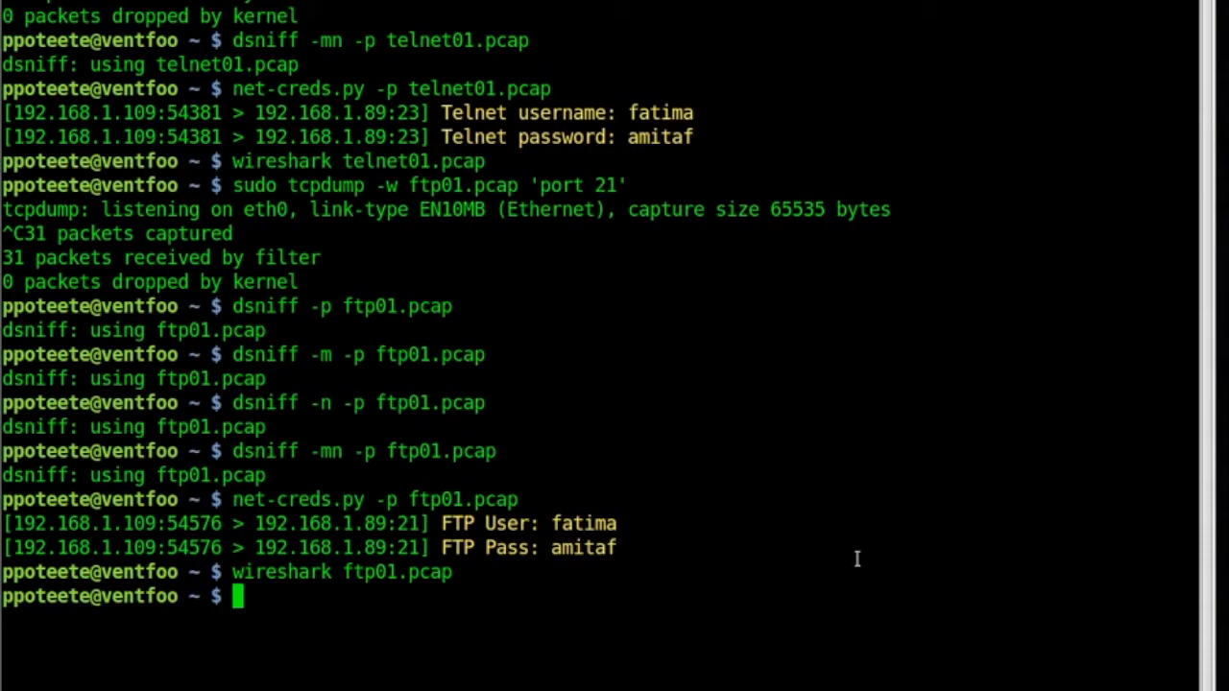
Start tcpdump on eth0 capturing 'port 21 or port 23' traffic into hydra01.pcap
type("dsniff -n -p ftp01.pcap")
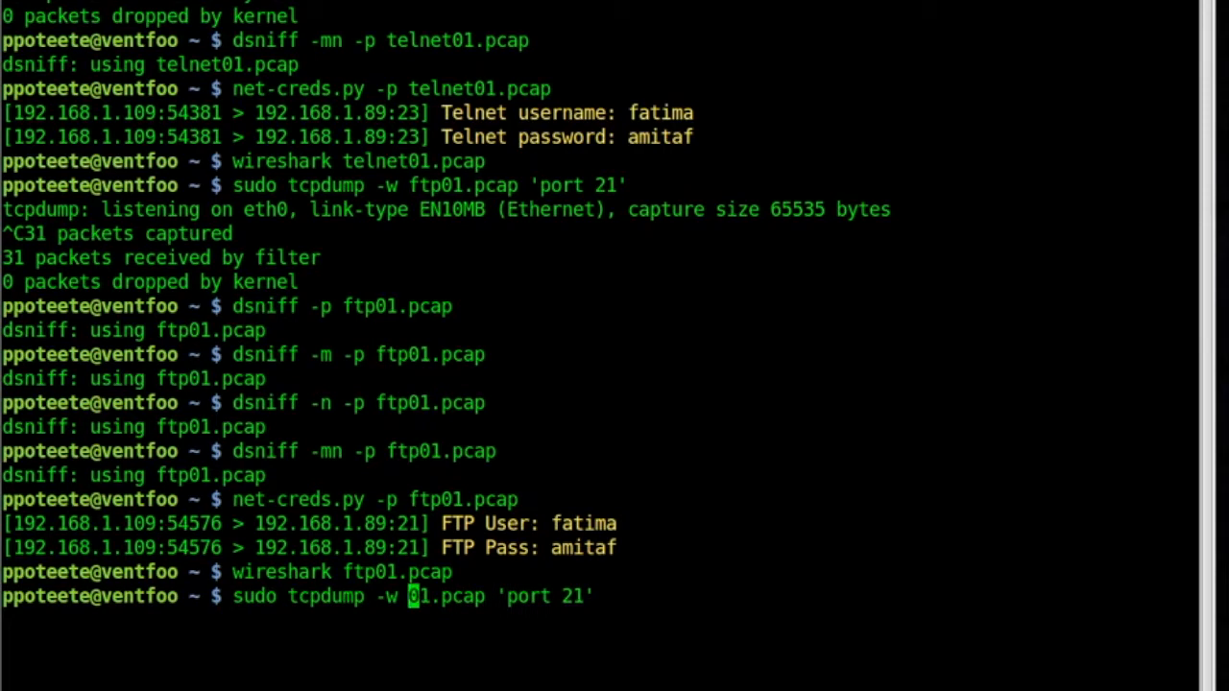
type("hydra0")
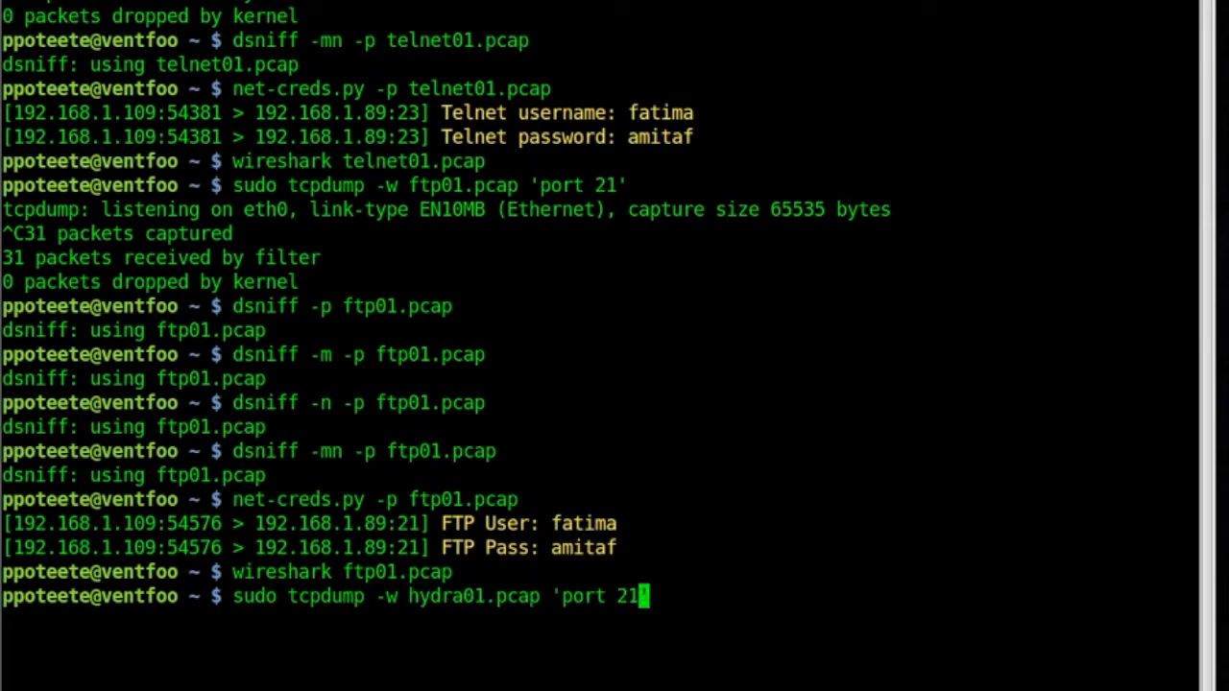
type("1")
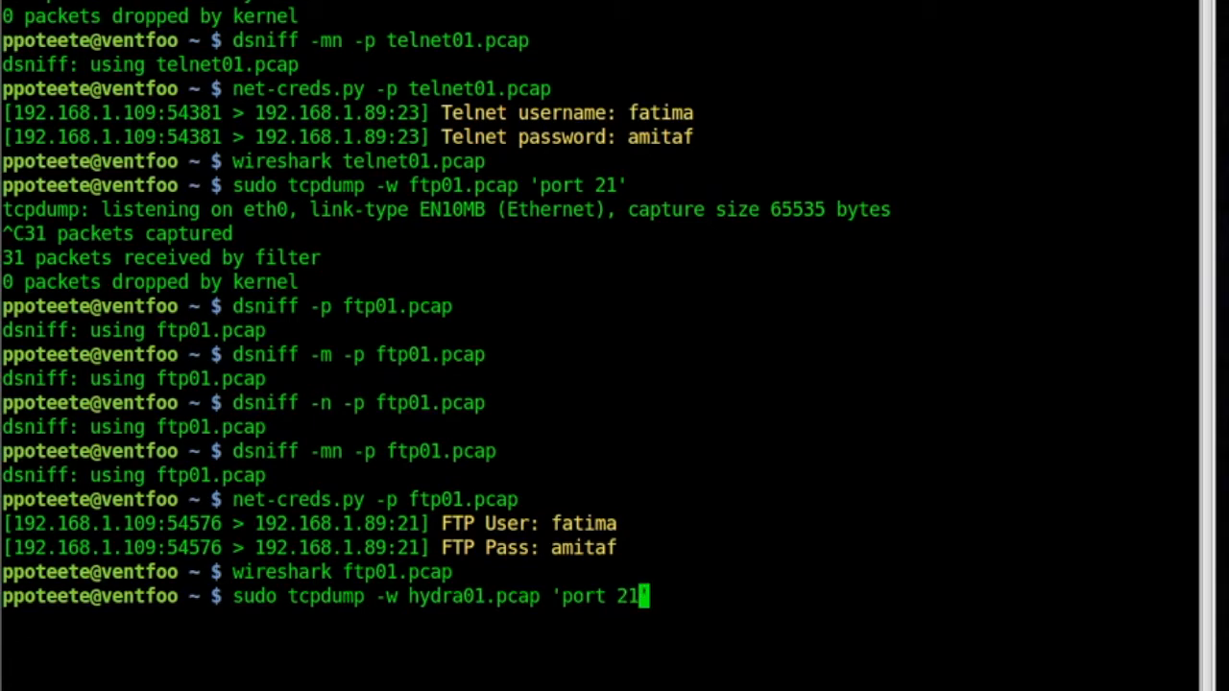
type("'")
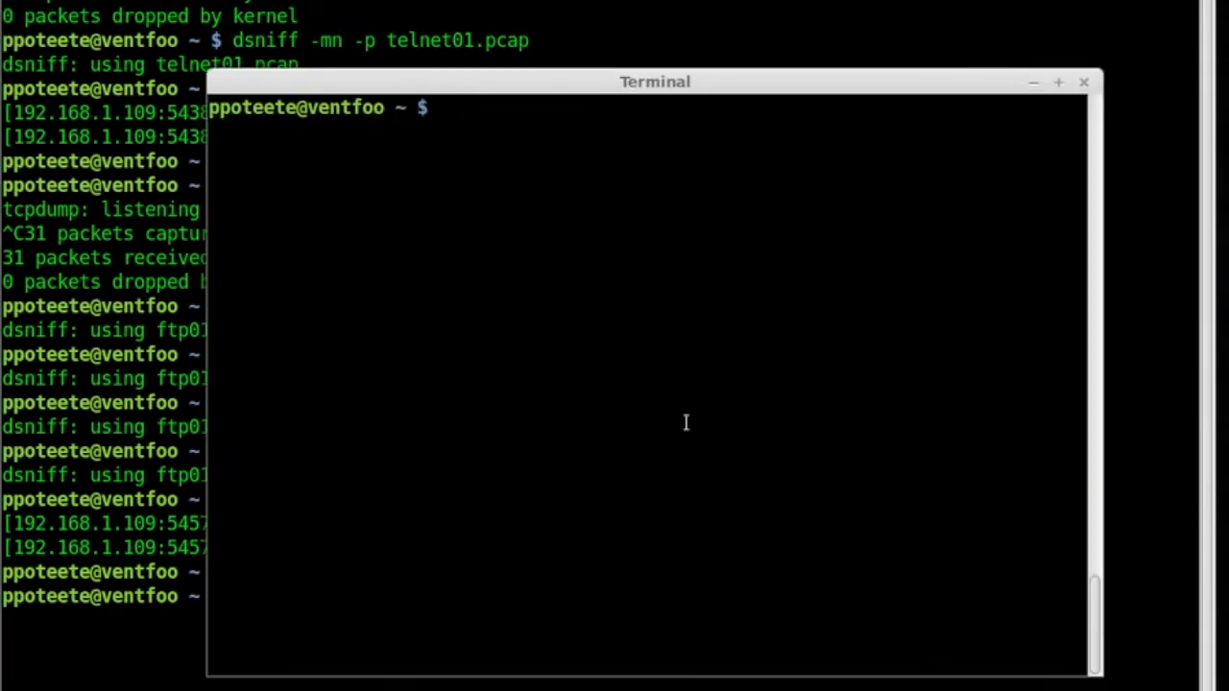
mouse_move(266, 646)
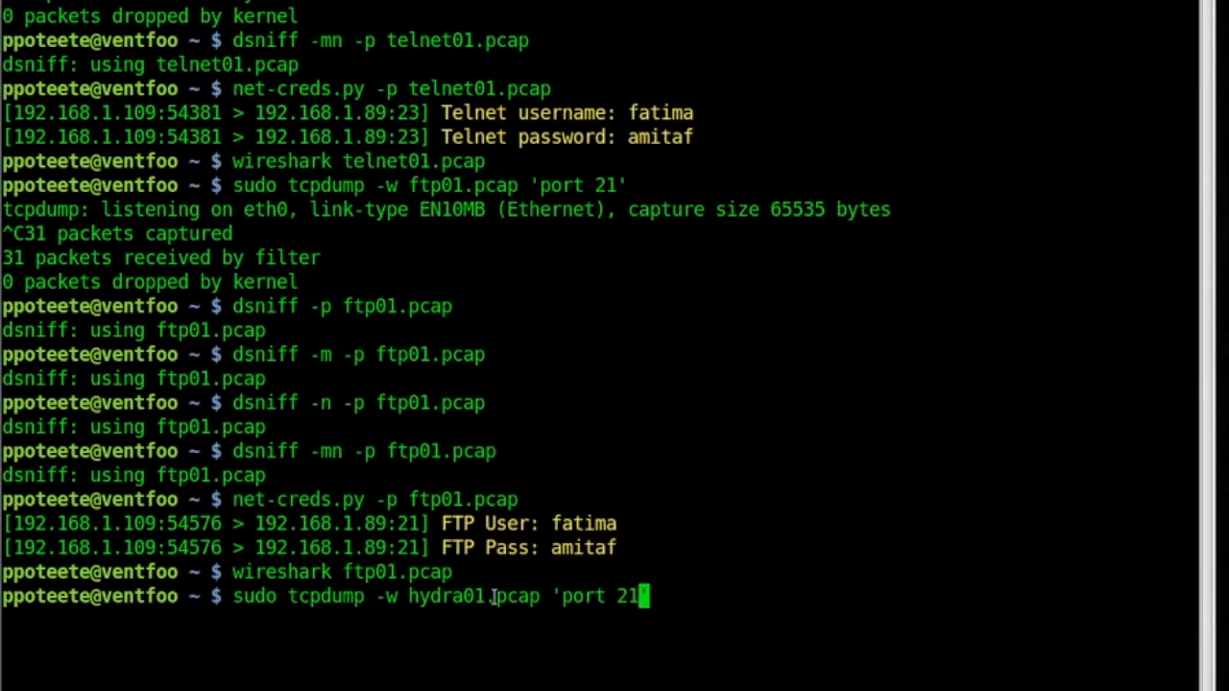
mouse_move(686, 596)
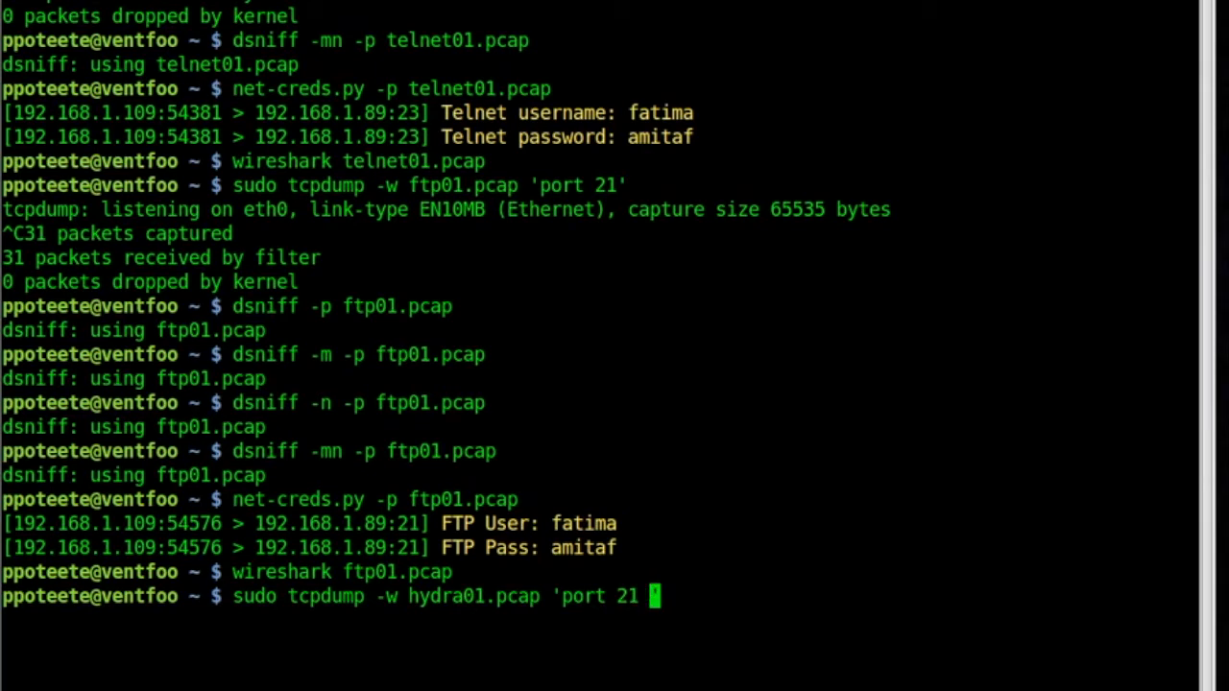
type("or port 23")
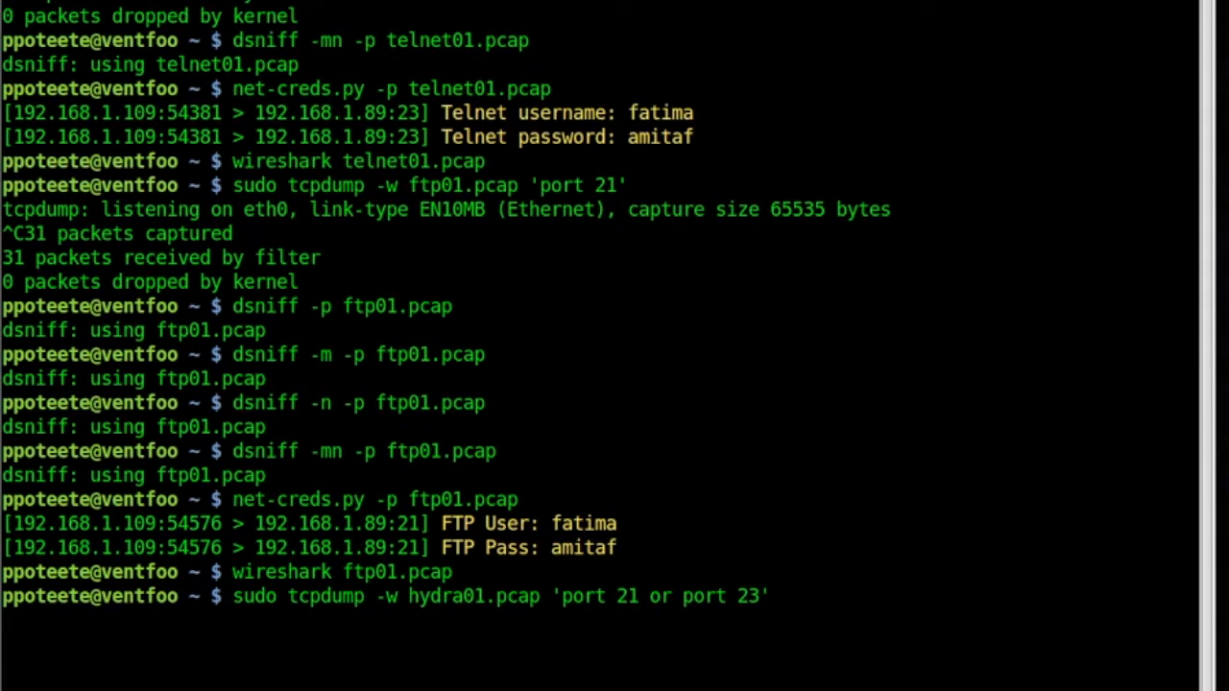
key("Return")
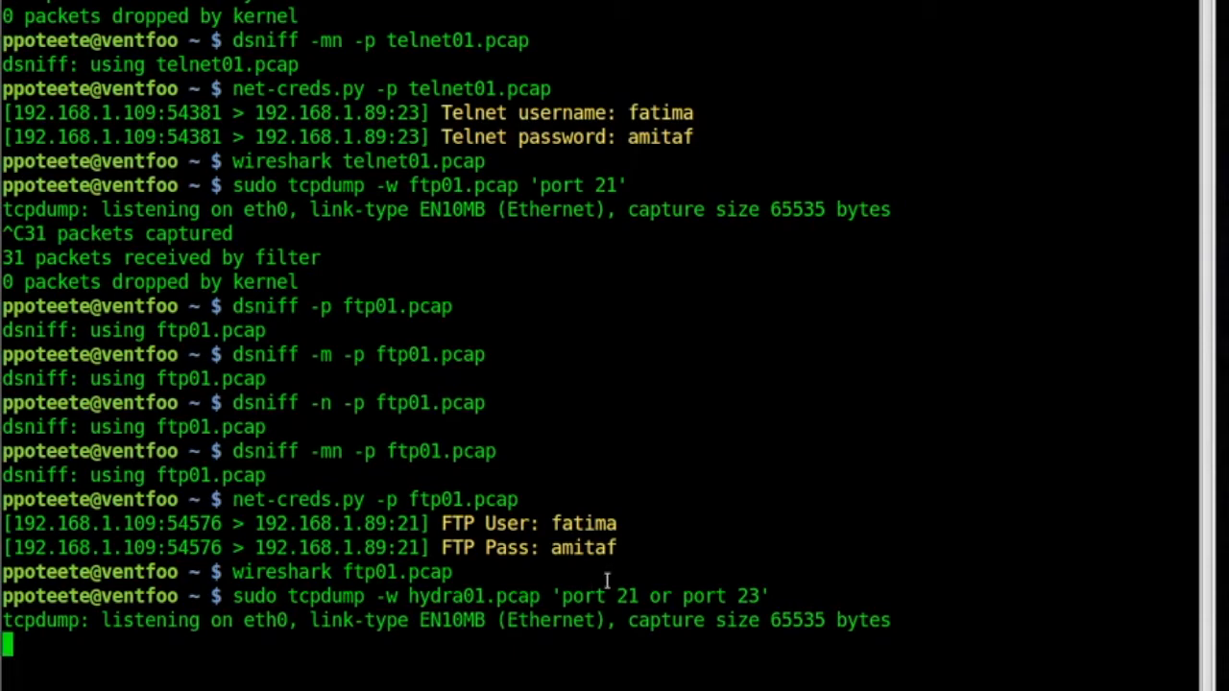
mouse_move(759, 594)
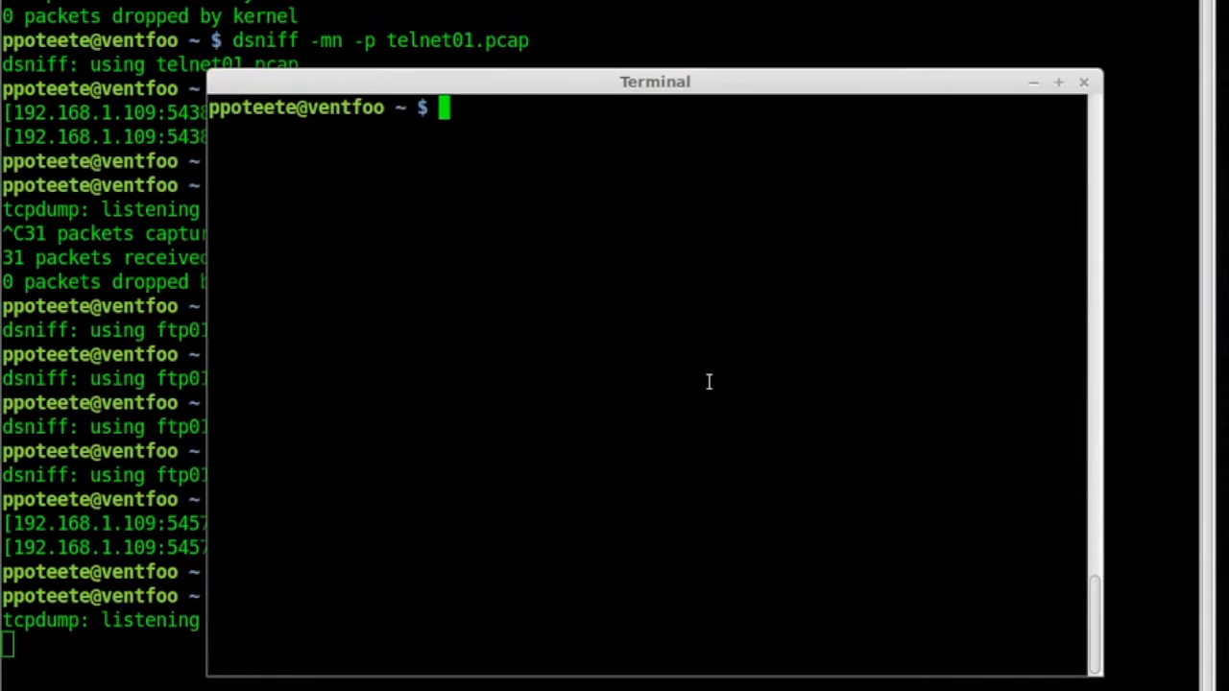
Write the tail of /usr/share/wordlists/nmap.lst into password.list
type("tail")
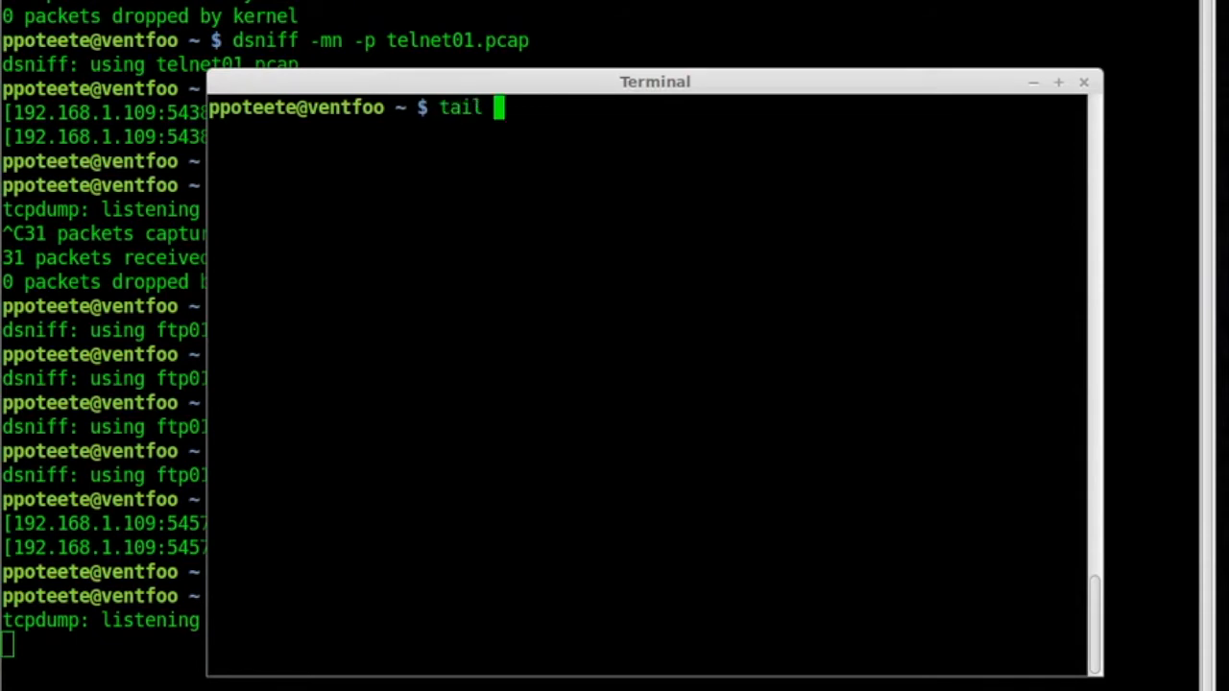
type("/usr/share/")
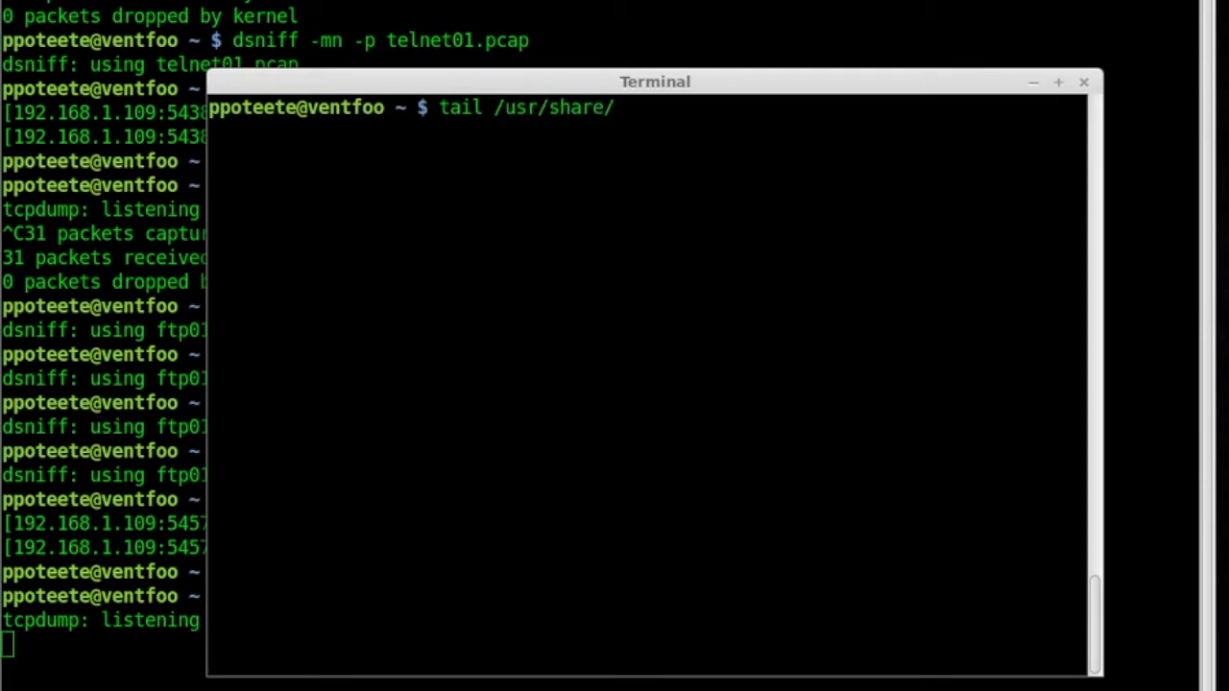
type("wordlists/nmap.lst")
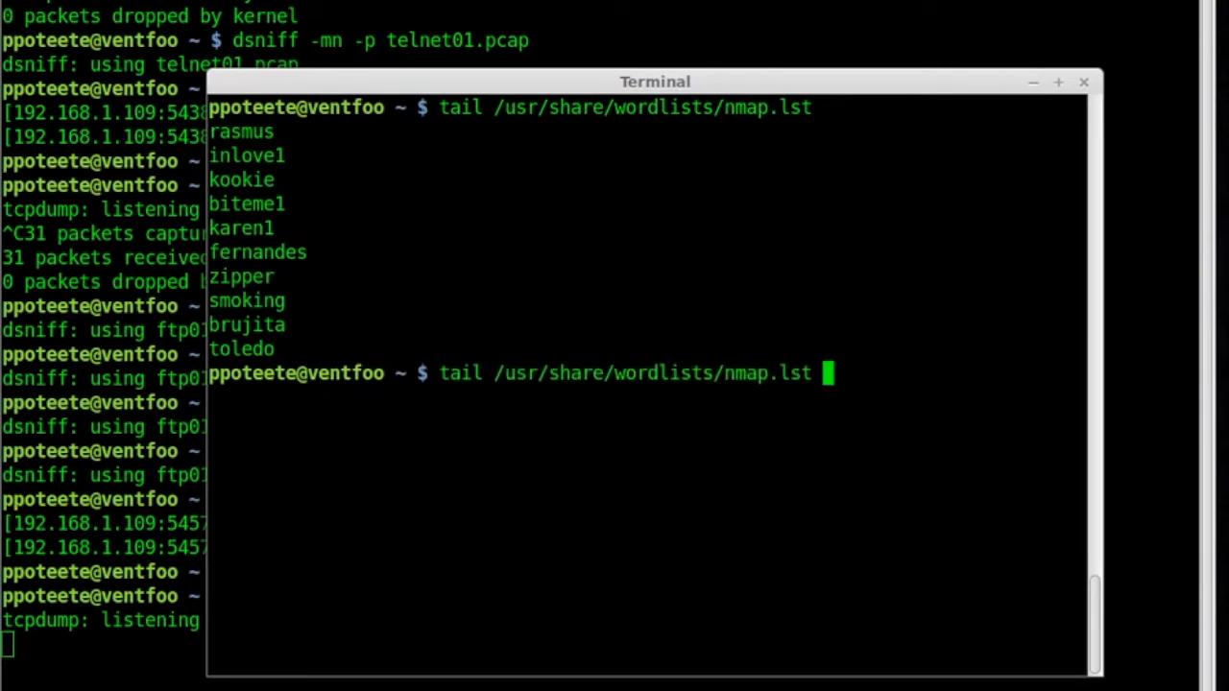
type(">")
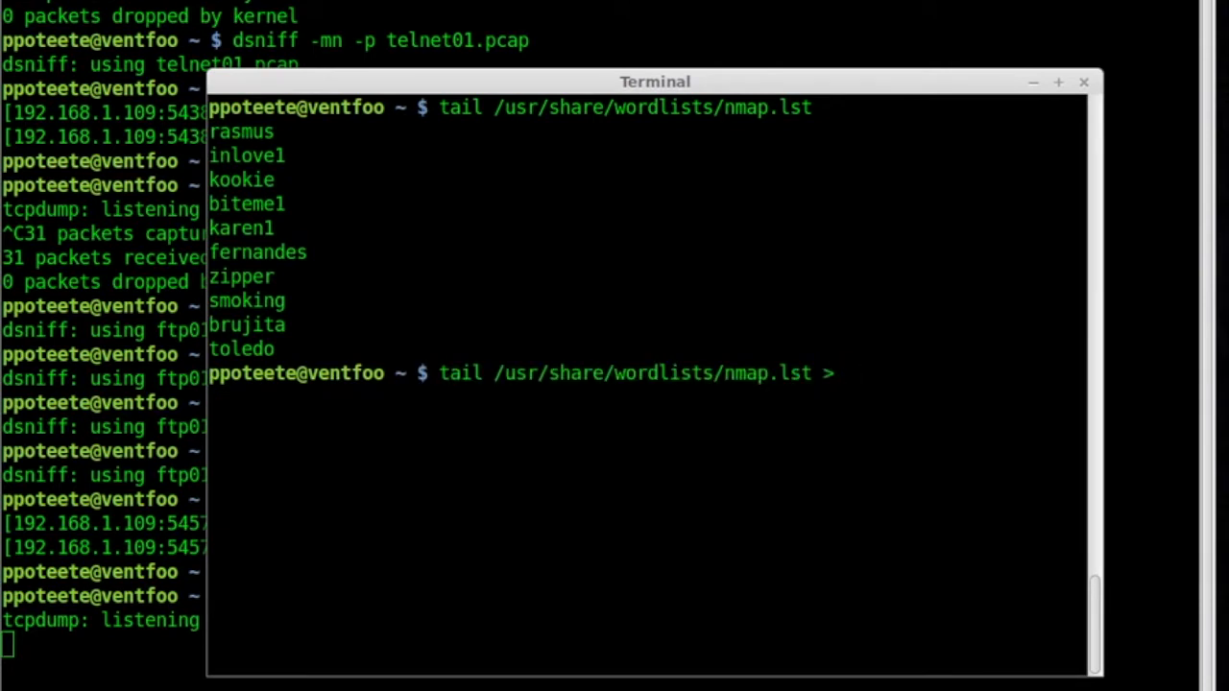
type("password")
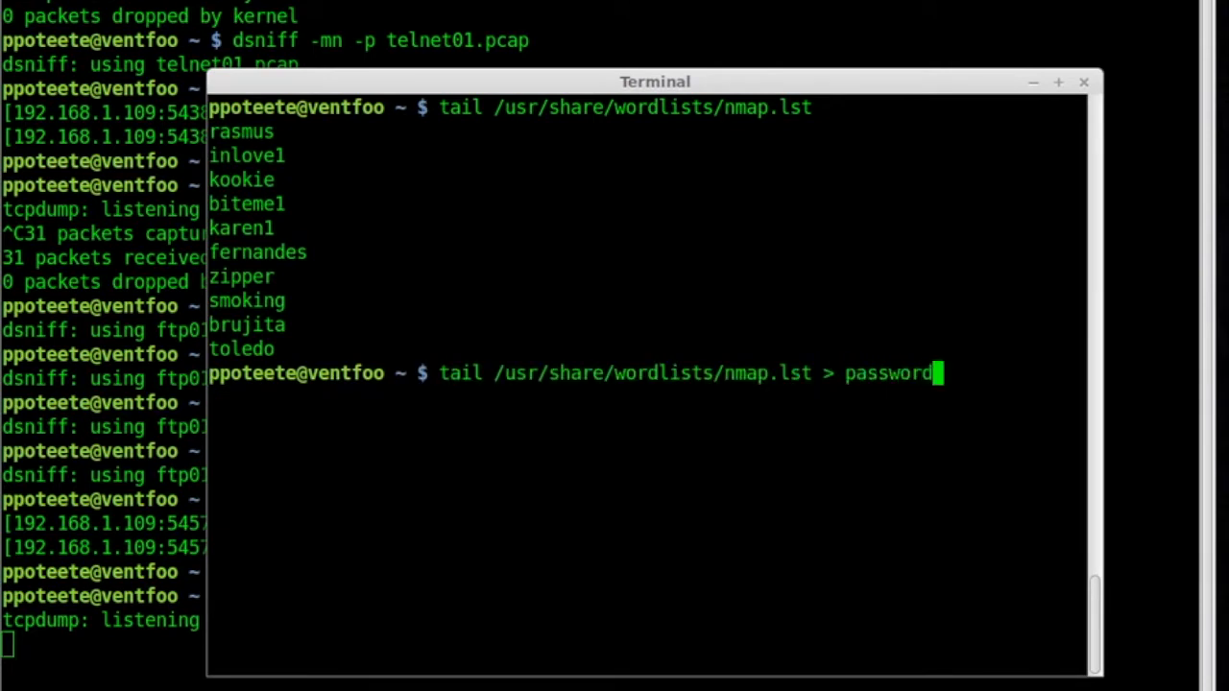
type(".list")
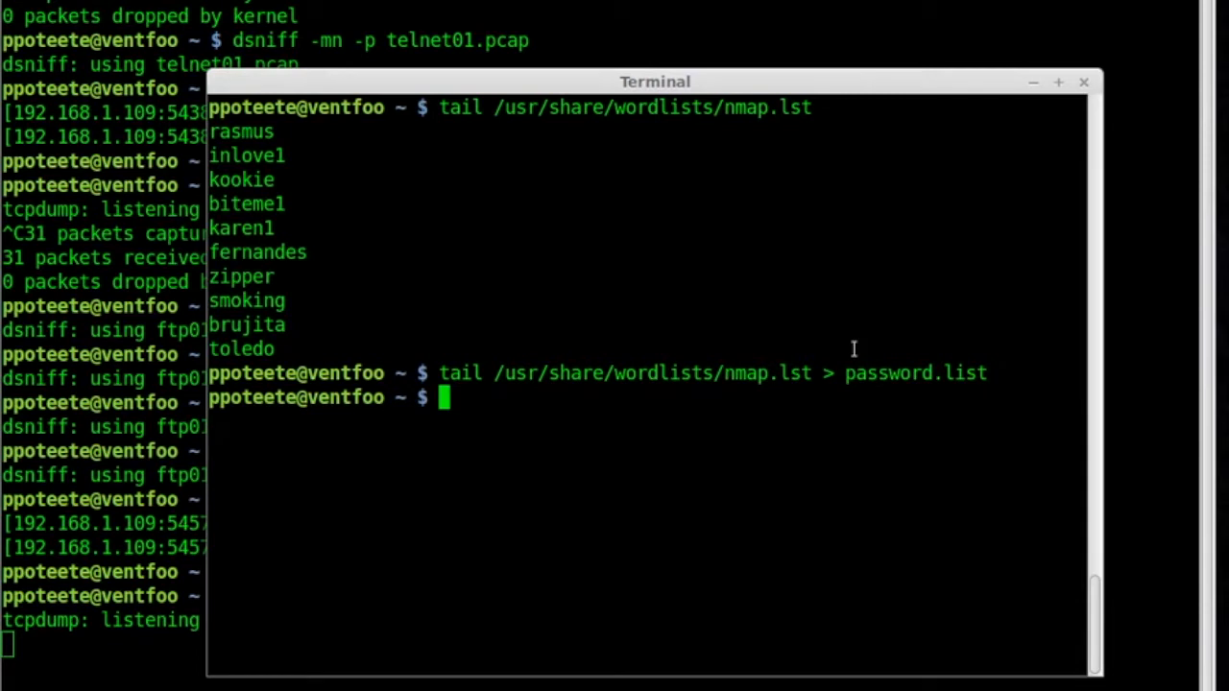
mouse_move(868, 326)
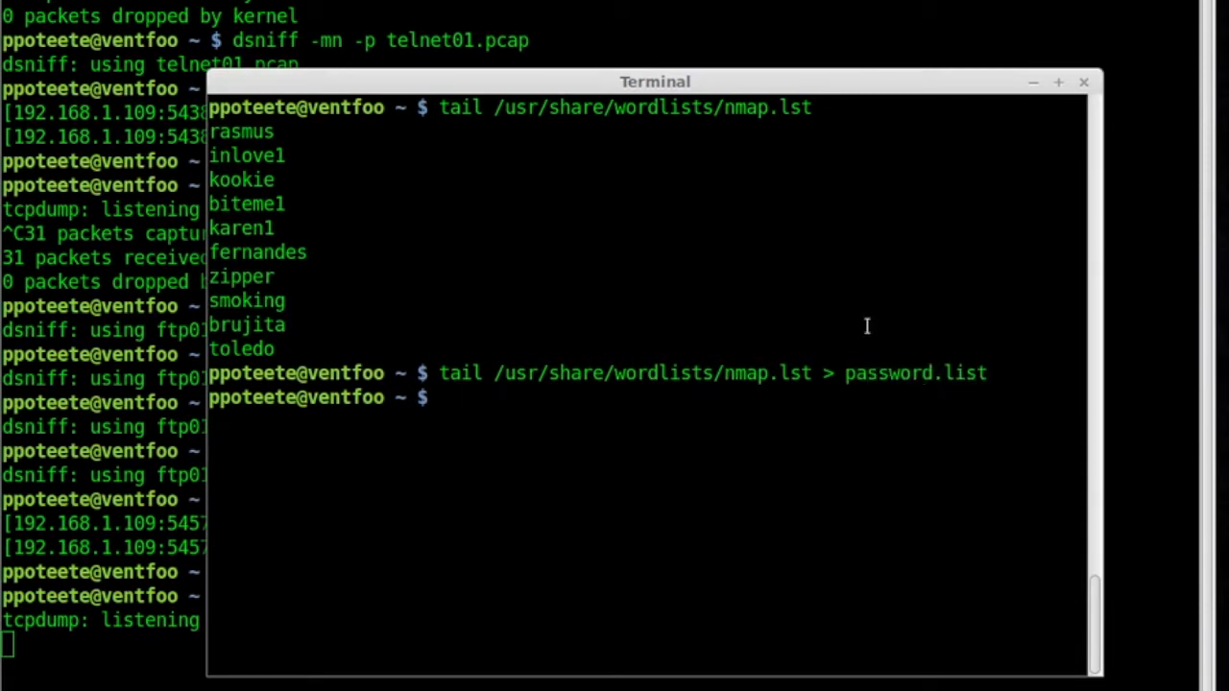
mouse_move(644, 333)
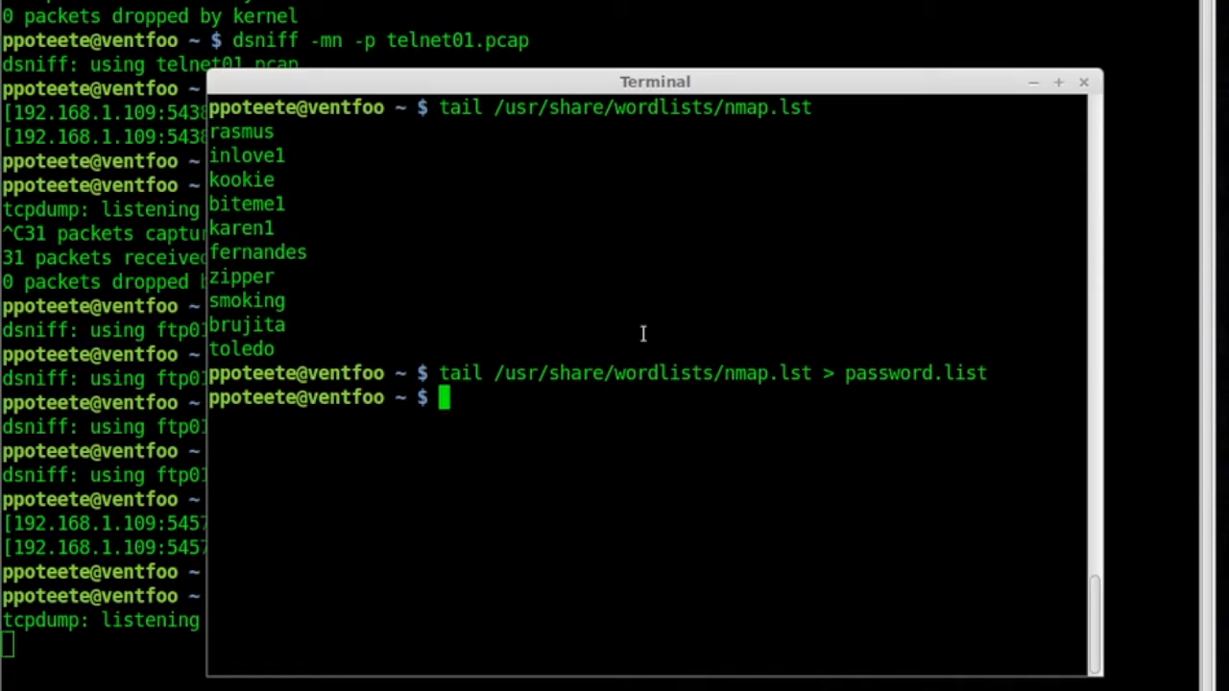
type("vi us")
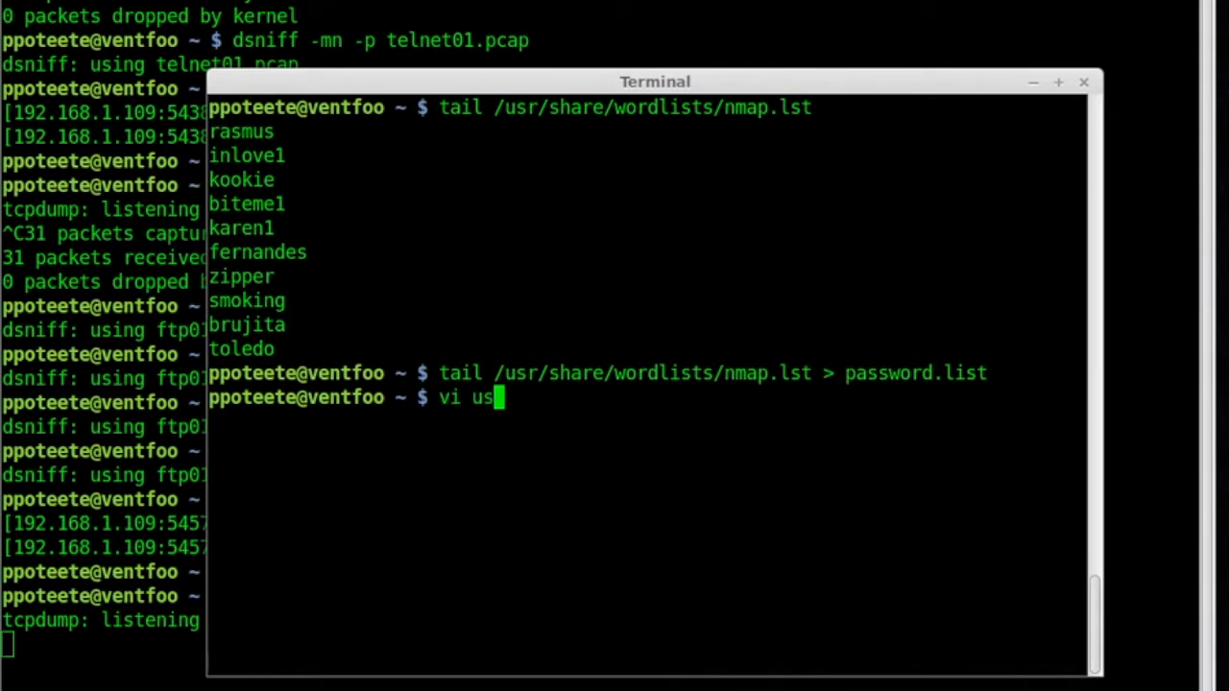
Create username.list in vi with fatima, administrator, anood and ahmed, one per line
type("ername.list")
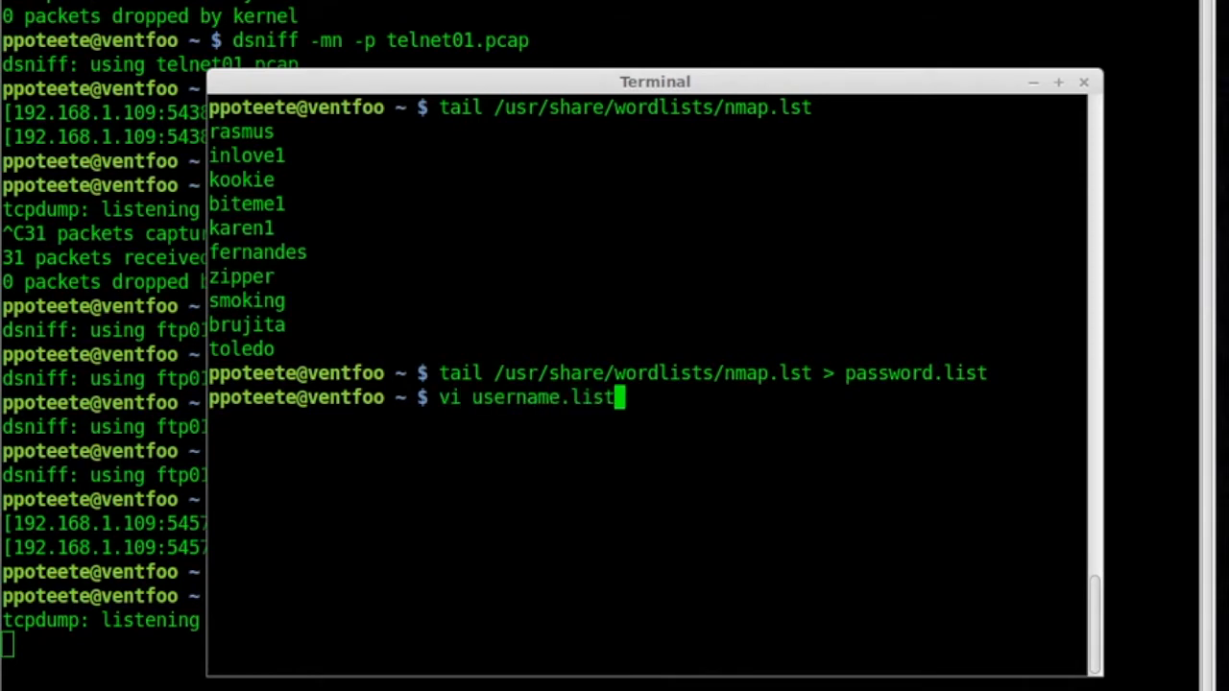
type("fatima")
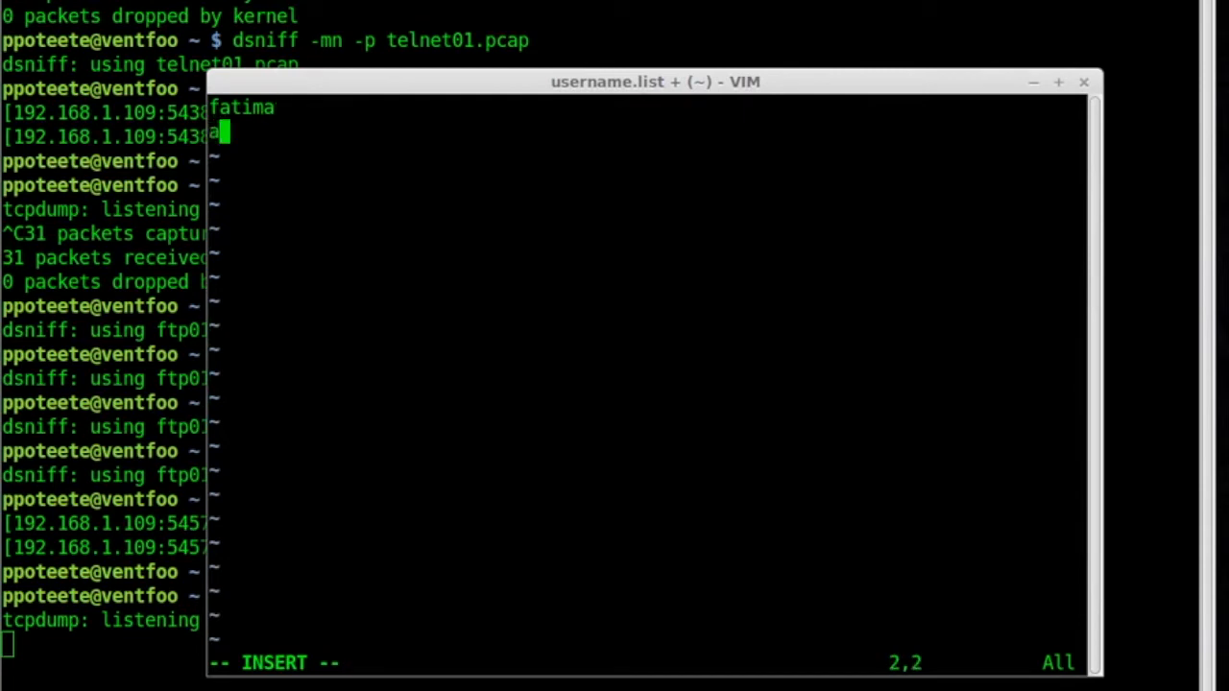
type("dministrator")
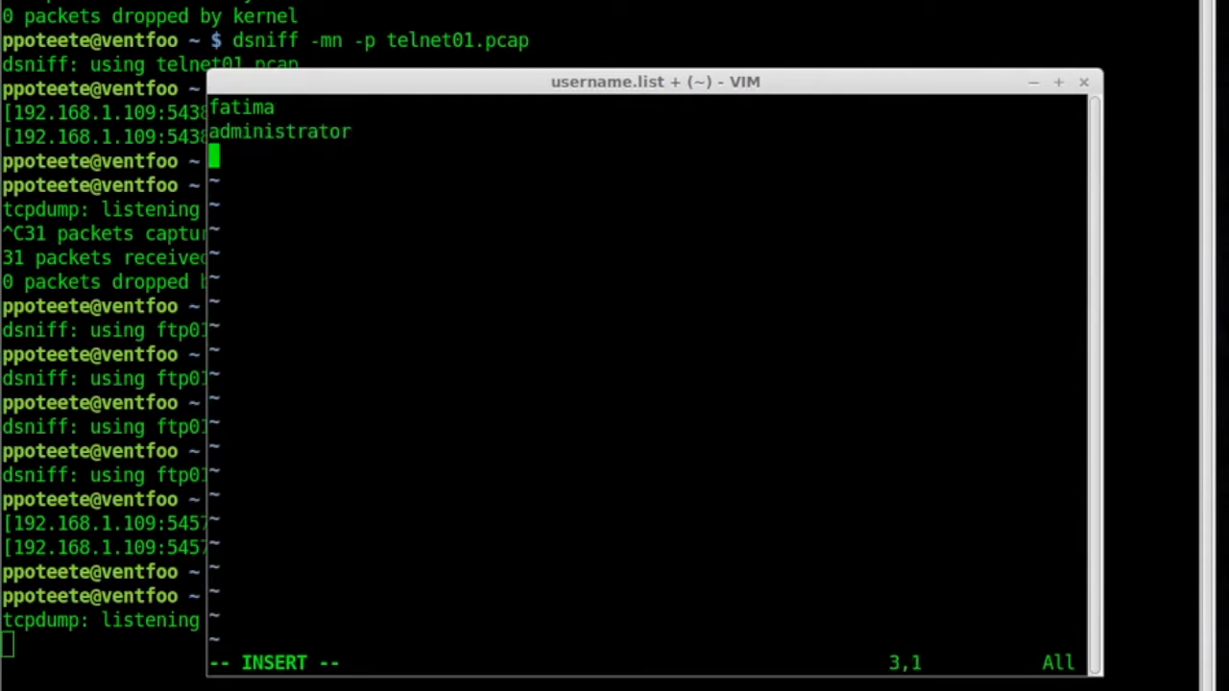
type("anood")
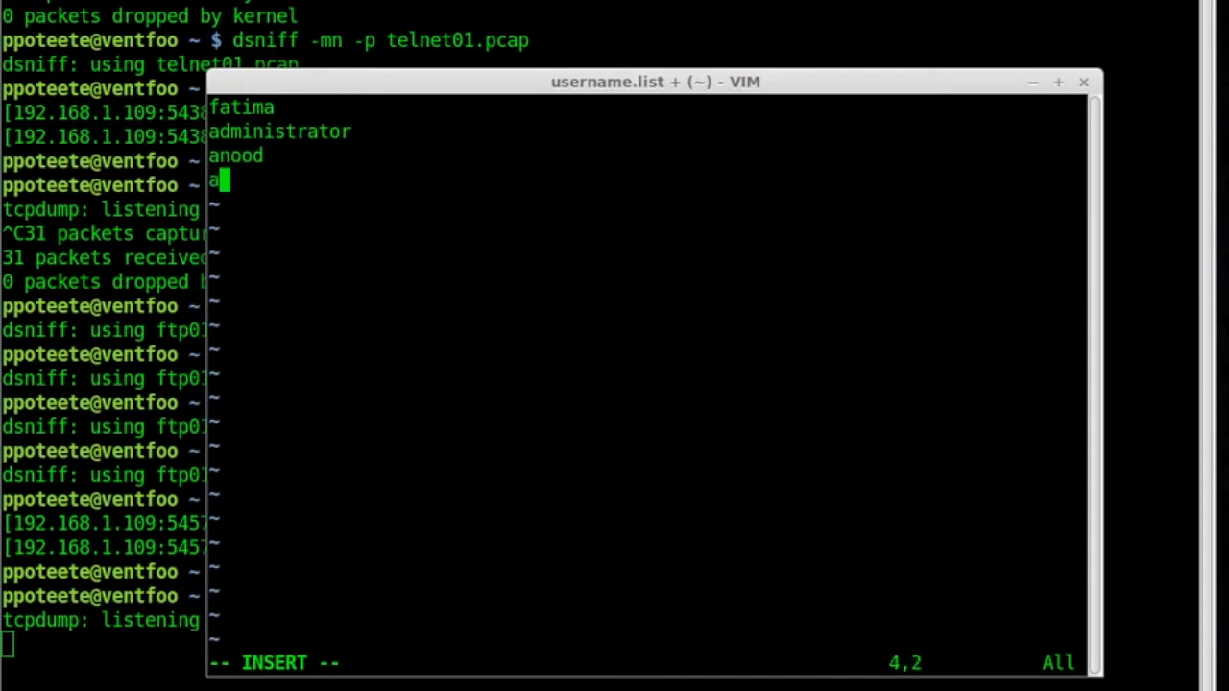
type("hmed")
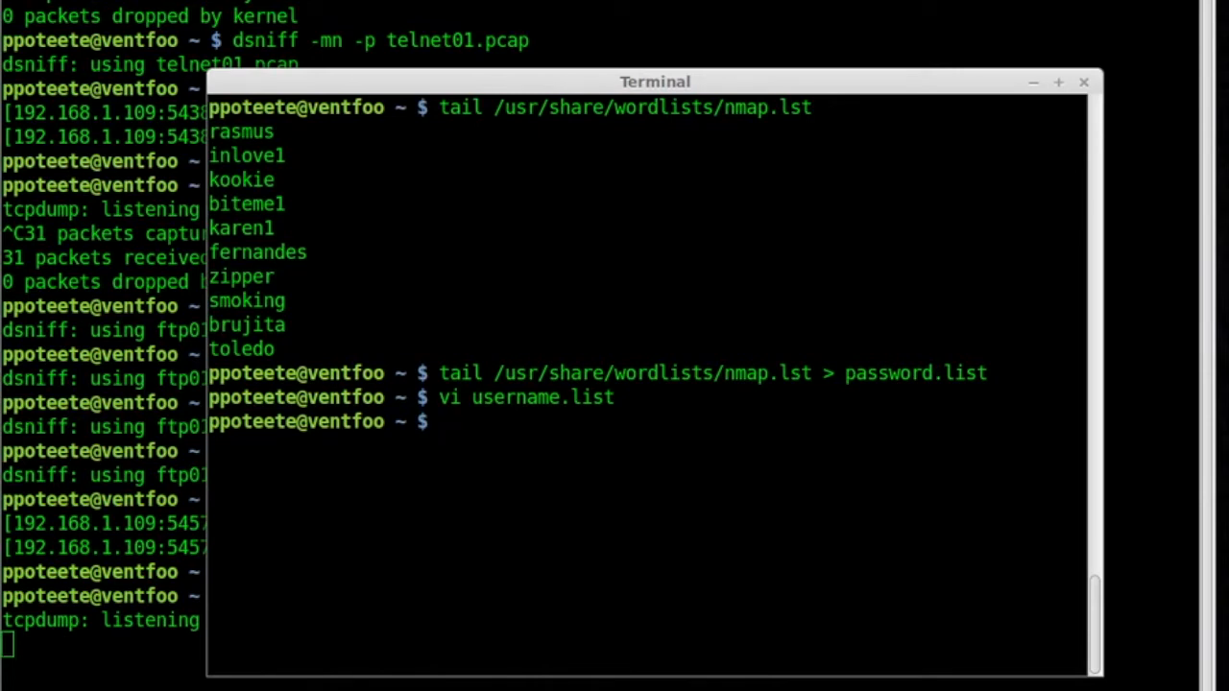
Run hydra -e nsr -L username.list -P password.list against 192.168.1.89 telnet
type("hydra -e")
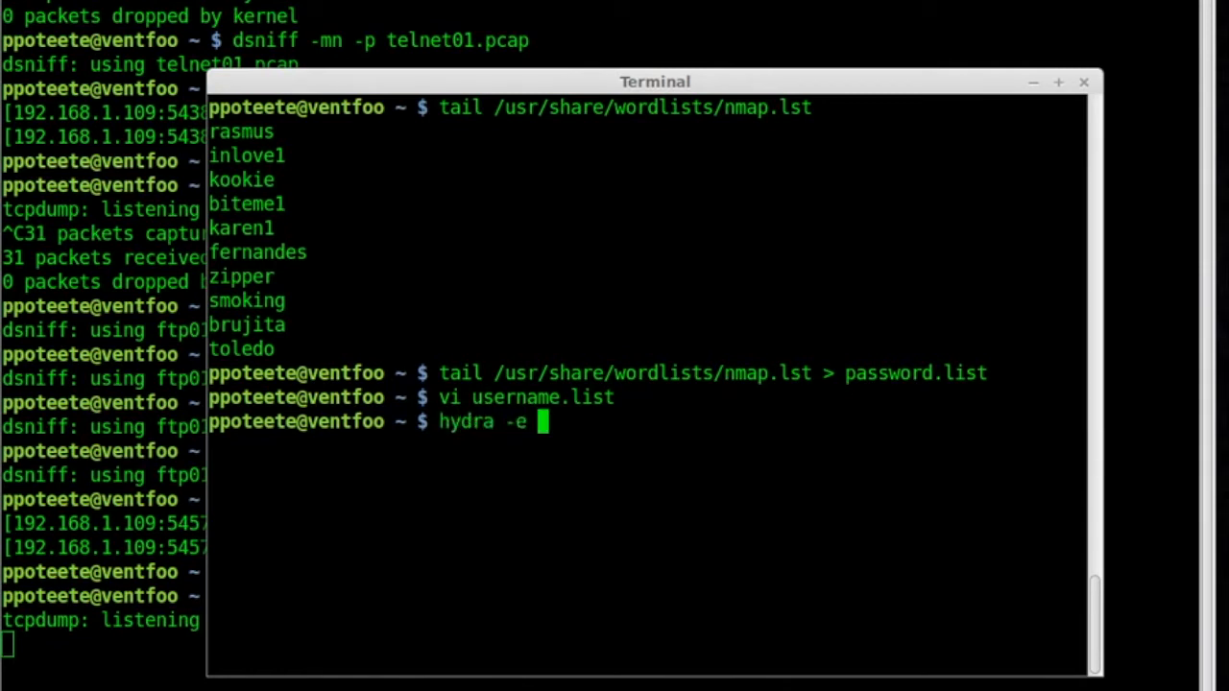
type("nsr -")
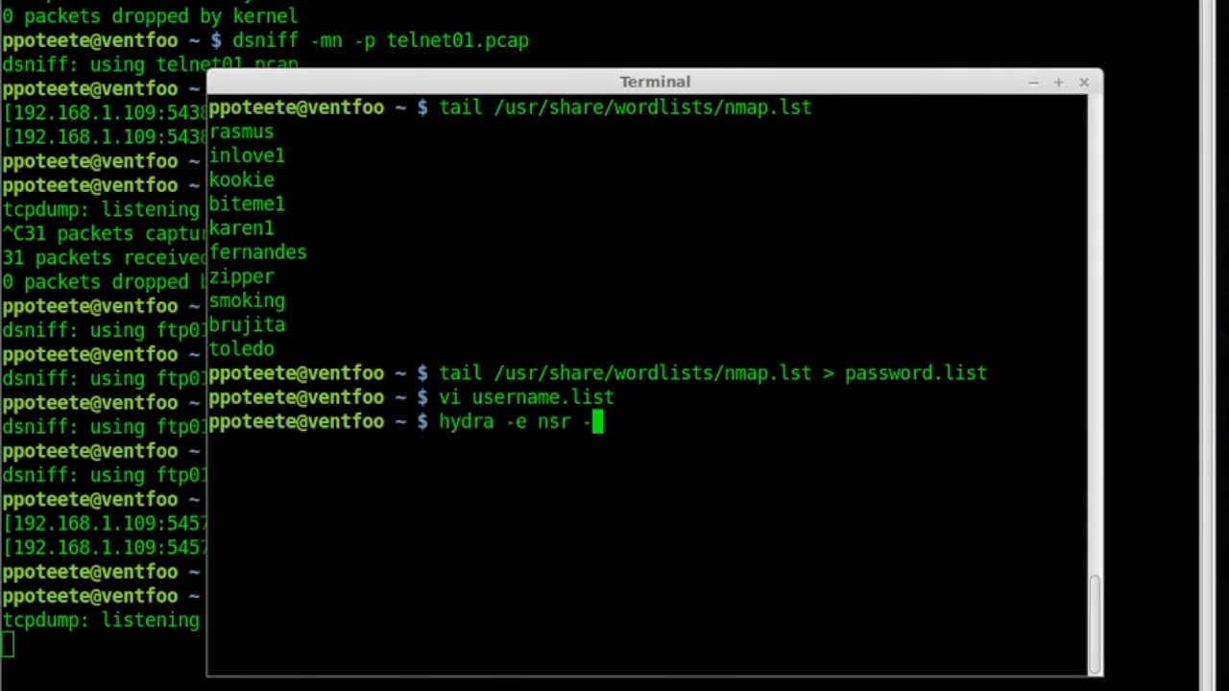
type("-L")
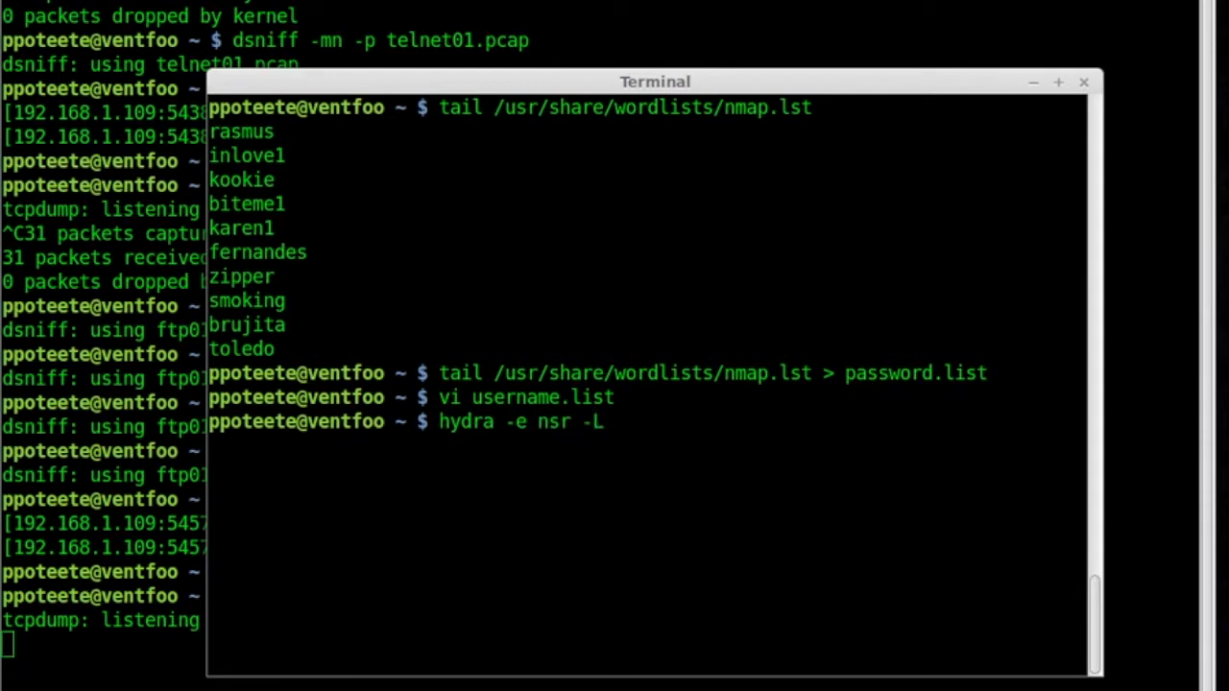
type("username.list -")
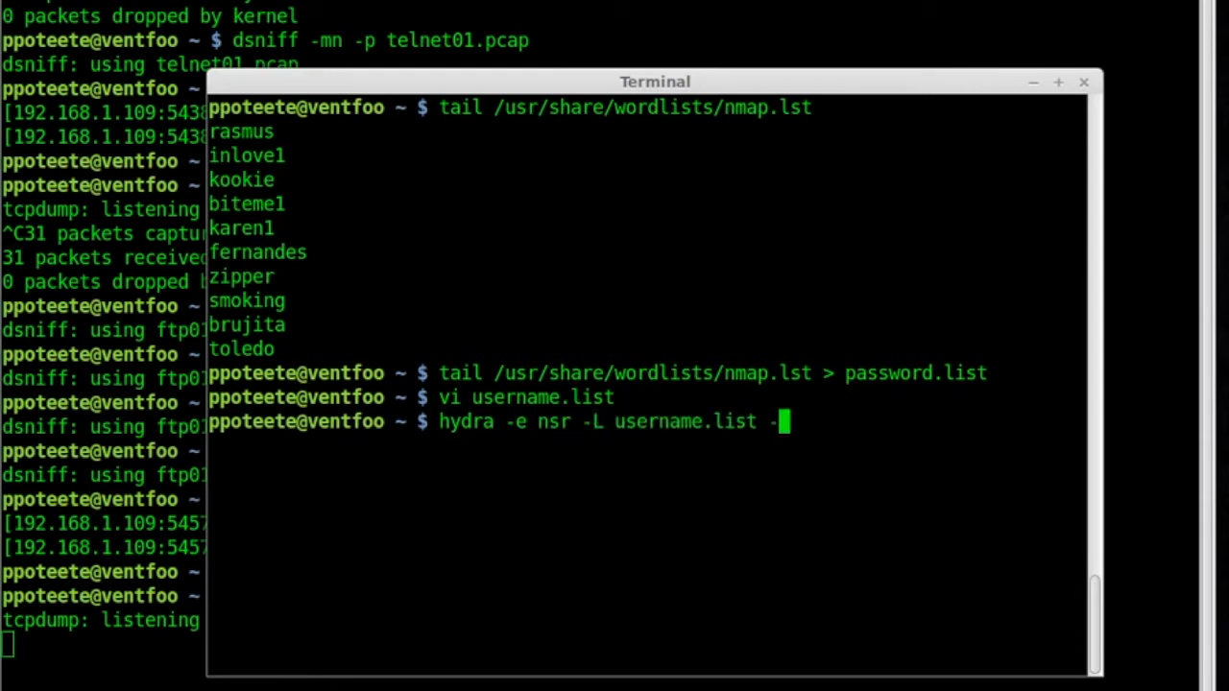
type("P password.list")
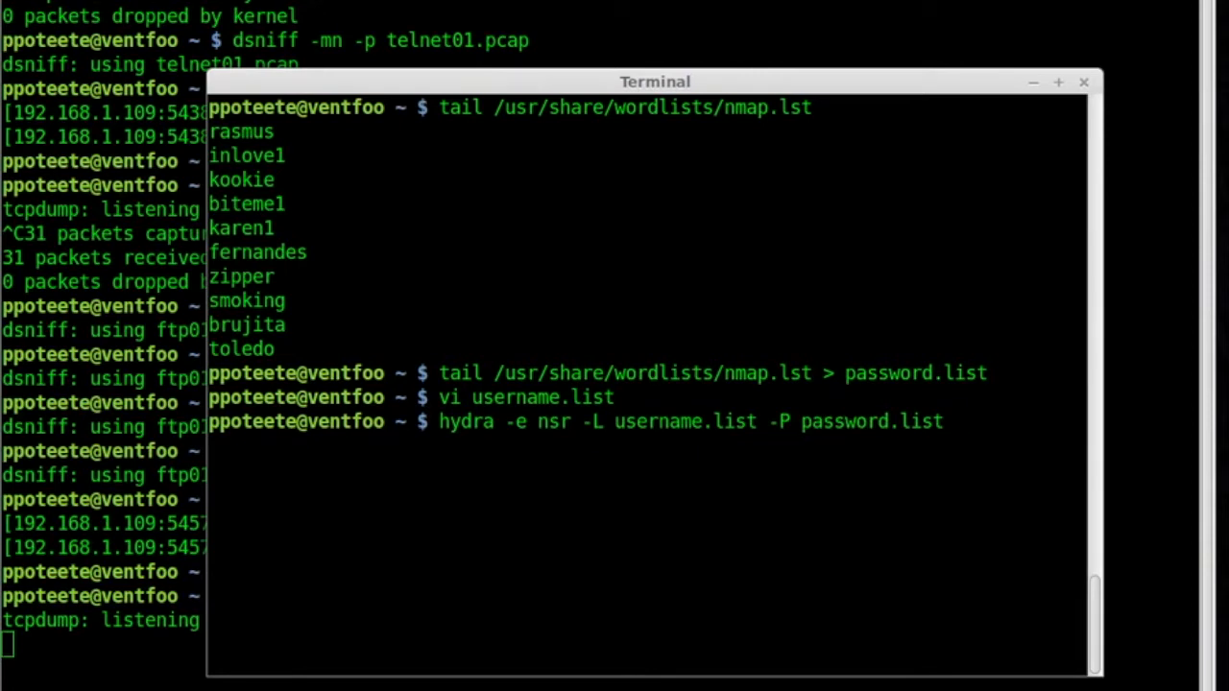
type("192.1")
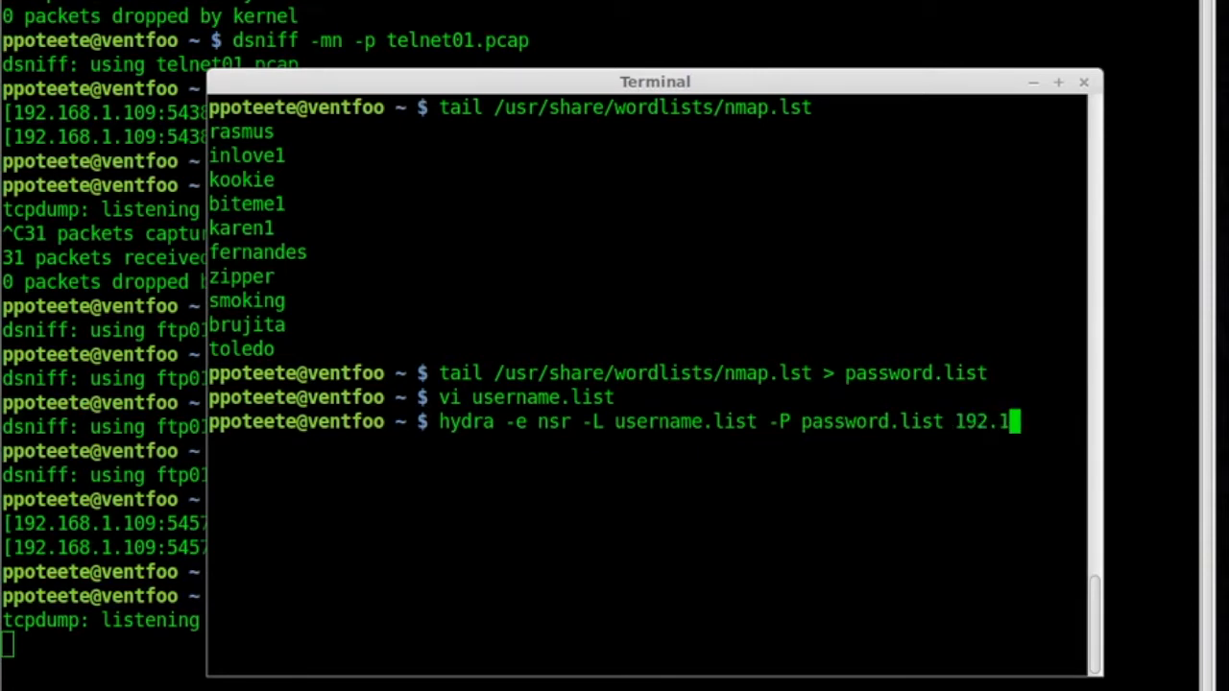
type("68.1.")
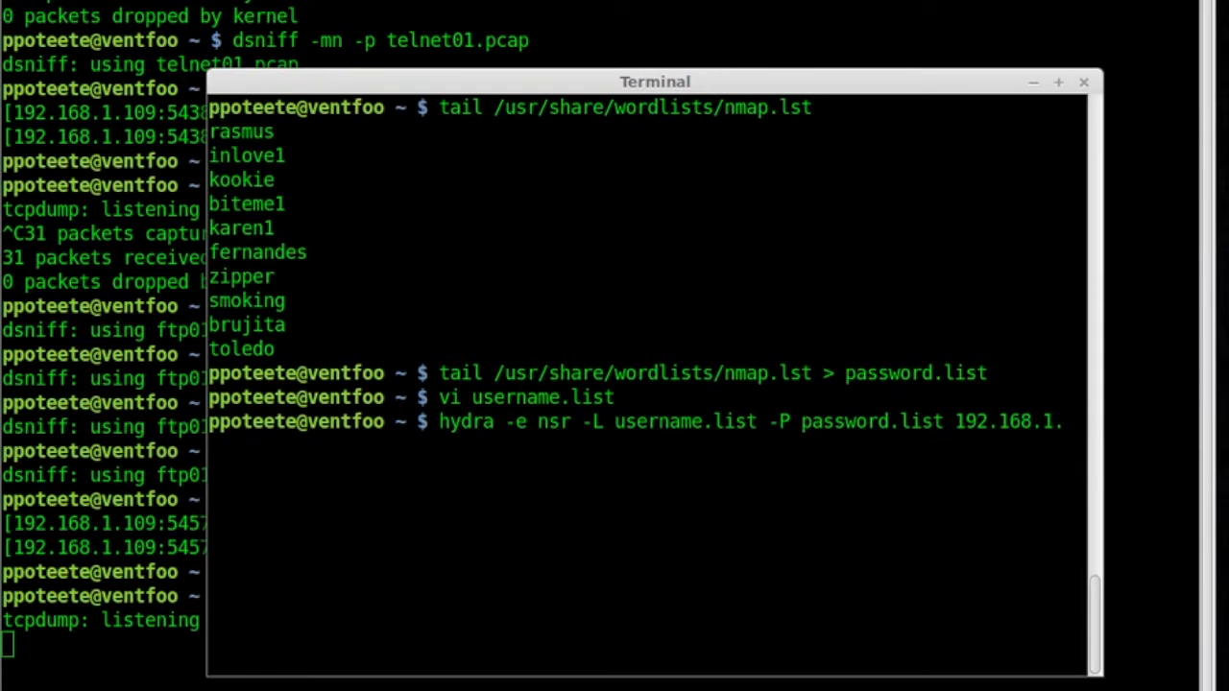
type("89 telnet")
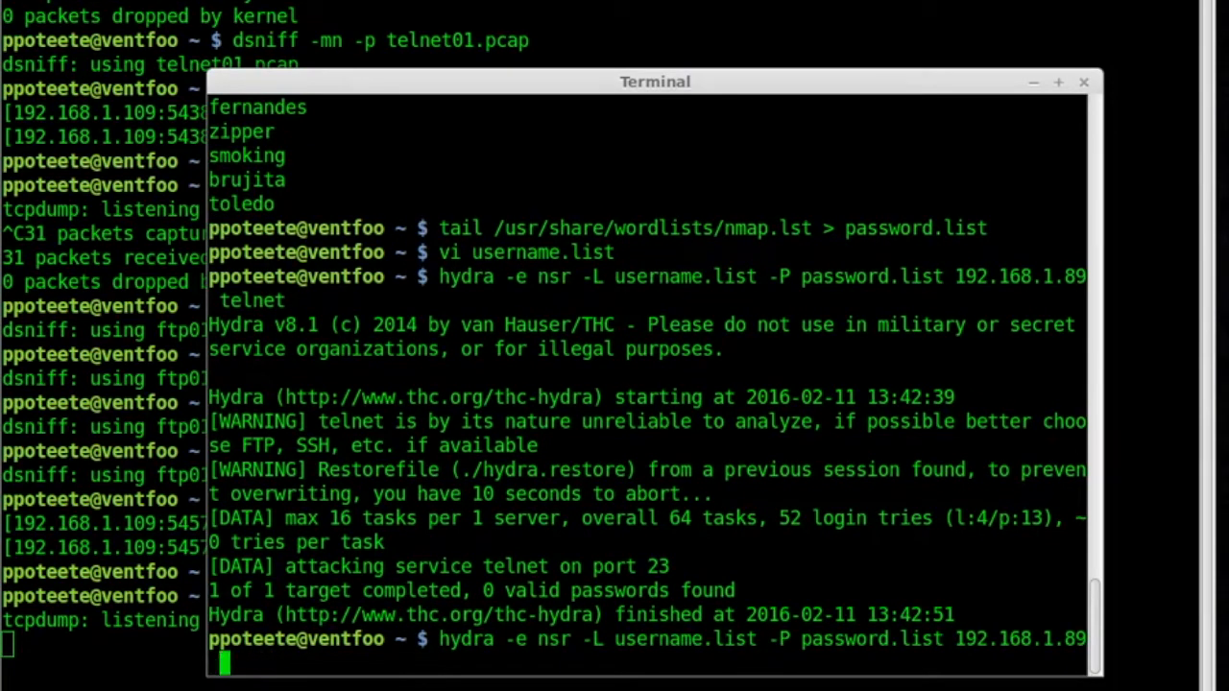
type("ftp")
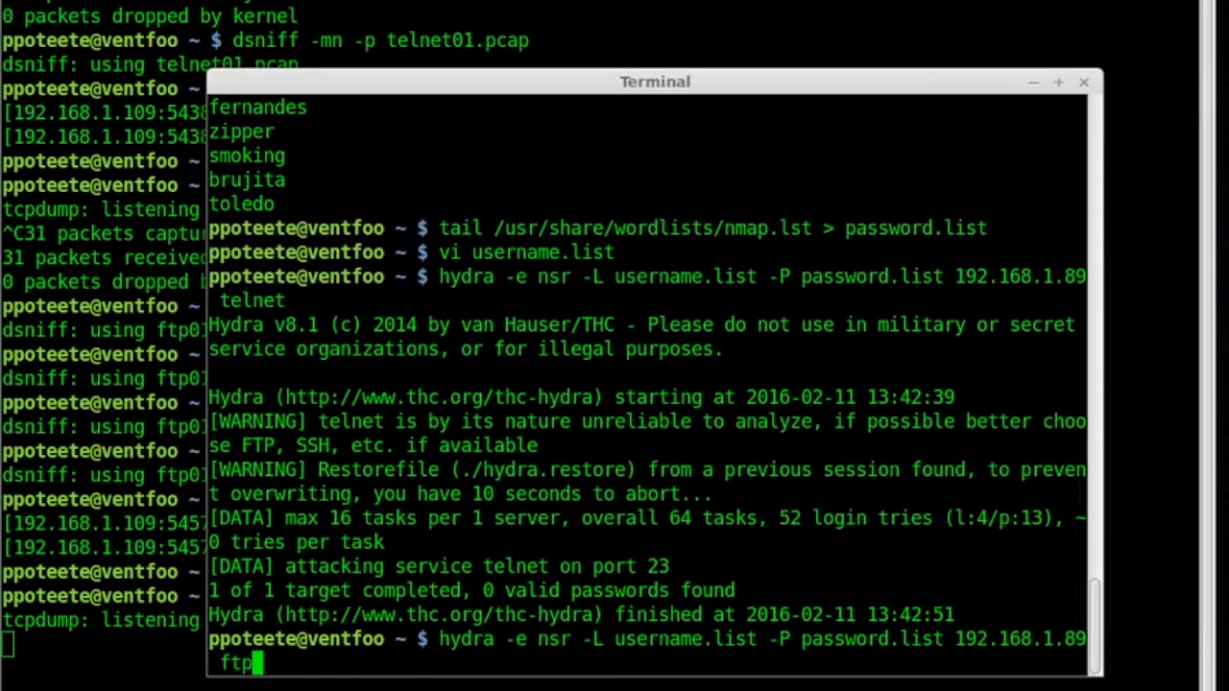
key("Return")
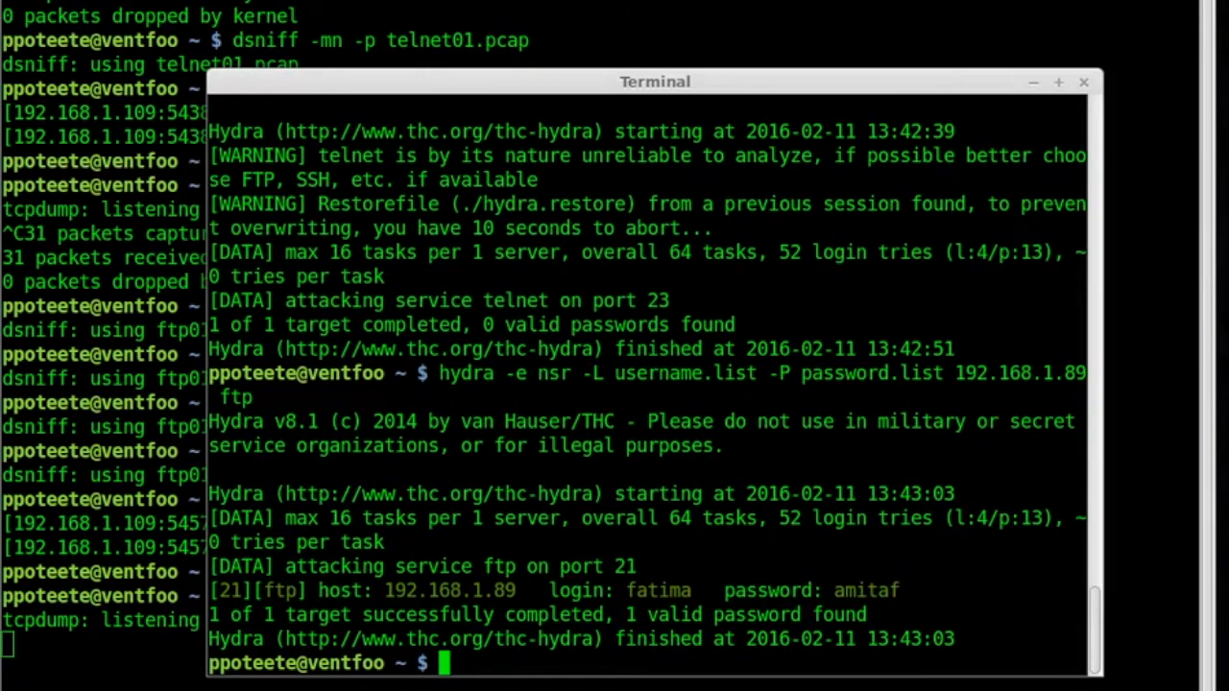
Run dsniff -p hydra01.pcap and mark the fatima USER/PASS attempt among the listed logins
left_click(1084, 81)
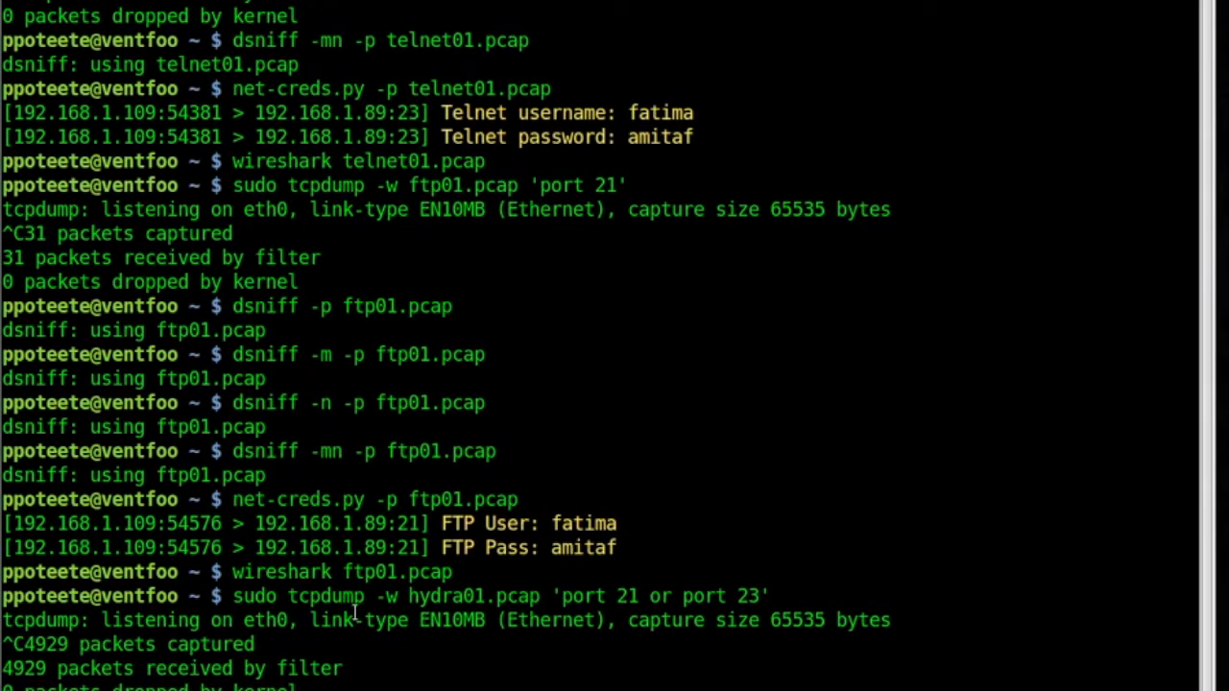
double_click(24, 668)
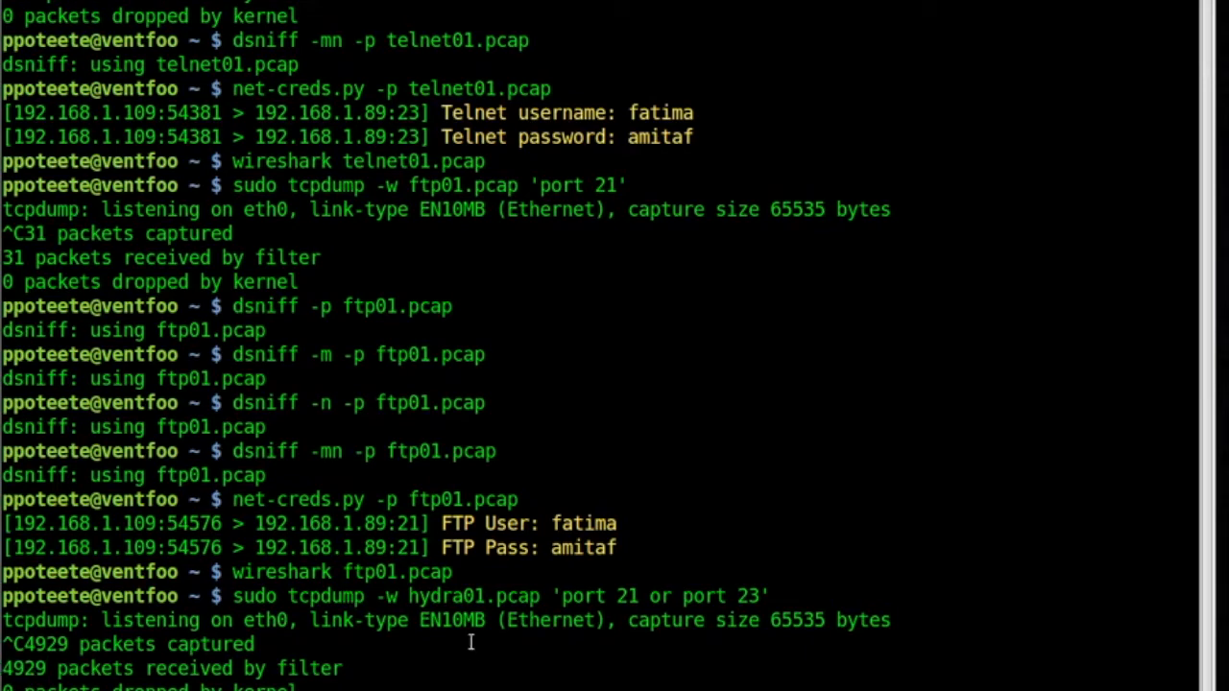
mouse_move(586, 636)
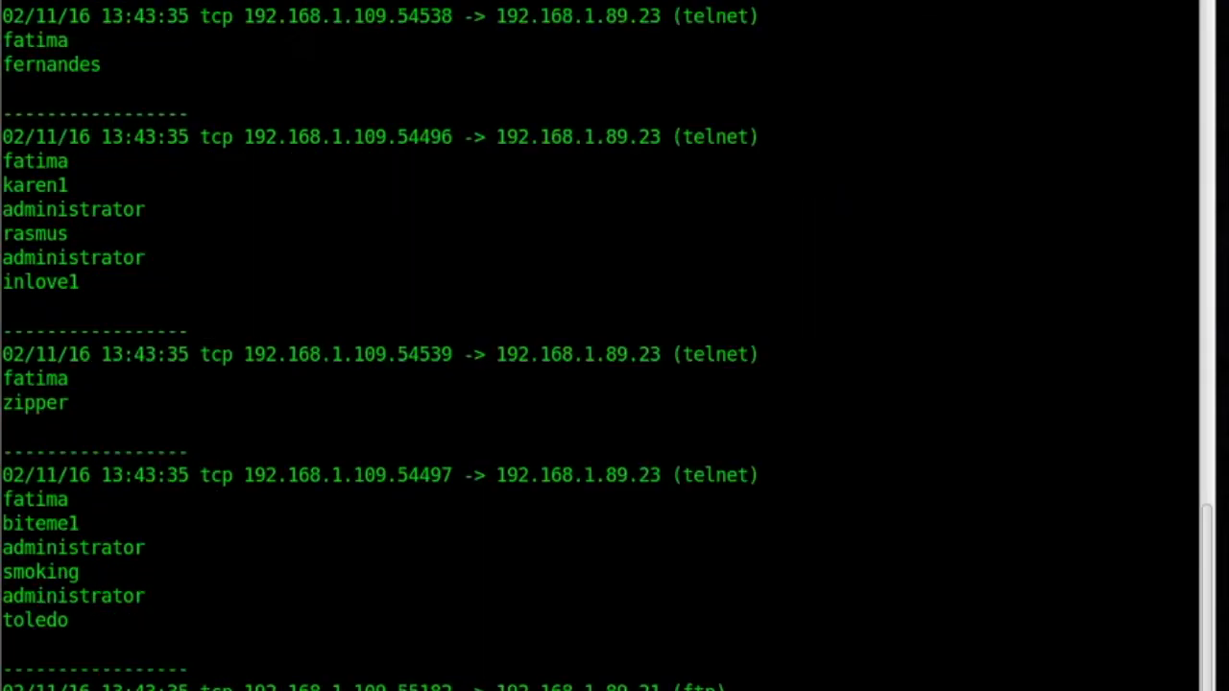
scroll("down", 3)
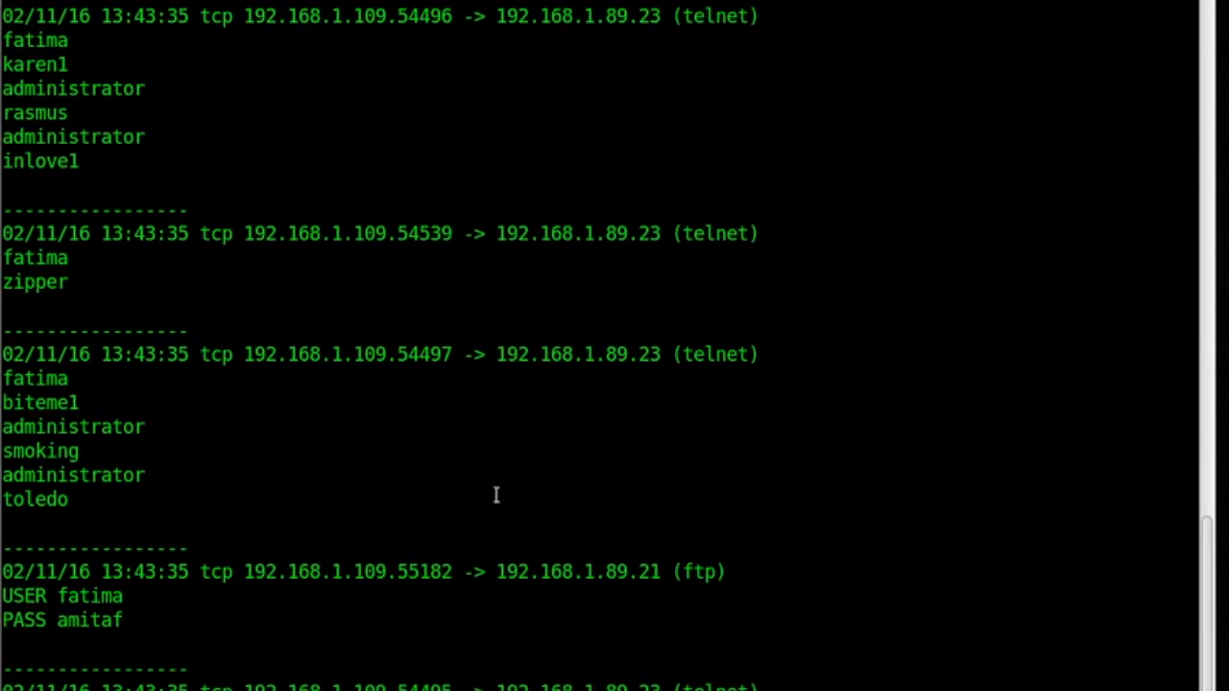
scroll("down", 3)
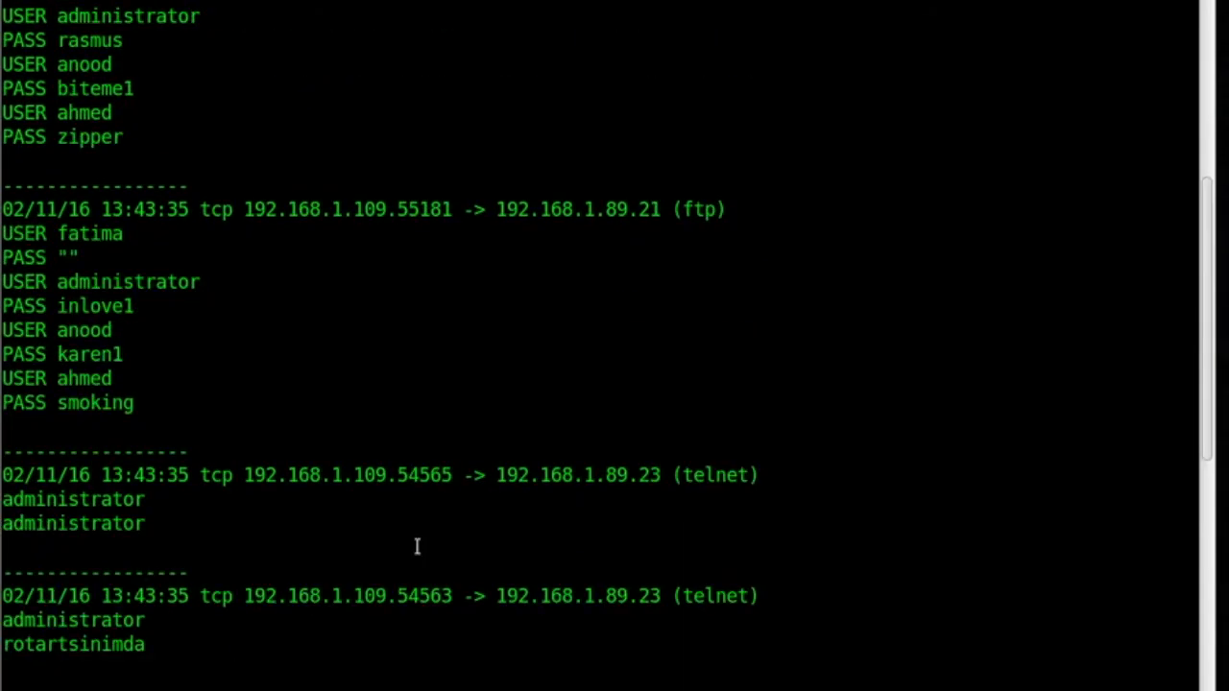
scroll("down", 3)
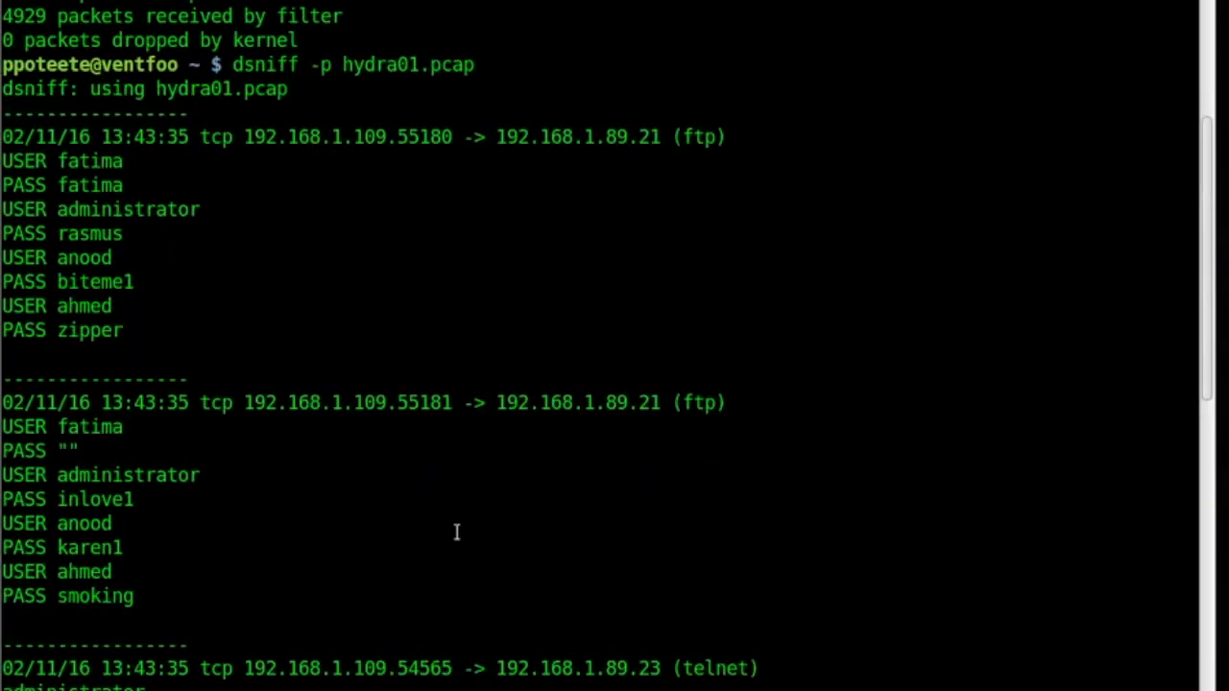
mouse_move(130, 204)
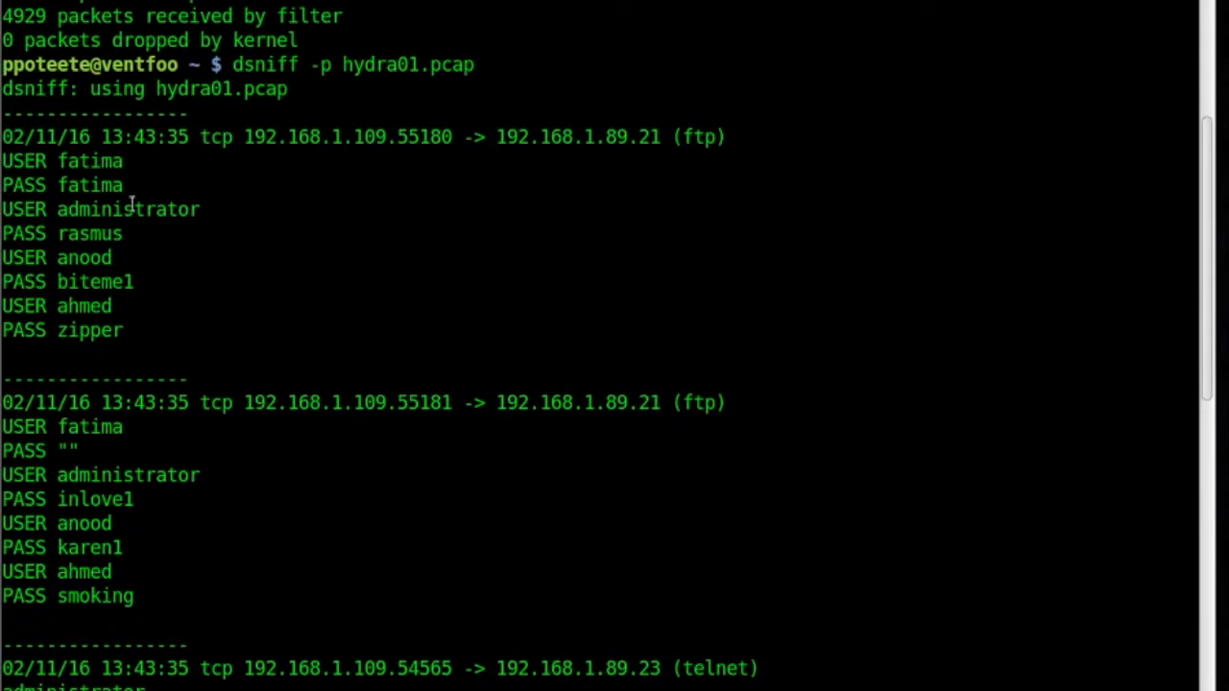
left_click_drag(3, 160, 123, 185)
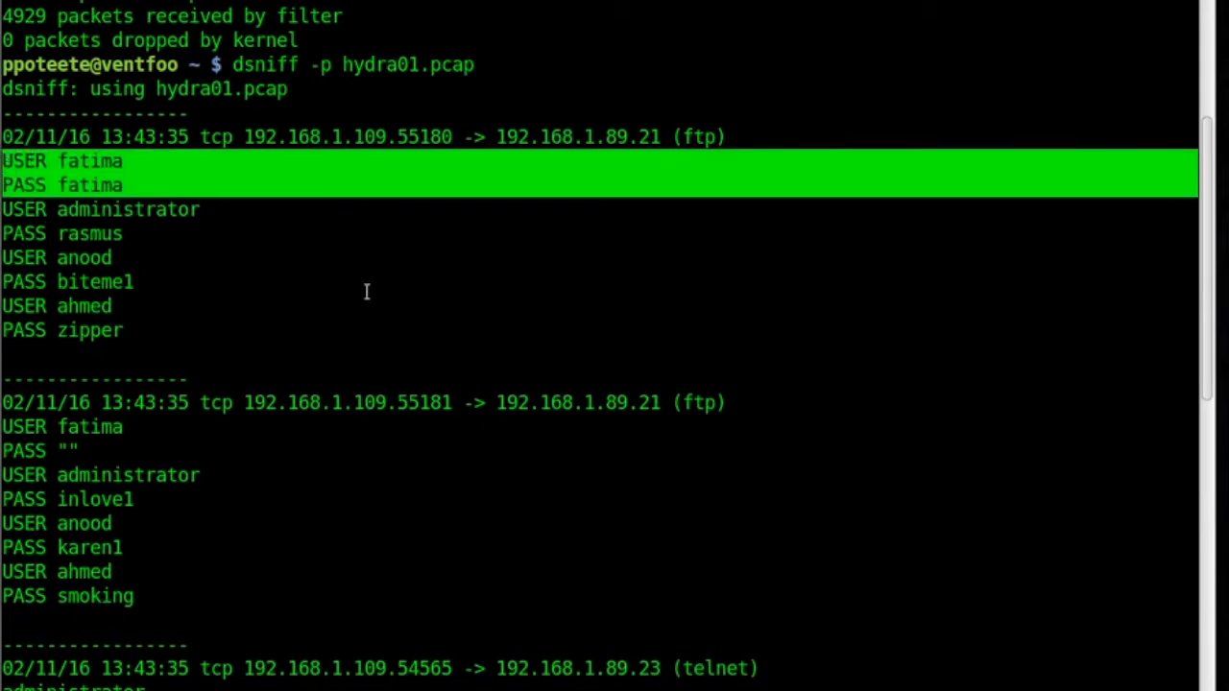
scroll("down", 3)
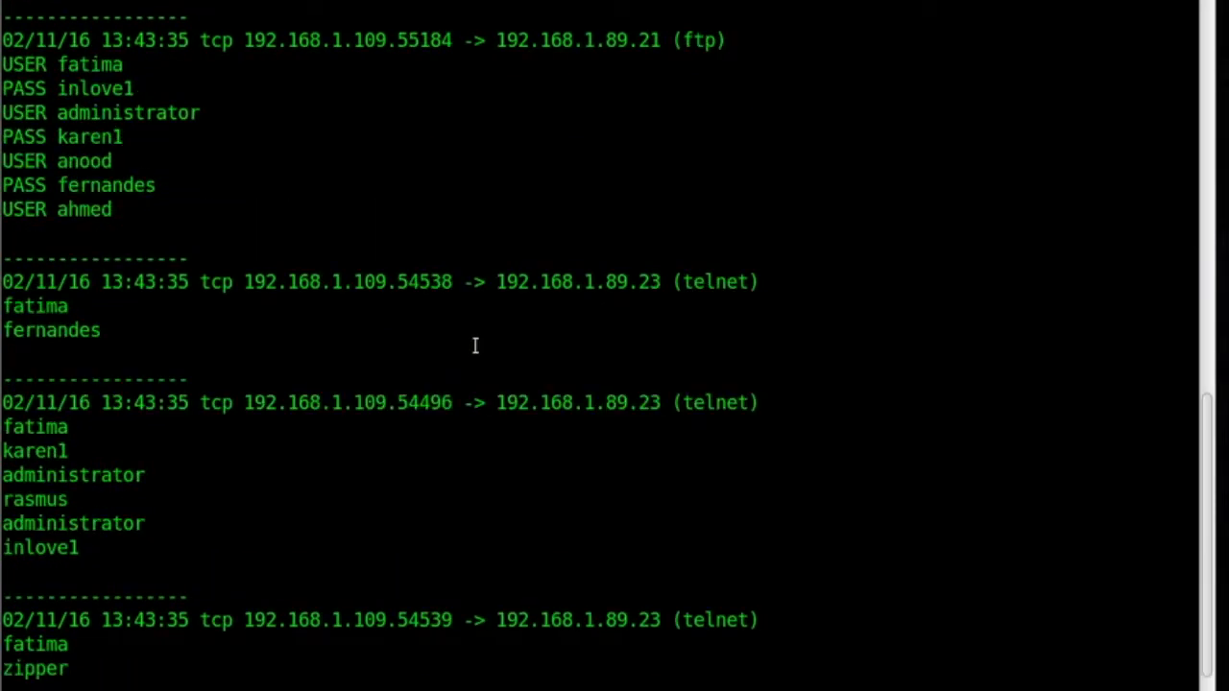
scroll("down", 3)
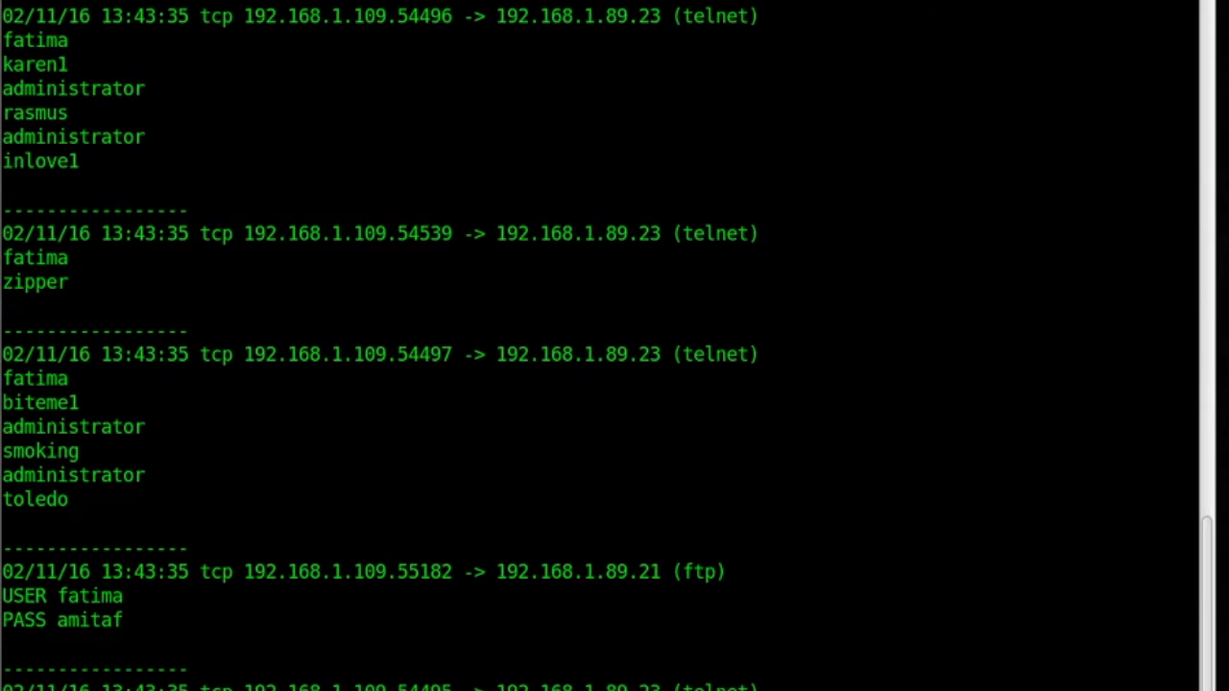
Scroll through the net-creds.py credentials from hydra01.pcap and bring the capture into Wireshark
scroll("down", 3)
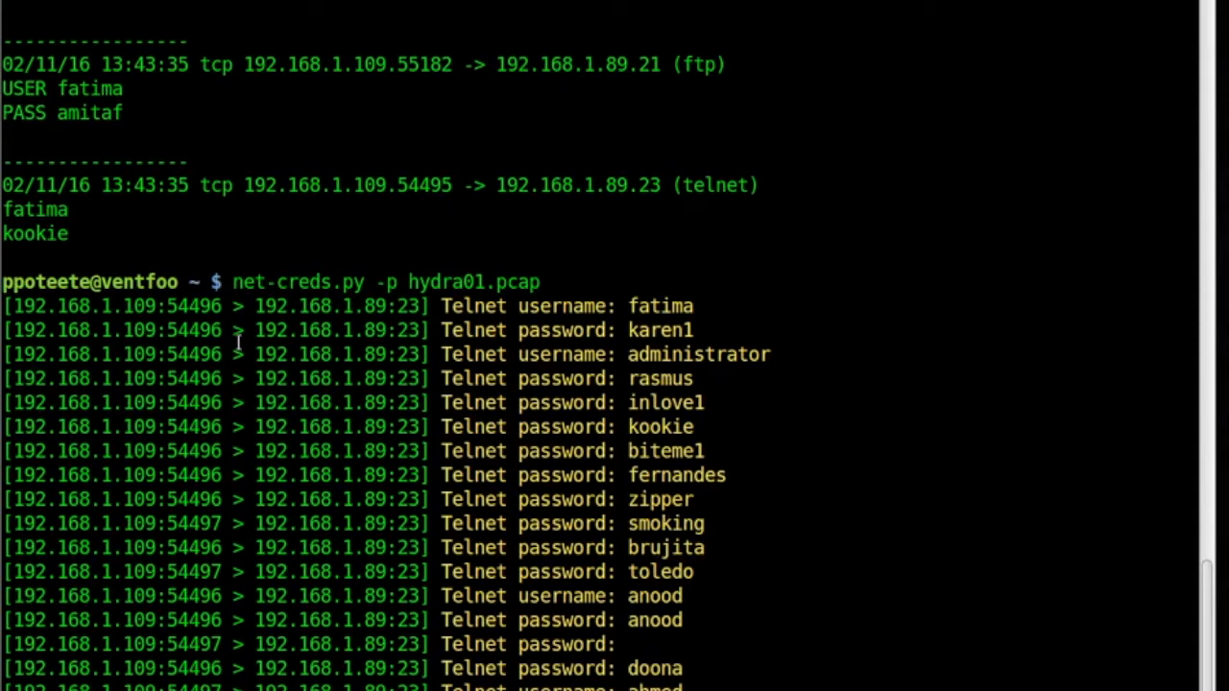
scroll("down", 3)
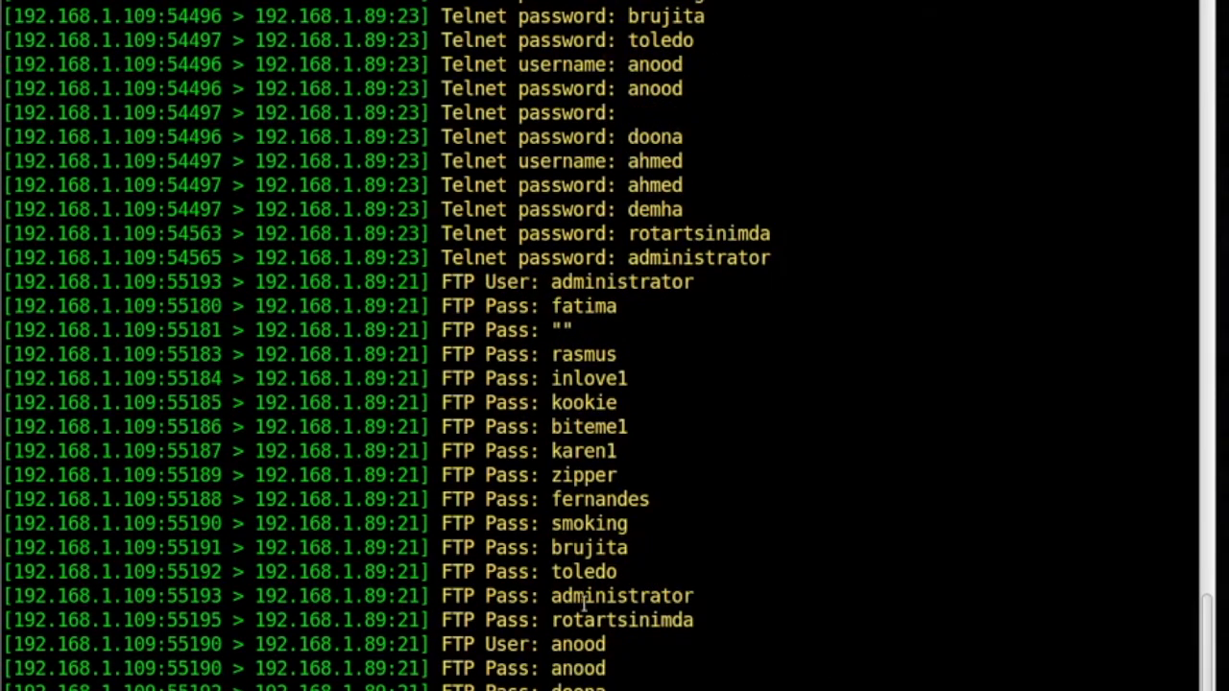
mouse_move(621, 88)
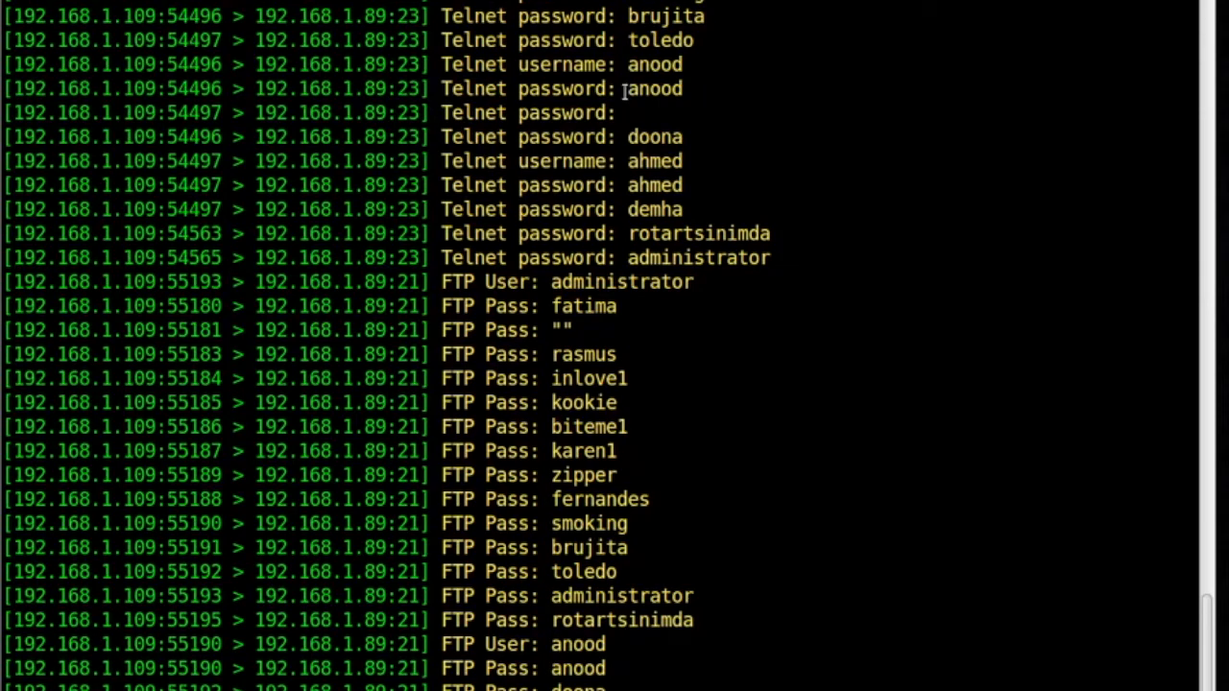
mouse_move(648, 403)
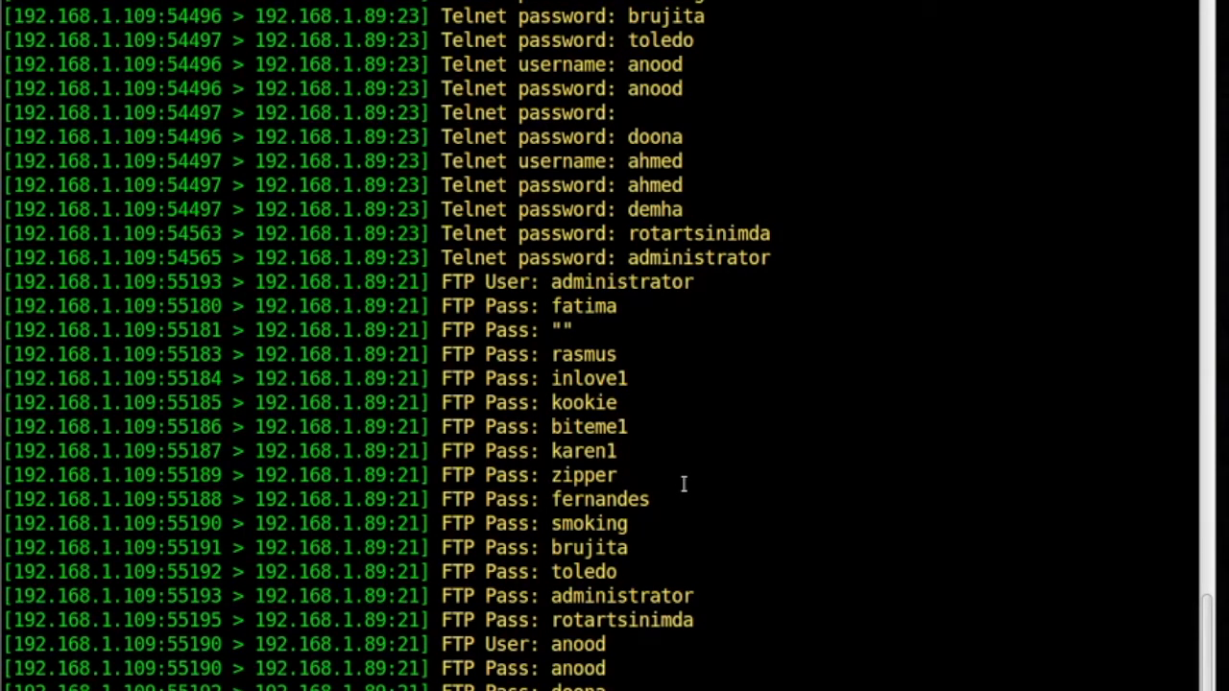
mouse_move(695, 488)
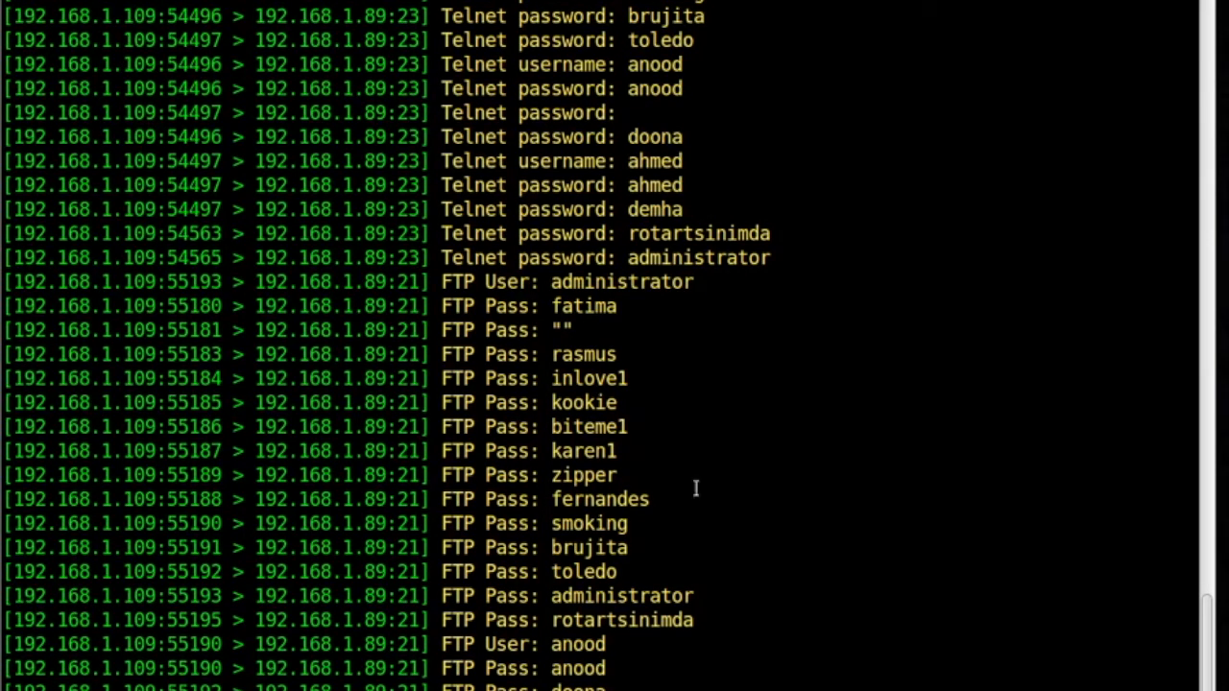
double_click(622, 282)
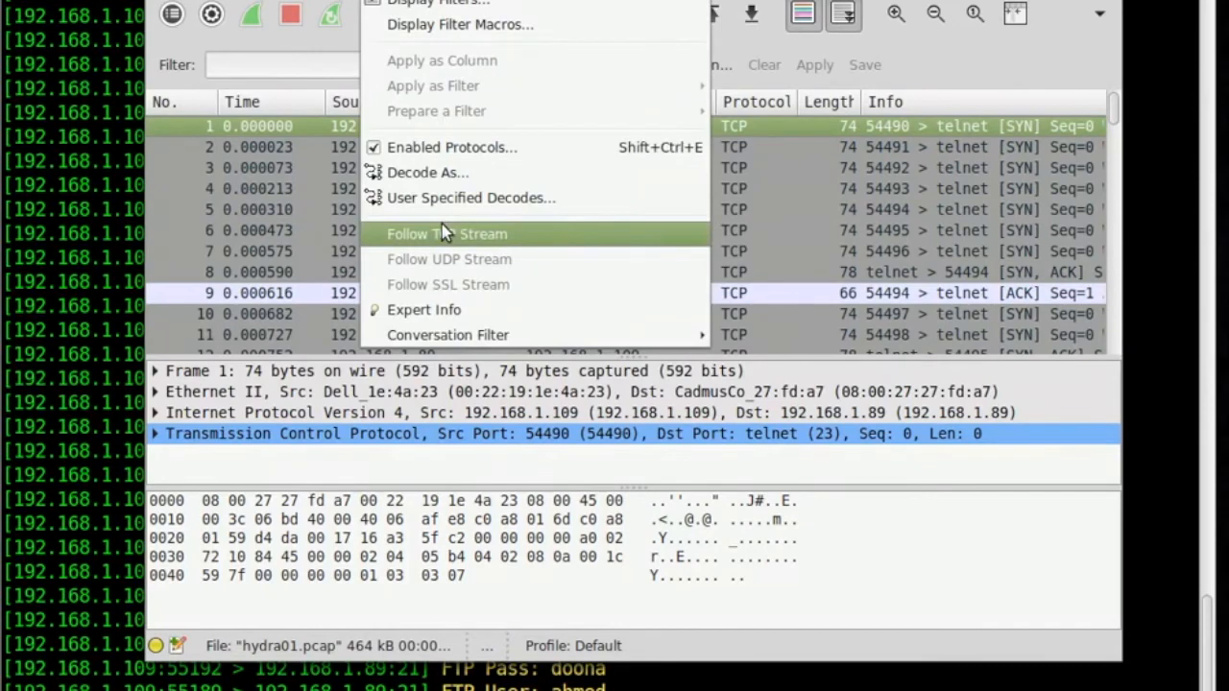
Follow the first connection's empty TCP stream, close it and clear the stream filter
left_click(447, 233)
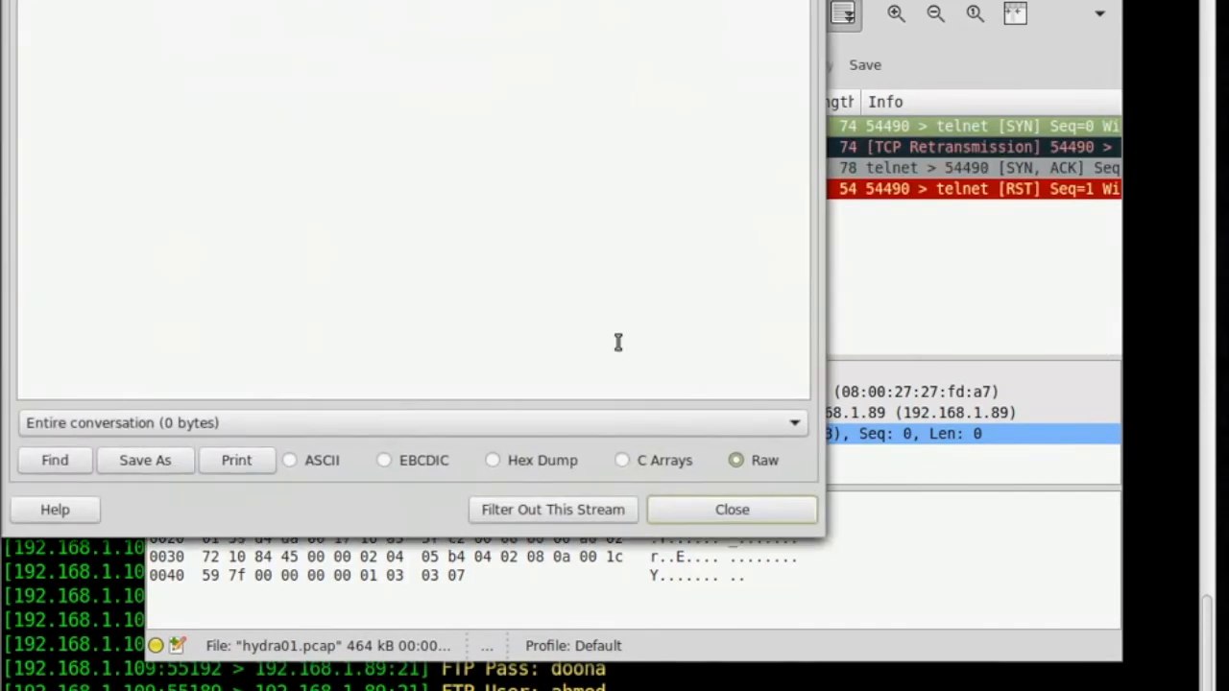
mouse_move(691, 495)
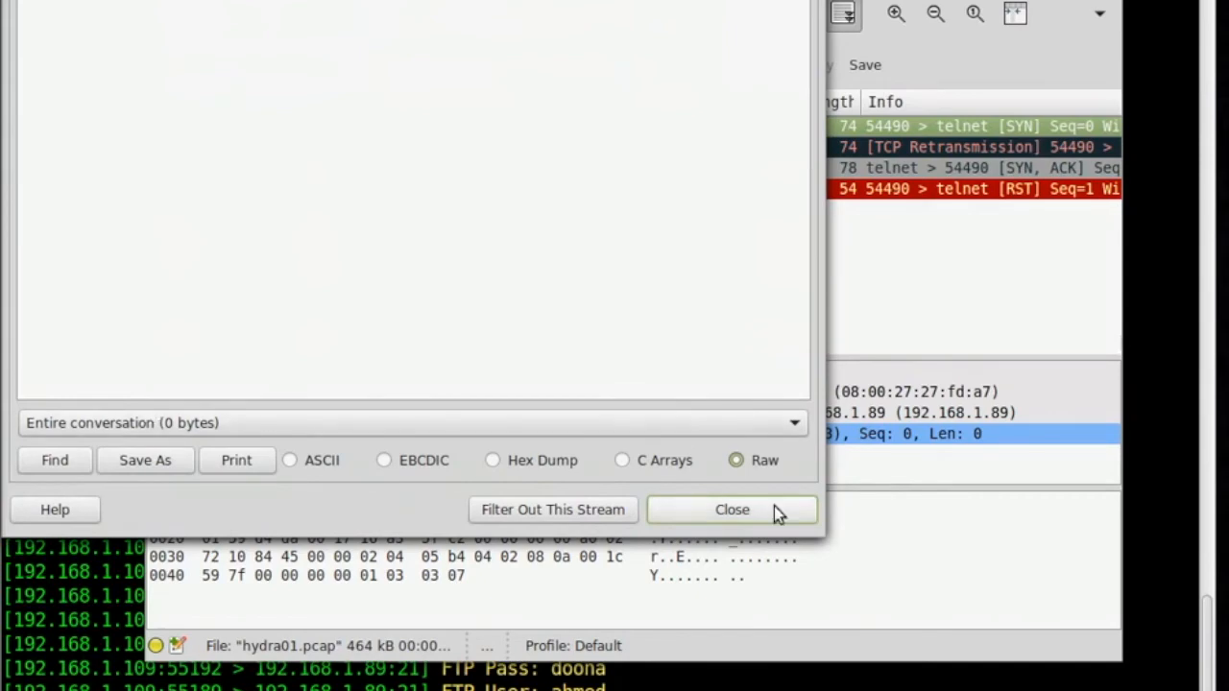
left_click(732, 509)
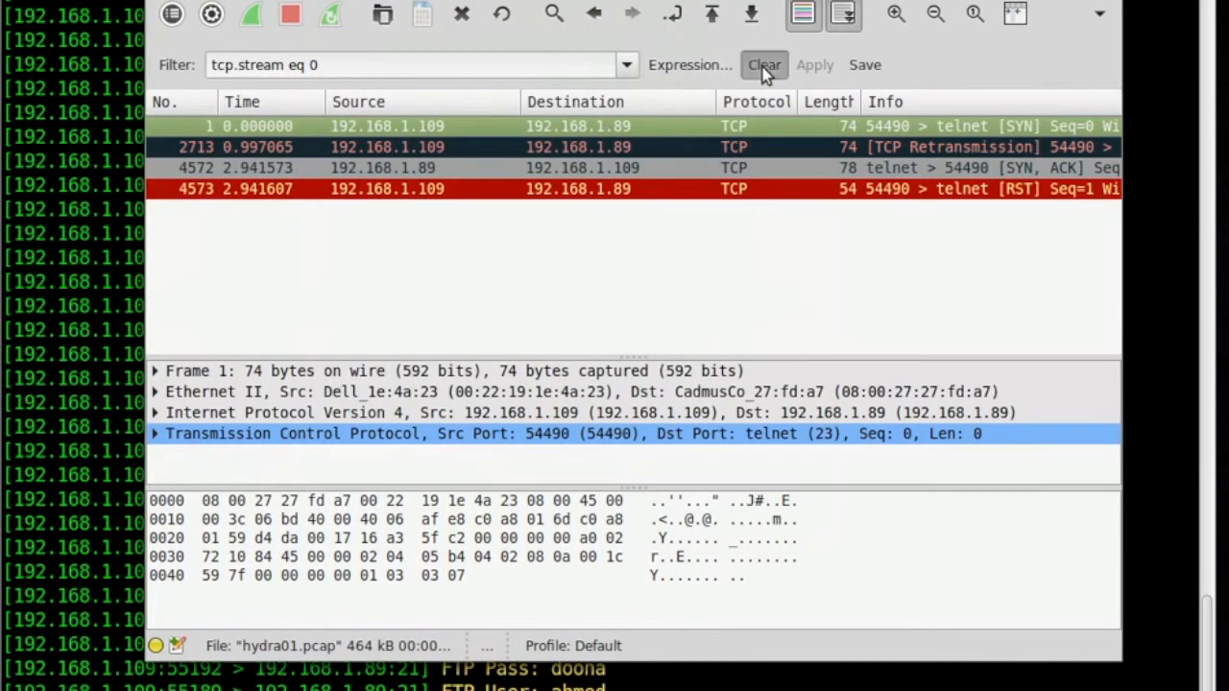
left_click(765, 64)
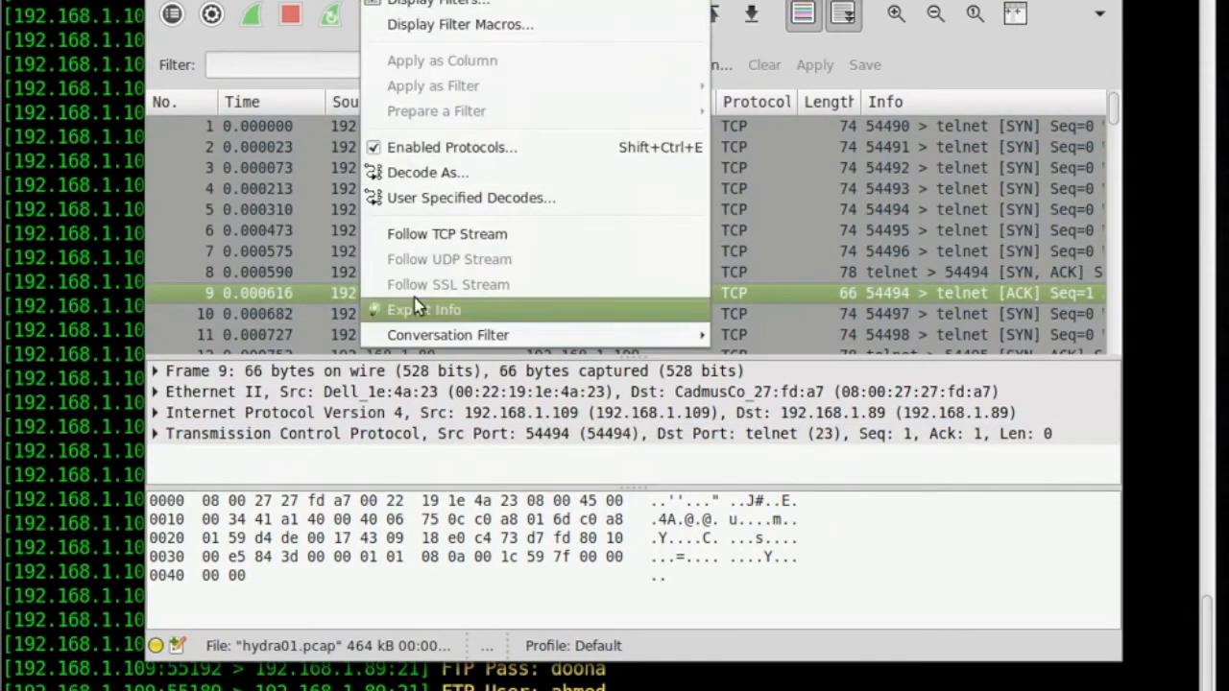
left_click(447, 234)
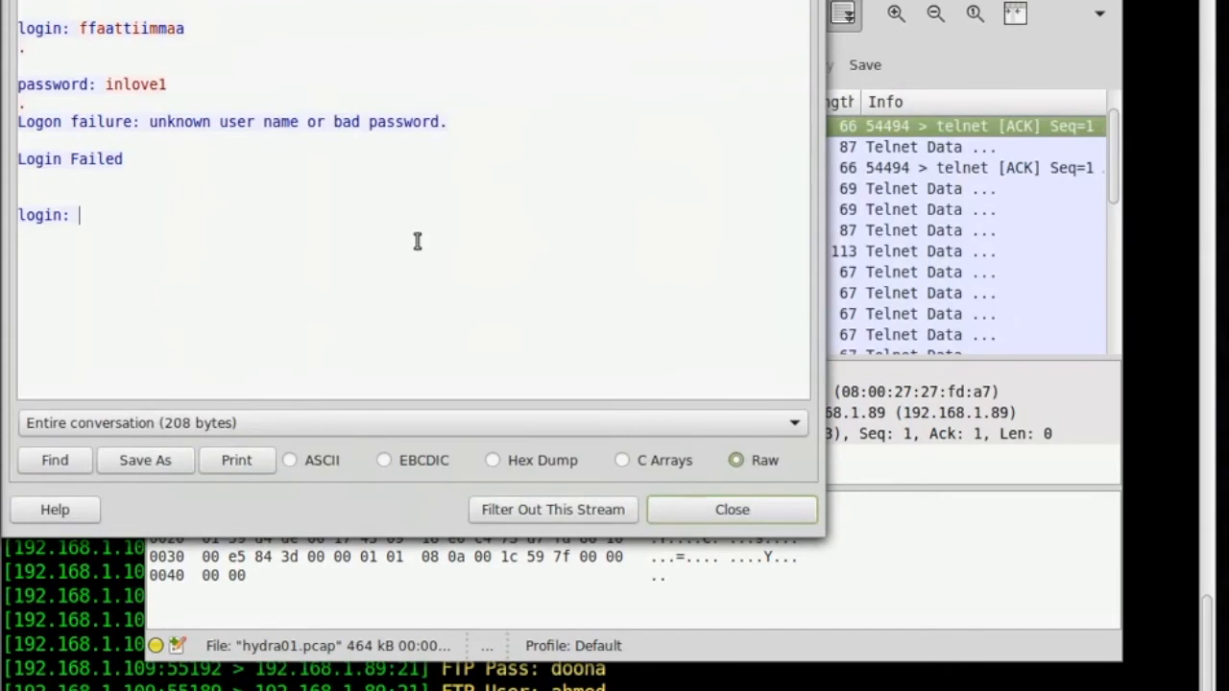
double_click(101, 28)
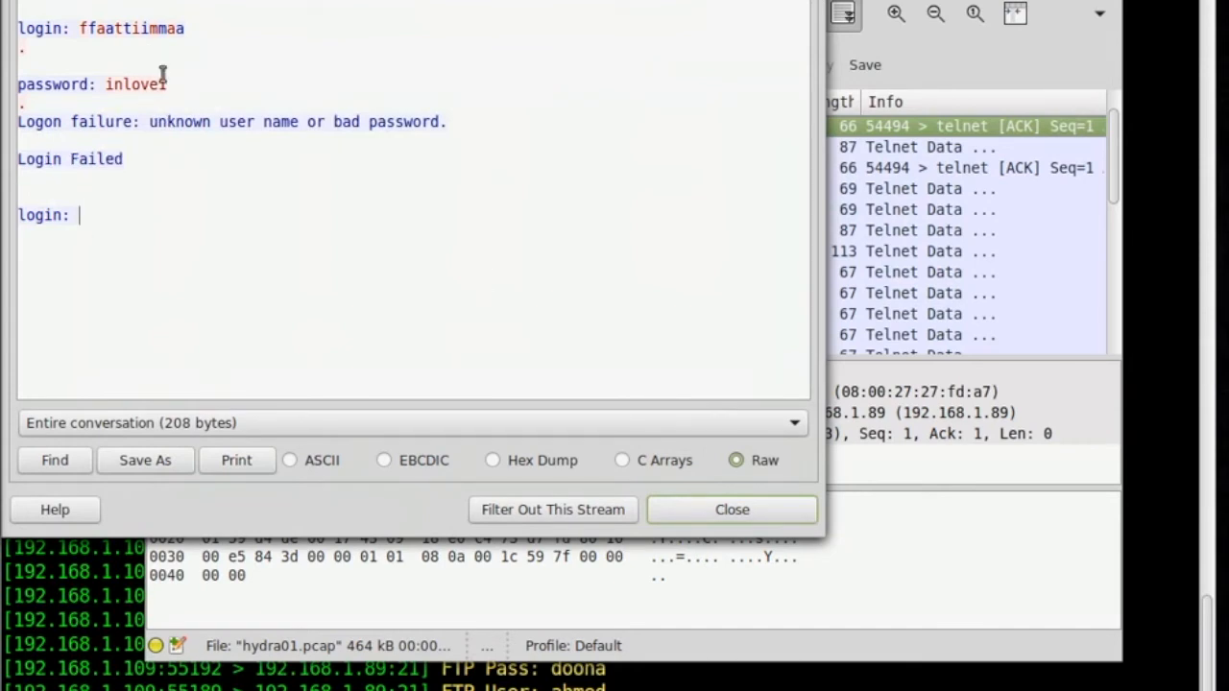
left_click_drag(19, 28, 165, 85)
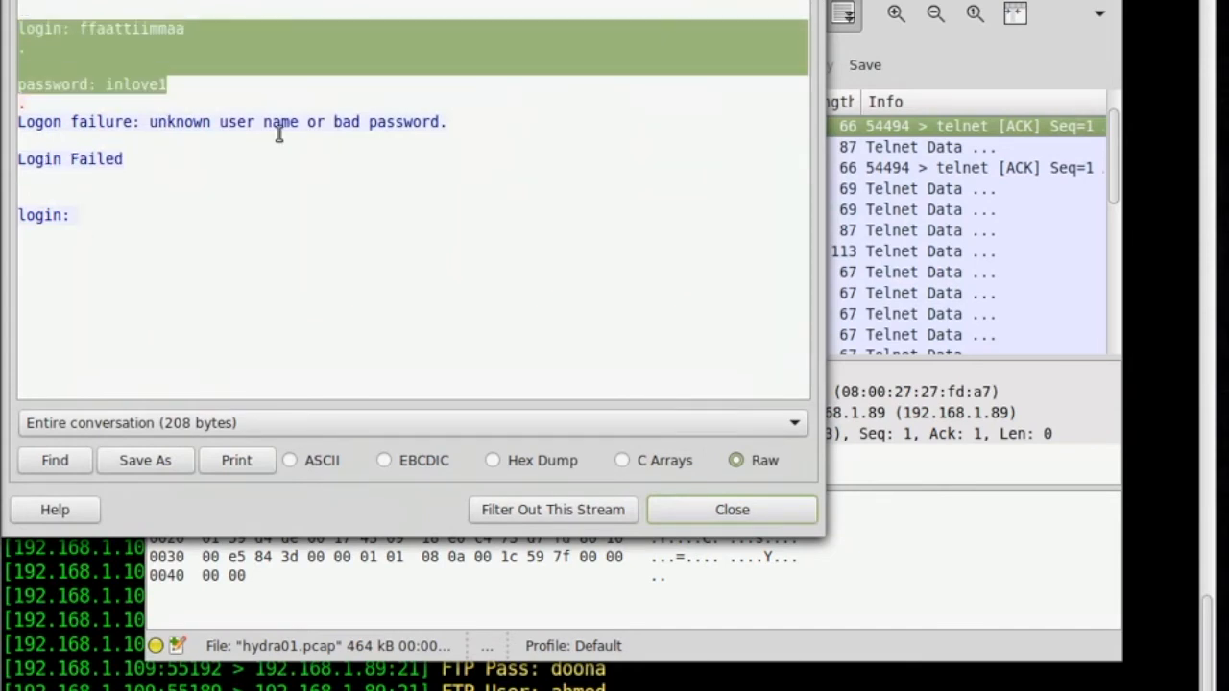
mouse_move(428, 215)
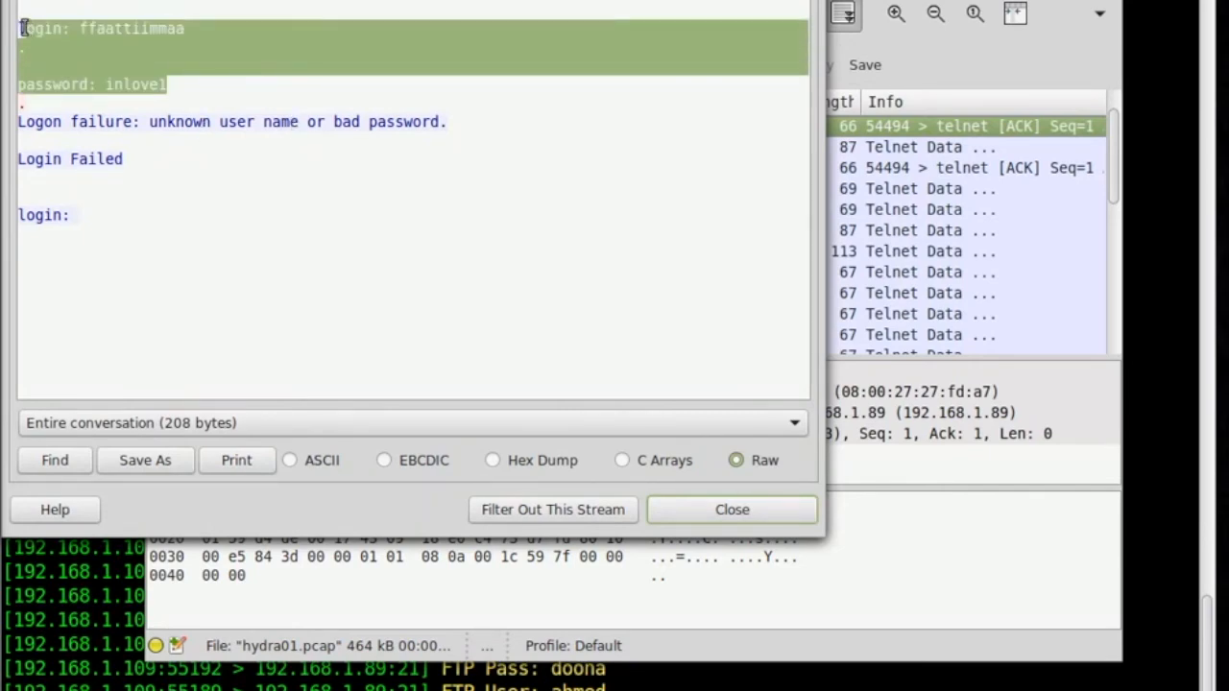
left_click(732, 508)
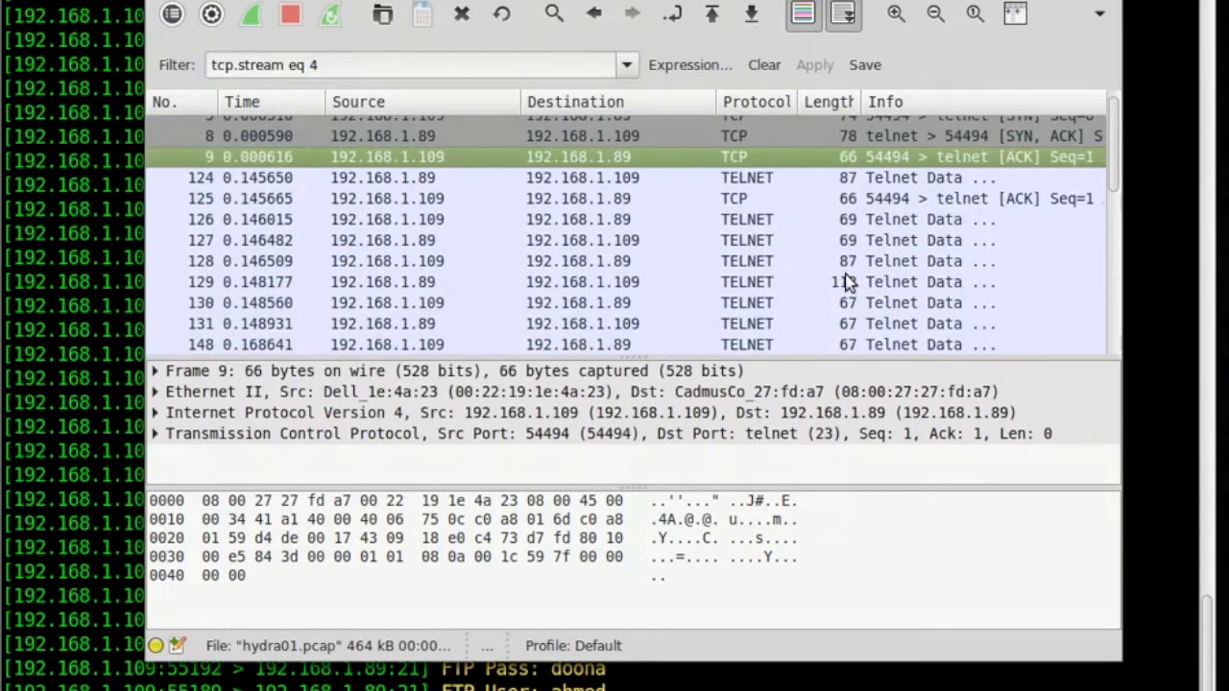
Follow an FTP packet's stream, select its repeated USER/PASS login lines, then close the conversation
scroll("down", 3)
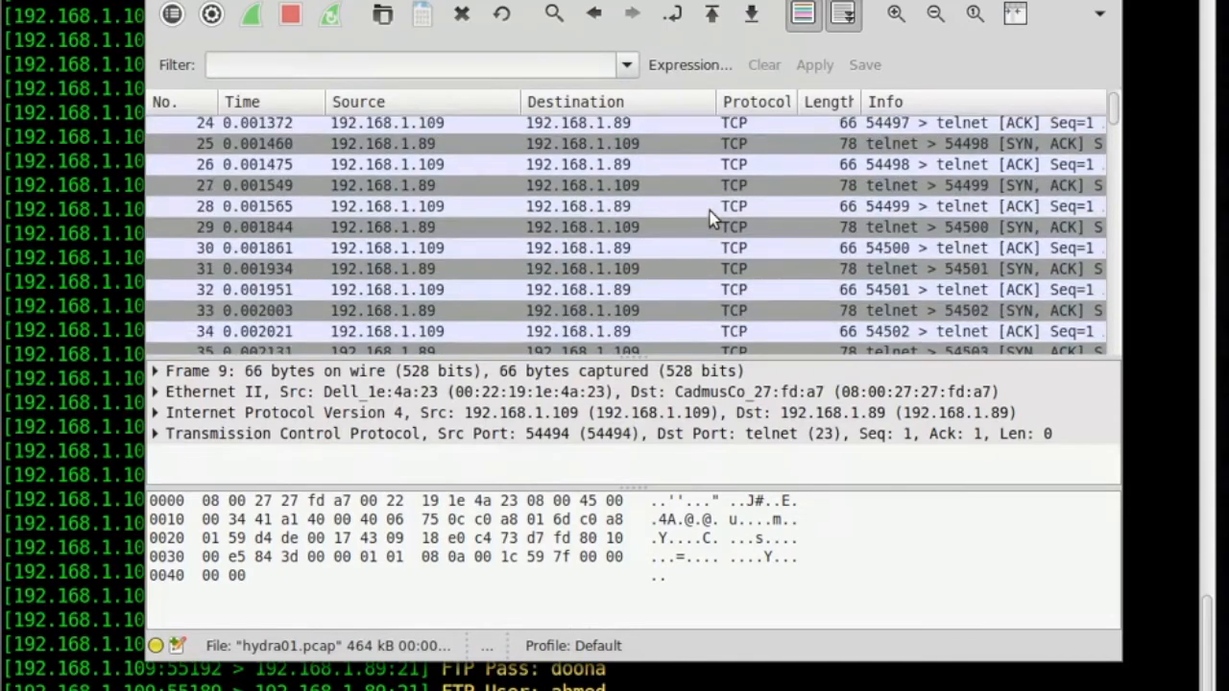
scroll("down", 3)
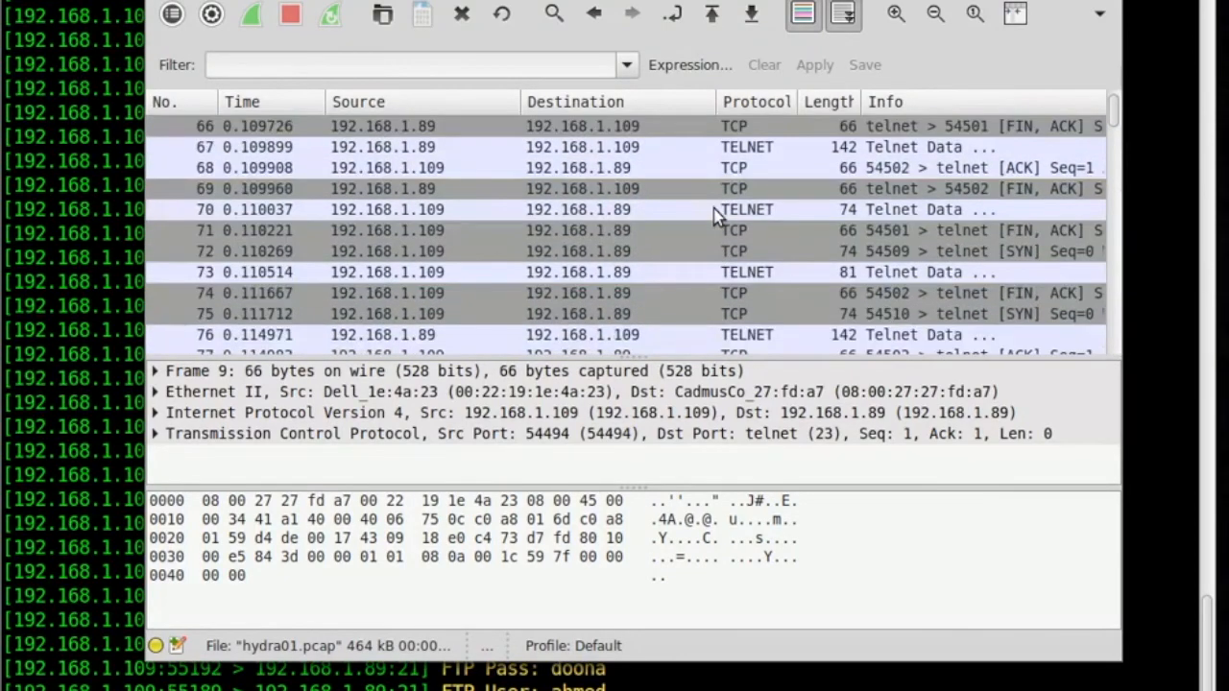
scroll("down", 3)
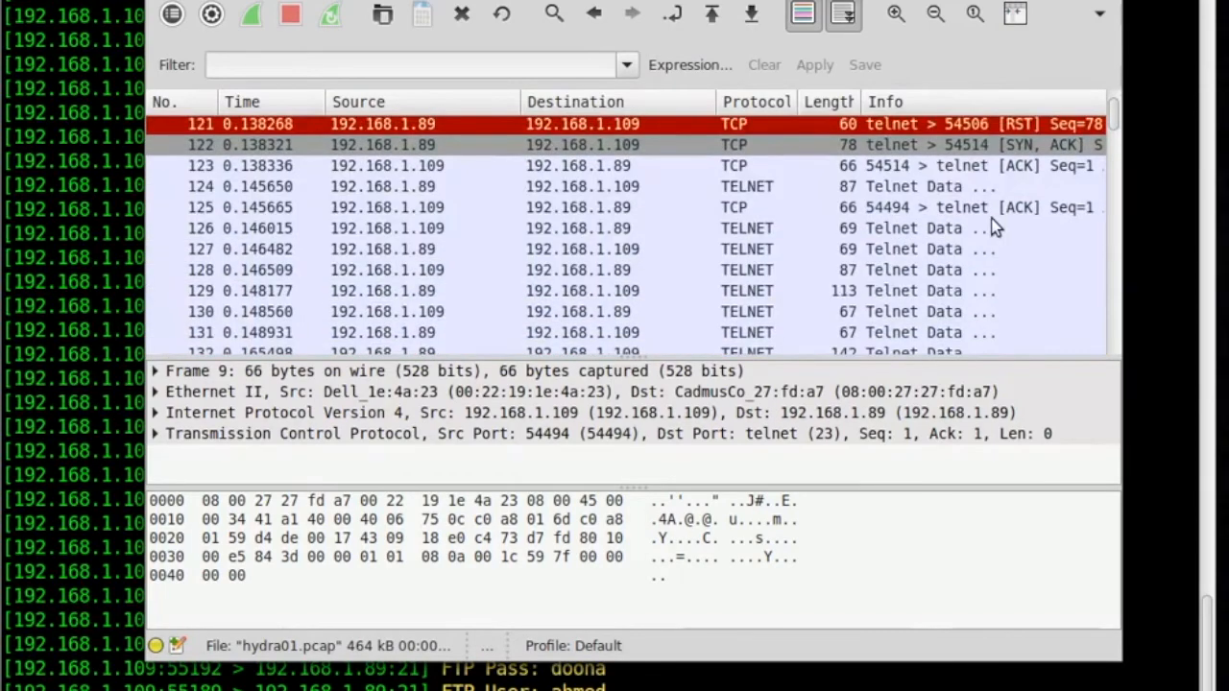
scroll("down", 3)
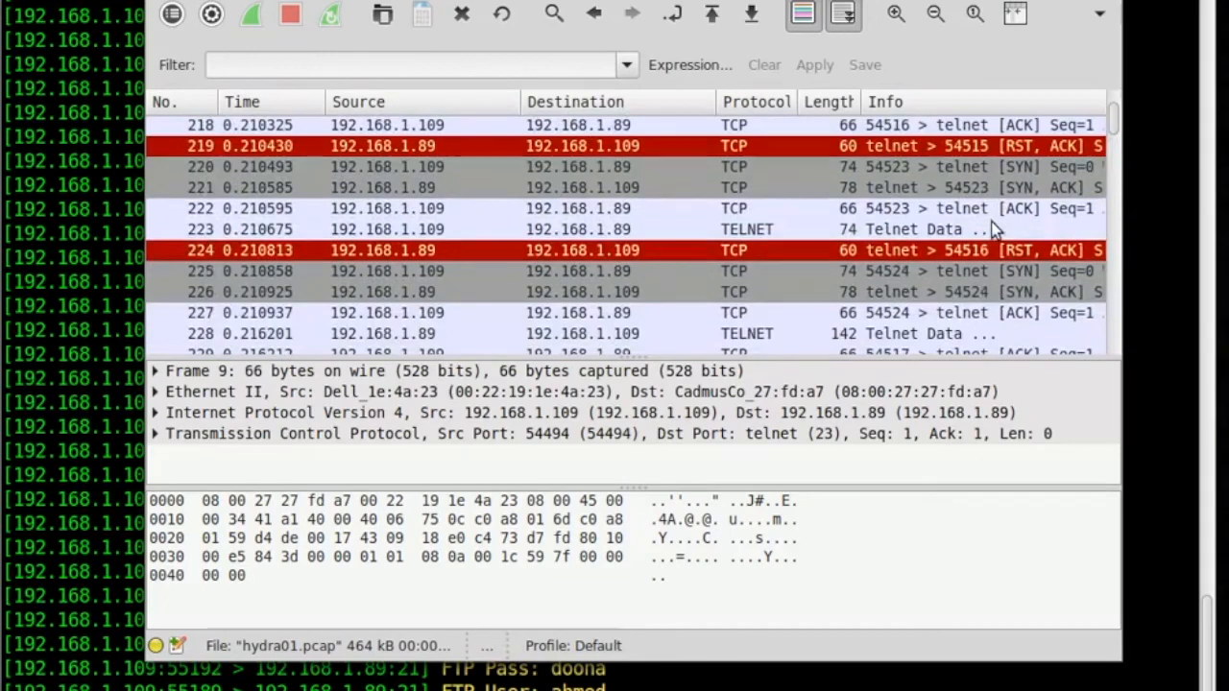
scroll("down", 3)
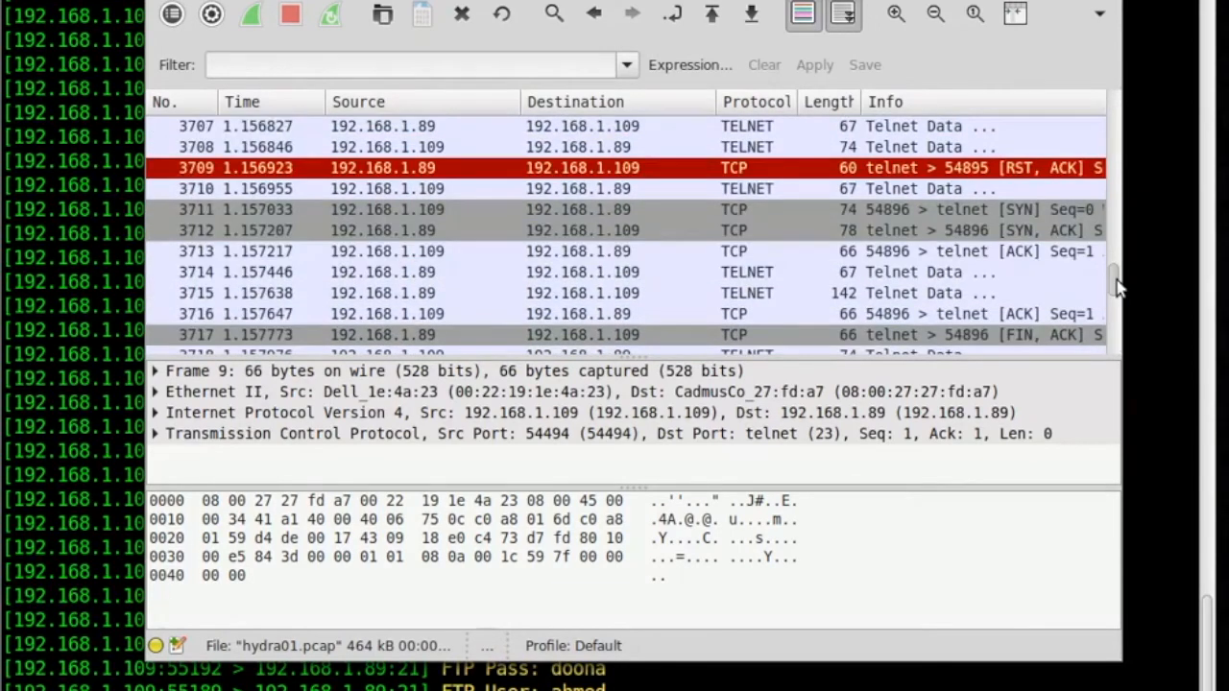
scroll("down", 3)
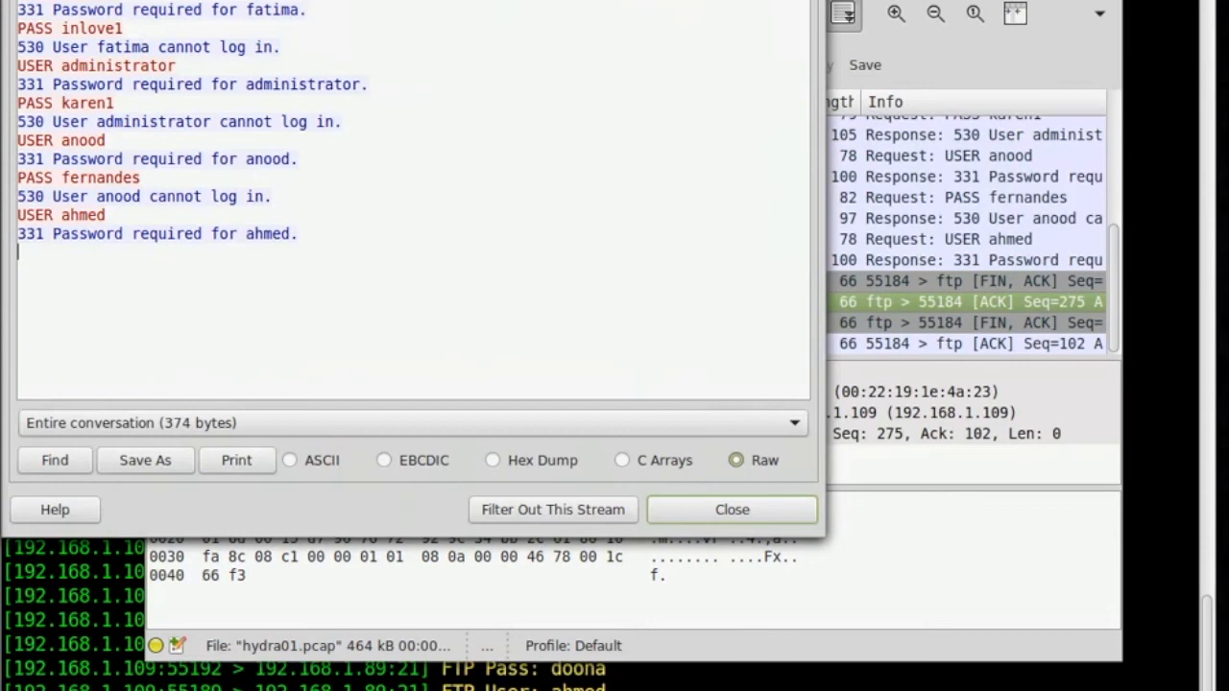
left_click_drag(19, 10, 201, 197)
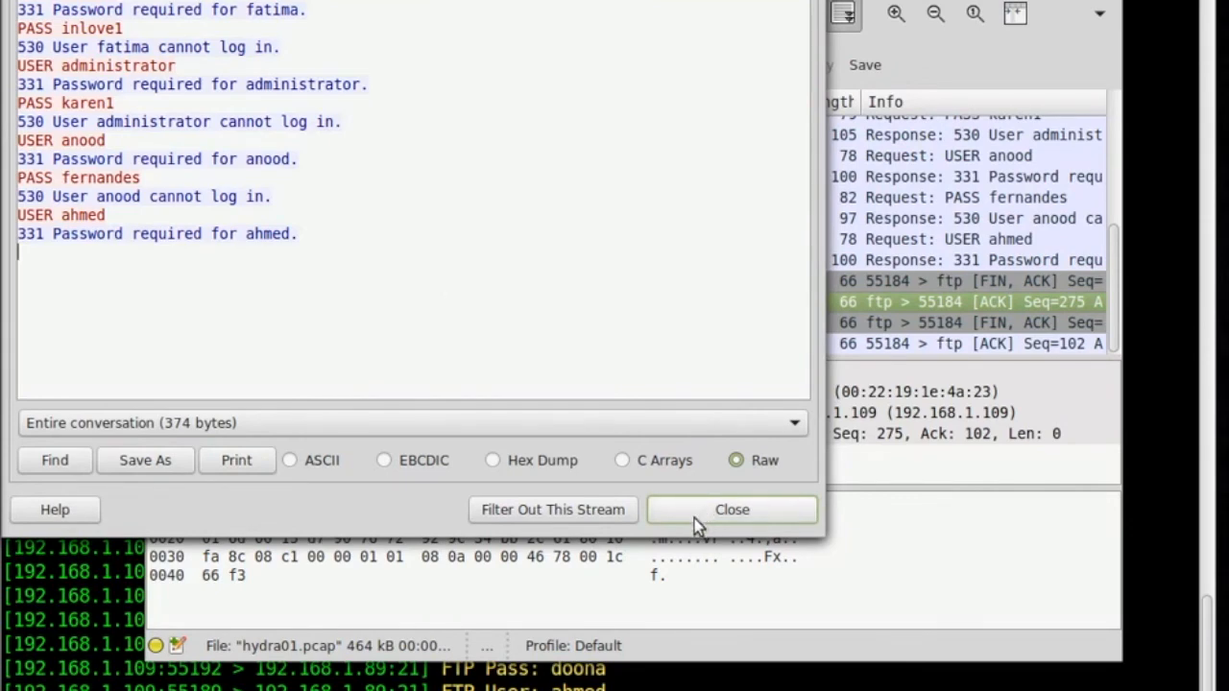
left_click(732, 510)
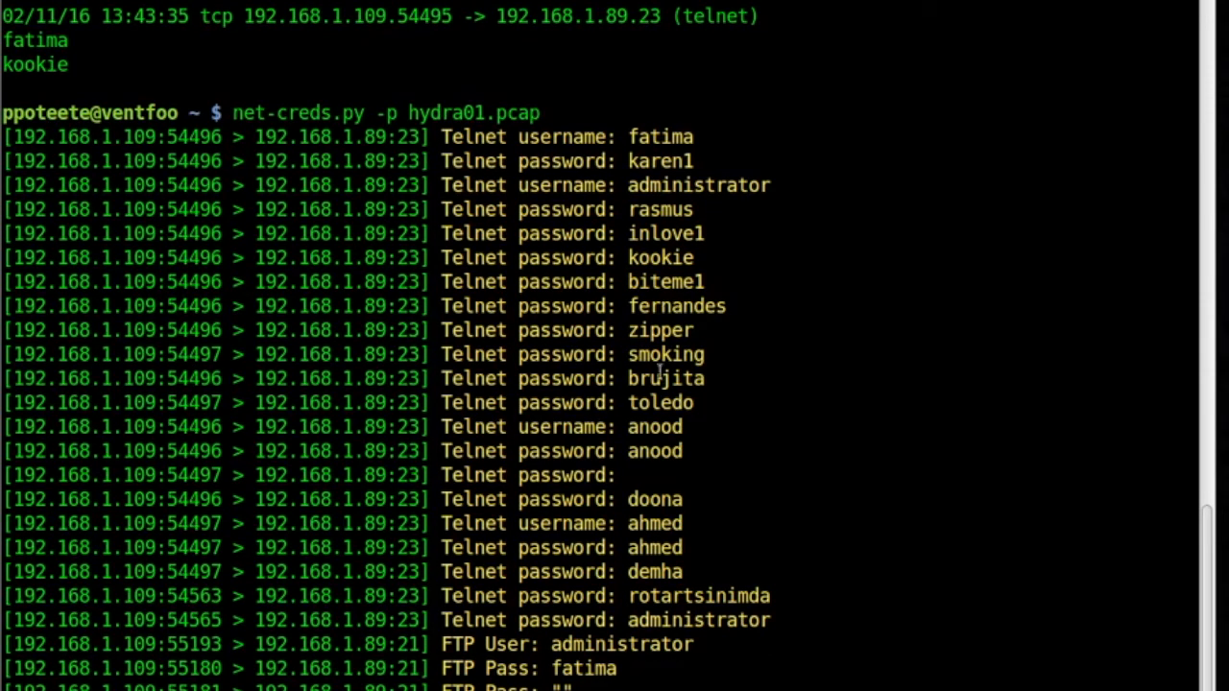
Scroll through the net-creds output to review the captured Telnet and FTP credential entries
scroll("down", 3)
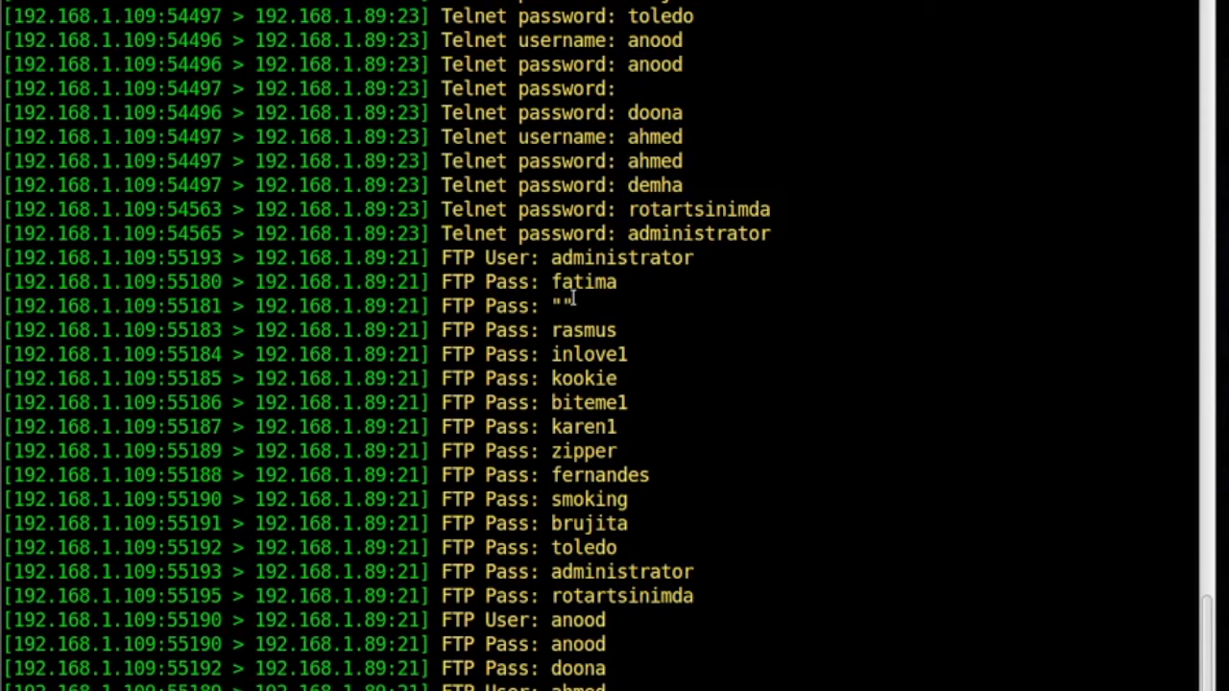
mouse_move(573, 299)
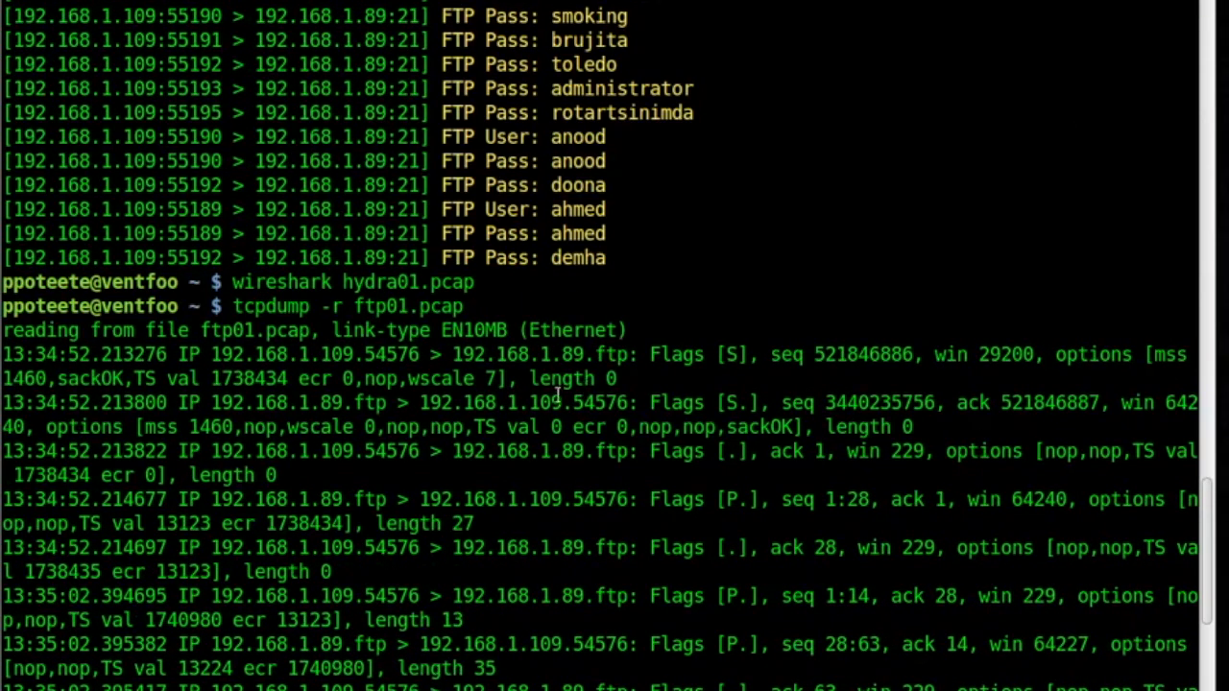
Scroll through the brief and then very verbose tcpdump reads of ftp01.pcap, reviewing per-packet IP and TCP header details
scroll("down", 3)
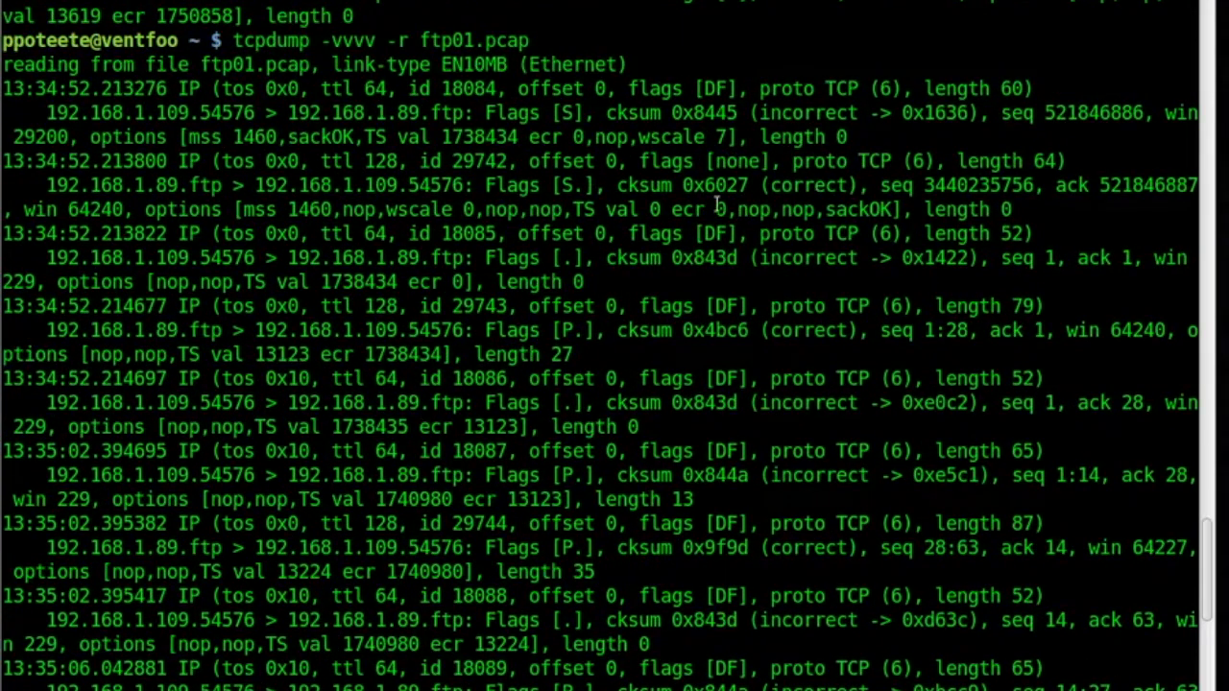
scroll("down", 3)
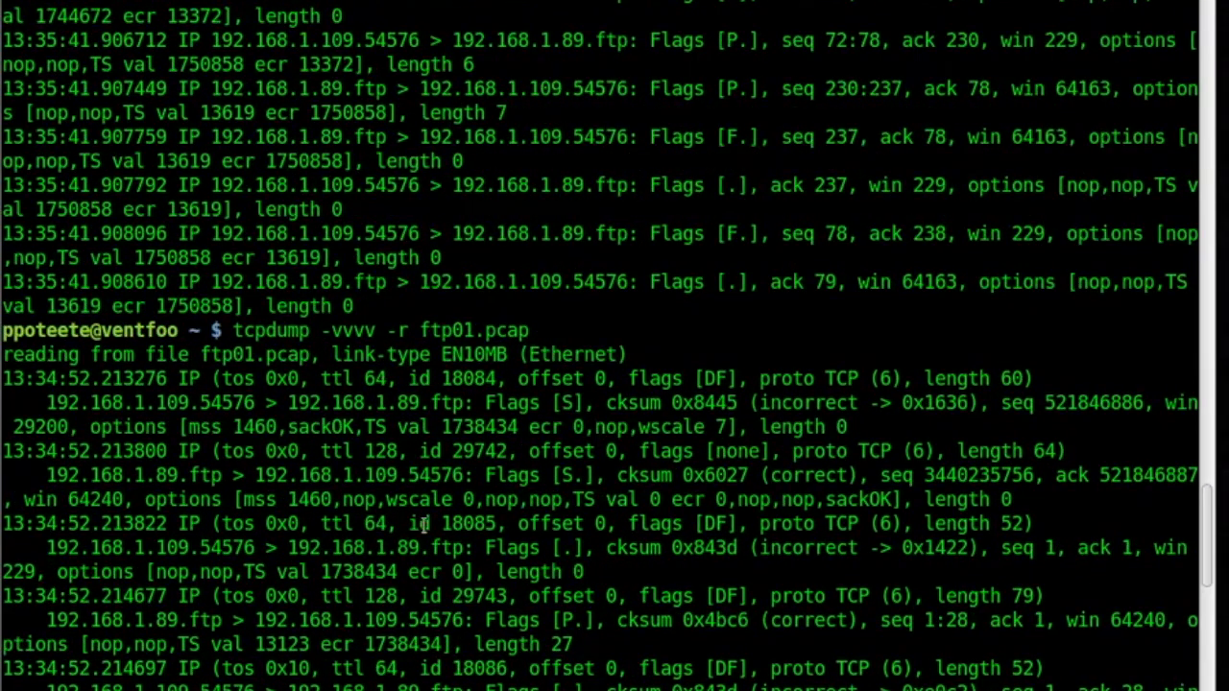
scroll("down", 3)
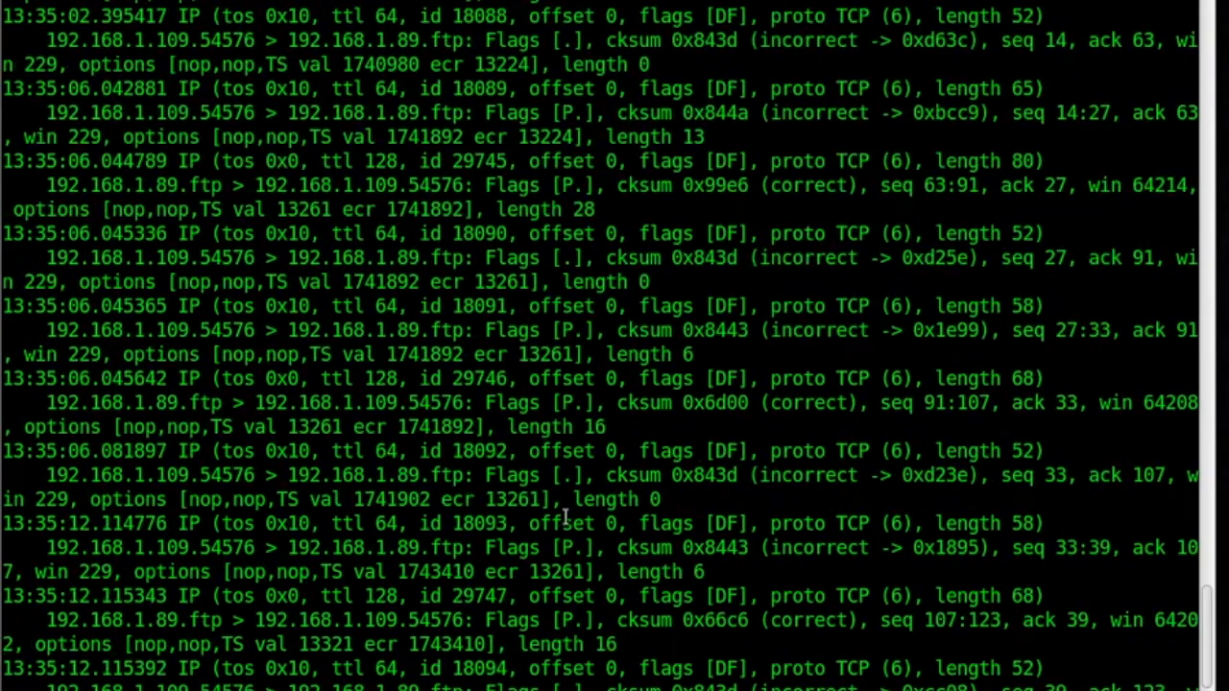
scroll("down", 3)
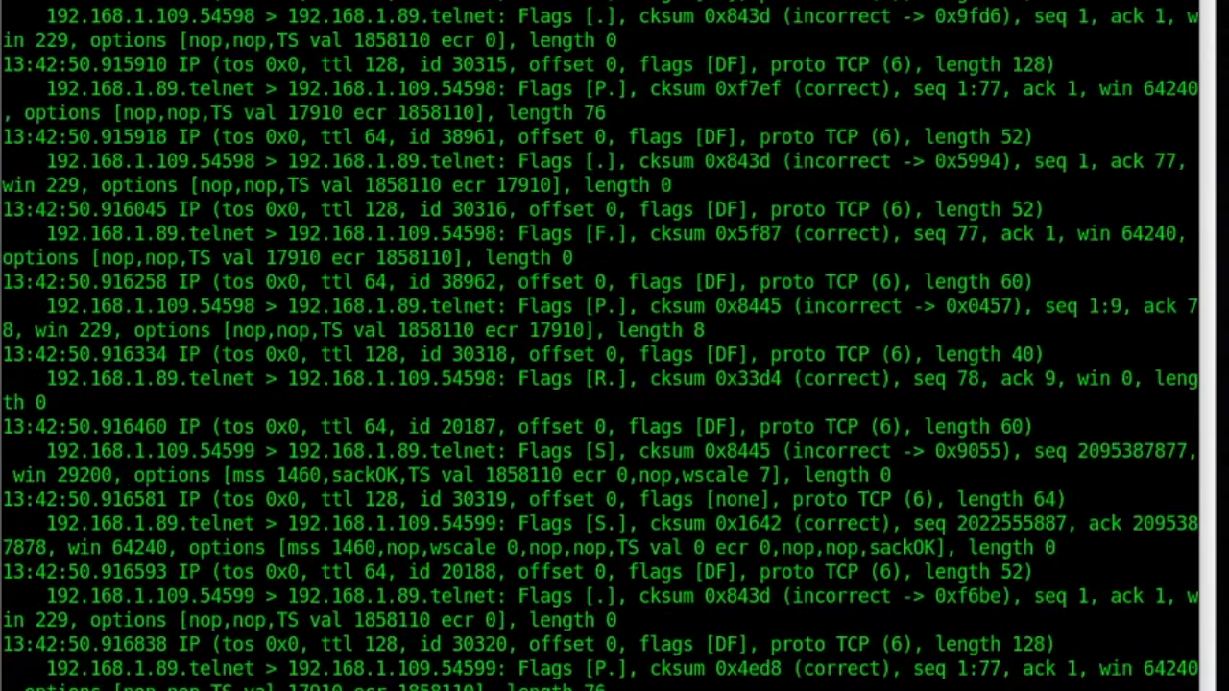
scroll("down", 3)
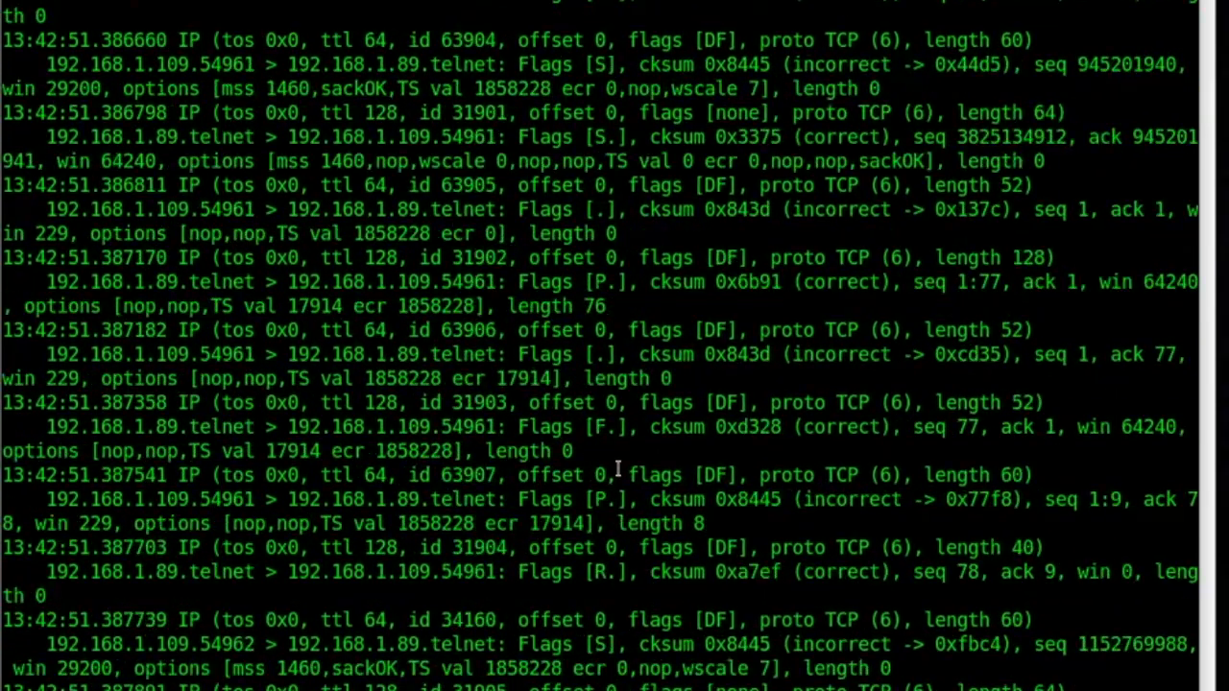